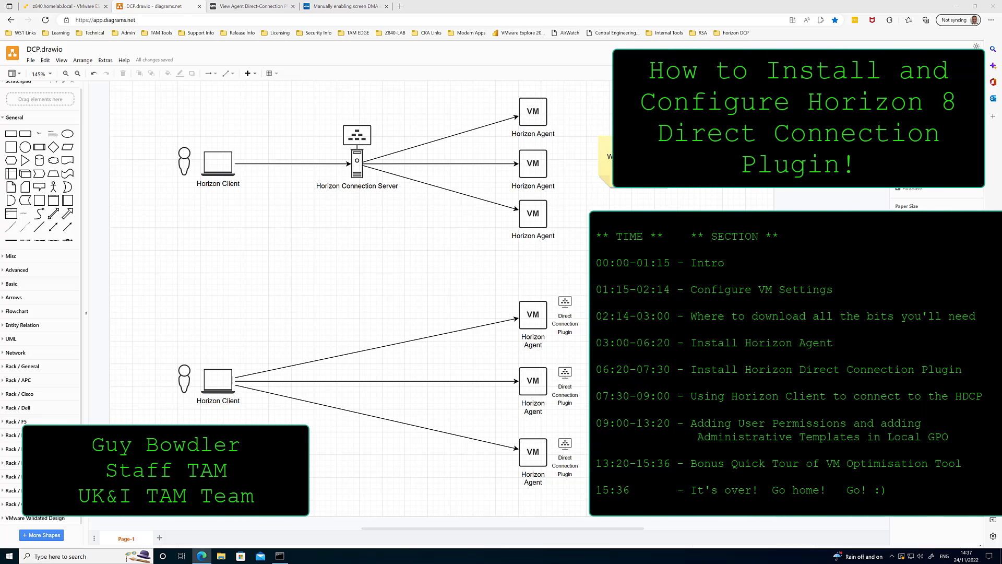
{"action": "mouse_move", "coordinate": [539, 415]}
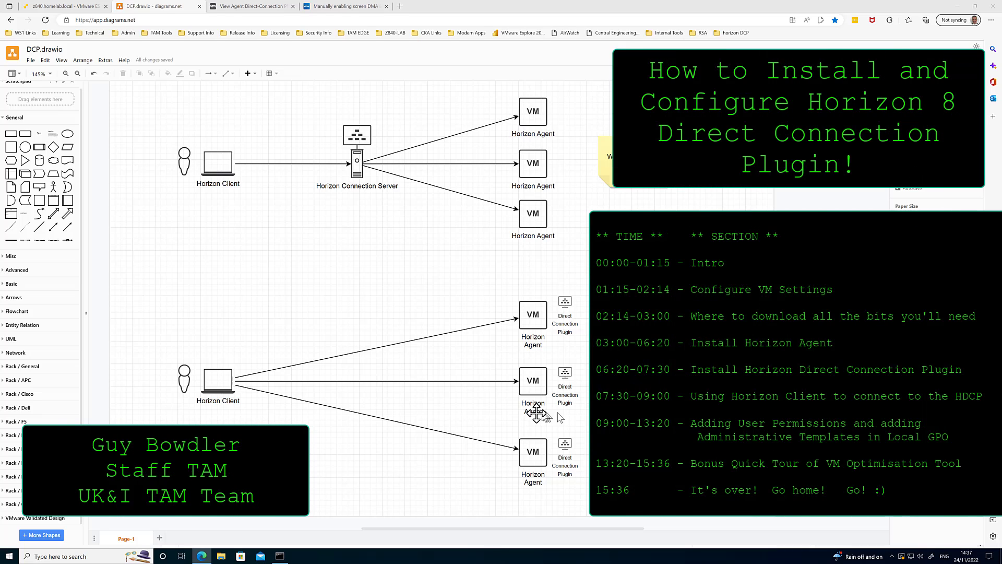
{"action": "mouse_move", "coordinate": [497, 352]}
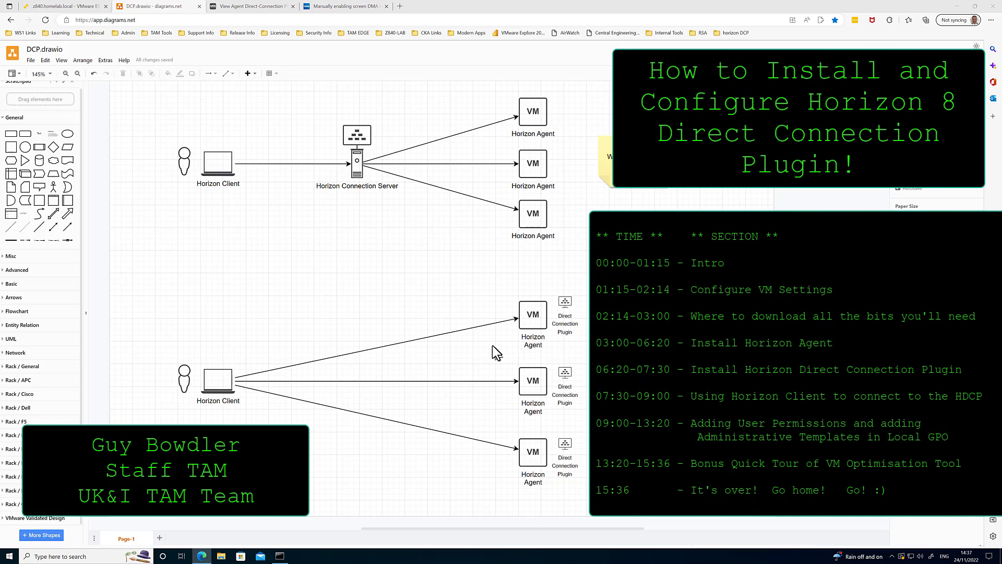
{"action": "mouse_move", "coordinate": [471, 319]}
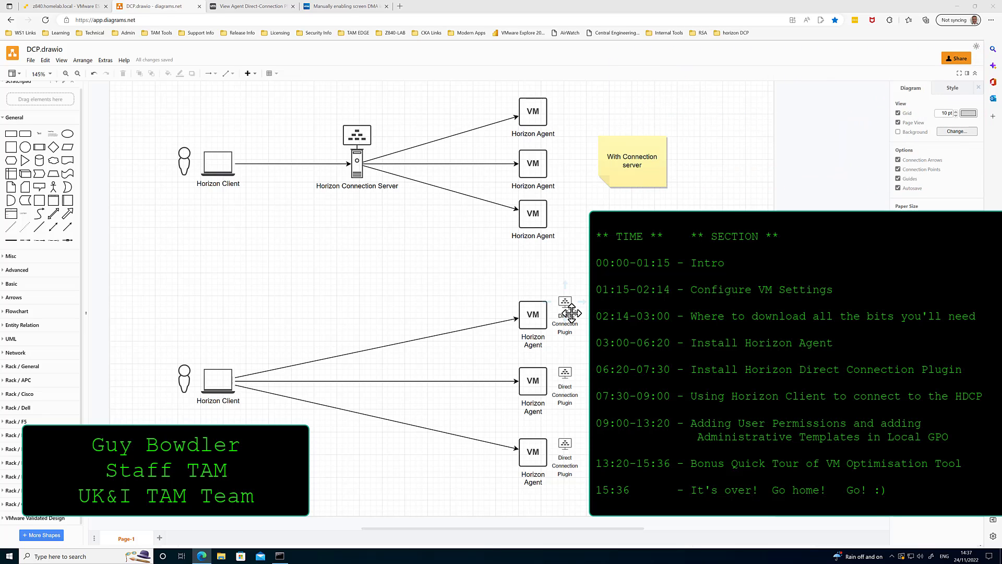
{"action": "mouse_move", "coordinate": [569, 222]}
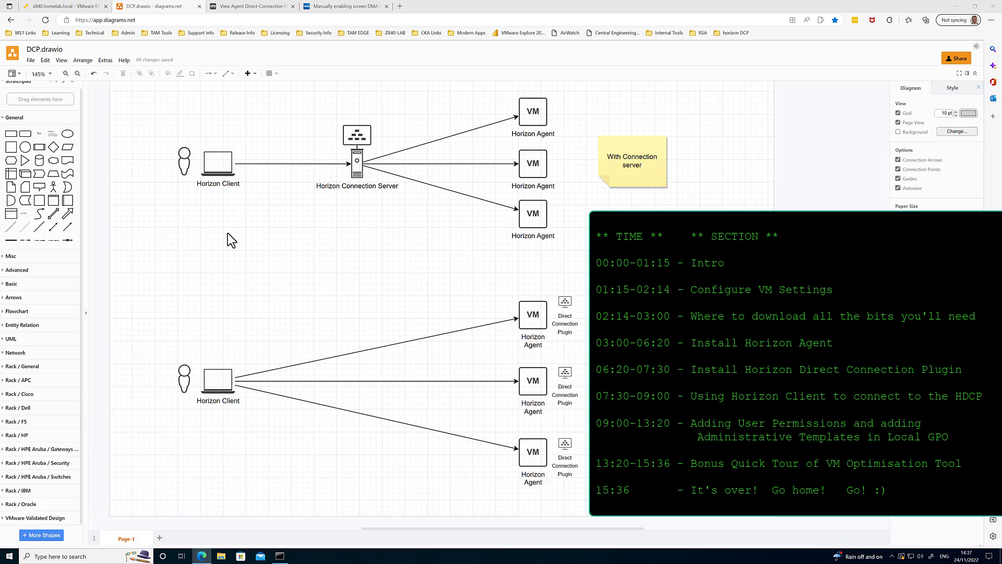
{"action": "mouse_move", "coordinate": [265, 235]}
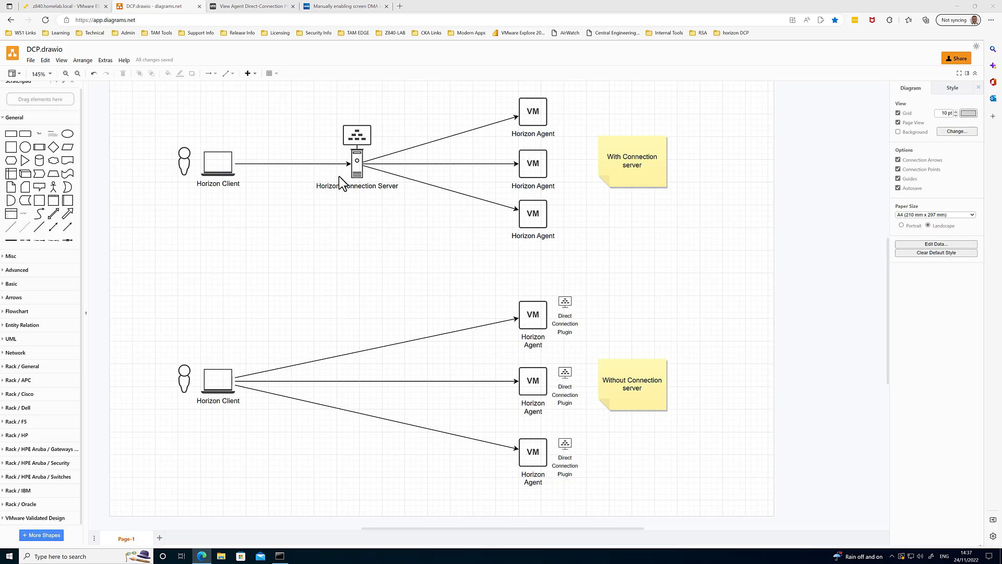
{"action": "mouse_move", "coordinate": [327, 49]}
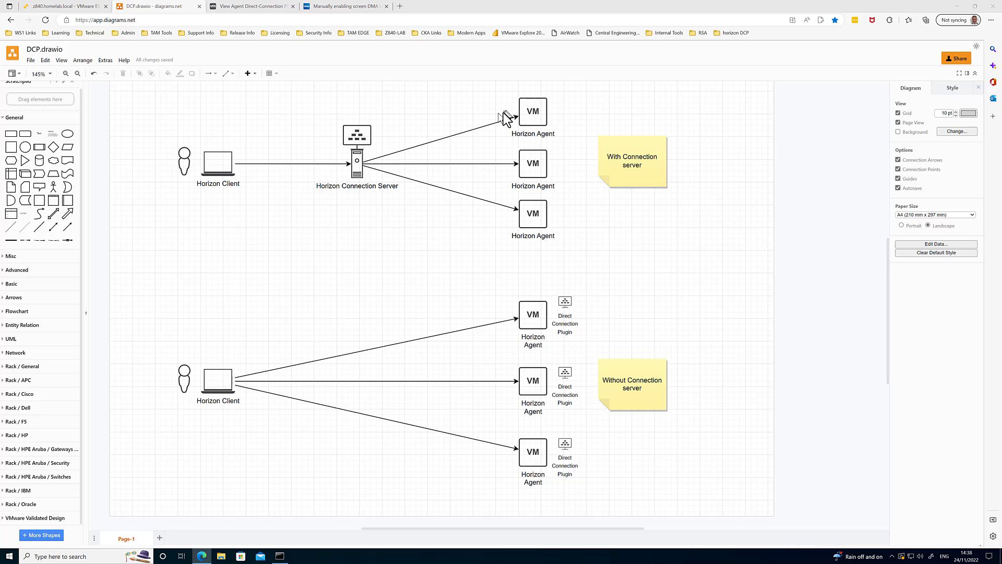
{"action": "mouse_move", "coordinate": [513, 223]}
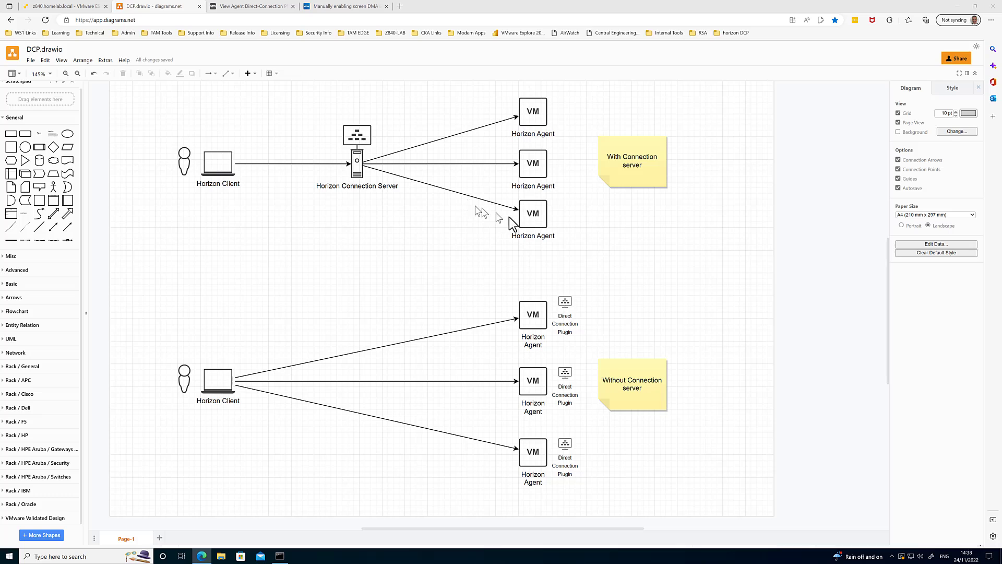
{"action": "mouse_move", "coordinate": [488, 222]}
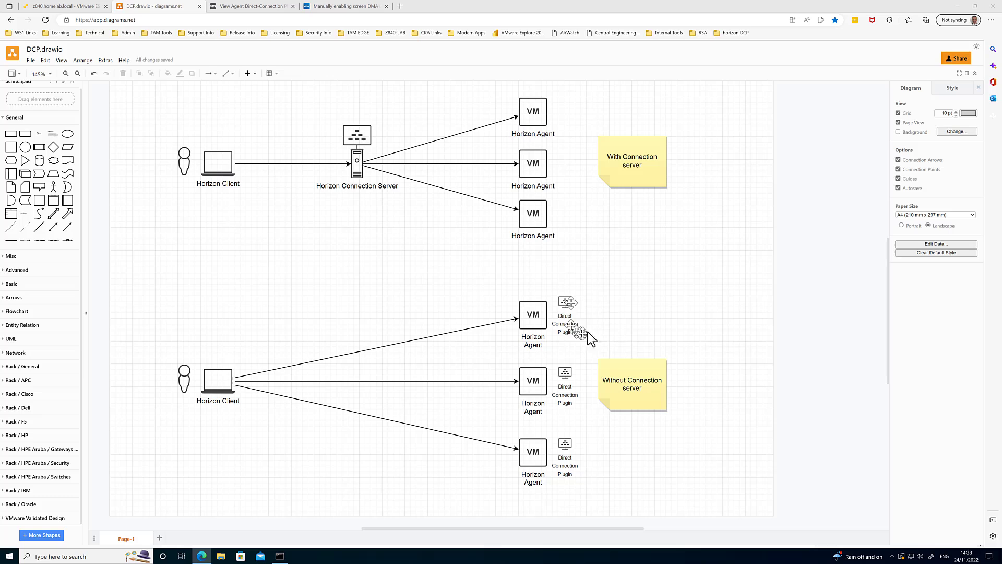
- Bring up the Windows-Desktop virtual machine's Edit settings from the ESXi host page
{"action": "left_click", "coordinate": [565, 315]}
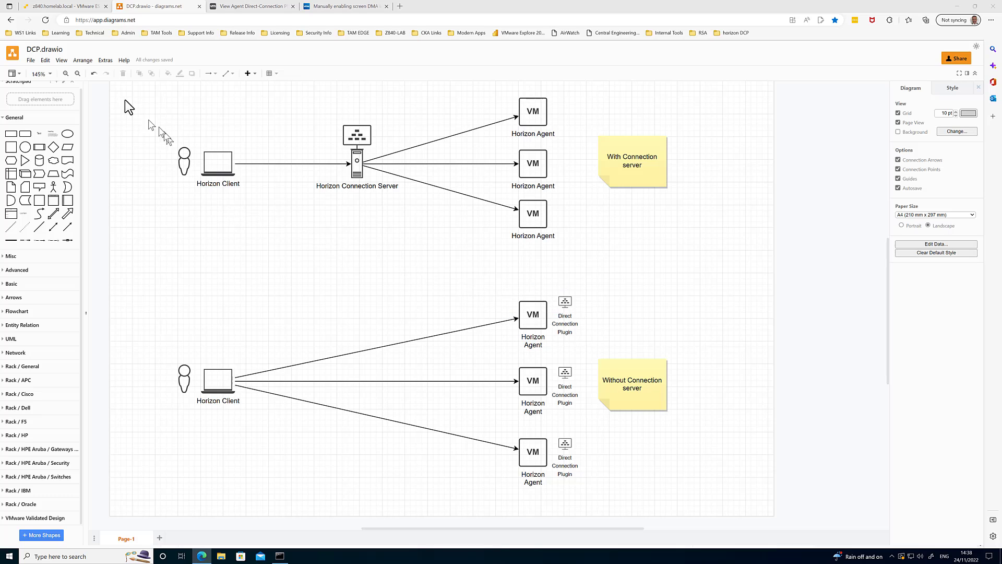
{"action": "left_click", "coordinate": [60, 6]}
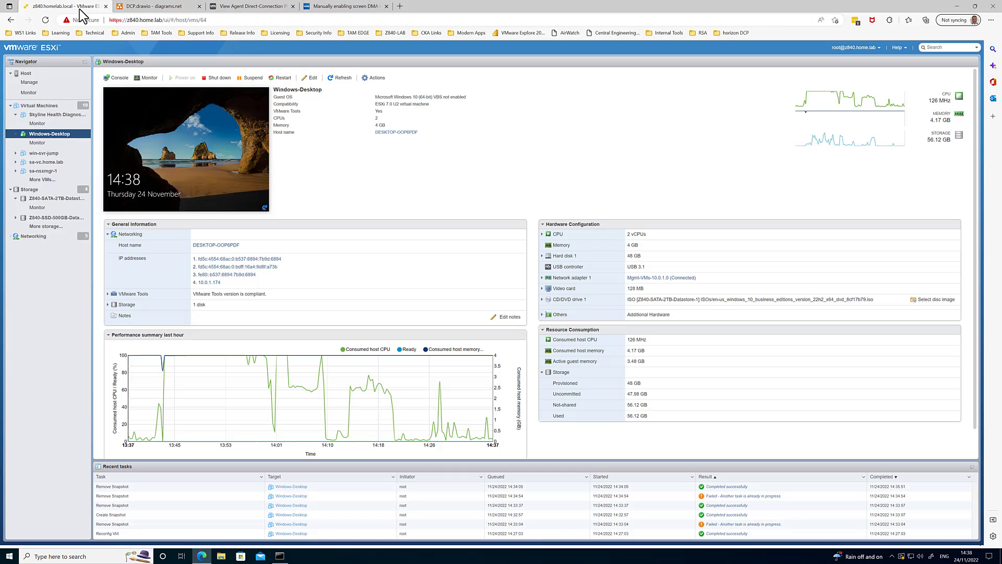
{"action": "mouse_move", "coordinate": [443, 295]}
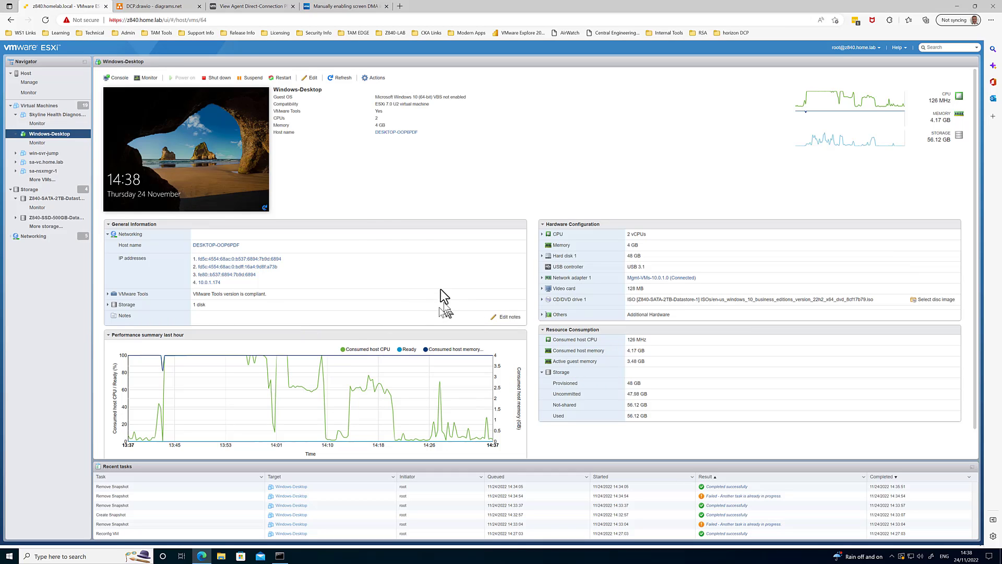
{"action": "mouse_move", "coordinate": [211, 157]}
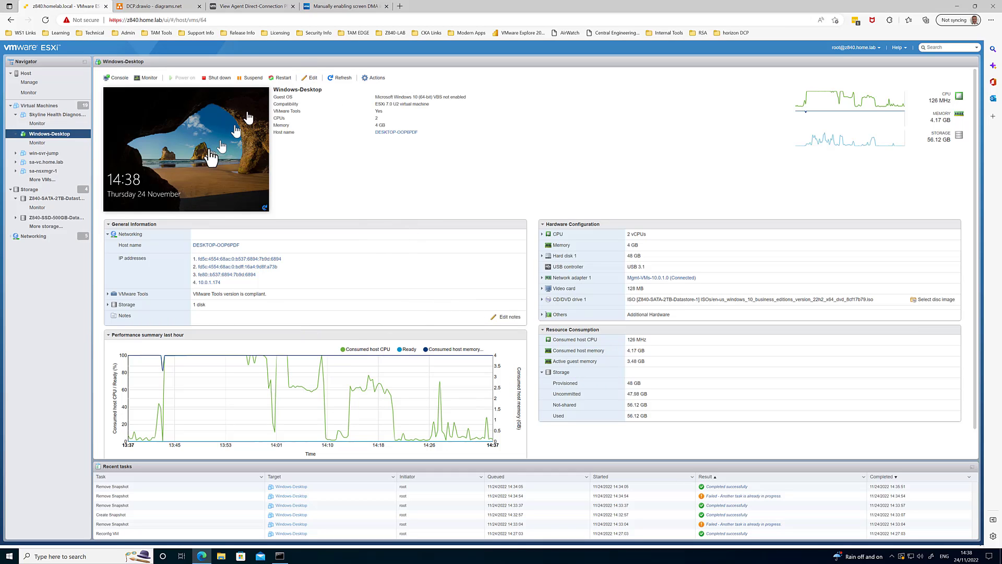
{"action": "mouse_move", "coordinate": [186, 166]}
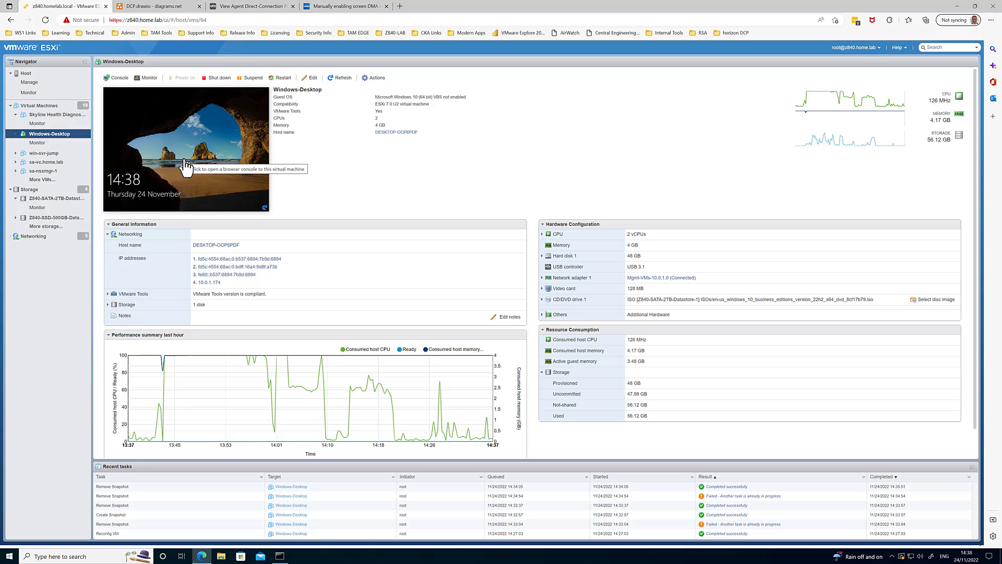
{"action": "mouse_move", "coordinate": [312, 77]}
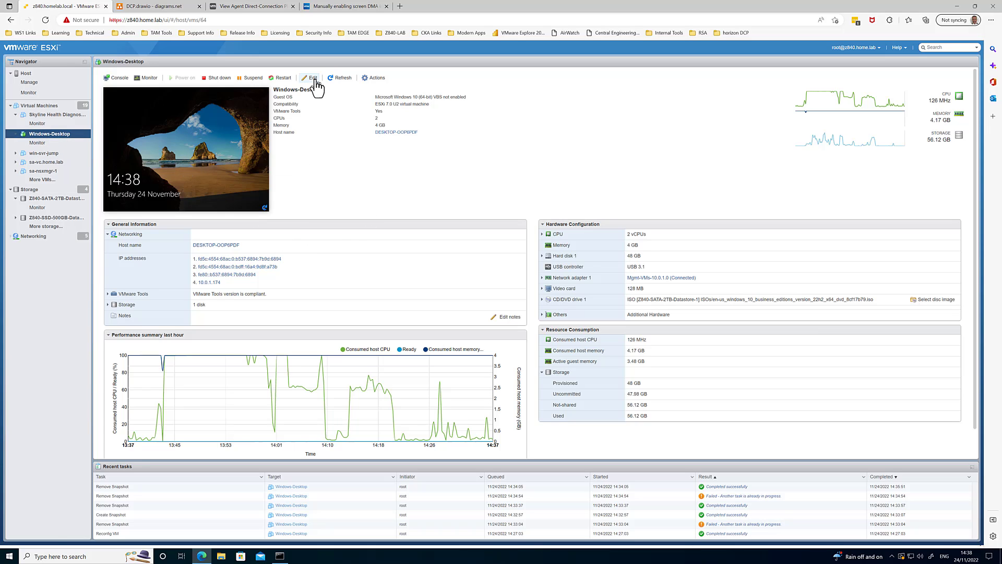
{"action": "left_click", "coordinate": [311, 77]}
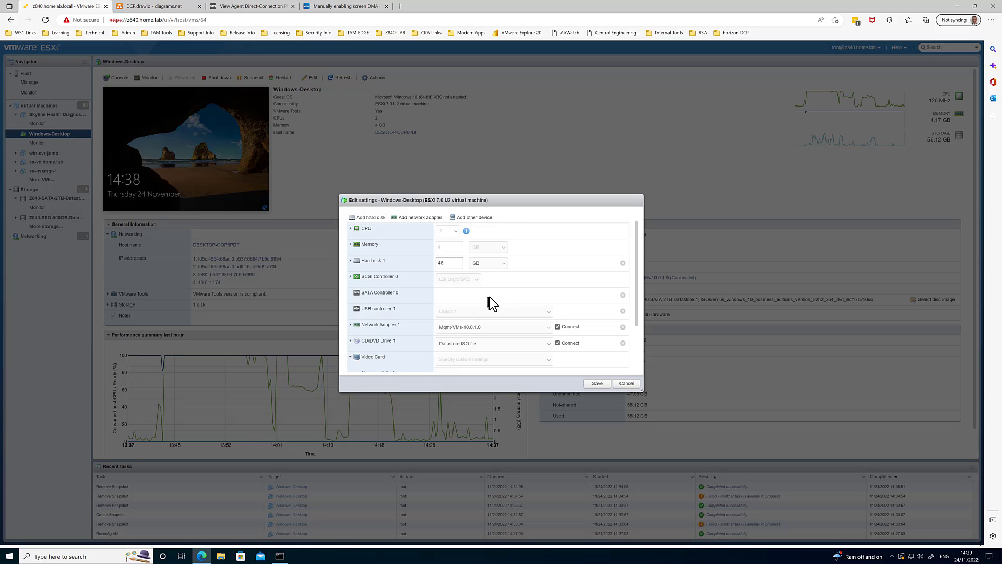
- Switch from Virtual Hardware to VM Options and expand the Advanced section
{"action": "scroll", "scroll_direction": "down", "scroll_amount": 3}
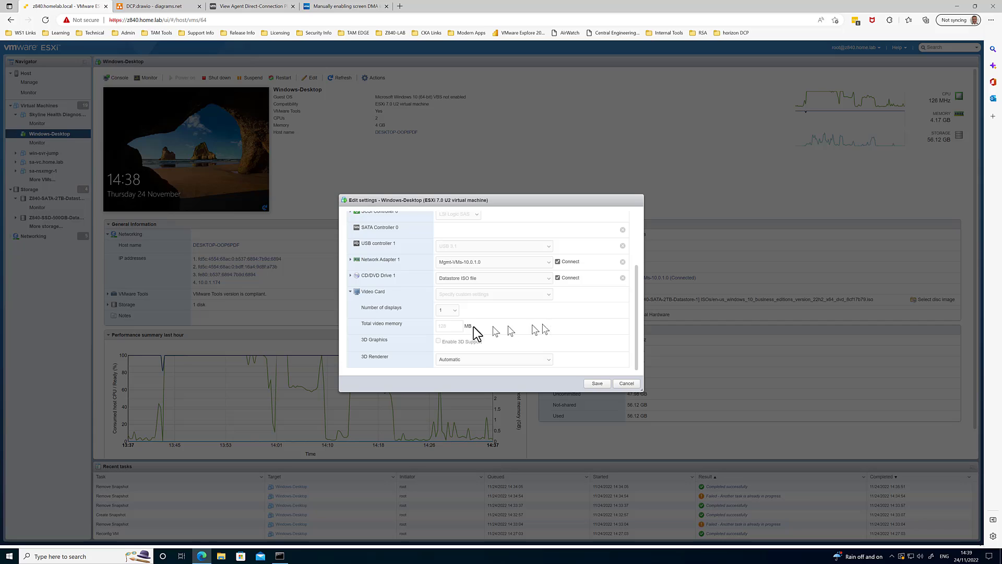
{"action": "scroll", "scroll_direction": "up", "scroll_amount": 3}
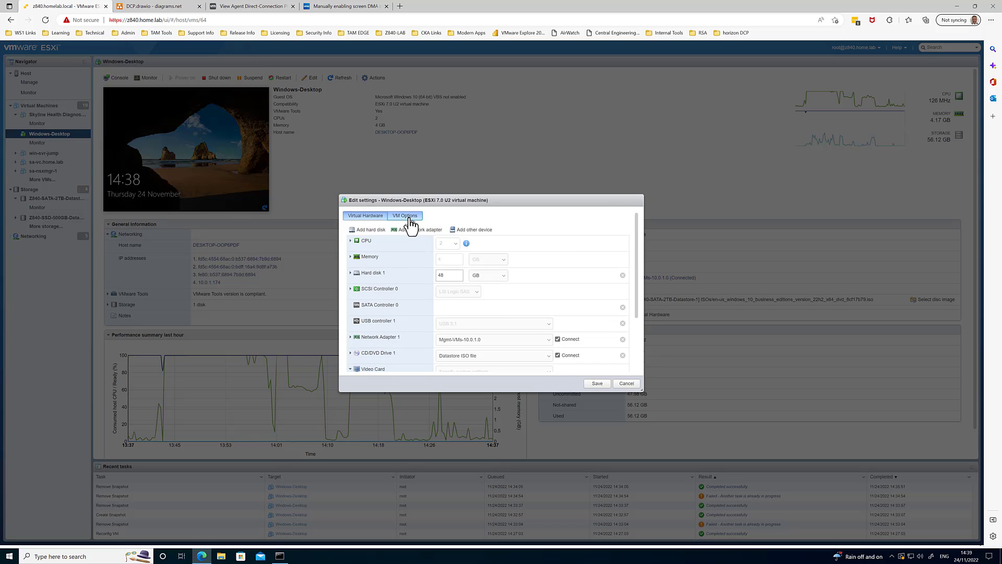
{"action": "left_click", "coordinate": [404, 215]}
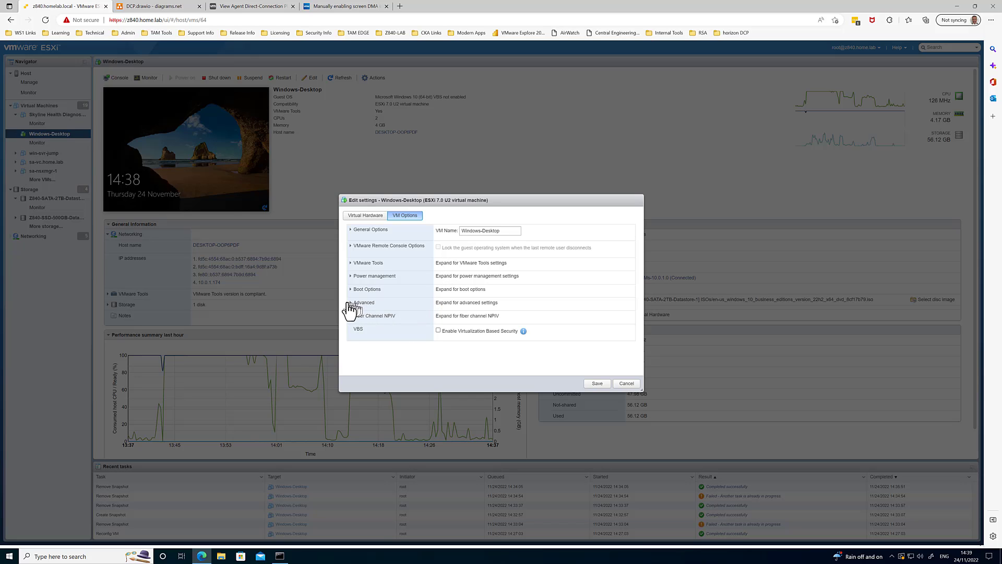
{"action": "left_click", "coordinate": [363, 303]}
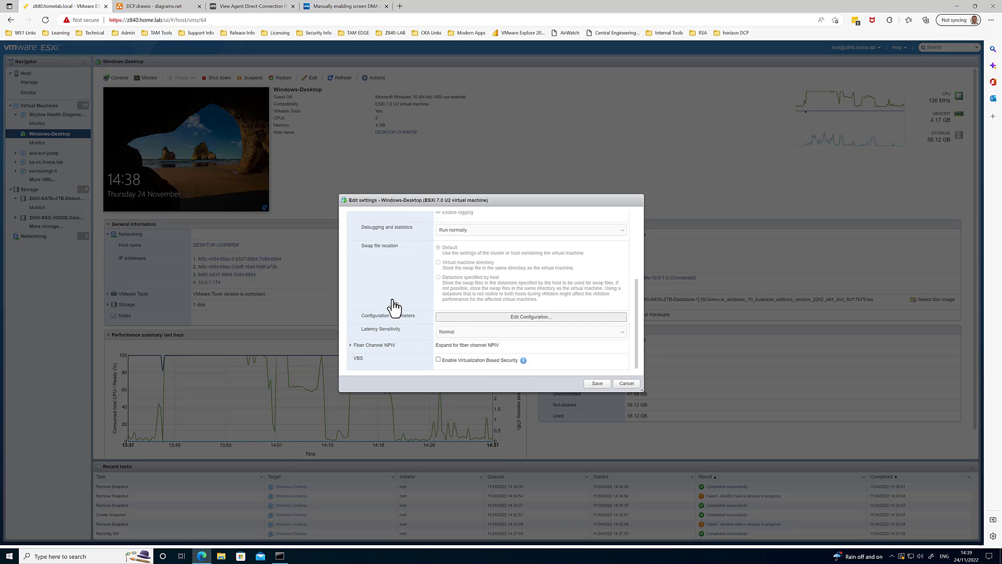
- Filter the VM's configuration parameters for 'DMA' to show svga.enableScreenDMA = True
{"action": "left_click", "coordinate": [531, 316]}
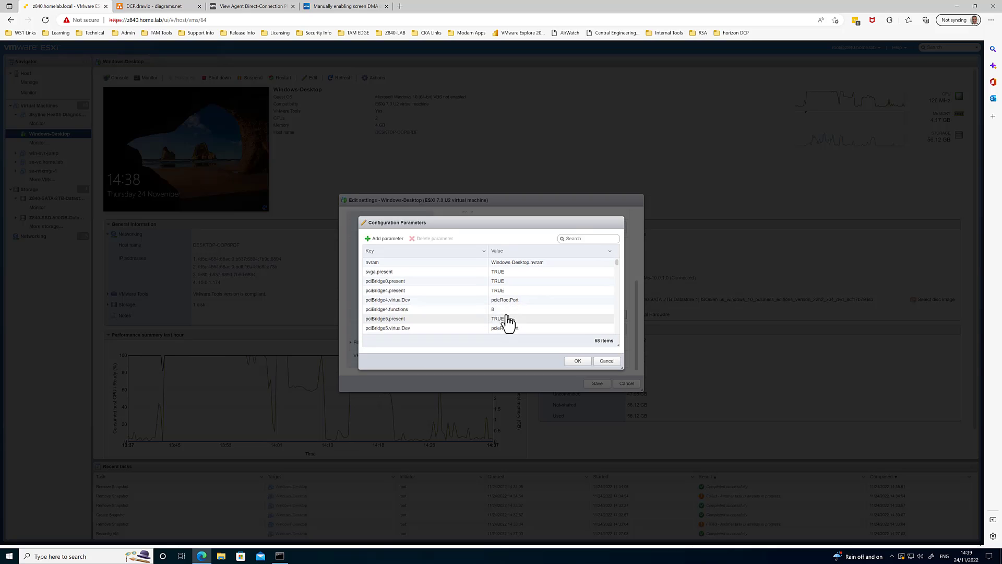
{"action": "left_click", "coordinate": [587, 238]}
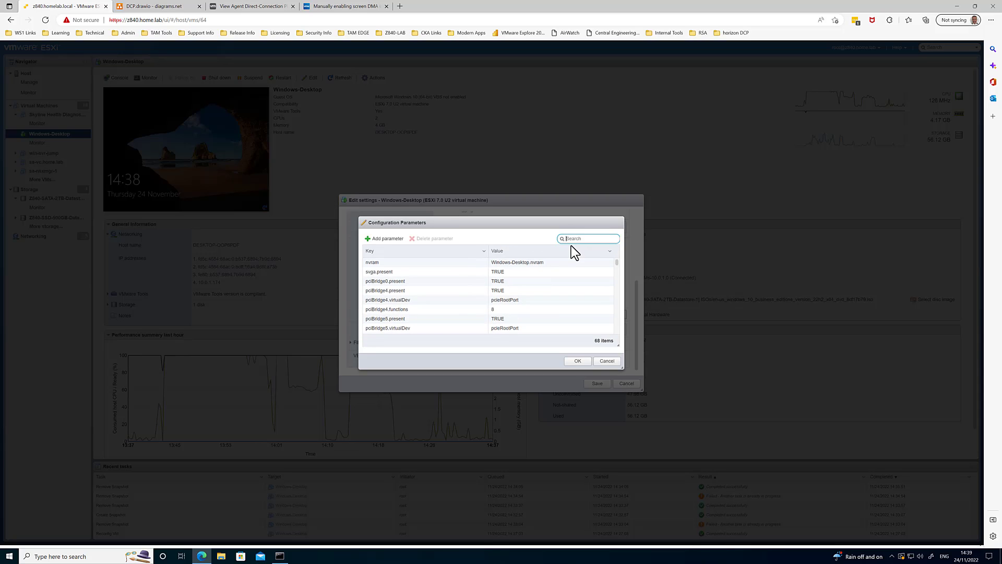
{"action": "type", "text": "DMA"}
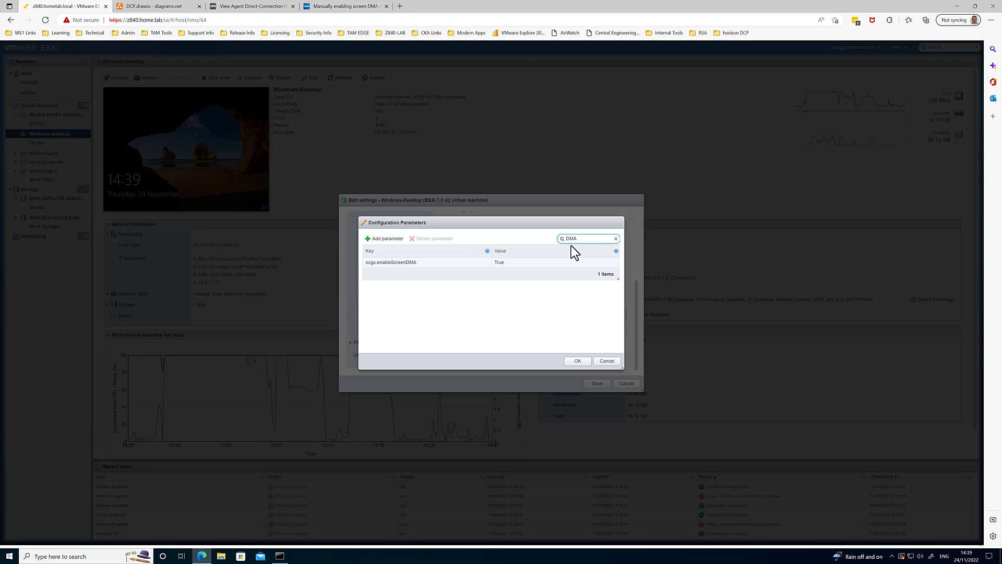
{"action": "mouse_move", "coordinate": [395, 280]}
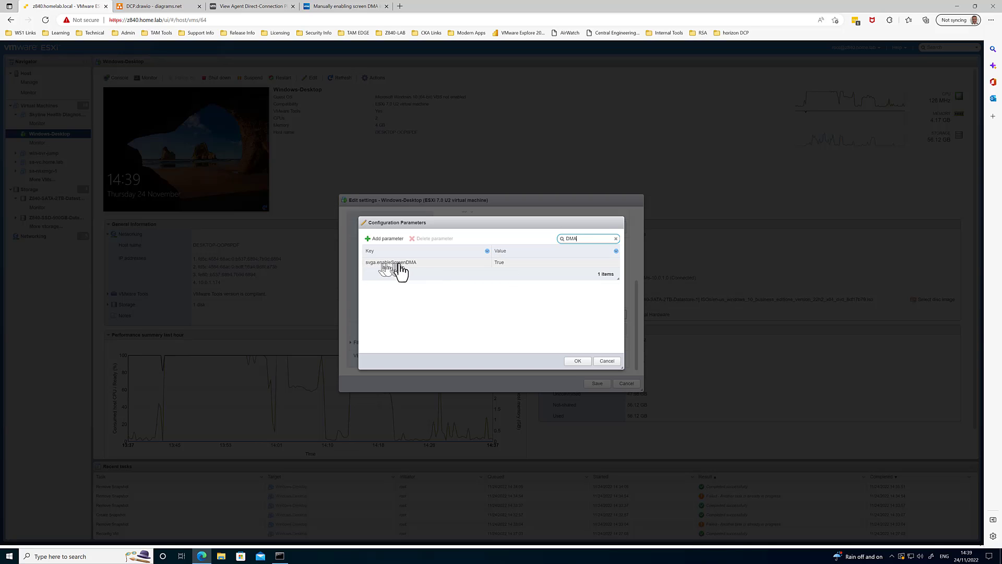
{"action": "mouse_move", "coordinate": [527, 266]}
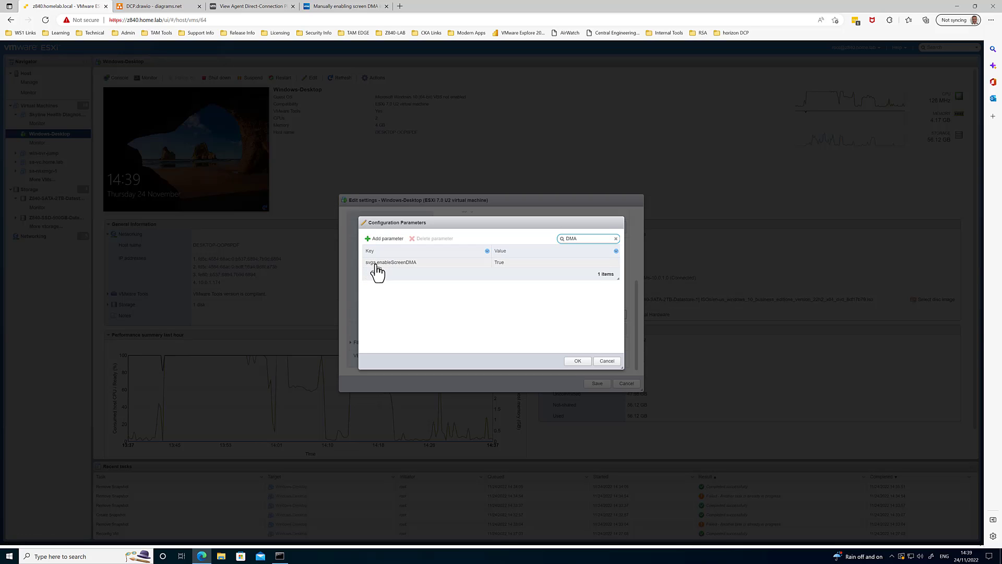
{"action": "mouse_move", "coordinate": [418, 271]}
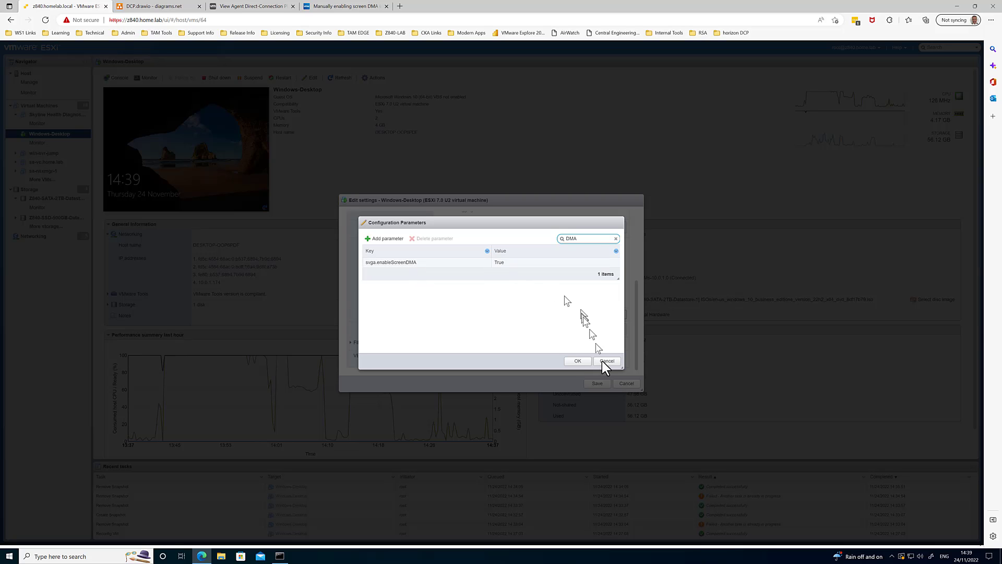
- Cancel out of the parameters list and VM settings without saving changes
{"action": "left_click", "coordinate": [577, 361]}
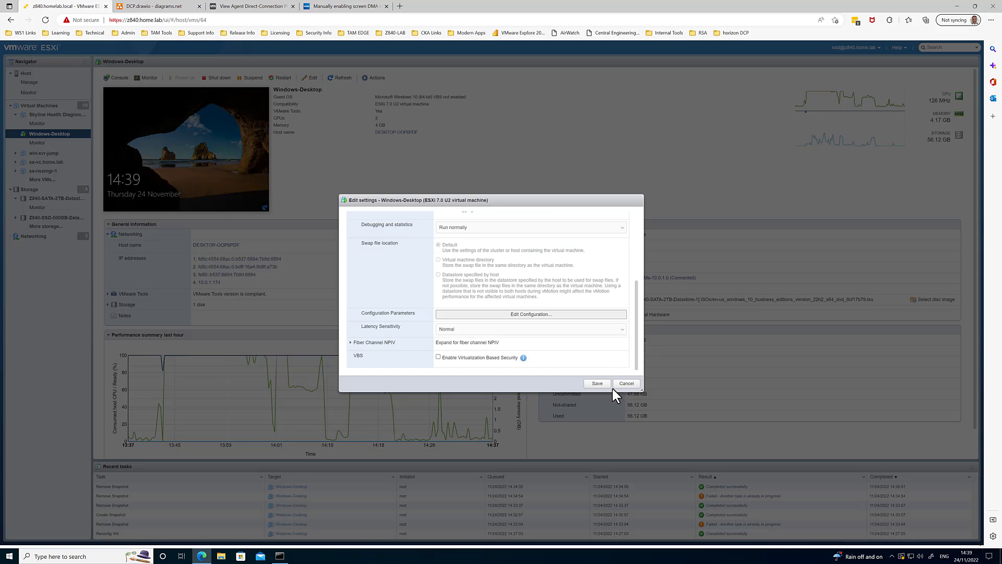
{"action": "left_click", "coordinate": [625, 384]}
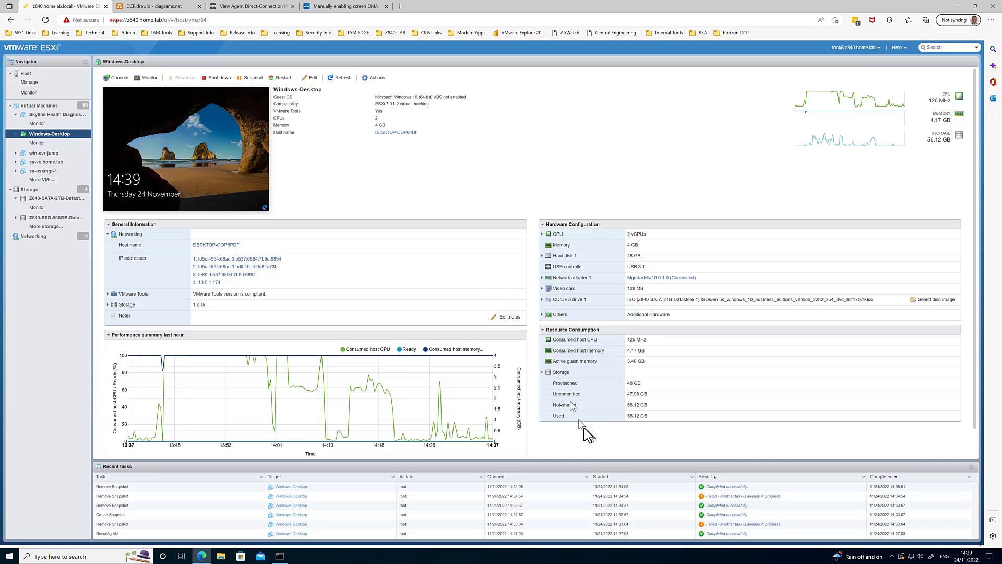
{"action": "mouse_move", "coordinate": [584, 431]}
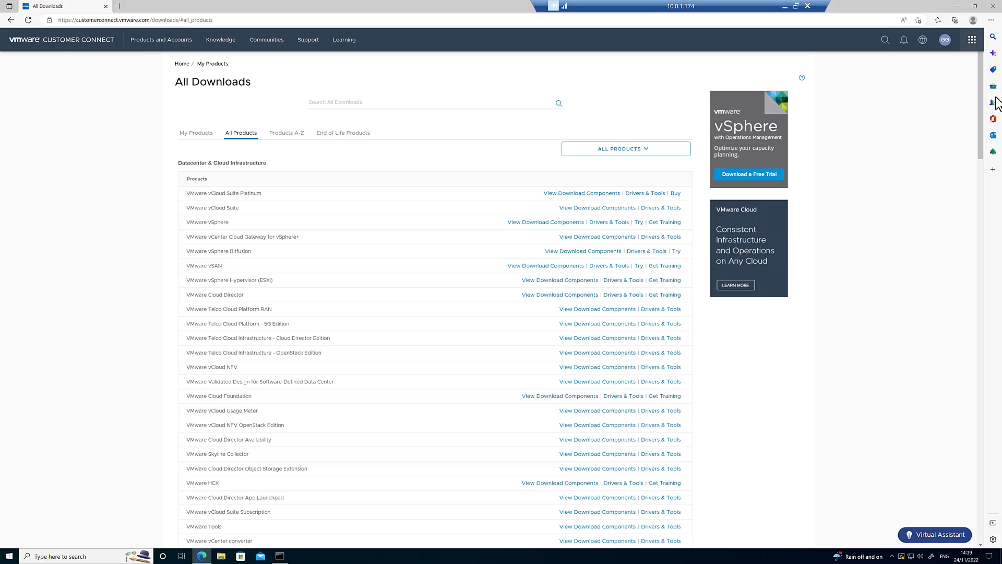
{"action": "mouse_move", "coordinate": [676, 113]}
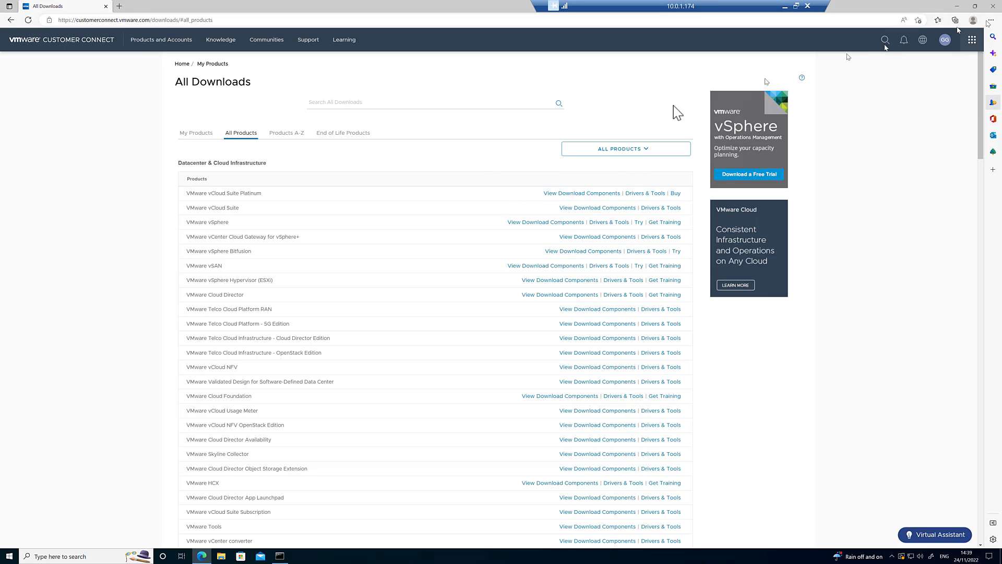
{"action": "mouse_move", "coordinate": [288, 178]}
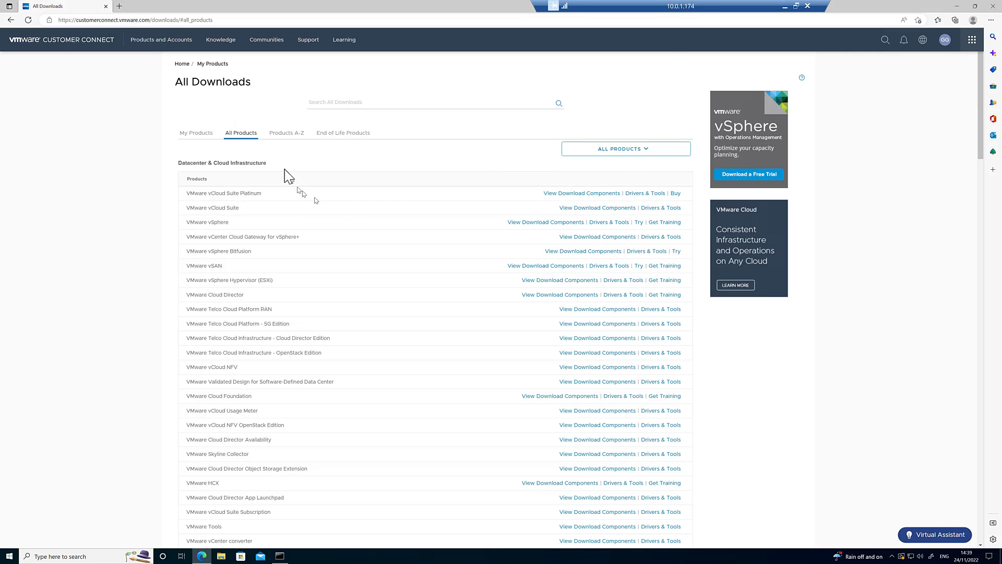
- Reach the VMware Horizon 8 2209 Standard downloads under Desktop & End-User Computing
{"action": "scroll", "scroll_direction": "down", "scroll_amount": 3}
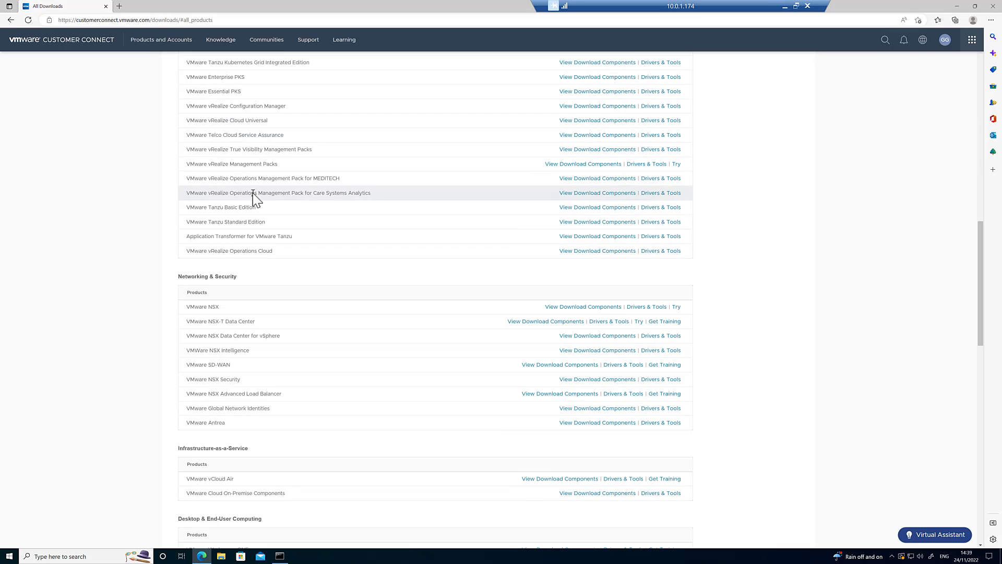
{"action": "scroll", "scroll_direction": "down", "scroll_amount": 3}
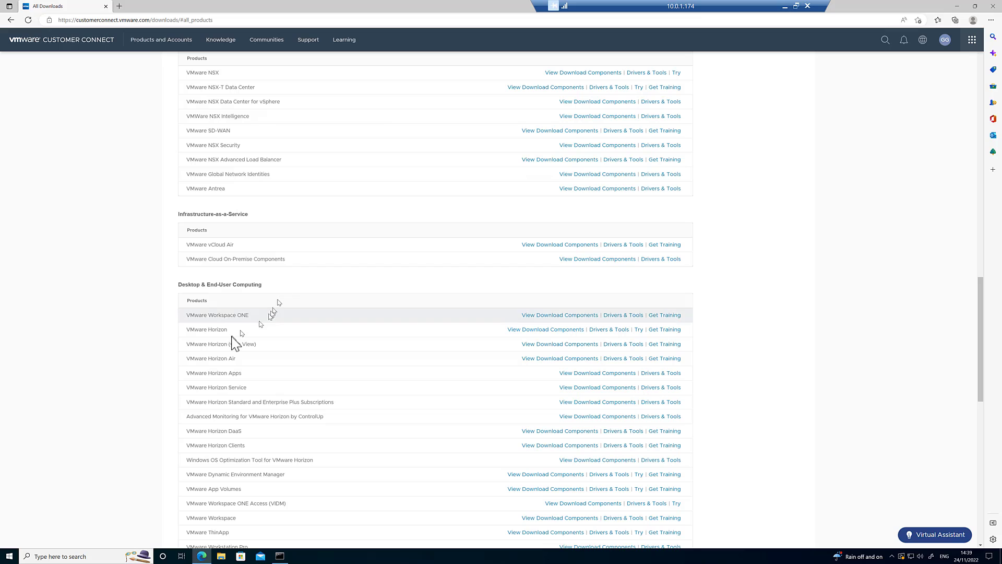
{"action": "mouse_move", "coordinate": [546, 328]}
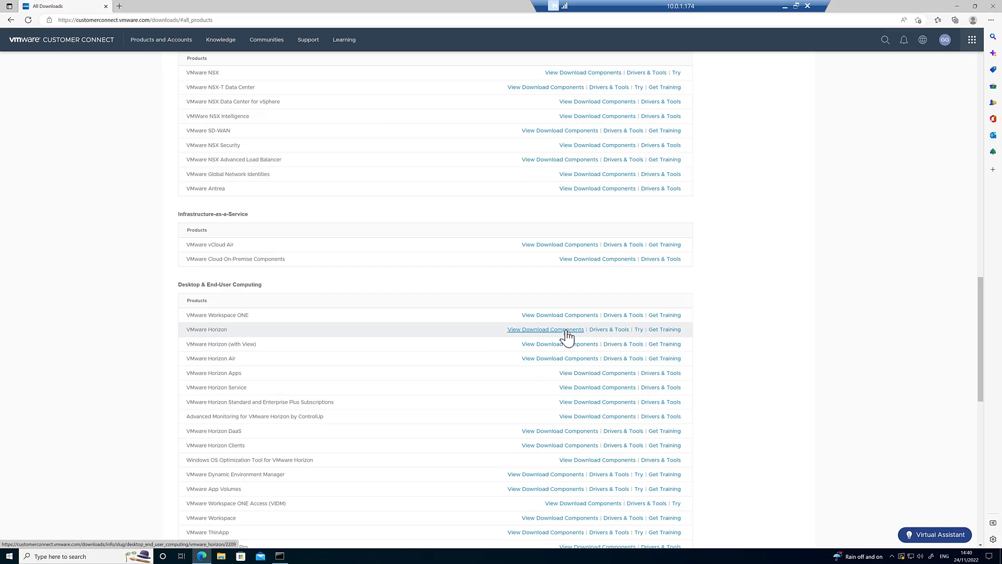
{"action": "left_click", "coordinate": [545, 329]}
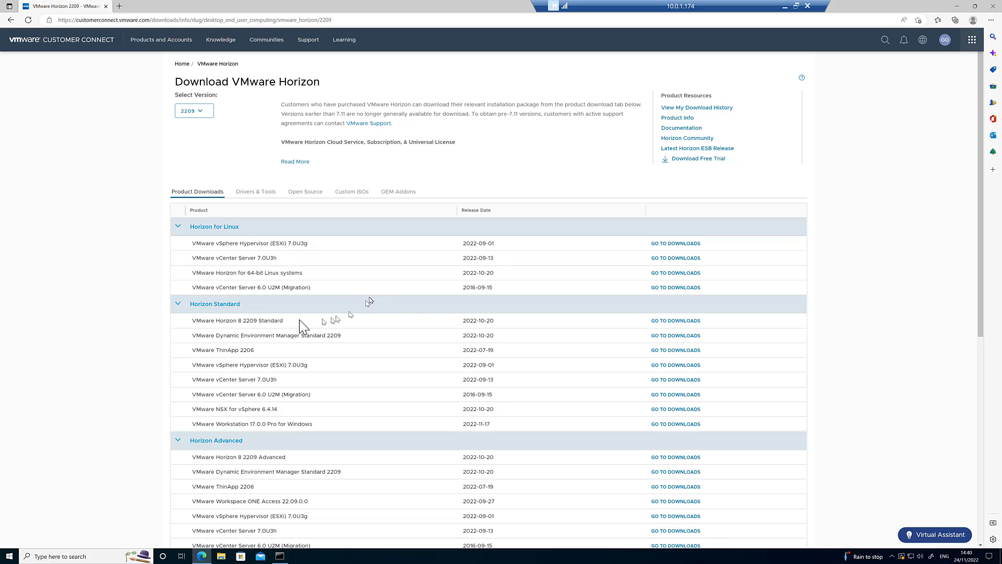
{"action": "mouse_move", "coordinate": [276, 467]}
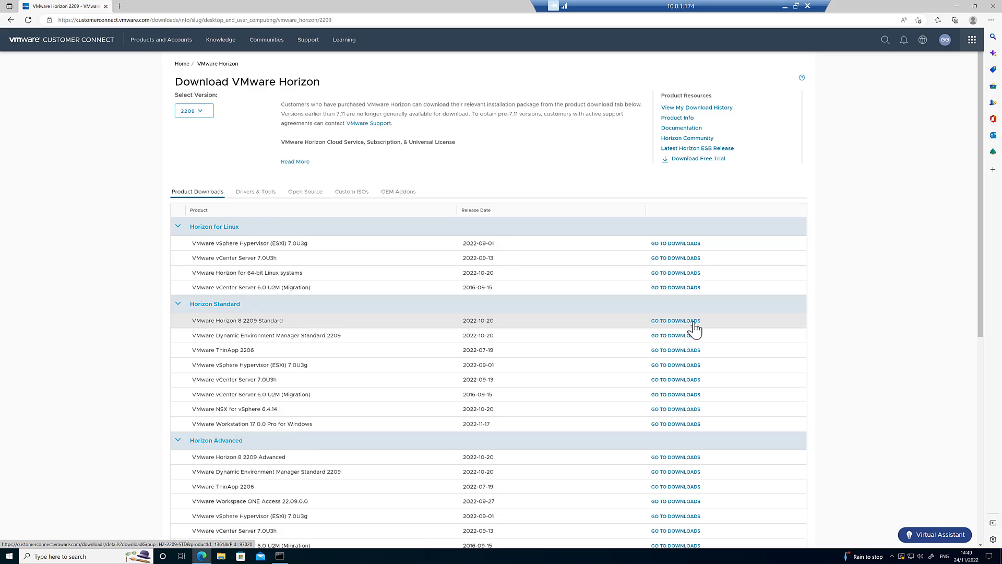
{"action": "left_click", "coordinate": [676, 321]}
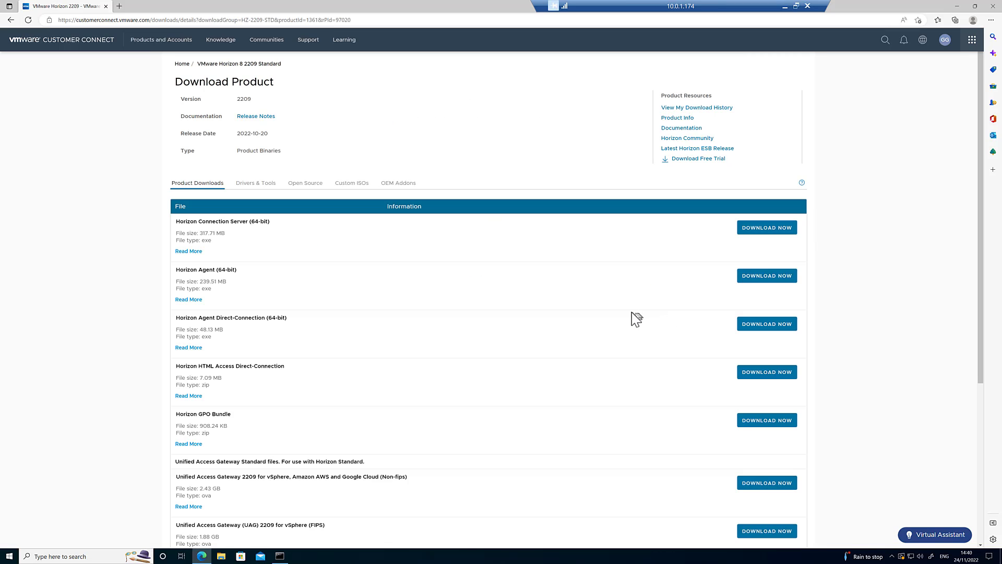
{"action": "mouse_move", "coordinate": [256, 301]}
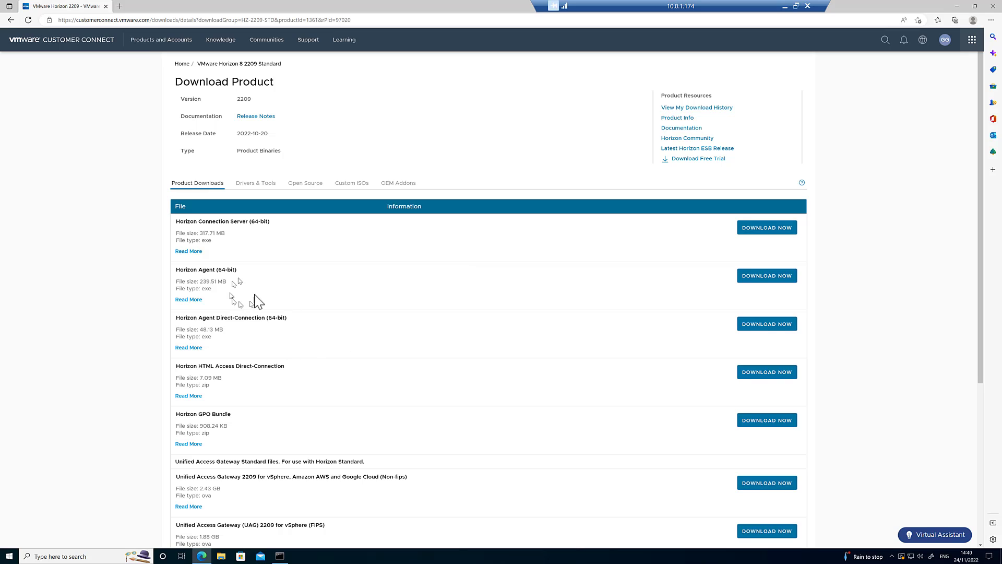
{"action": "mouse_move", "coordinate": [219, 281]}
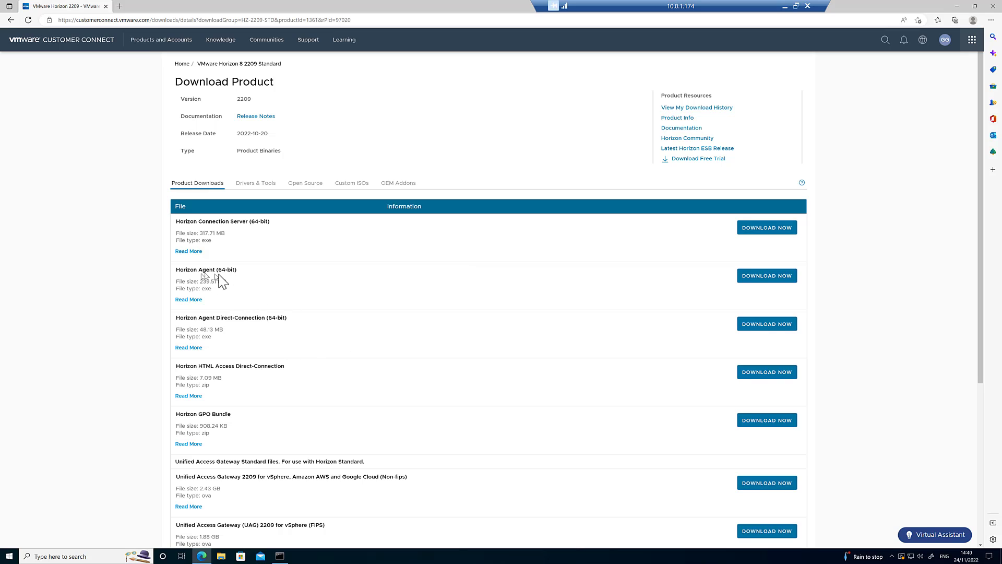
{"action": "mouse_move", "coordinate": [186, 324]}
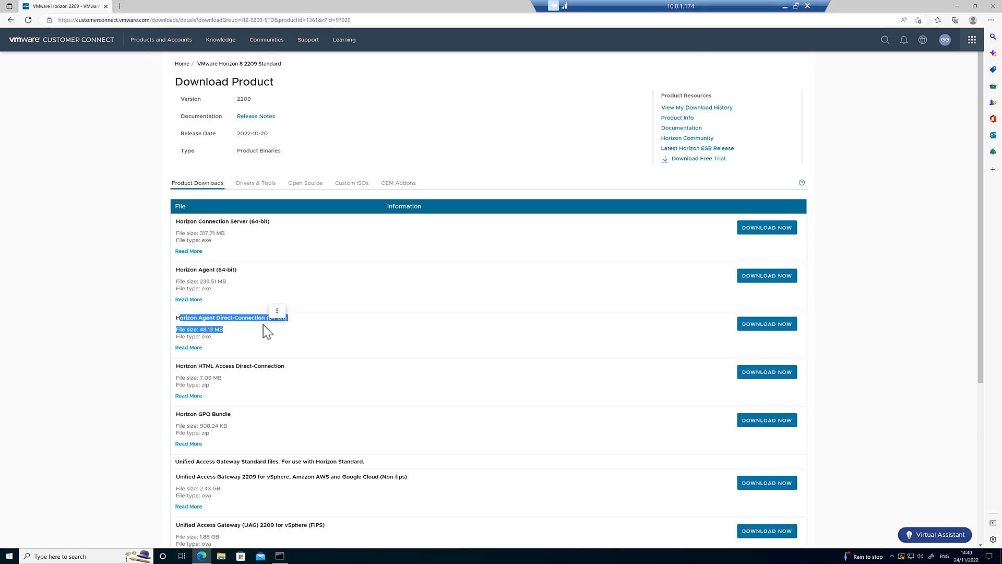
- Highlight the Horizon GPO Bundle file name in the list and dismiss the popup
{"action": "scroll", "scroll_direction": "down", "scroll_amount": 3}
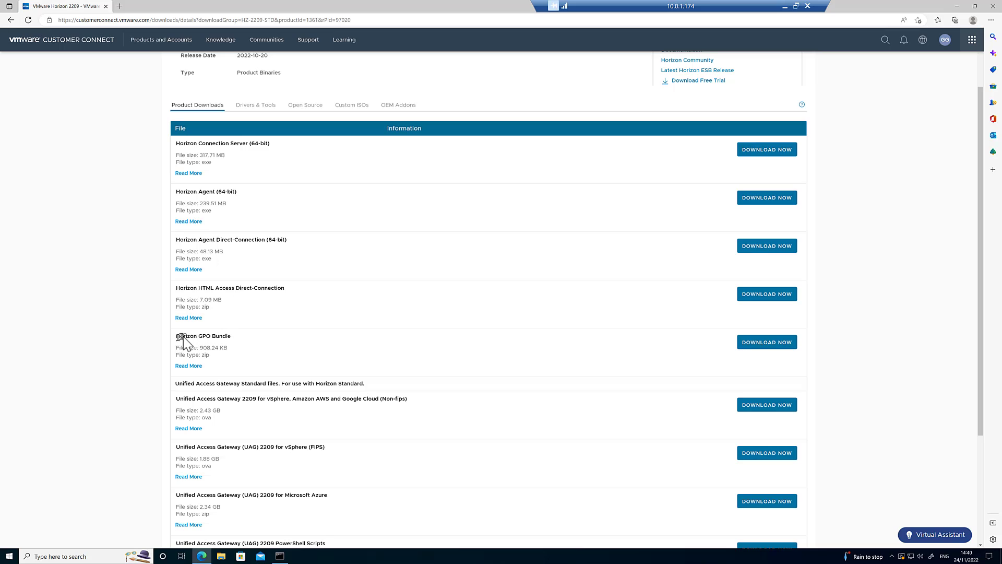
{"action": "double_click", "coordinate": [203, 335]}
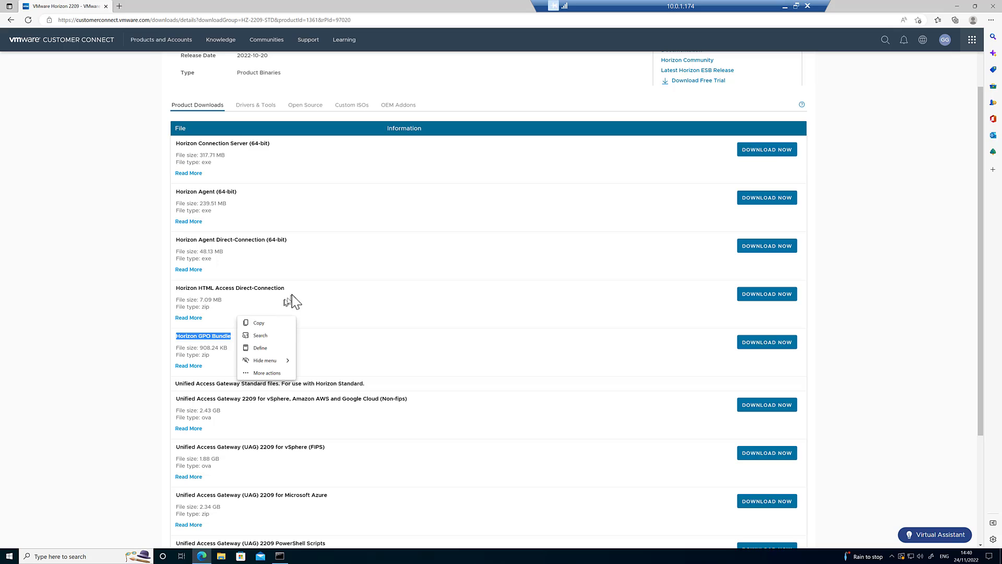
{"action": "mouse_move", "coordinate": [169, 292]}
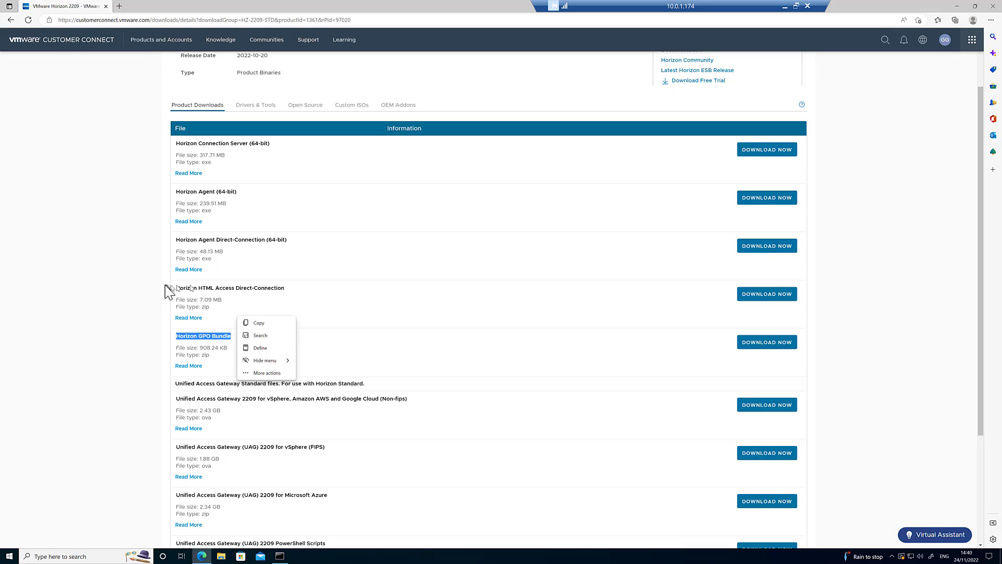
{"action": "left_click", "coordinate": [720, 271]}
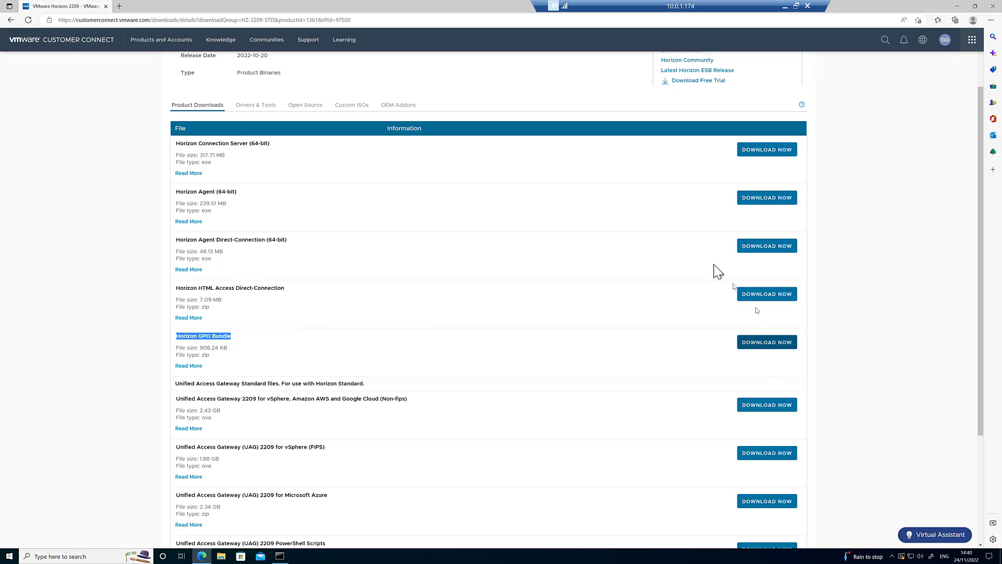
{"action": "mouse_move", "coordinate": [958, 7]}
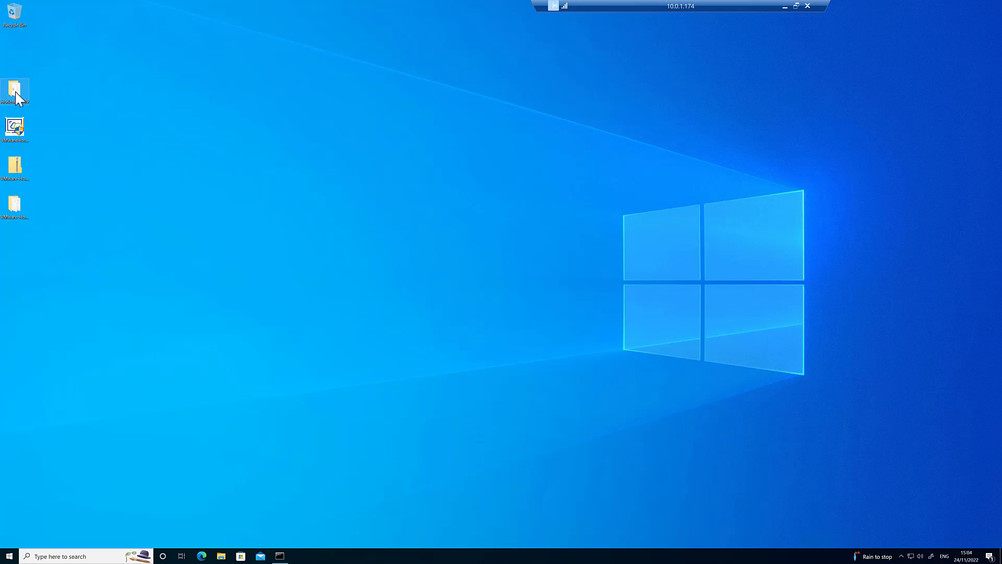
- Show the Horizon 2209 desktop folder with the Direct-Connection installer selected and tray icons expanded
{"action": "double_click", "coordinate": [14, 93]}
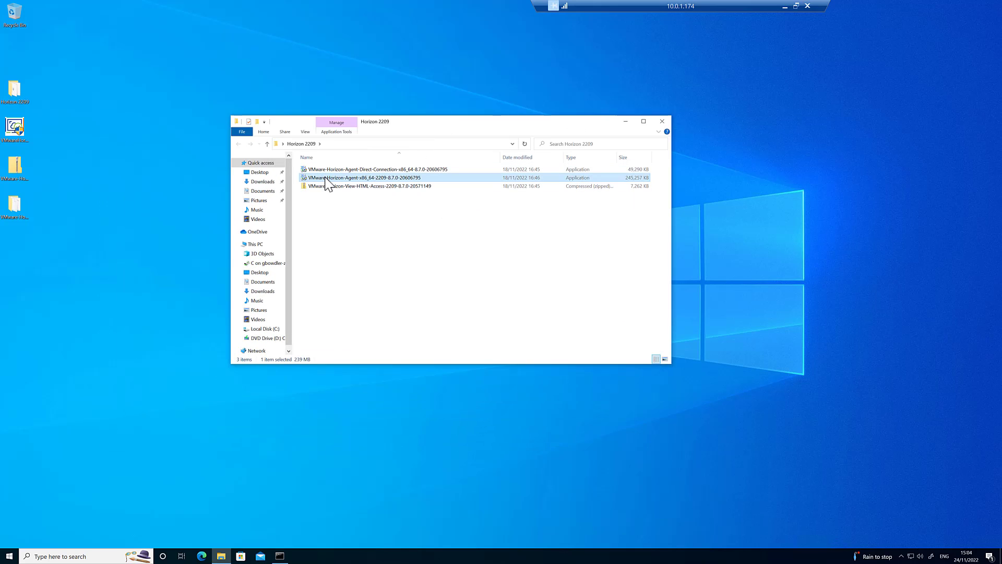
{"action": "left_click", "coordinate": [376, 169]}
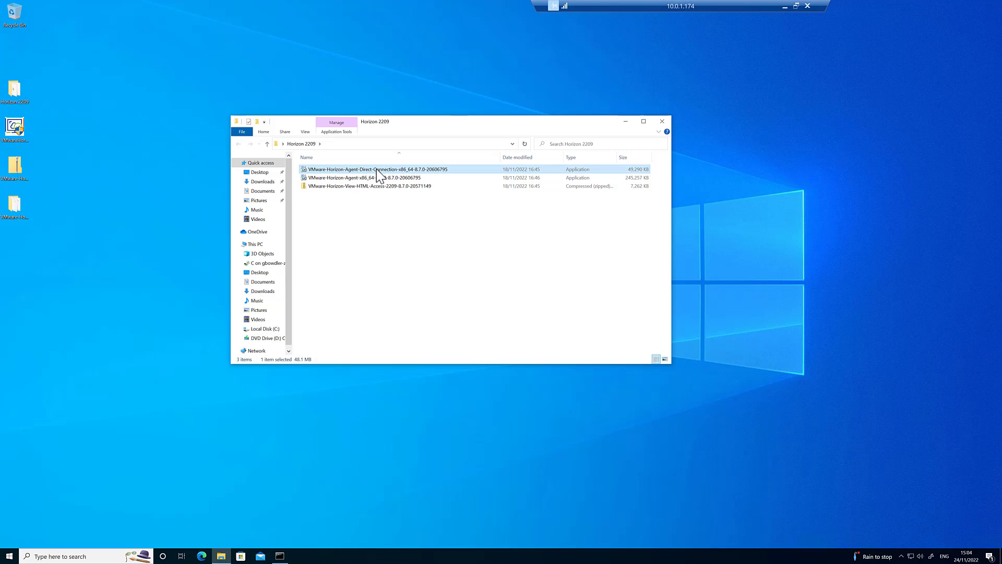
{"action": "mouse_move", "coordinate": [396, 178]}
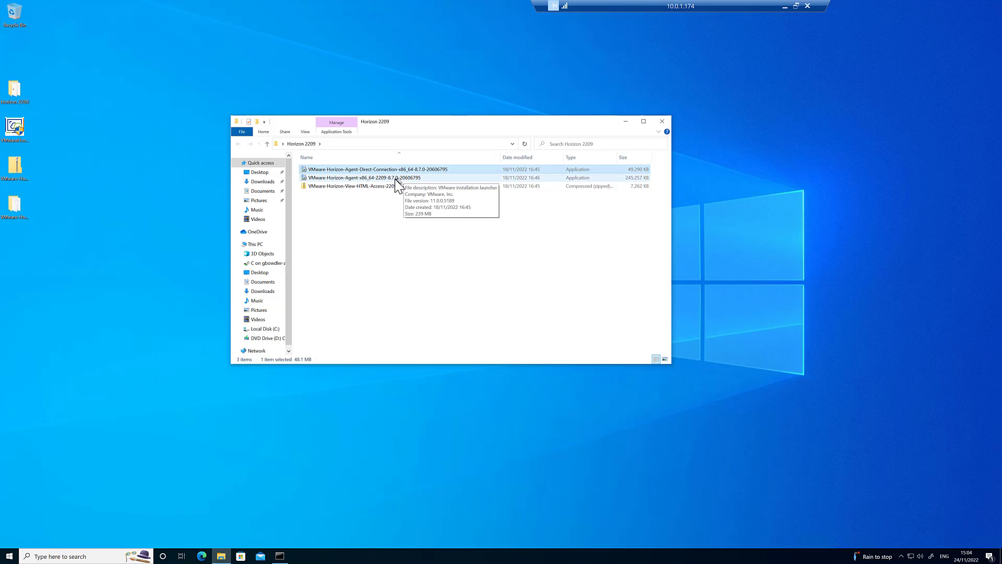
{"action": "mouse_move", "coordinate": [427, 169]}
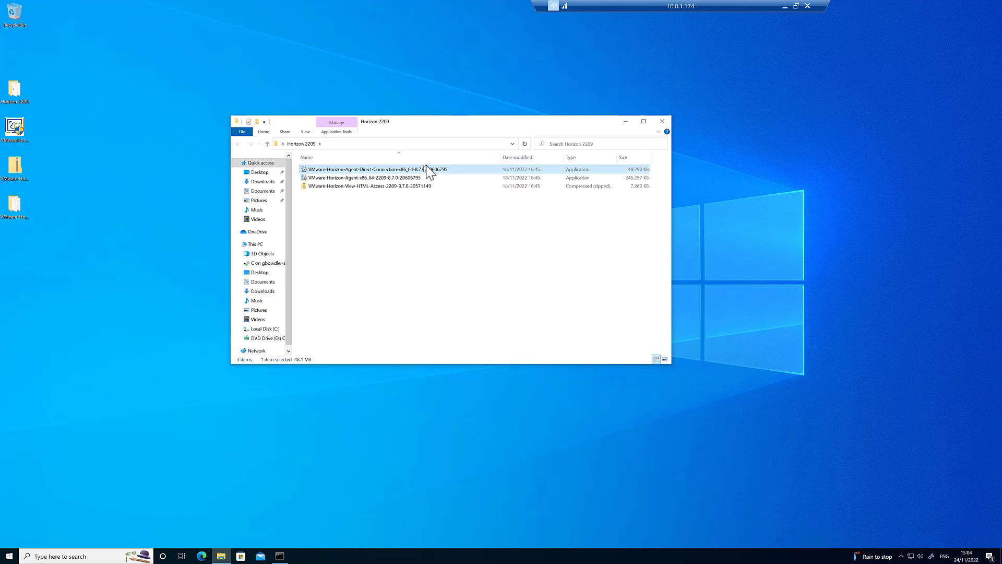
{"action": "mouse_move", "coordinate": [410, 178]}
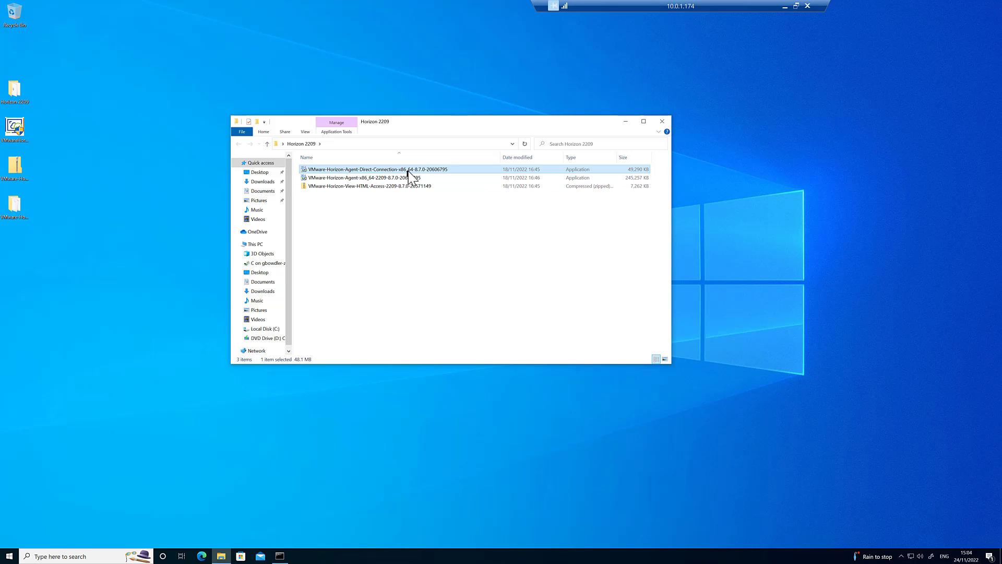
{"action": "mouse_move", "coordinate": [901, 555]}
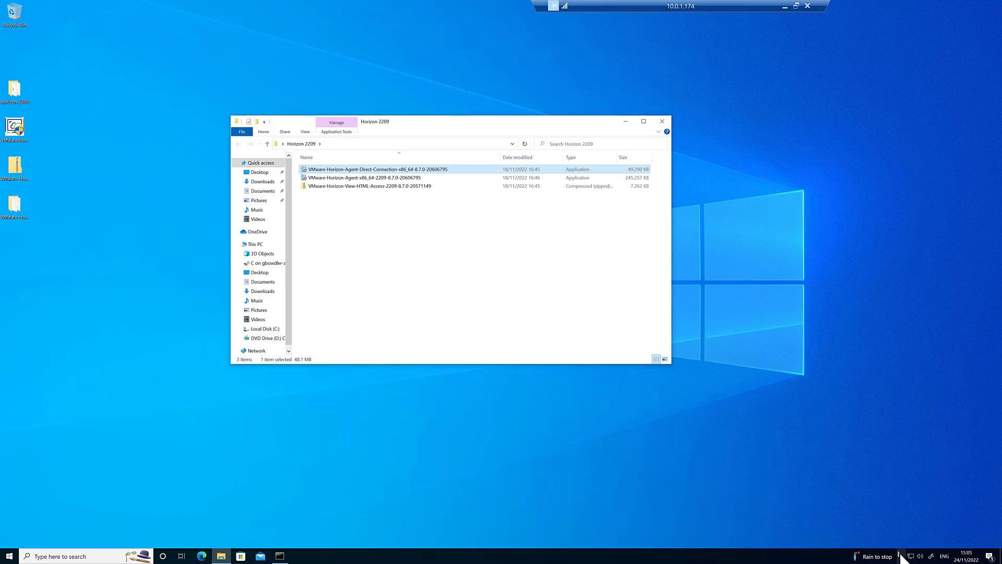
{"action": "left_click", "coordinate": [910, 557]}
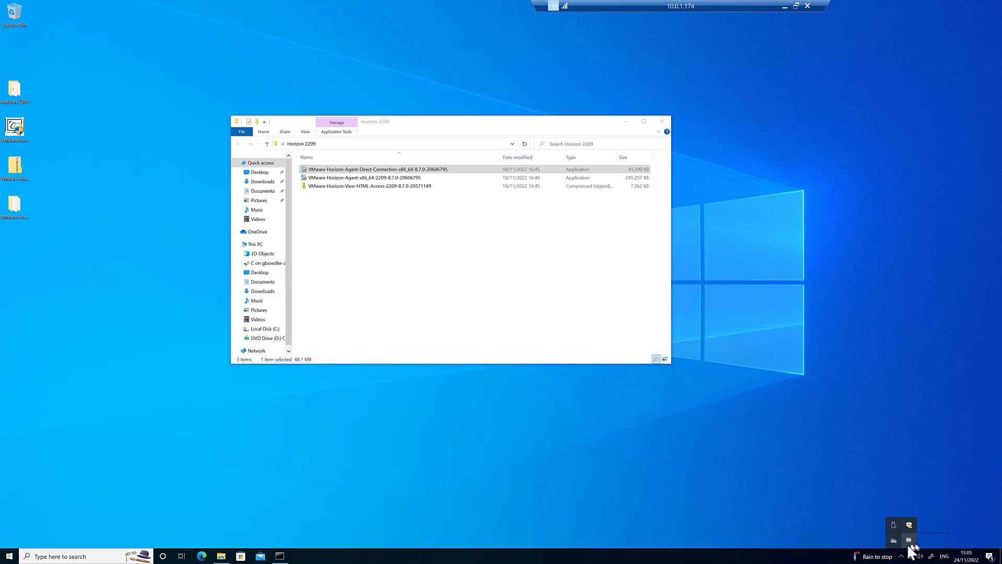
{"action": "mouse_move", "coordinate": [909, 540]}
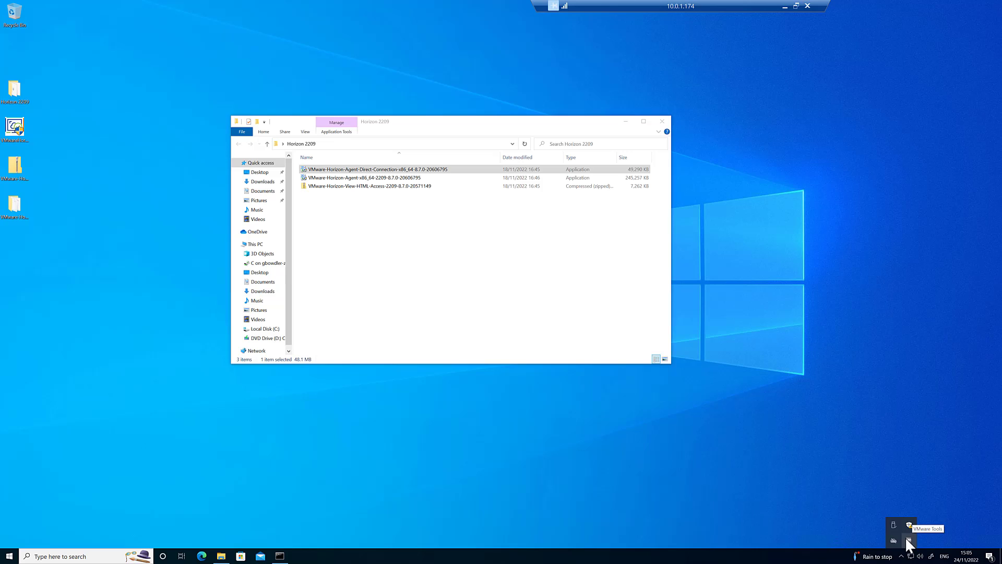
{"action": "mouse_move", "coordinate": [371, 186]}
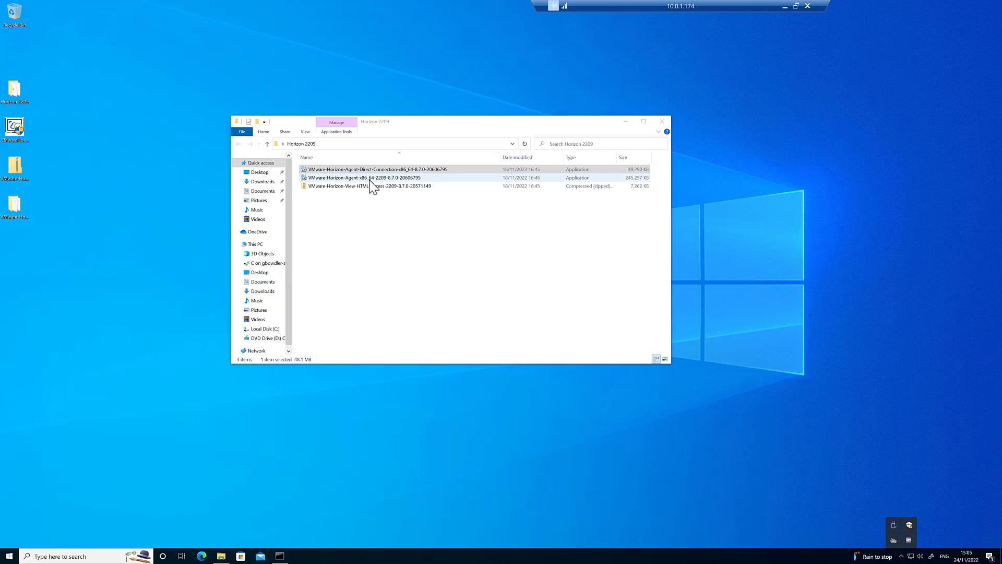
- Refocus the installer folder and bring up a Command Prompt for the agent install
{"action": "left_click", "coordinate": [377, 169]}
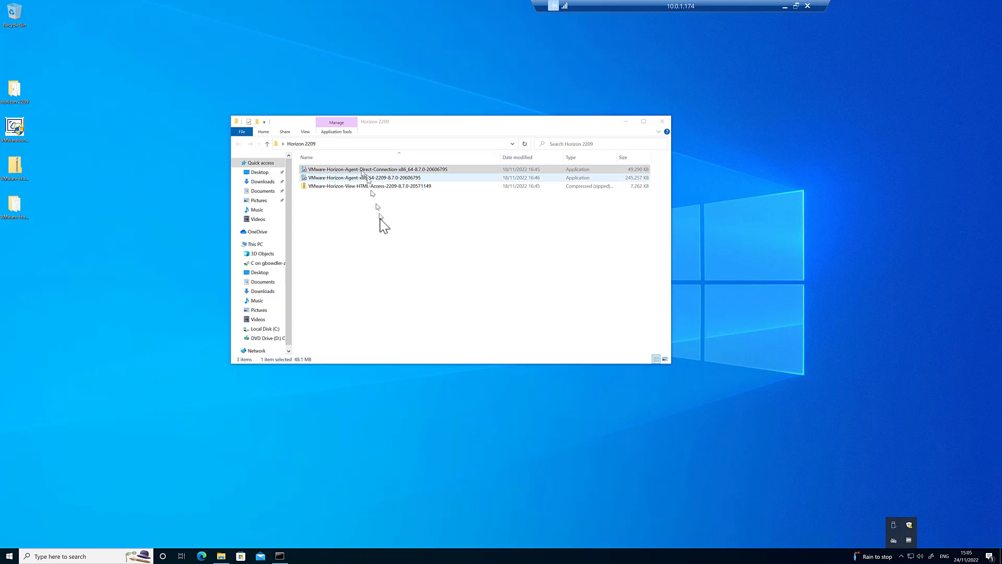
{"action": "left_click", "coordinate": [278, 555]}
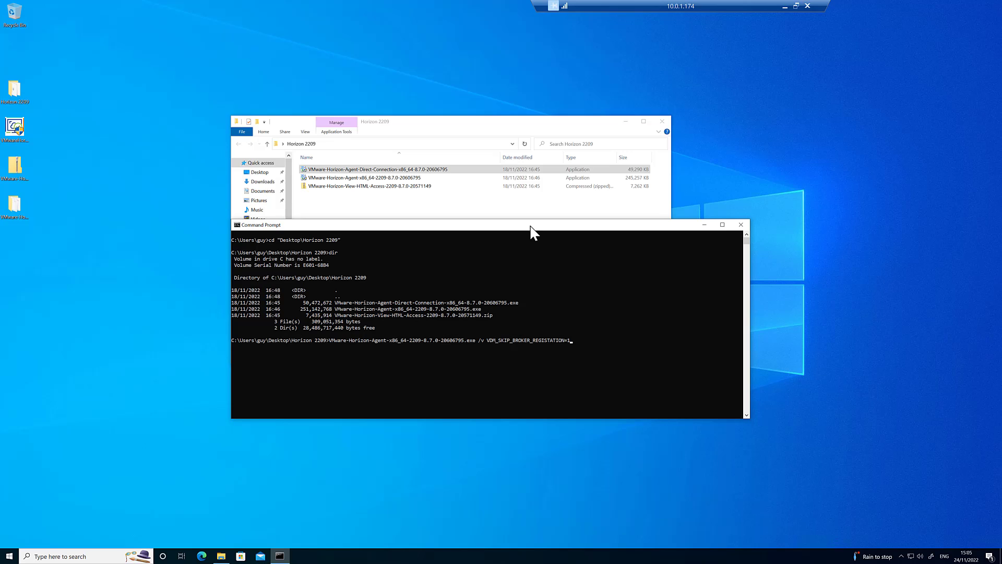
{"action": "mouse_move", "coordinate": [490, 347]}
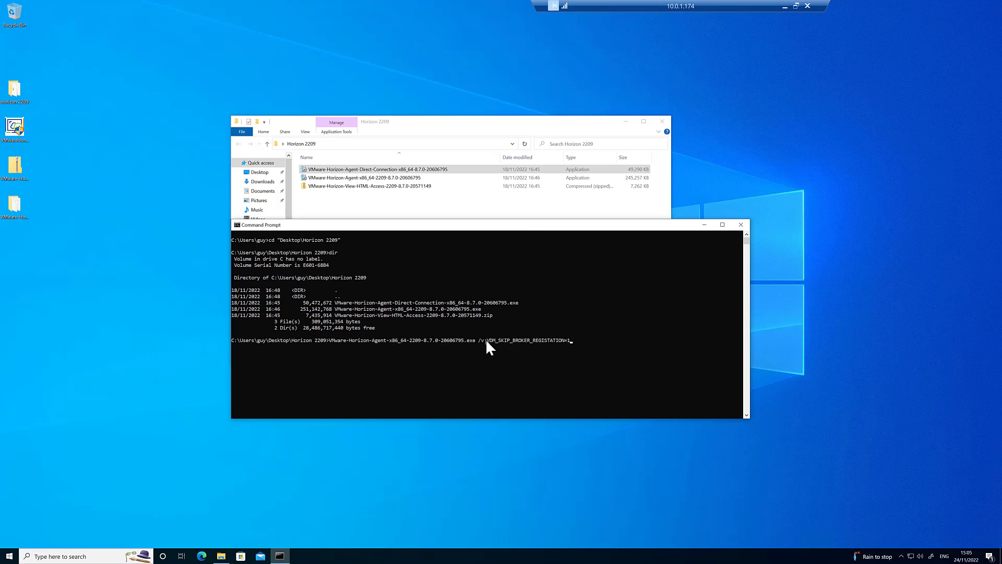
{"action": "mouse_move", "coordinate": [306, 284]}
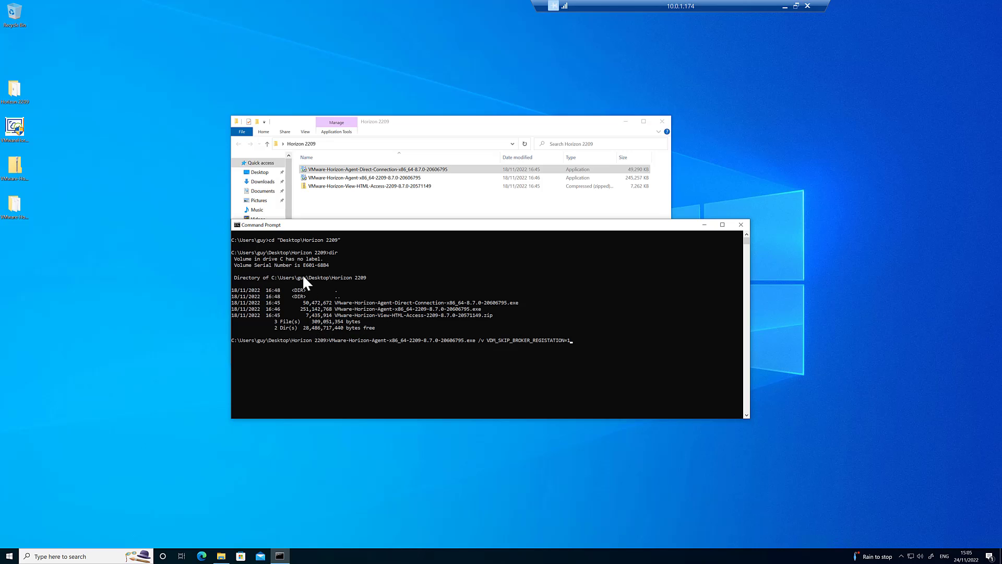
{"action": "mouse_move", "coordinate": [359, 198]}
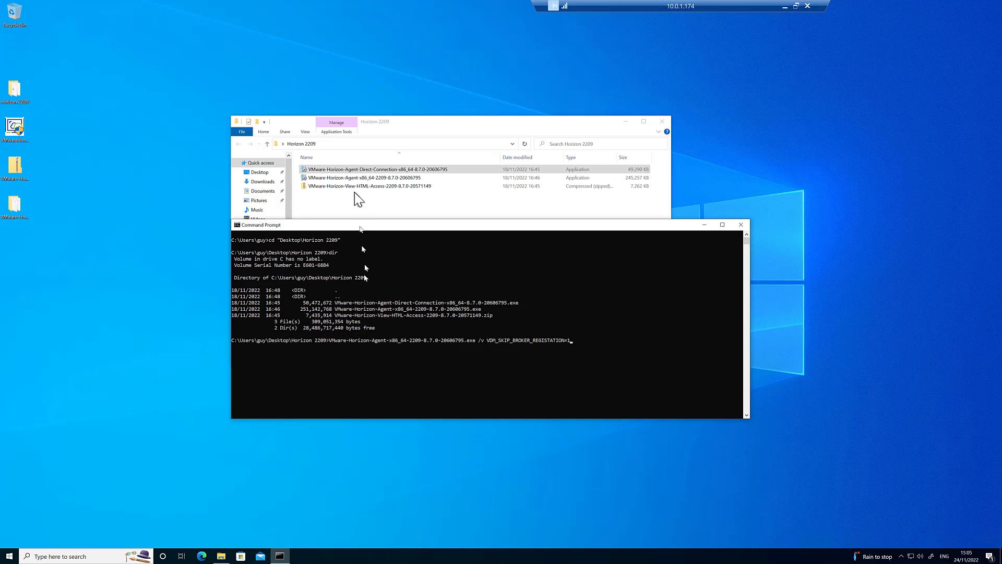
{"action": "mouse_move", "coordinate": [380, 353]}
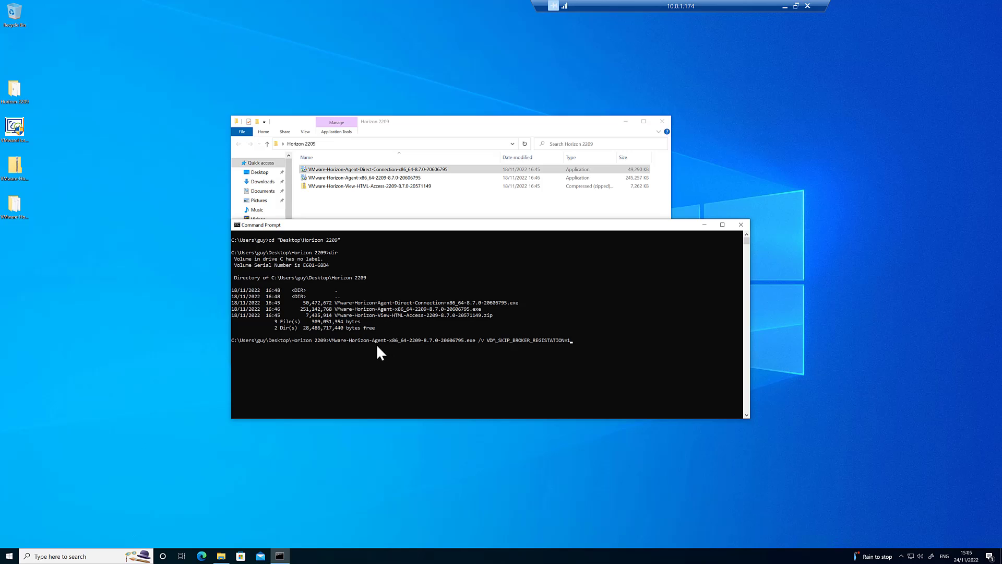
{"action": "mouse_move", "coordinate": [494, 351]}
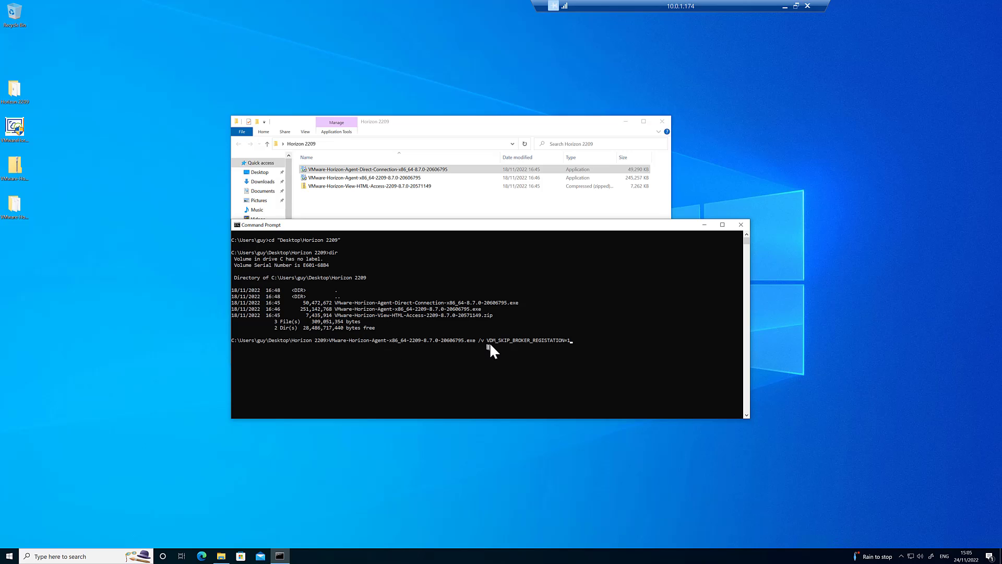
{"action": "mouse_move", "coordinate": [529, 370]}
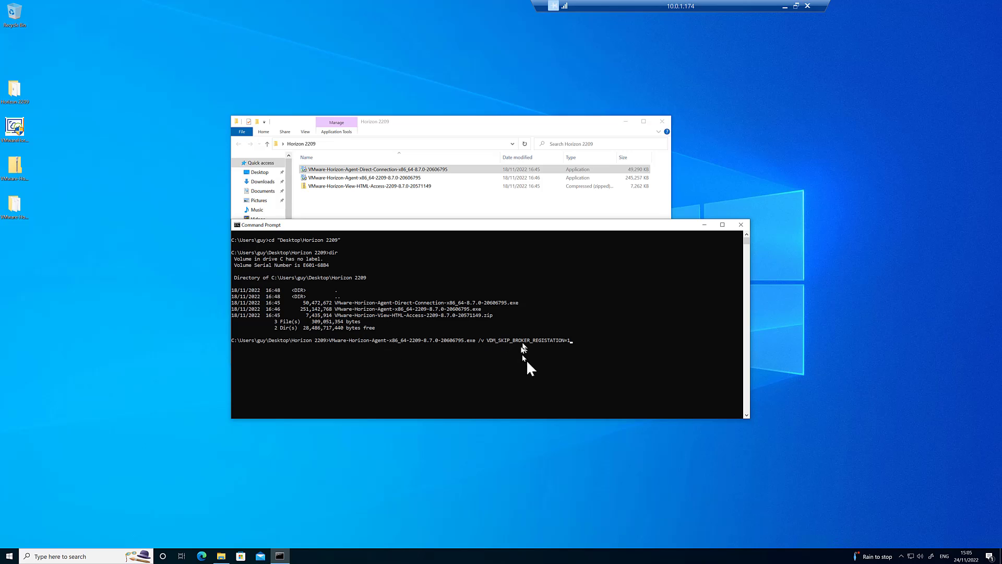
{"action": "mouse_move", "coordinate": [586, 347]}
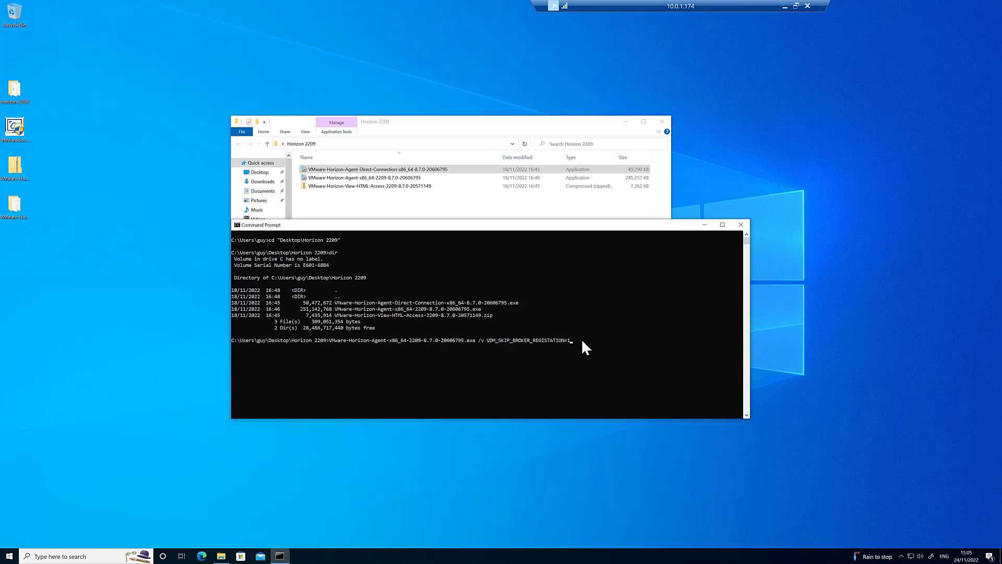
- Run VMware-Horizon-Agent-x86_64-2209 with /v VDM_SKIP_BROKER_REGISTRATION=1
{"action": "key", "text": "Return"}
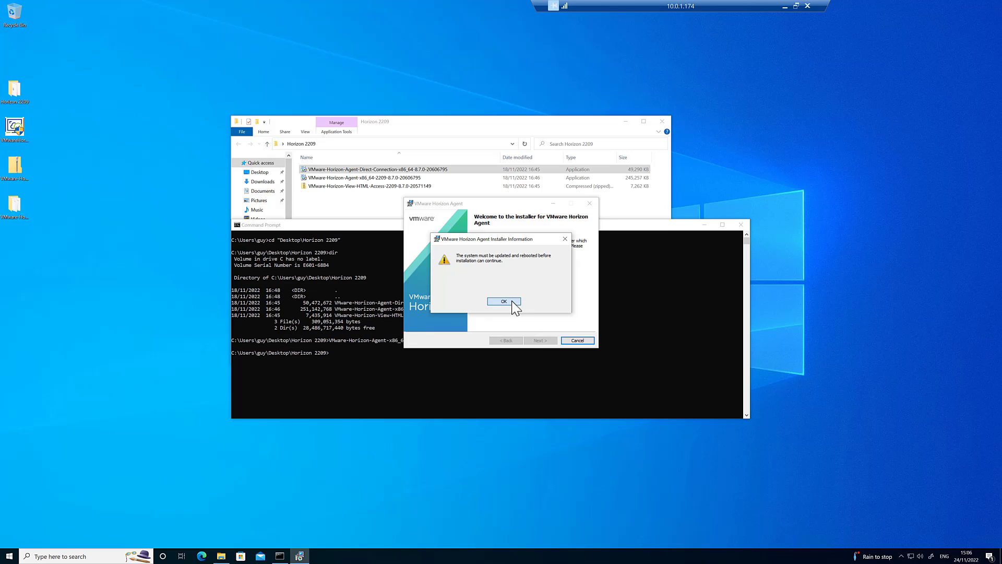
- Acknowledge the reboot-required notice and finish the interrupted wizard without installing
{"action": "left_click", "coordinate": [504, 301]}
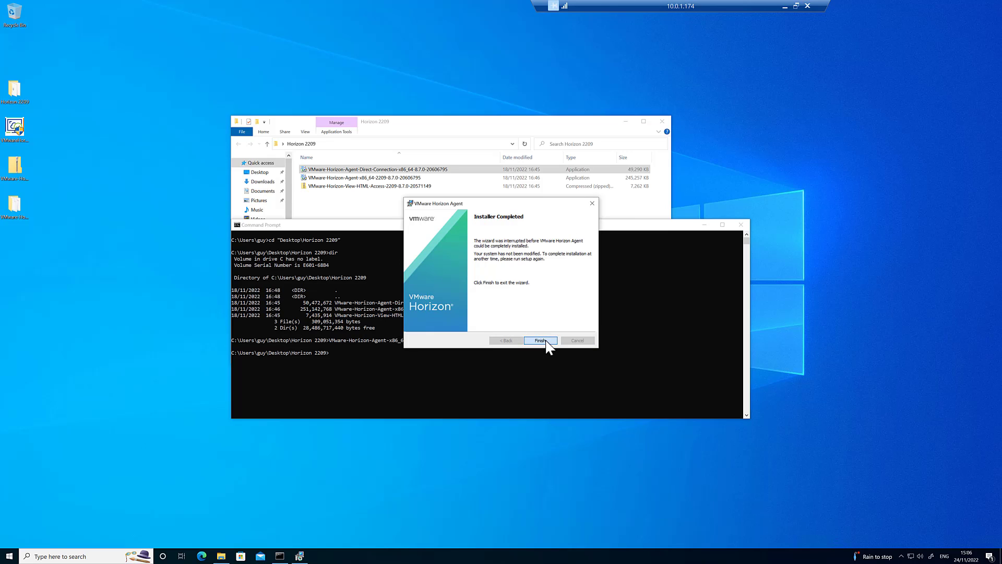
{"action": "left_click", "coordinate": [540, 339]}
{"action": "type", "text": "VMware-Horizon-Agent-x86_64-2209-8.7.0-20606795.exe /v VDM_SKIP+BROKER_REGISTRATION=1"}
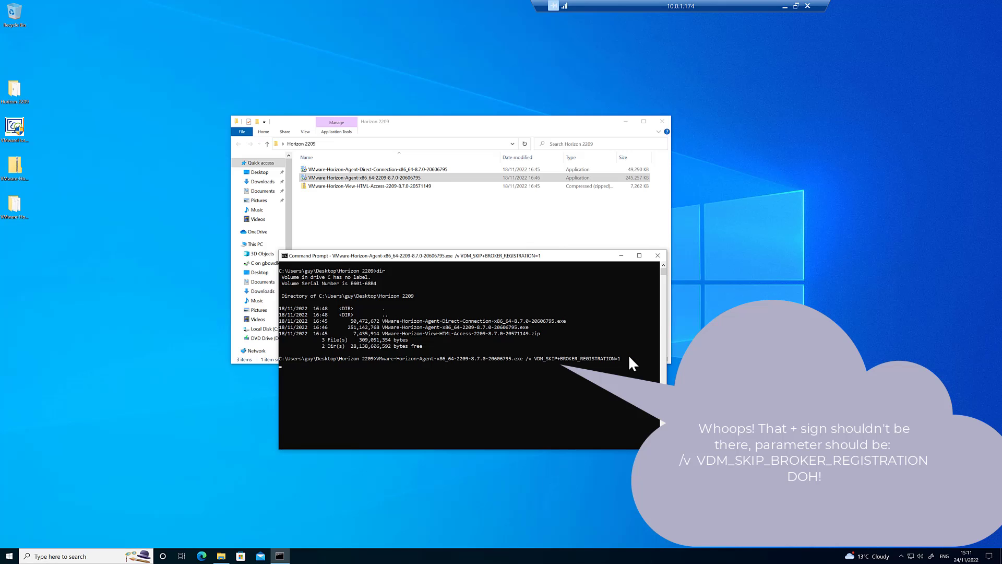
- Rerun the Horizon Agent installer command with VDM_SKIP_BROKER_REGISTRATION=1 after rebooting
{"action": "key", "text": "Return"}
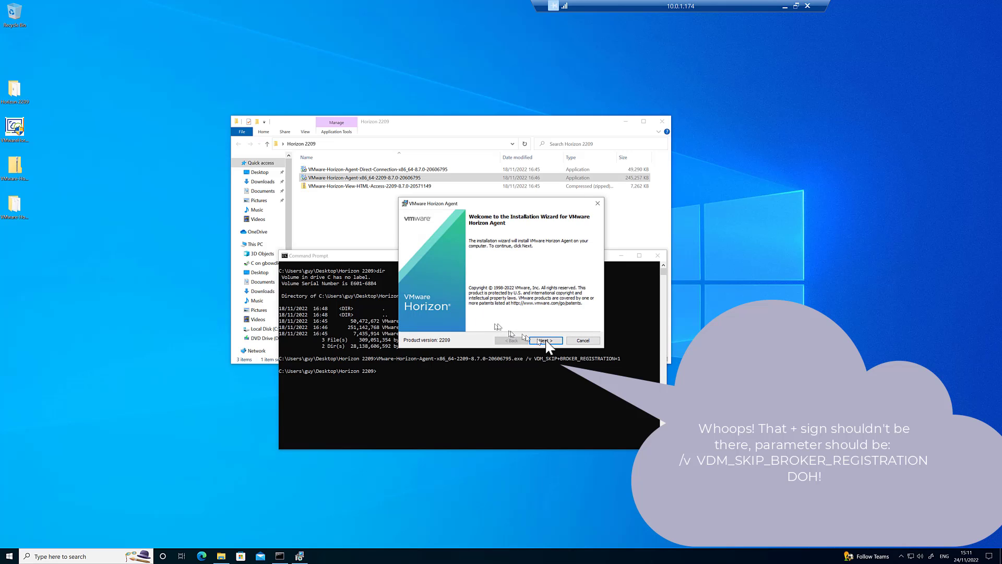
{"action": "mouse_move", "coordinate": [440, 345]}
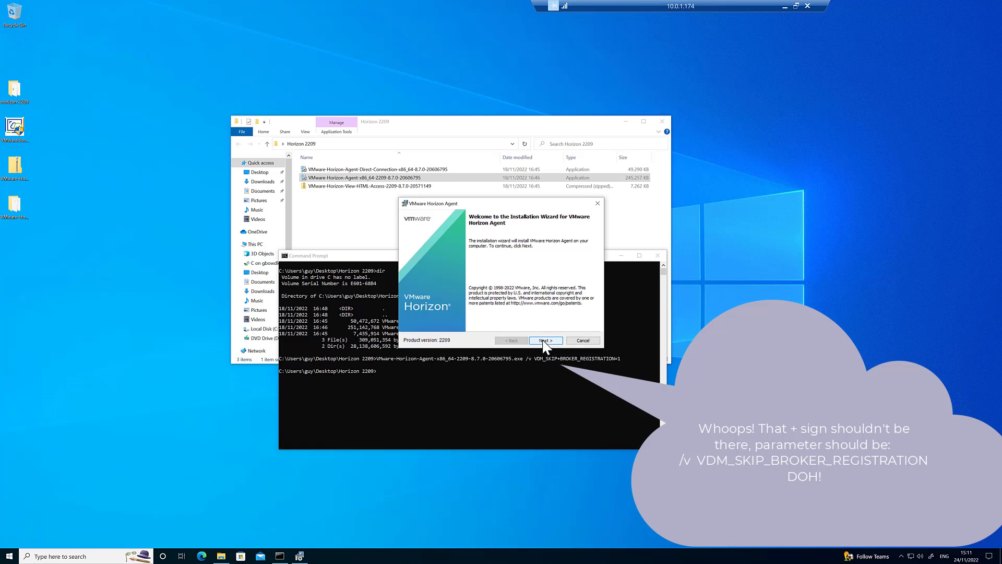
- Accept the terms, keep IPv4, and add USB Redirection and Horizon Performance Tracker features
{"action": "left_click", "coordinate": [545, 339]}
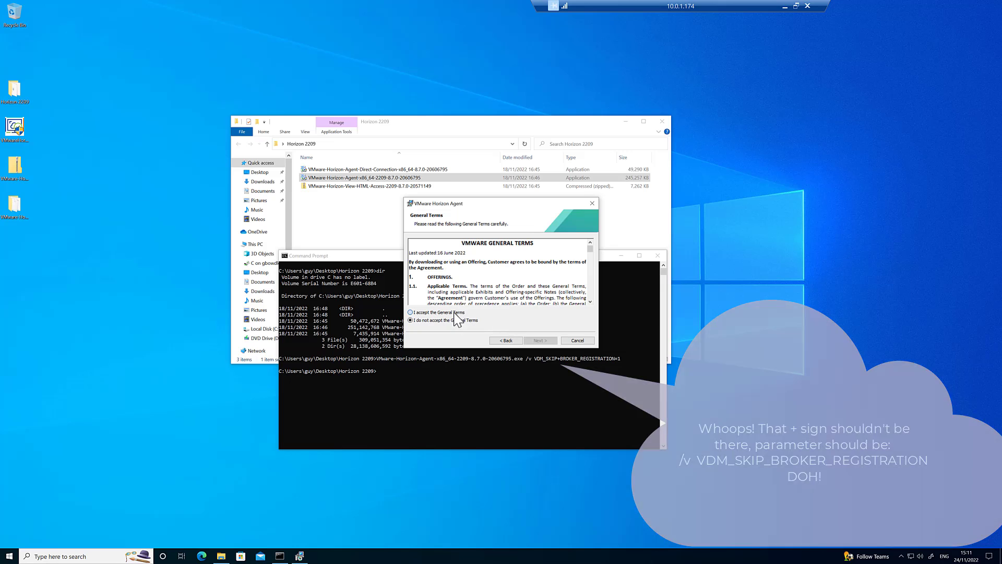
{"action": "left_click", "coordinate": [539, 339]}
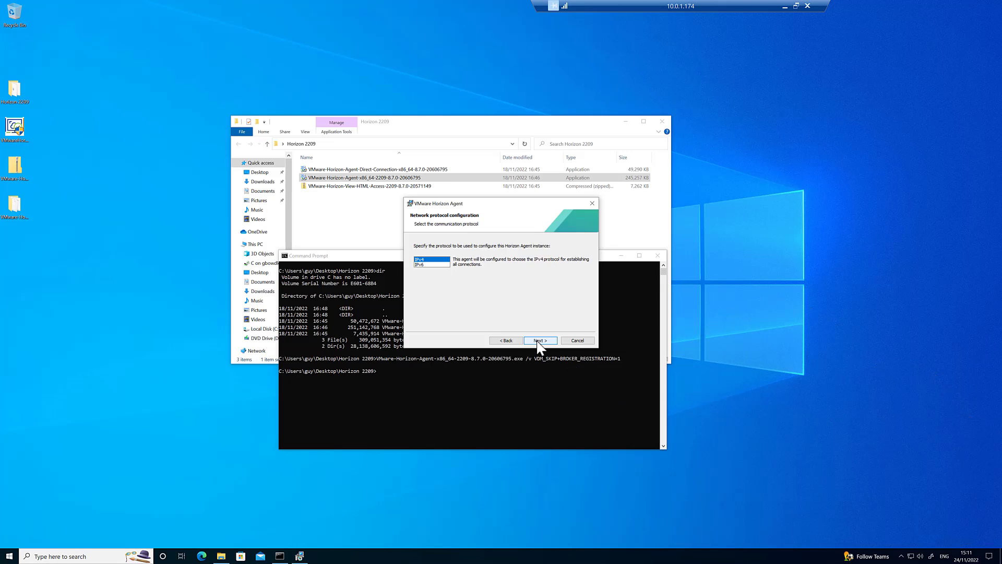
{"action": "mouse_move", "coordinate": [531, 311]}
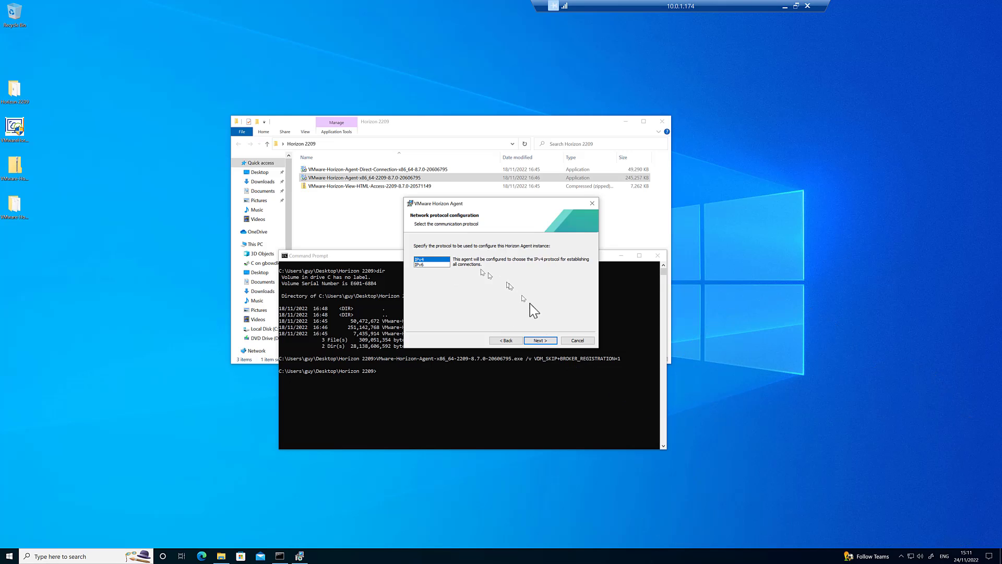
{"action": "left_click", "coordinate": [540, 340]}
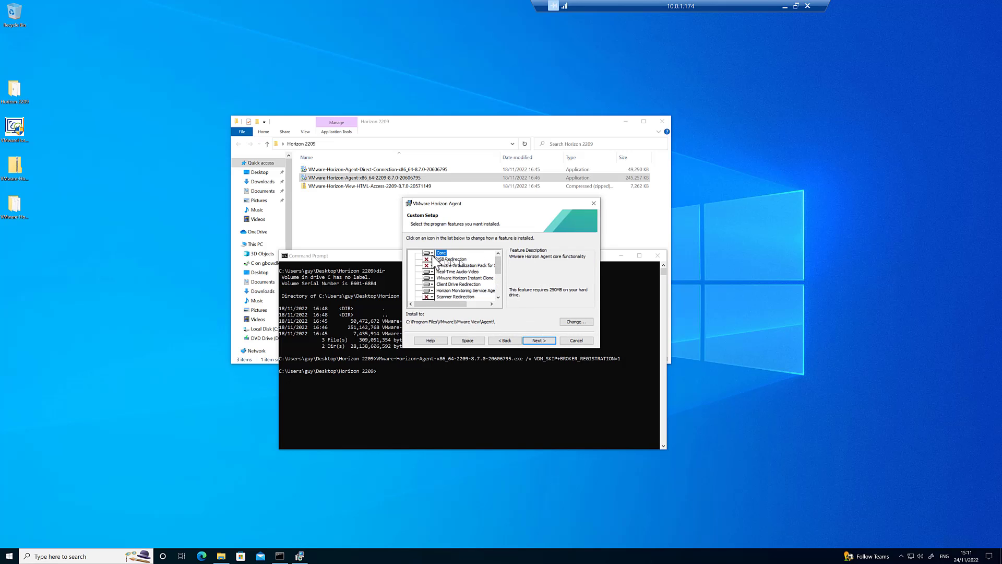
{"action": "left_click", "coordinate": [427, 259]}
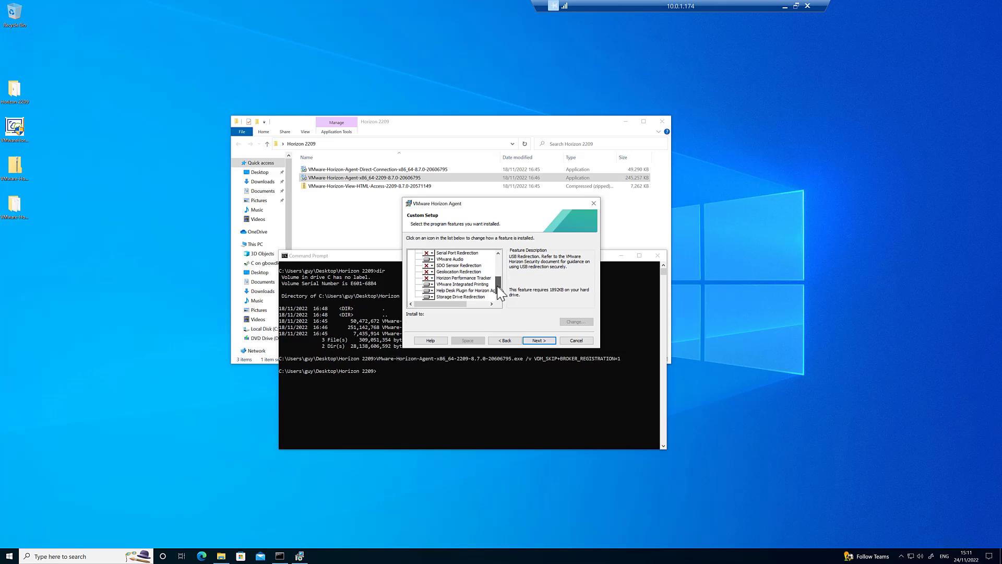
{"action": "left_click", "coordinate": [428, 278]}
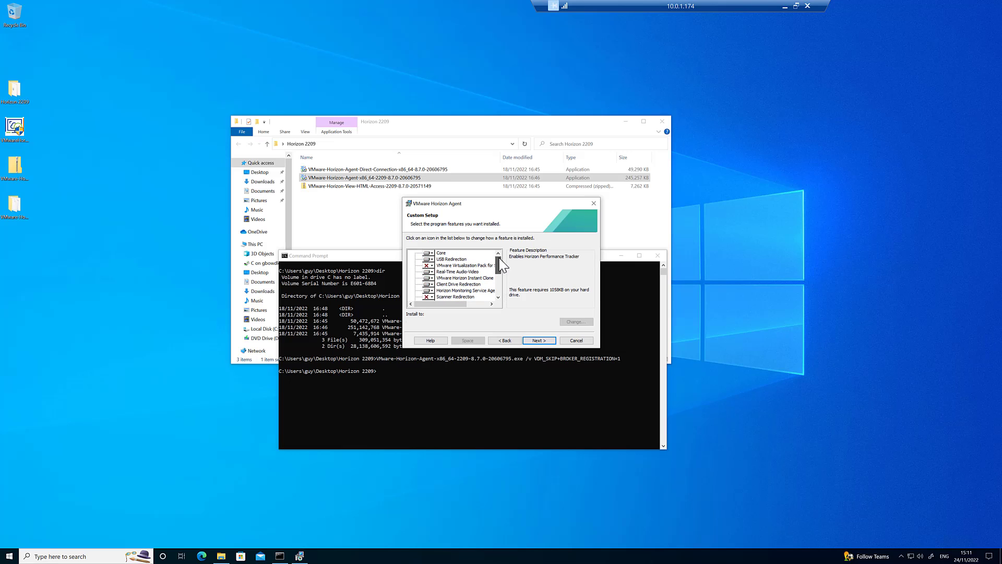
{"action": "mouse_move", "coordinate": [502, 301]}
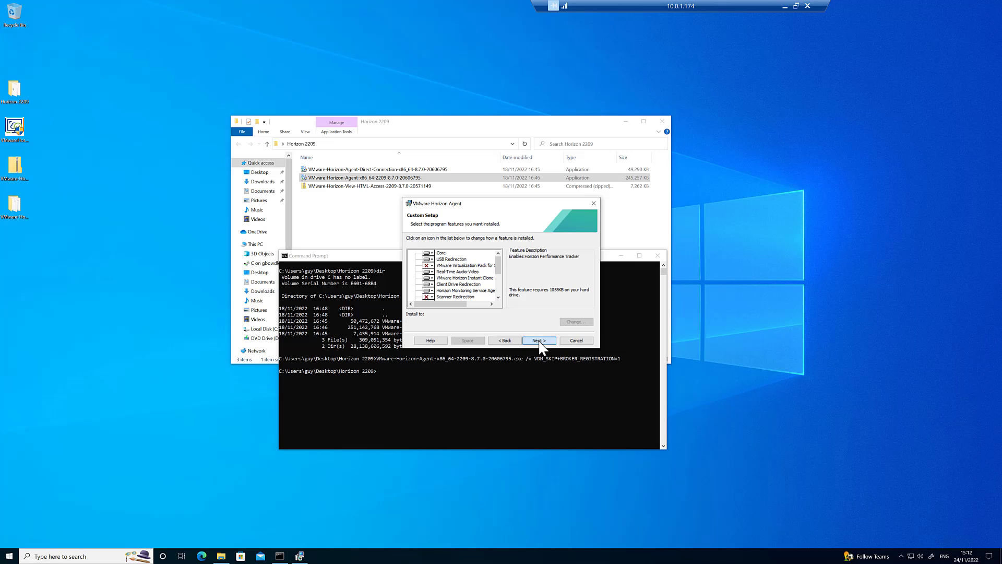
- Acknowledge the USB warning, install Horizon Agent, finish and restart the system now
{"action": "left_click", "coordinate": [538, 340]}
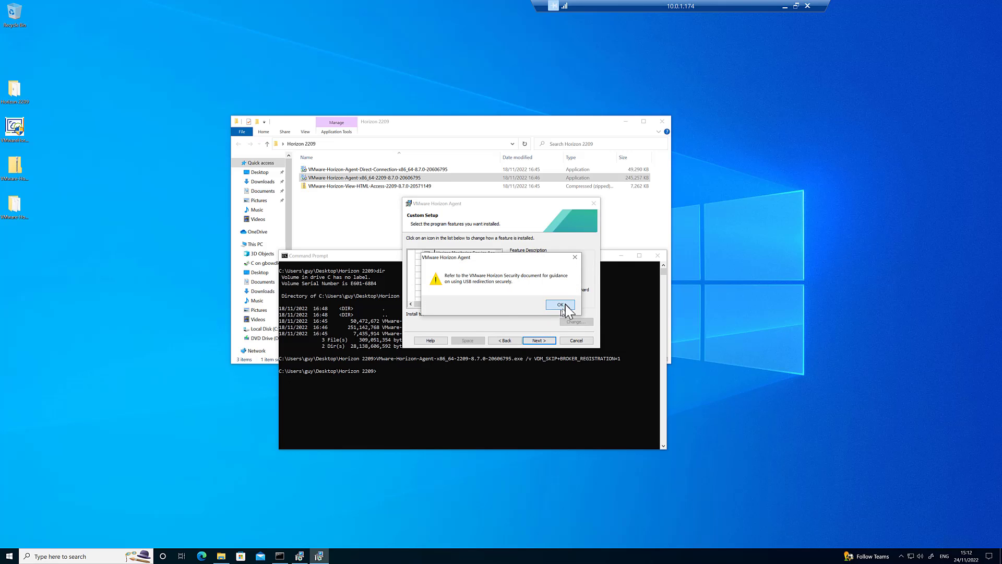
{"action": "left_click", "coordinate": [559, 304]}
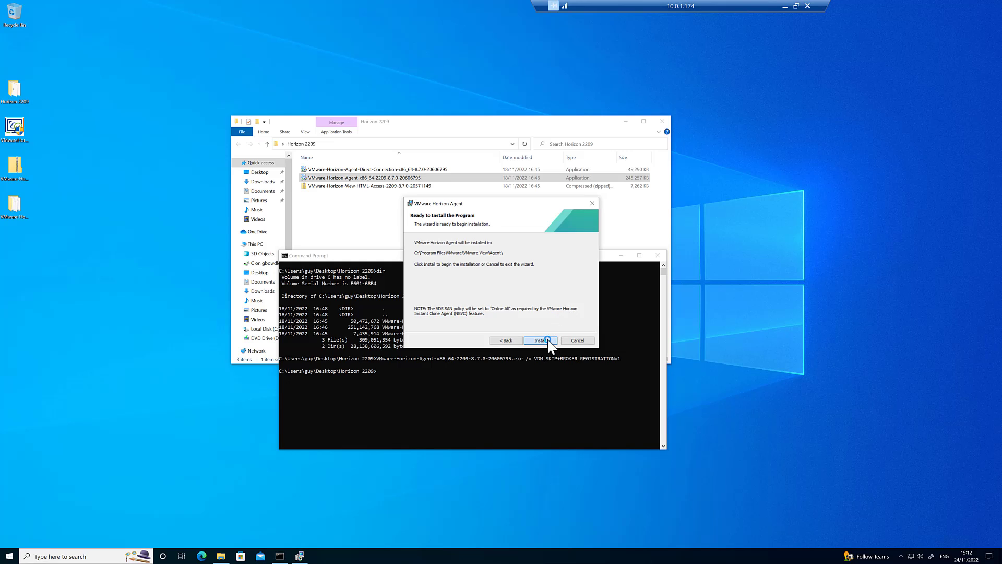
{"action": "left_click", "coordinate": [540, 339]}
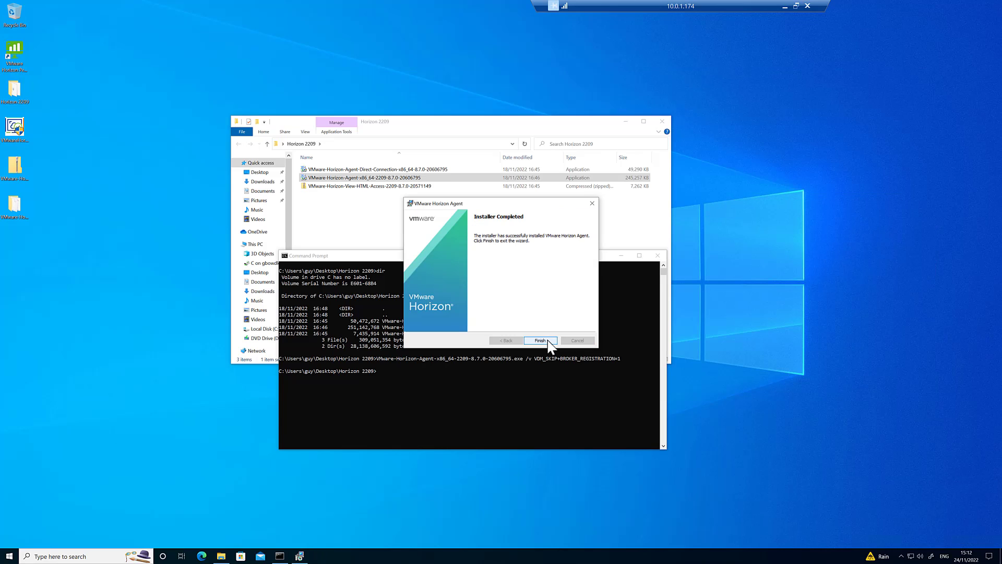
{"action": "left_click", "coordinate": [540, 340]}
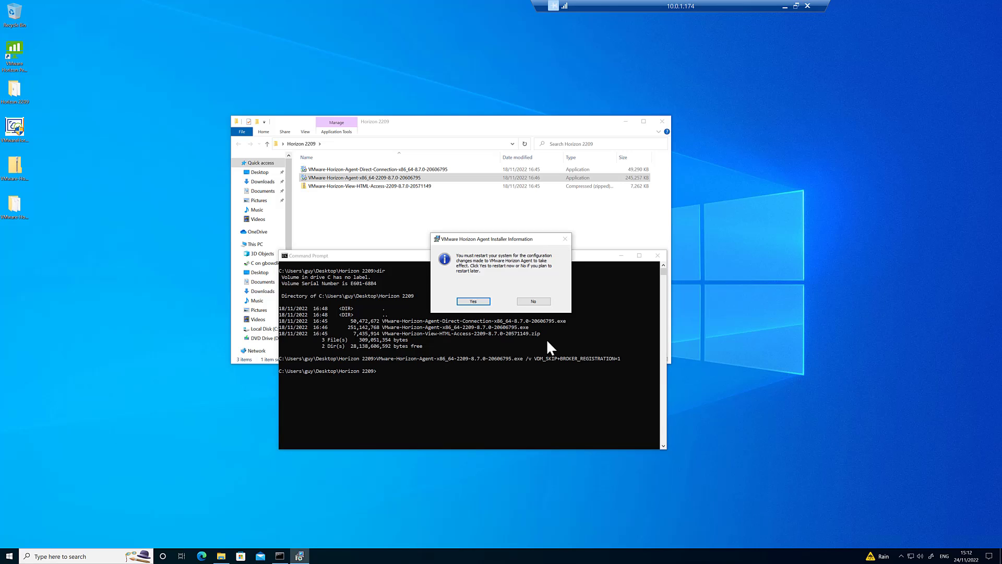
{"action": "mouse_move", "coordinate": [503, 306]}
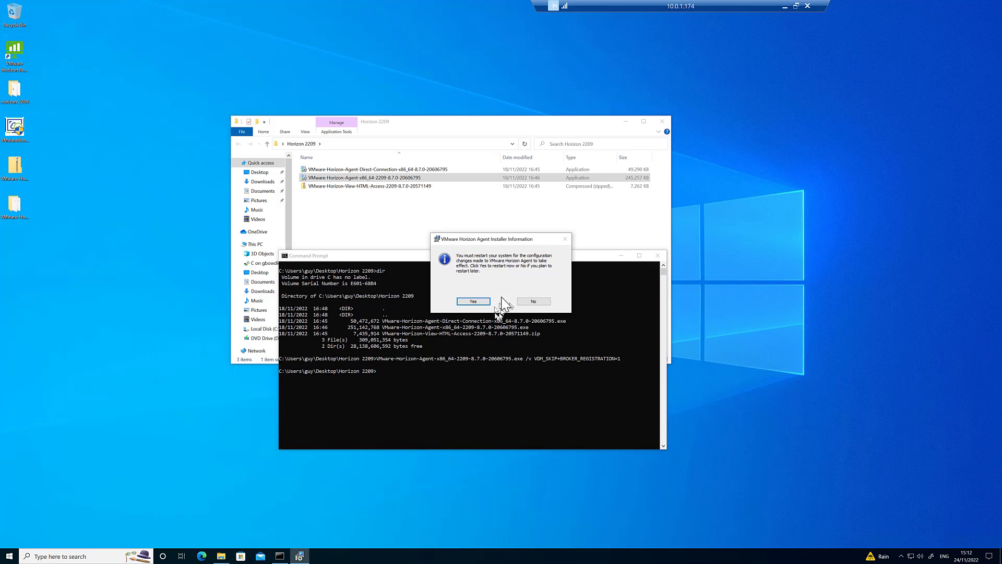
{"action": "mouse_move", "coordinate": [505, 304]}
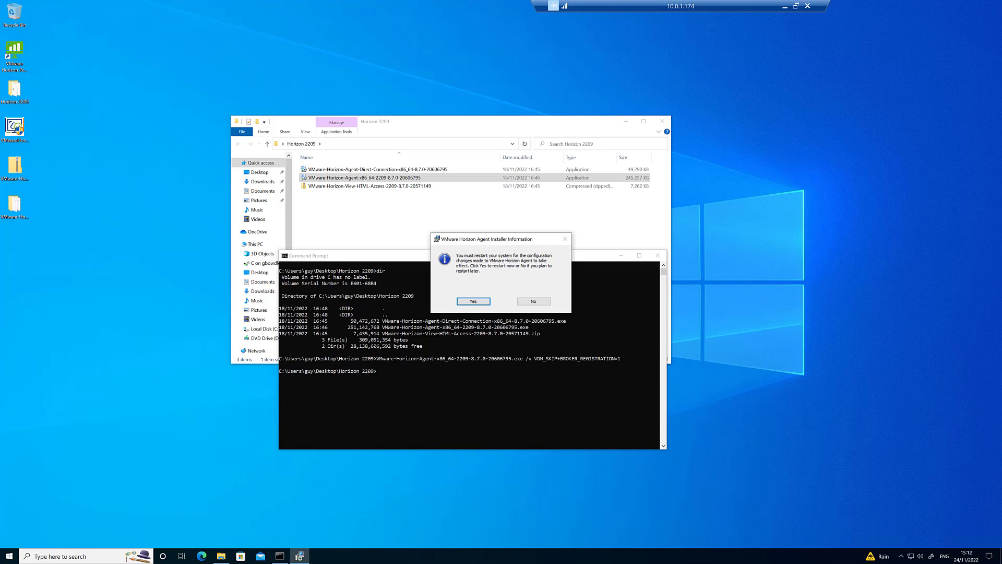
{"action": "left_click", "coordinate": [532, 301]}
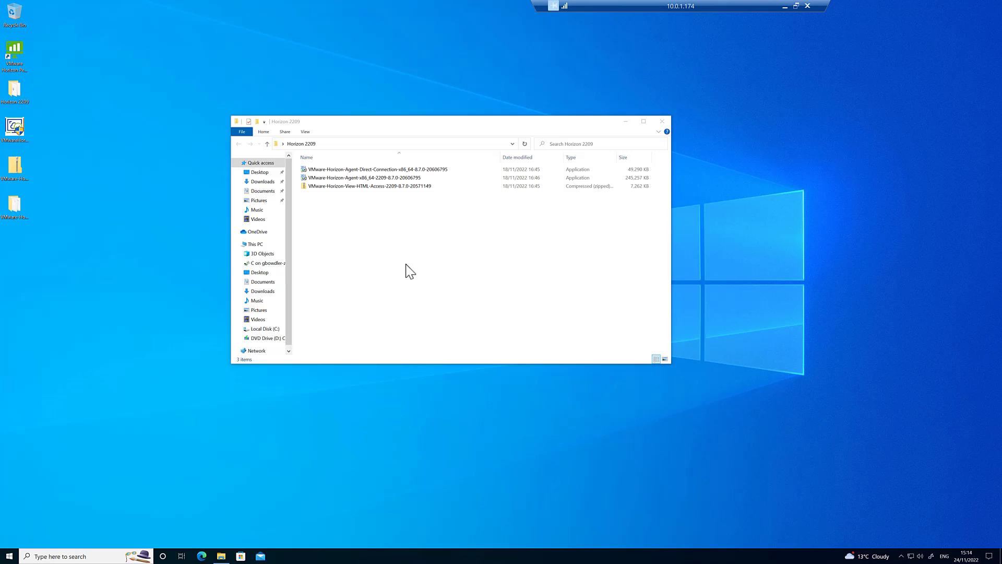
- Expand the VMware group in Start, then search 'appwiz' for Programs and Features
{"action": "left_click", "coordinate": [9, 556]}
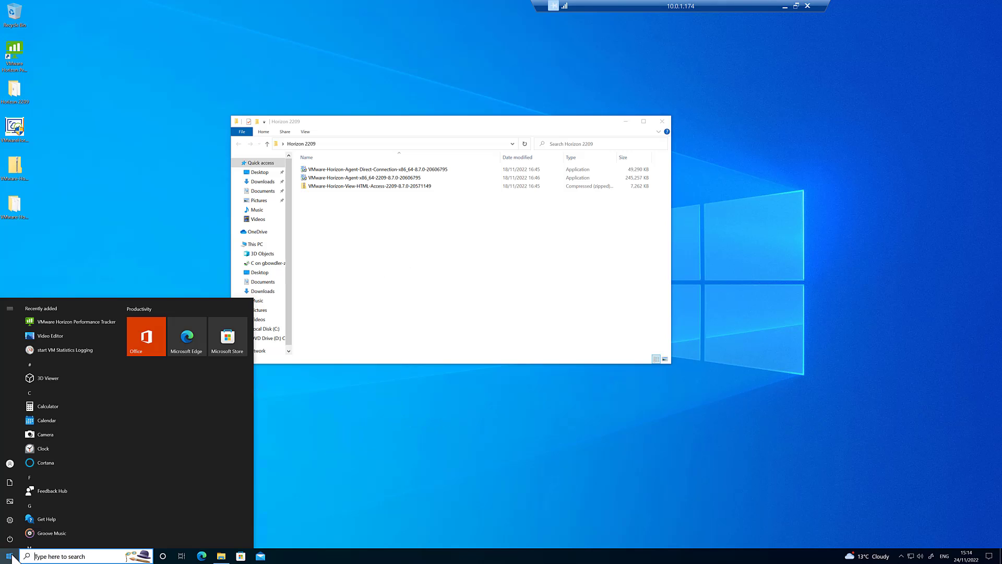
{"action": "scroll", "scroll_direction": "down", "scroll_amount": 3}
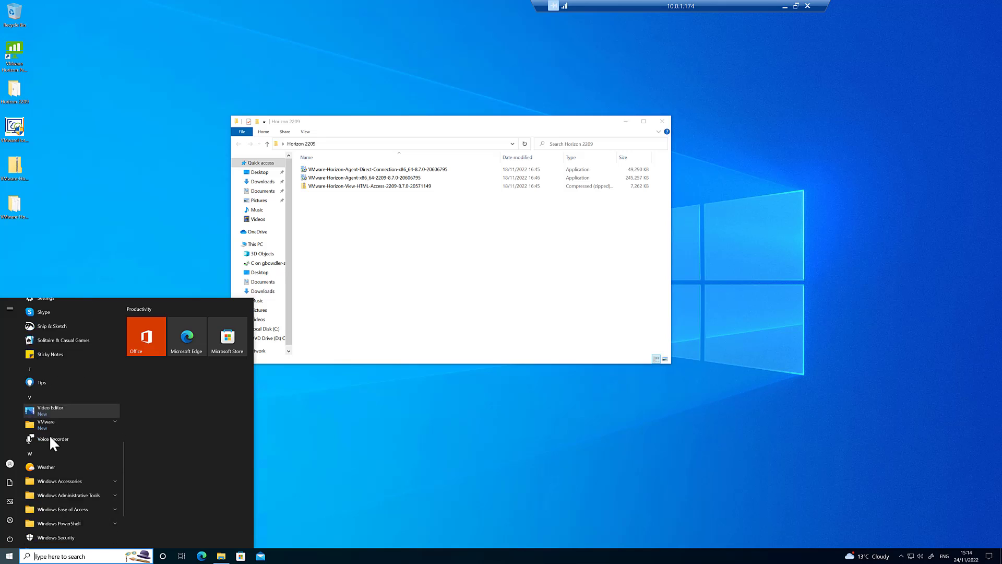
{"action": "left_click", "coordinate": [46, 421]}
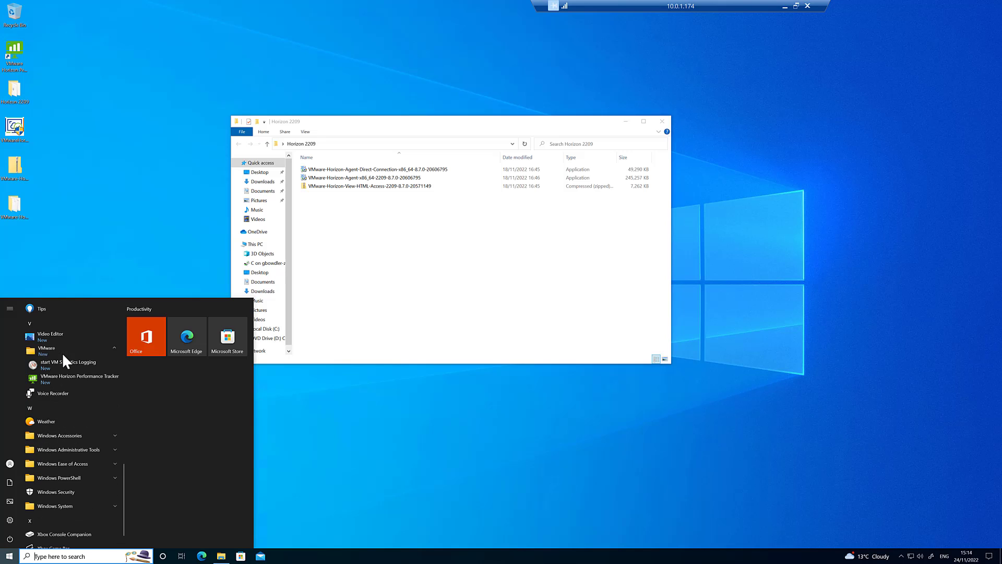
{"action": "mouse_move", "coordinate": [54, 537]}
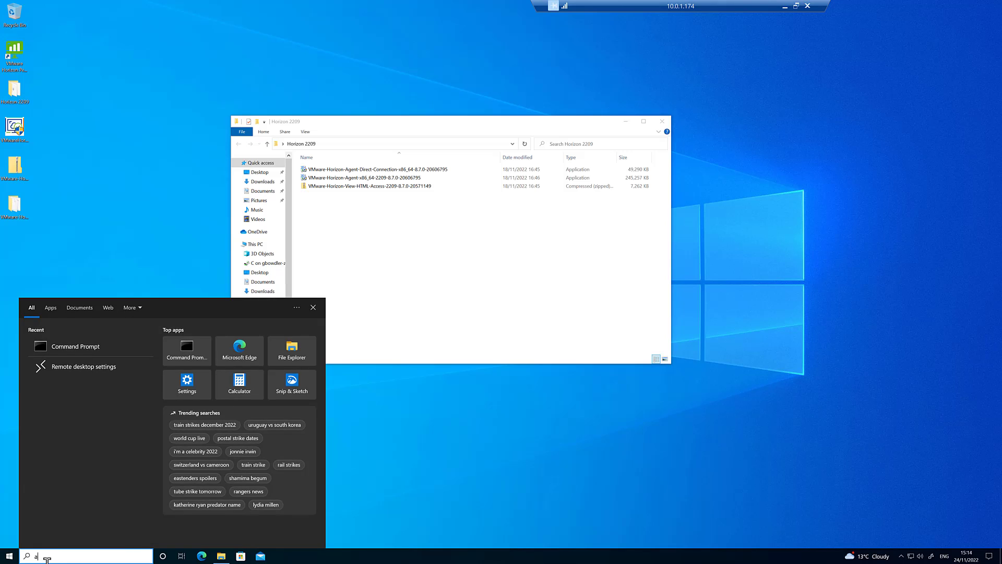
{"action": "type", "text": "appwiz"}
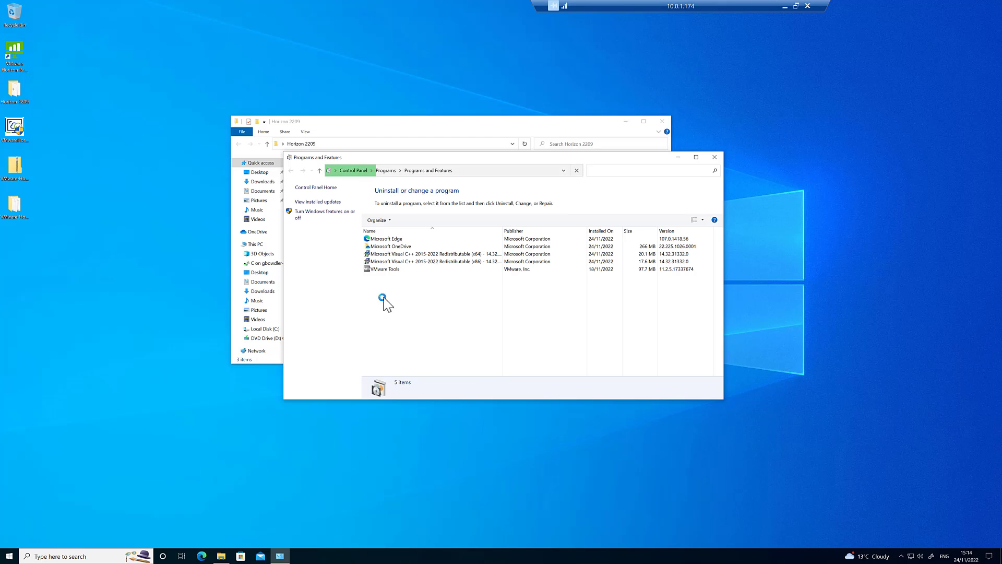
- Select the VMware Horizon Agent 8.7.0 (2209) entry in Programs and Features
{"action": "left_click", "coordinate": [394, 268]}
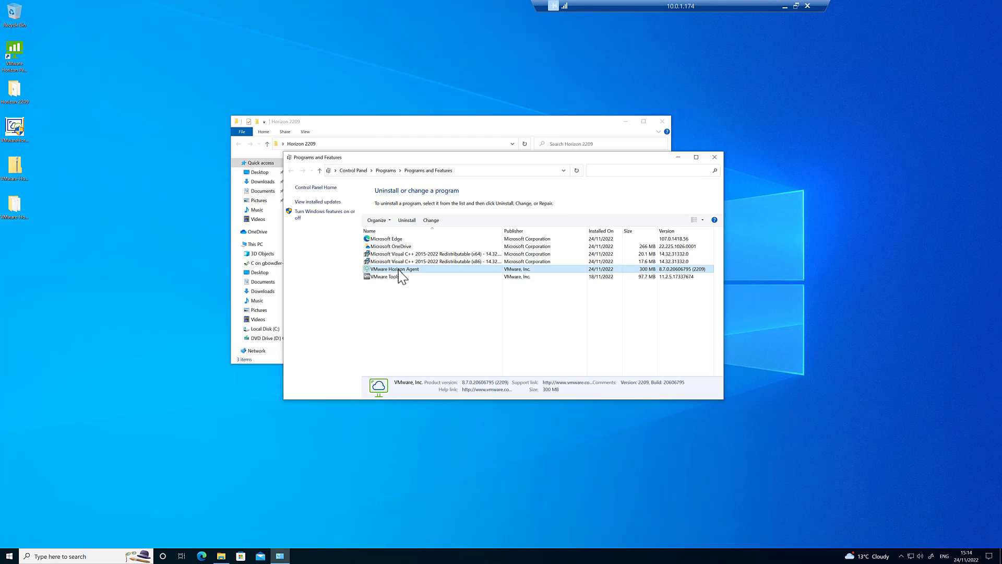
{"action": "mouse_move", "coordinate": [562, 132]}
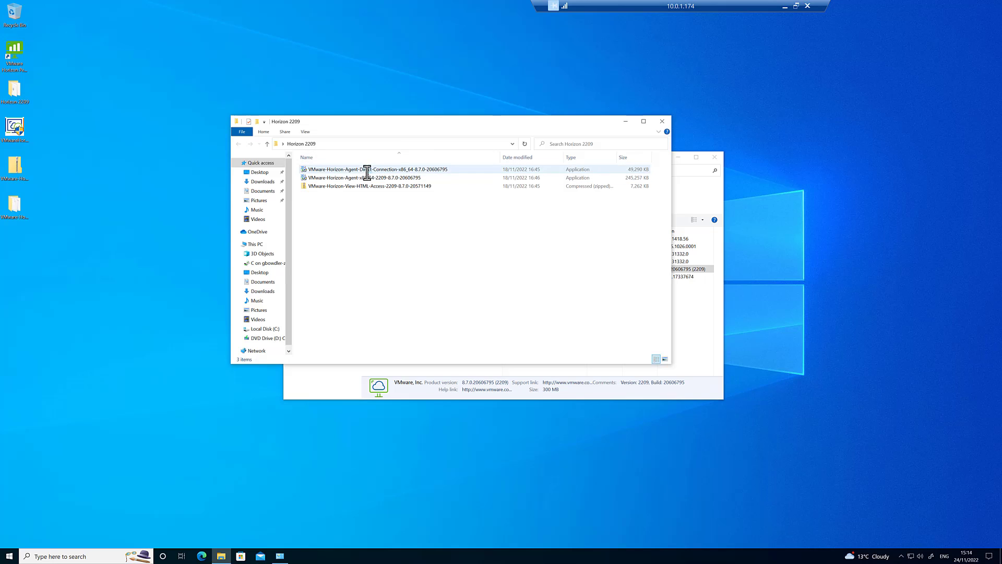
- Launch the Direct-Connection plugin installer and accept its licence agreement
{"action": "left_click", "coordinate": [376, 169]}
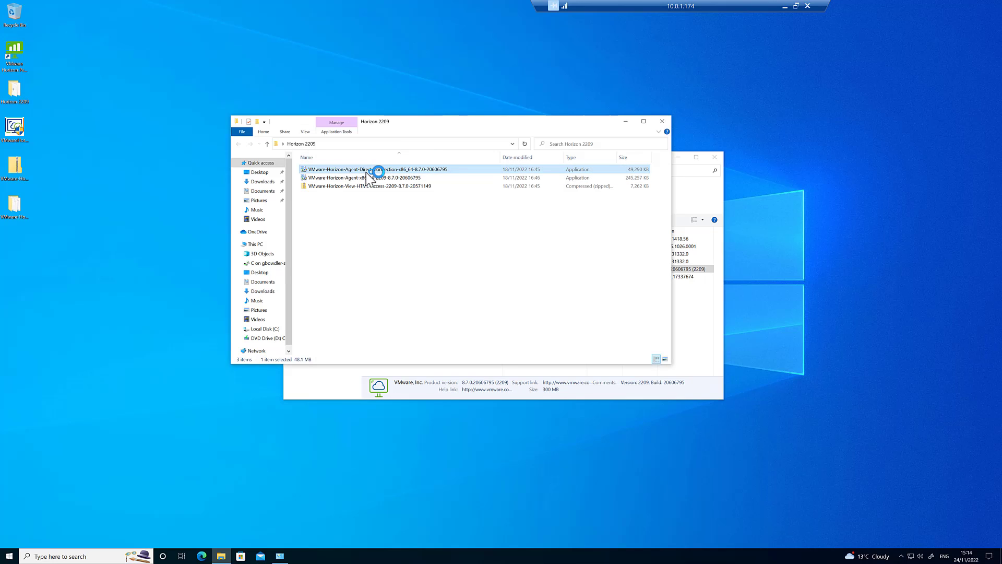
{"action": "double_click", "coordinate": [369, 169]}
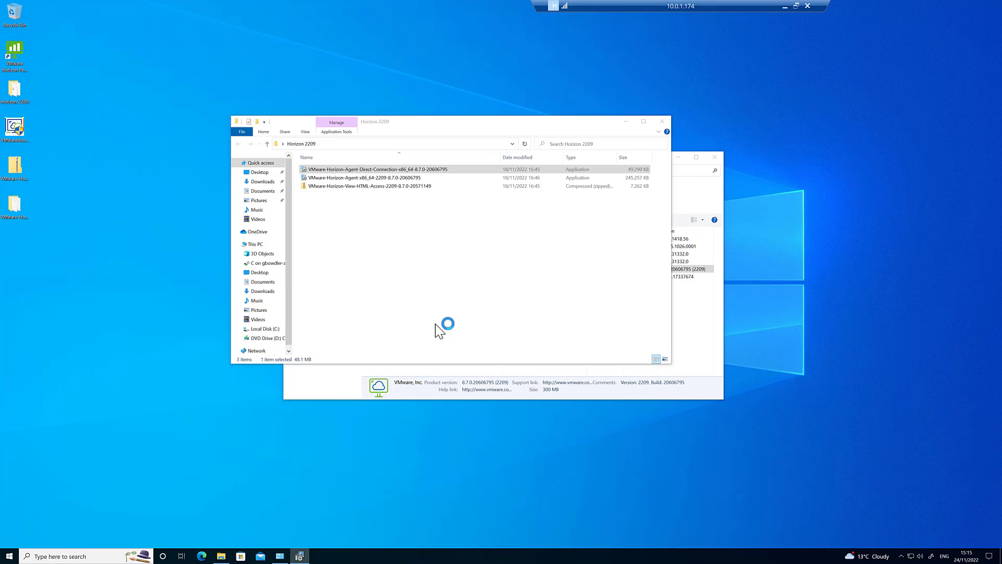
{"action": "double_click", "coordinate": [352, 169]}
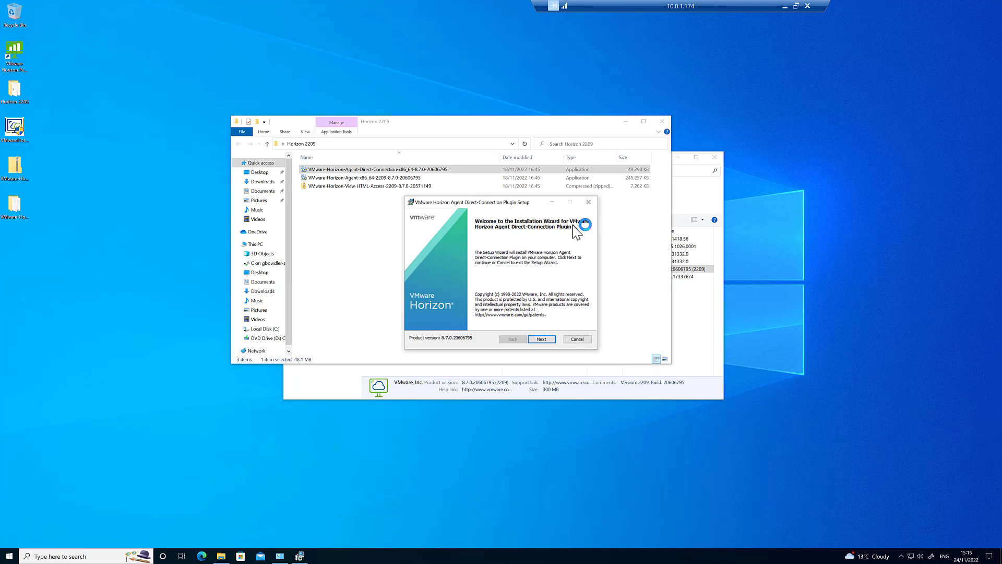
{"action": "mouse_move", "coordinate": [539, 238]}
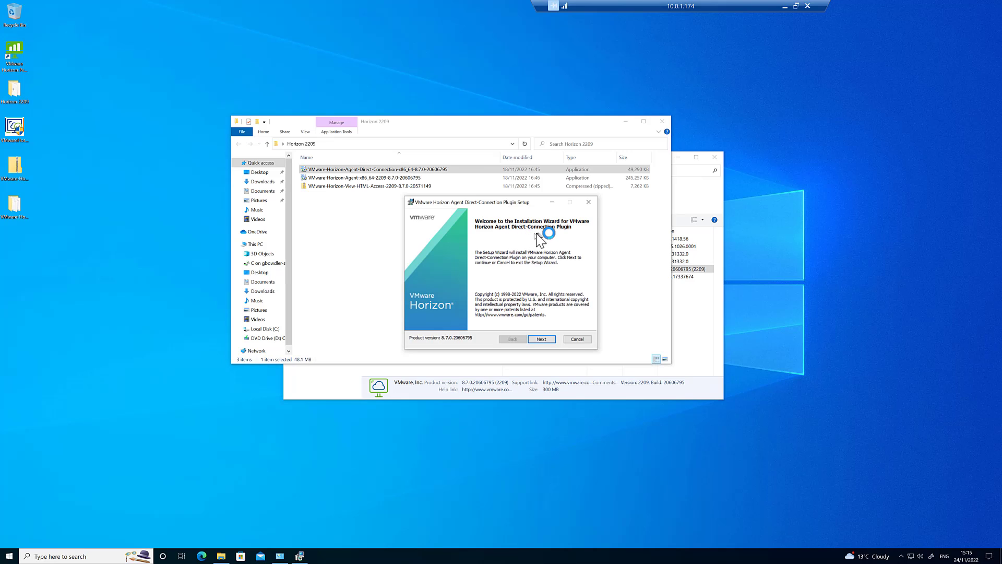
{"action": "left_click", "coordinate": [542, 338]}
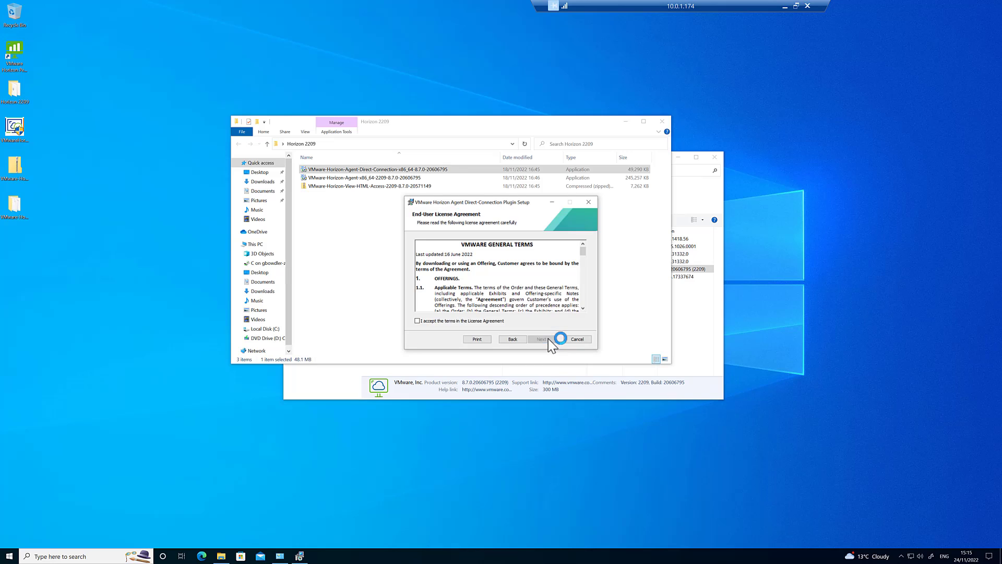
{"action": "left_click", "coordinate": [418, 321]}
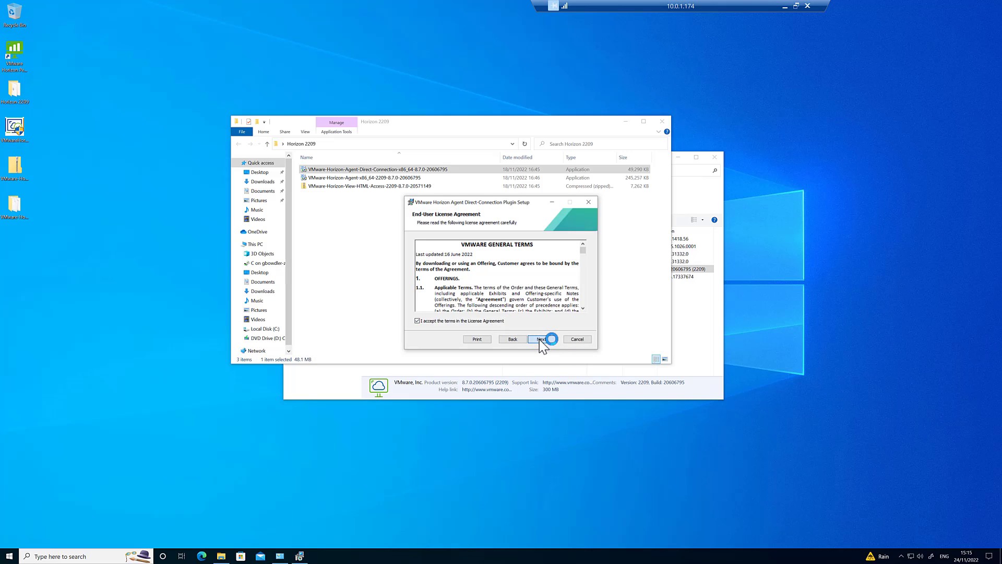
{"action": "left_click", "coordinate": [542, 339]}
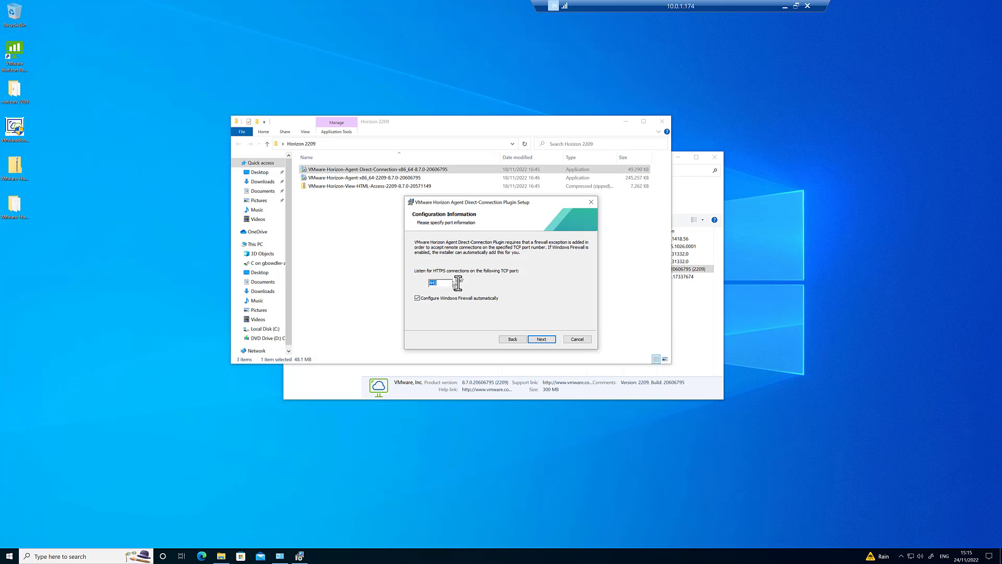
{"action": "mouse_move", "coordinate": [476, 295]}
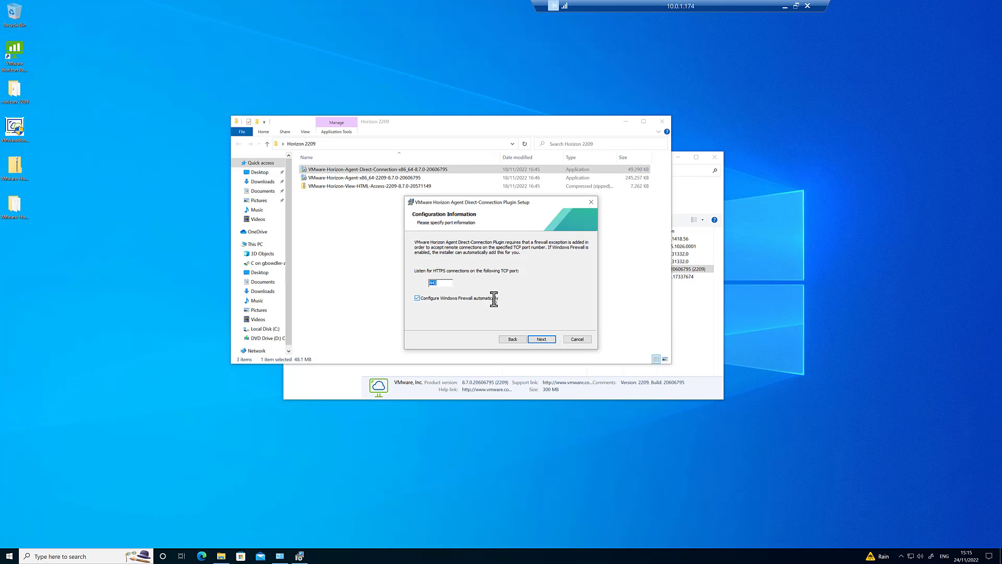
- Install the plugin with default port and automatic firewall settings, then finish the wizard
{"action": "left_click", "coordinate": [542, 339]}
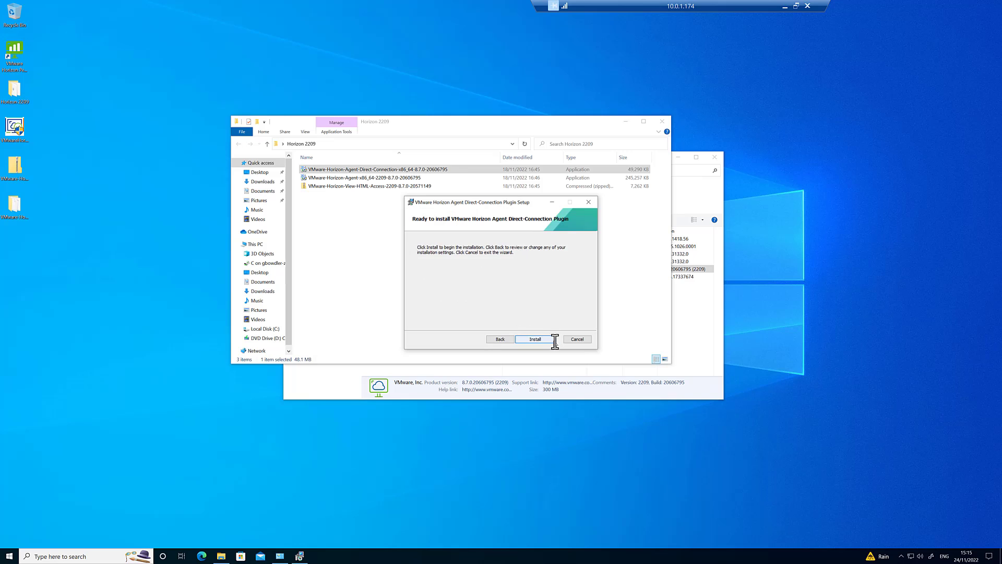
{"action": "left_click", "coordinate": [533, 338]}
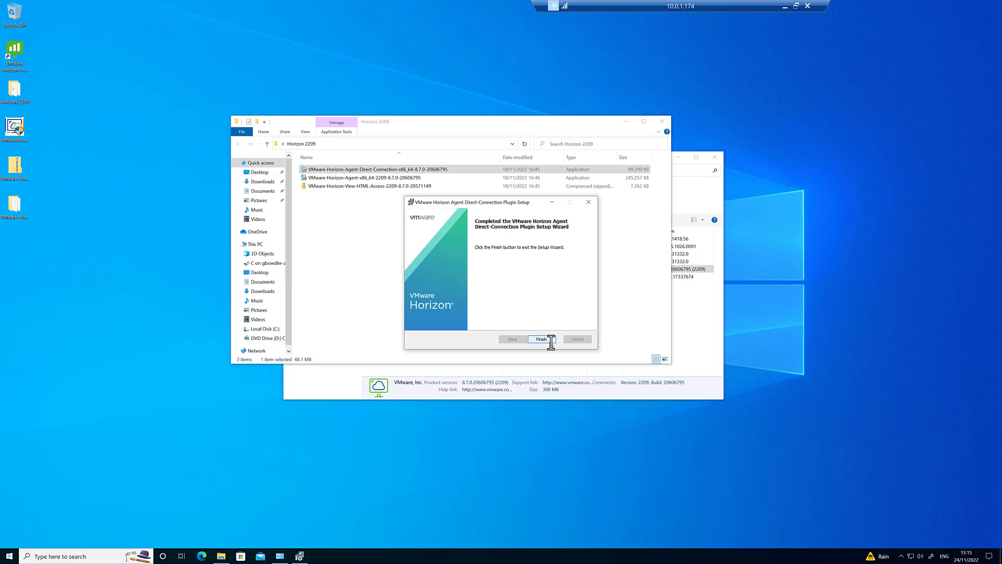
{"action": "left_click", "coordinate": [541, 338]}
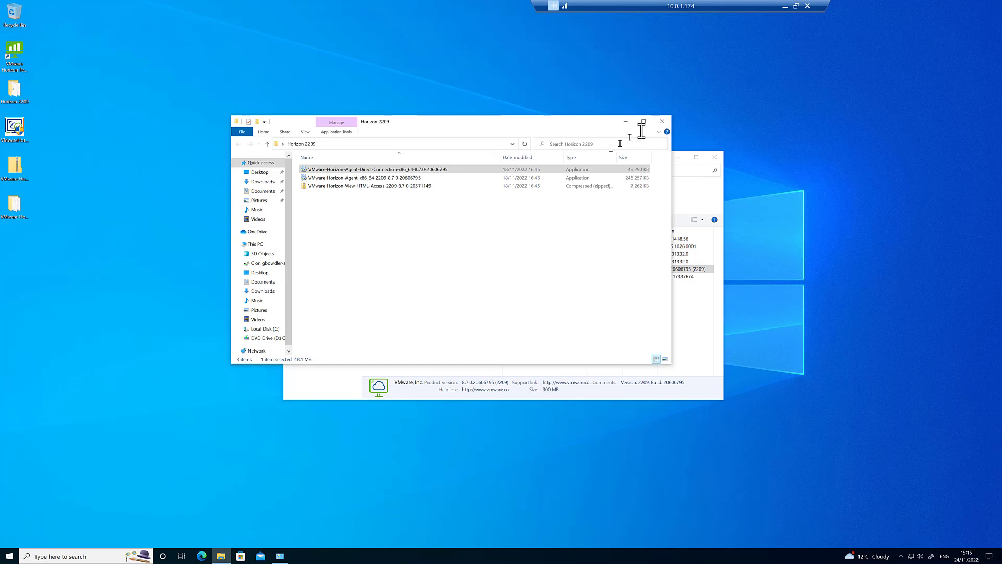
- Disconnect the RDP session to 10.0.1.174 and launch Horizon Client locally
{"action": "left_click", "coordinate": [662, 121]}
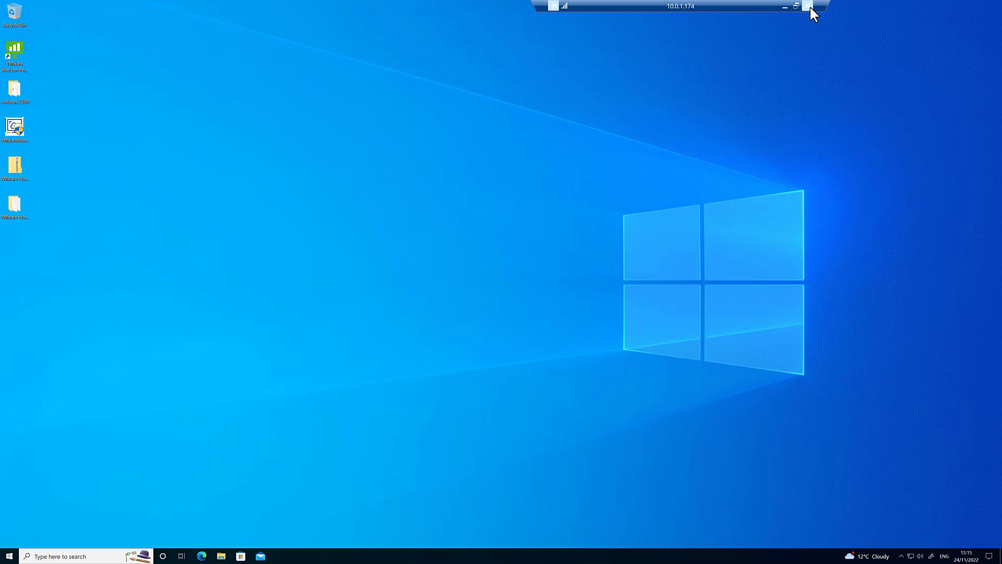
{"action": "left_click", "coordinate": [808, 6]}
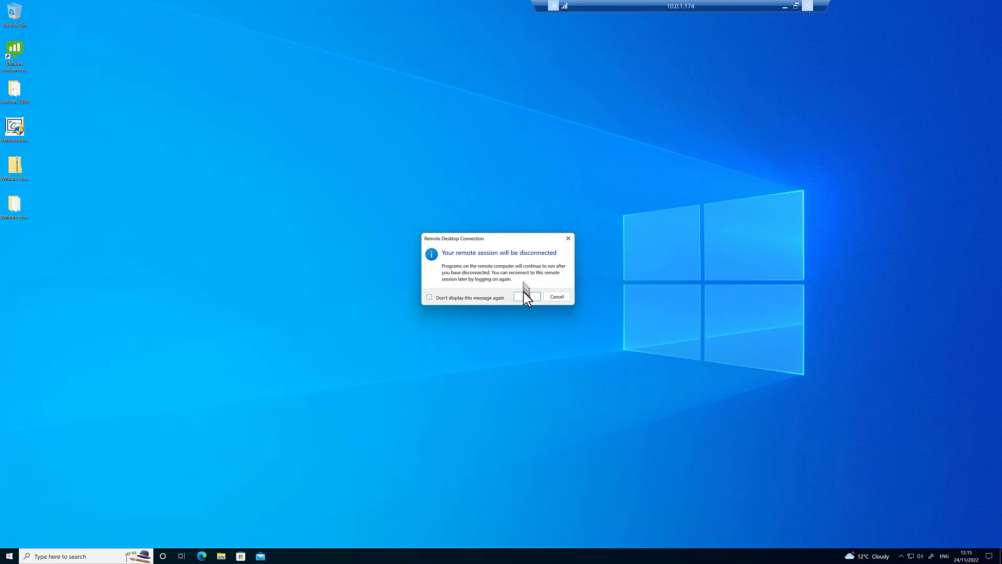
{"action": "mouse_move", "coordinate": [693, 16]}
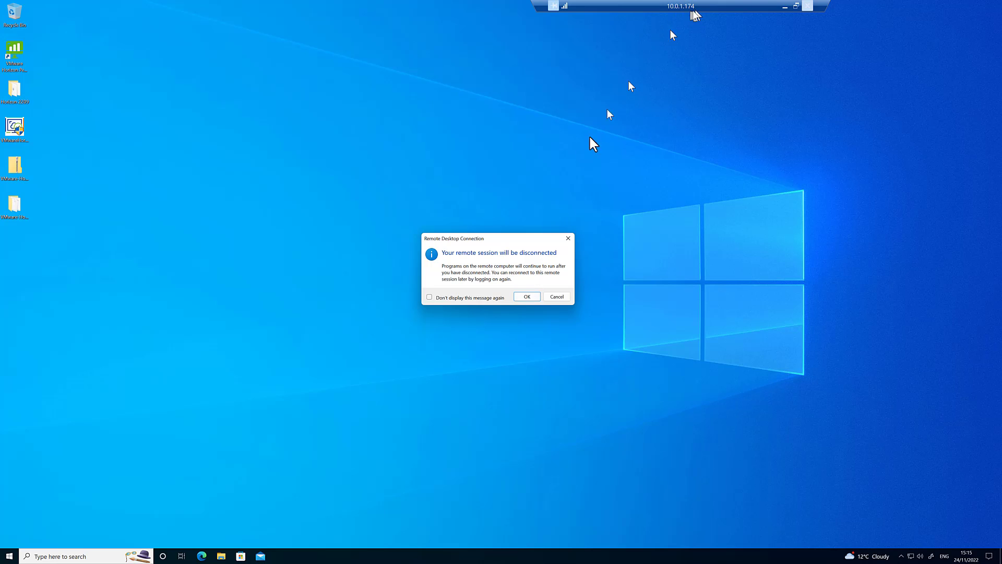
{"action": "left_click", "coordinate": [527, 297]}
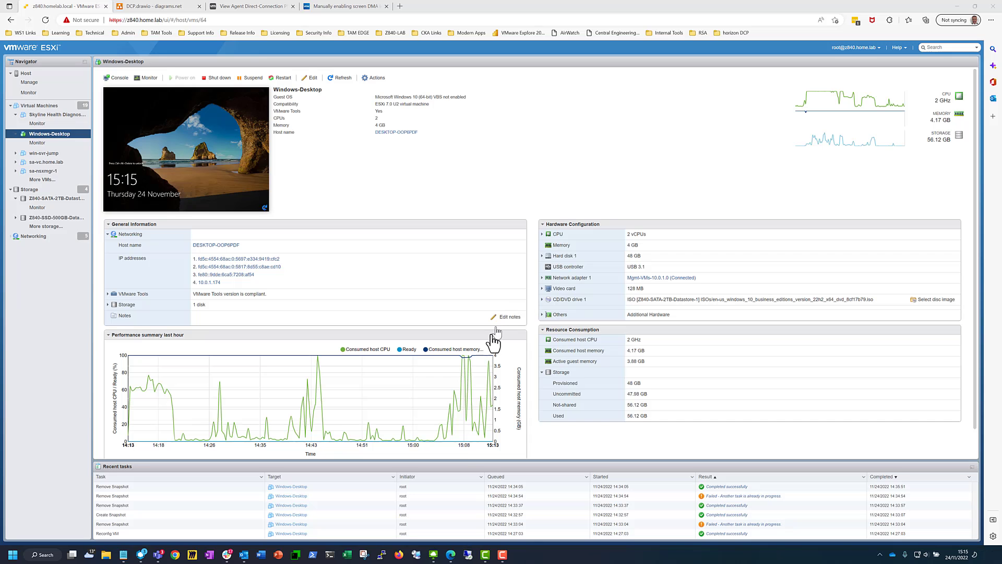
{"action": "left_click", "coordinate": [438, 554]}
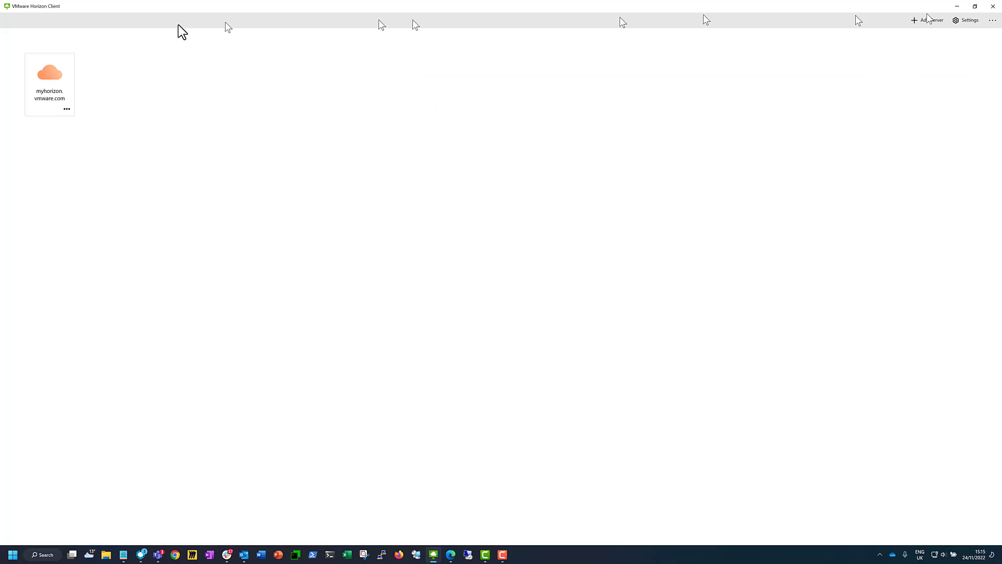
- Add server 10.0.1.174 and connect to it directly
{"action": "left_click", "coordinate": [927, 20]}
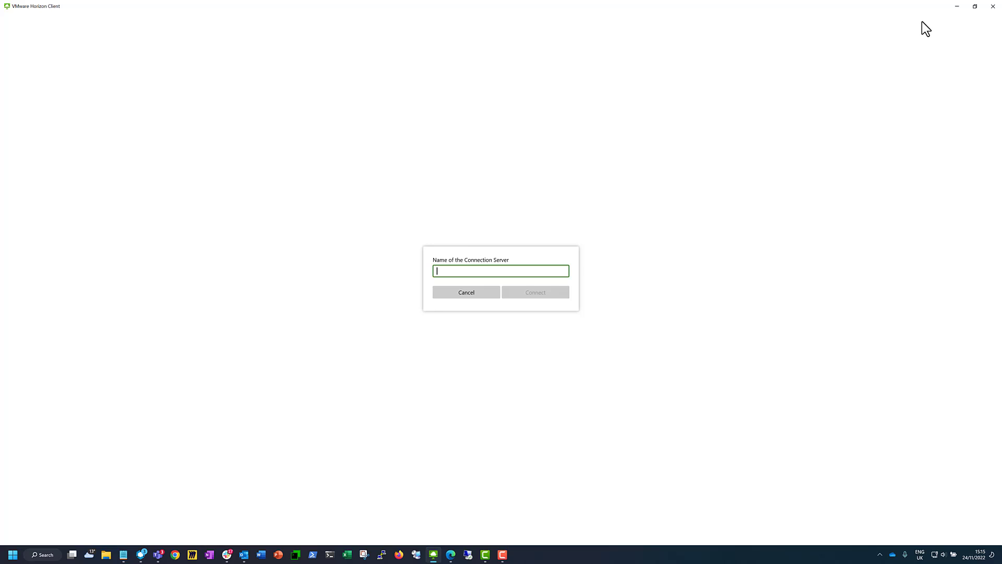
{"action": "mouse_move", "coordinate": [466, 258]}
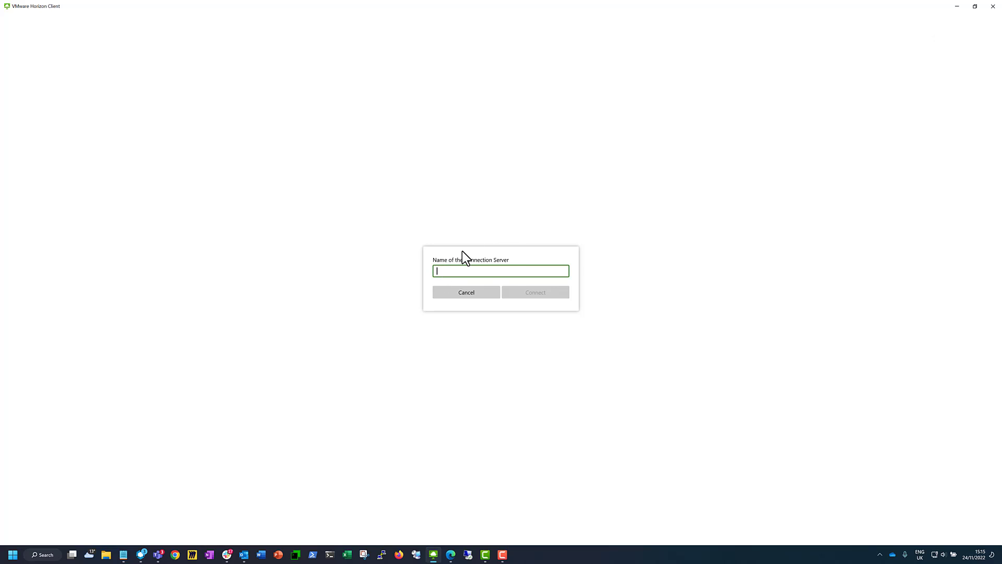
{"action": "type", "text": "10.0.1.174"}
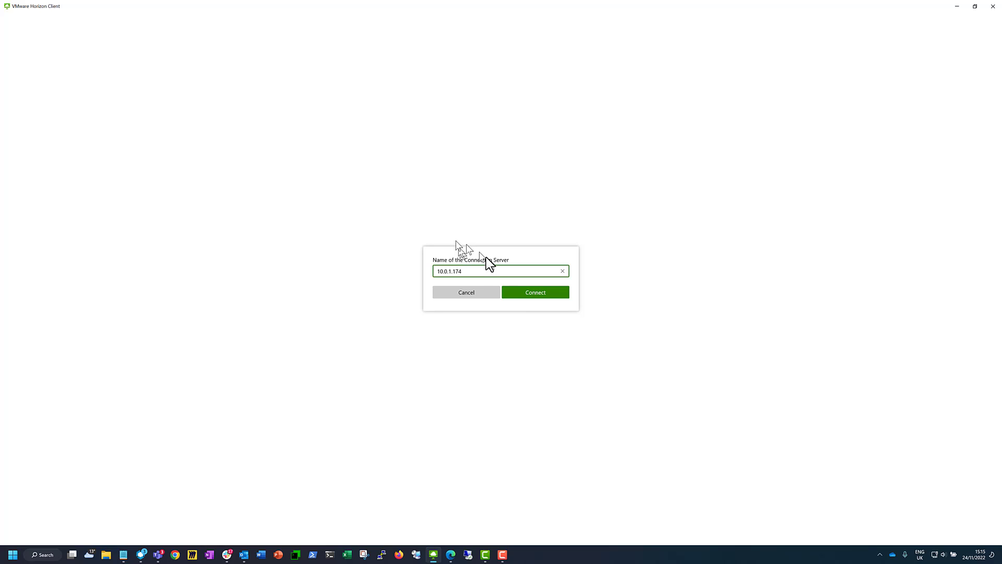
{"action": "left_click", "coordinate": [535, 292]}
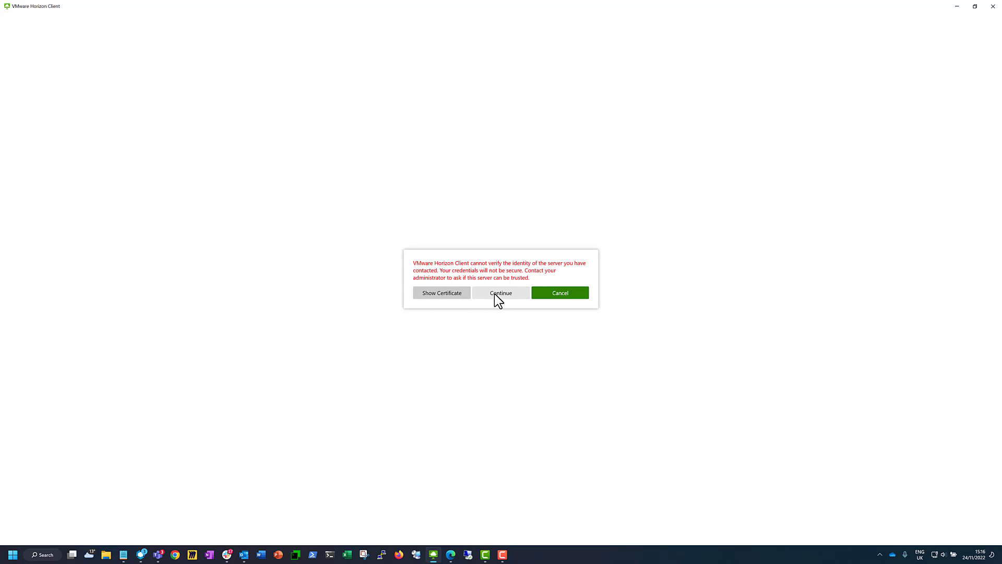
{"action": "mouse_move", "coordinate": [437, 296]}
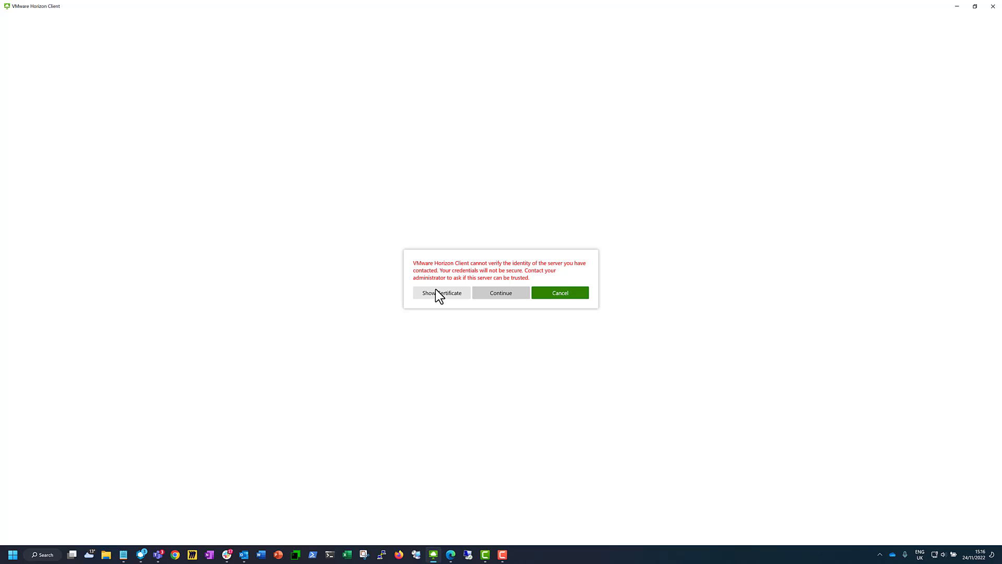
{"action": "mouse_move", "coordinate": [455, 304]}
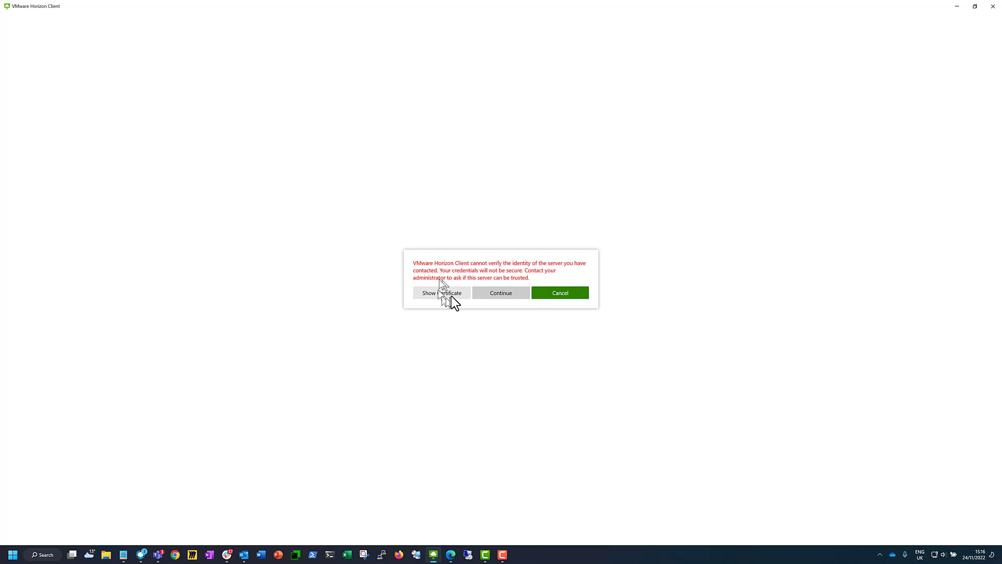
- Continue past the unverified certificate warning and log in with the user credentials
{"action": "left_click", "coordinate": [500, 292]}
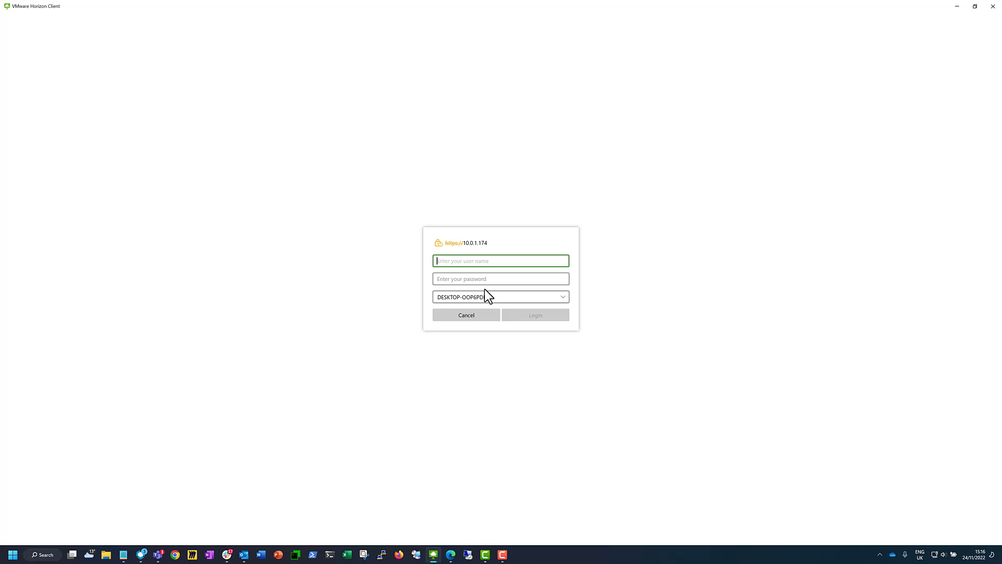
{"action": "type", "text": "guy"}
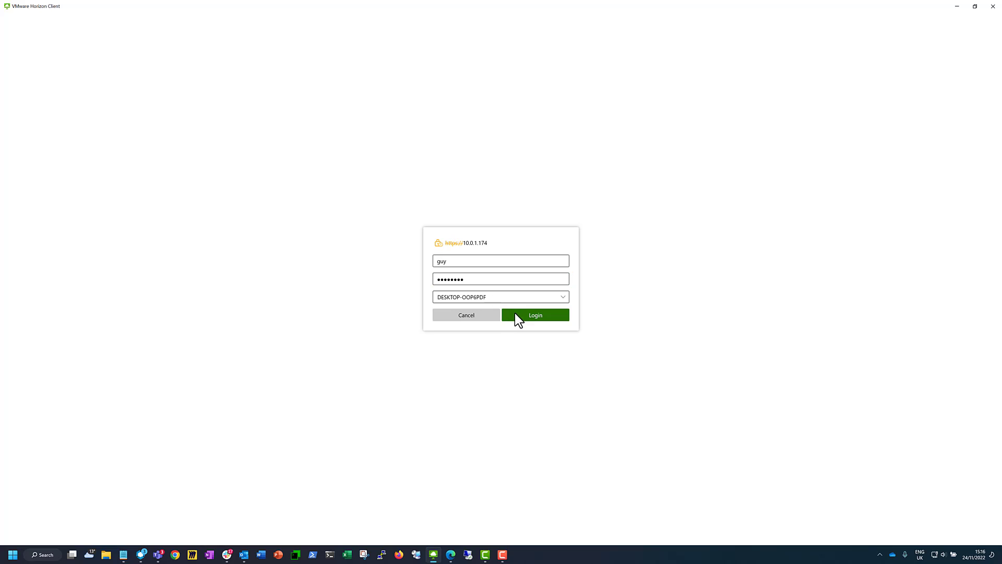
{"action": "left_click", "coordinate": [534, 315]}
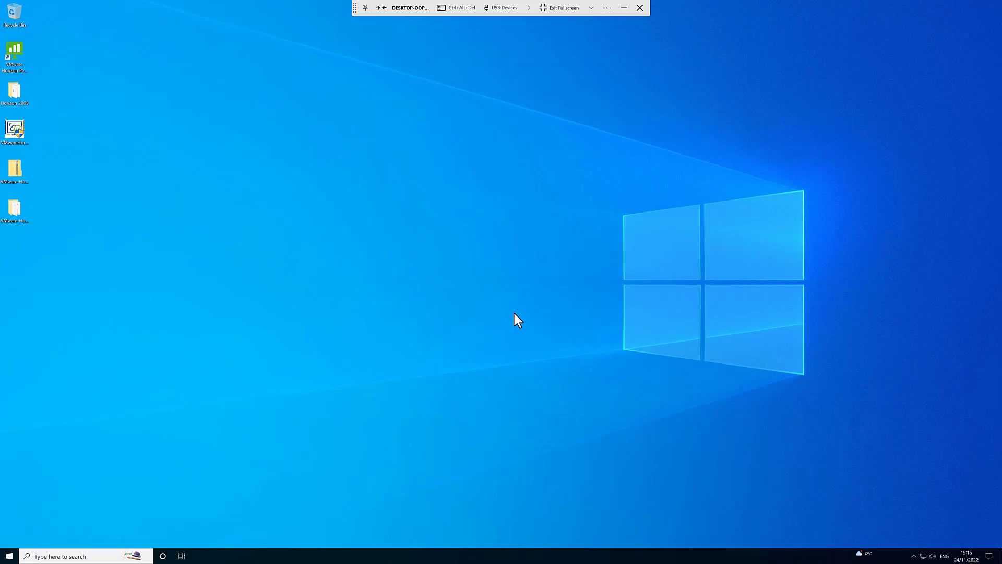
{"action": "mouse_move", "coordinate": [273, 463]}
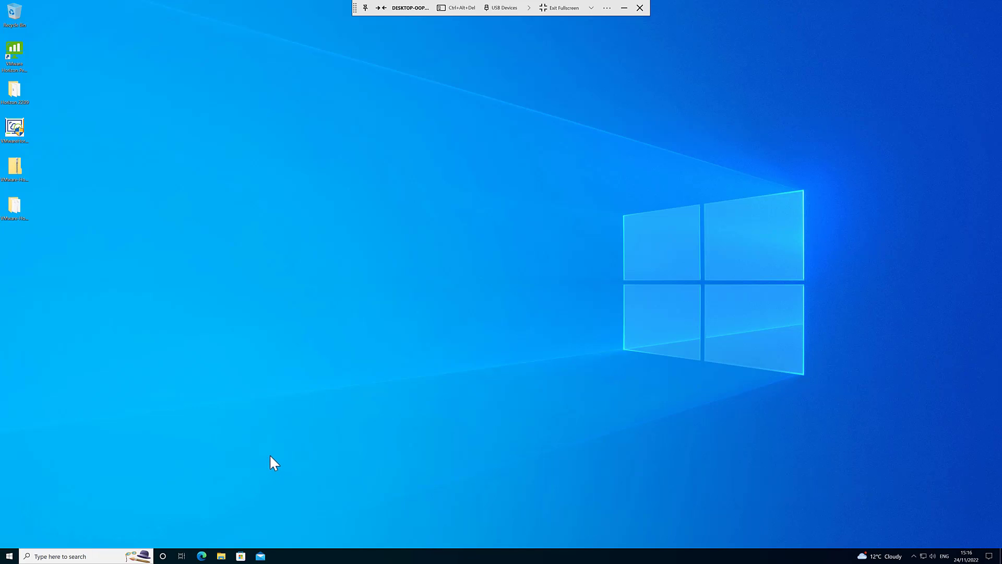
{"action": "mouse_move", "coordinate": [585, 229]}
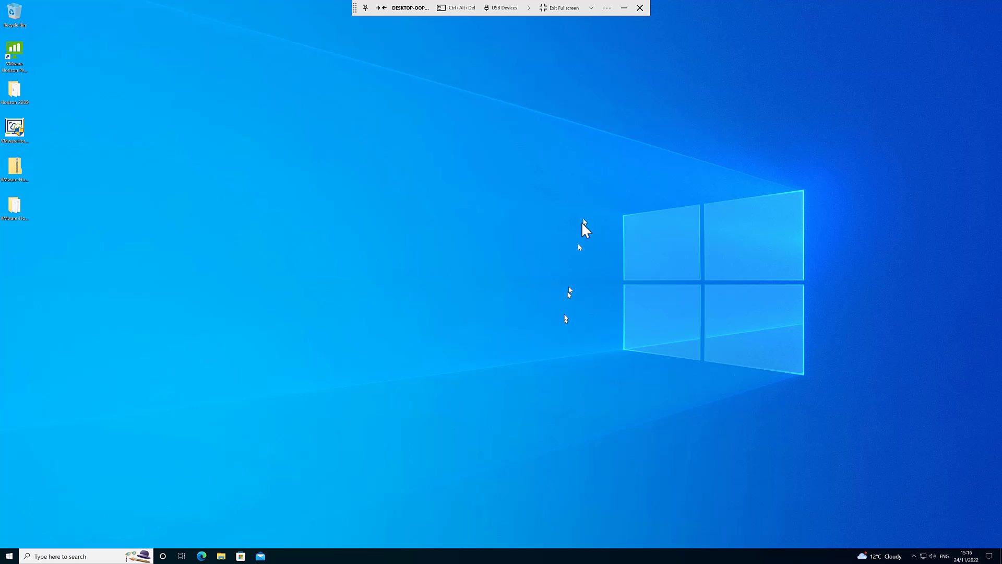
- Set the DESKTOP-OOP6PDF display to Fullscreen - Single Monitor in connection settings
{"action": "left_click", "coordinate": [606, 7]}
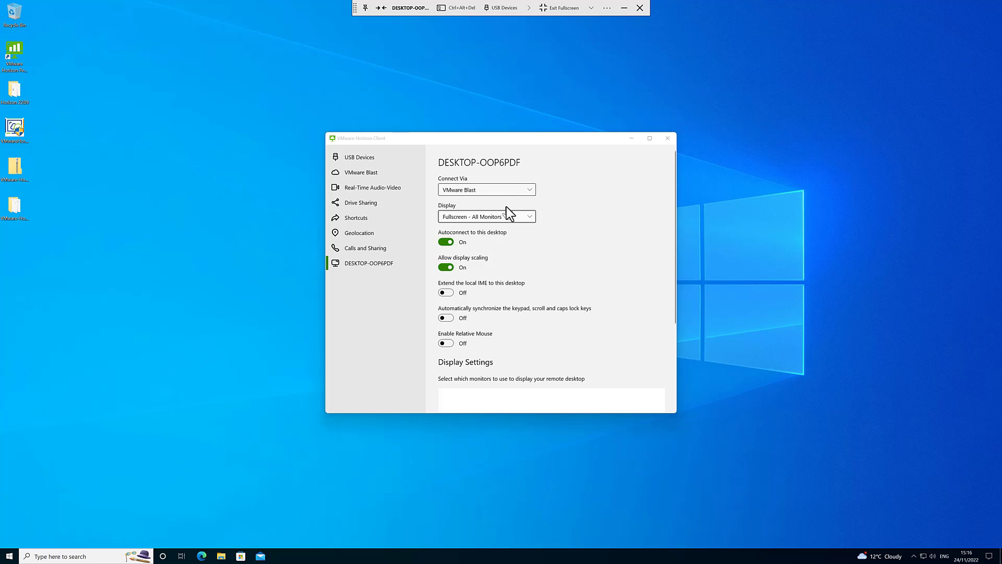
{"action": "mouse_move", "coordinate": [528, 218]}
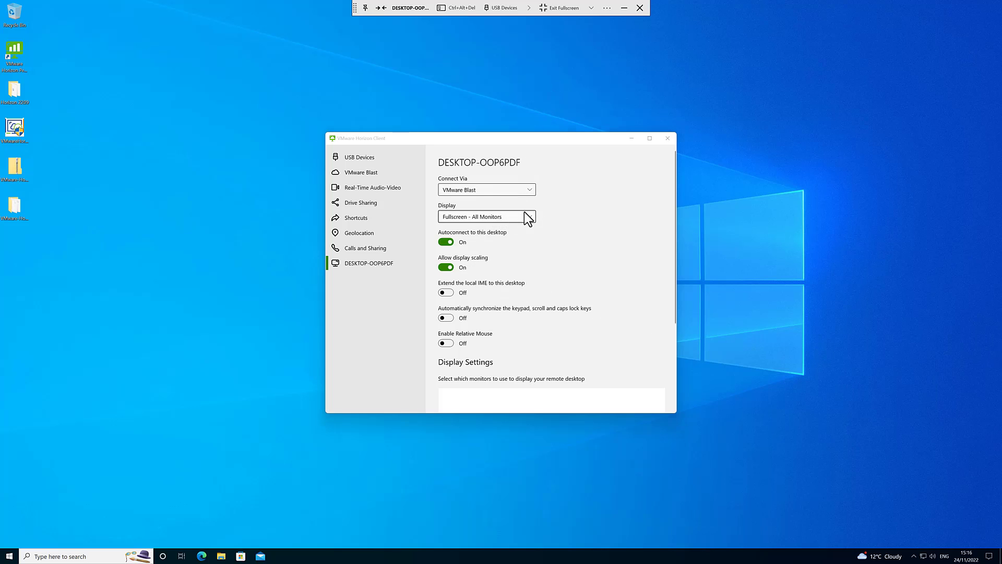
{"action": "mouse_move", "coordinate": [505, 249]}
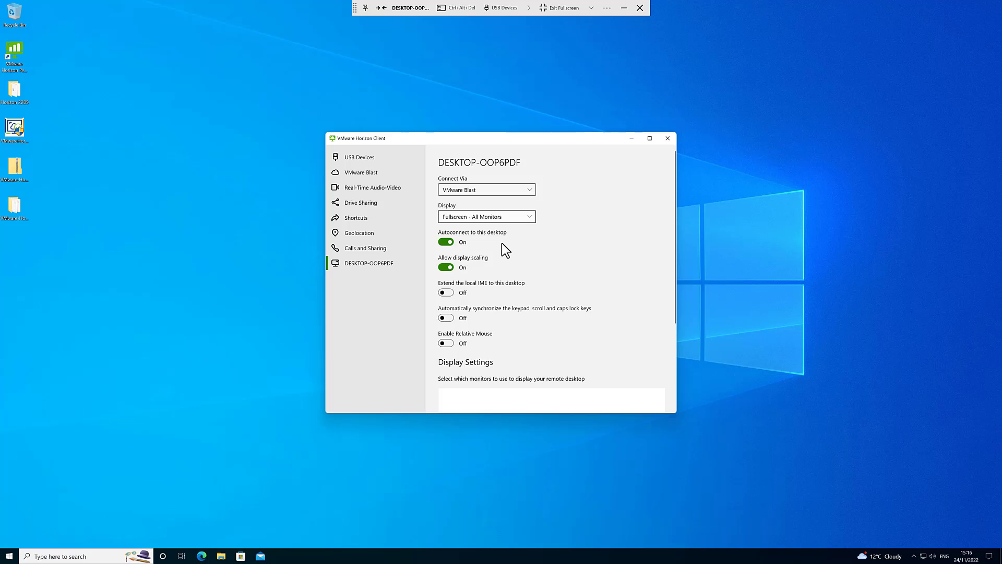
{"action": "left_click", "coordinate": [486, 216]}
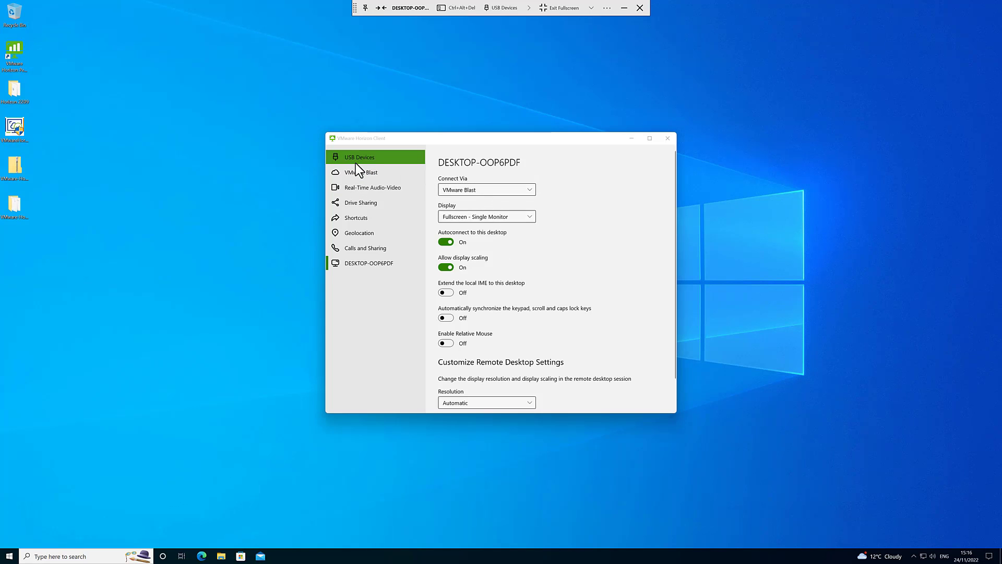
{"action": "left_click", "coordinate": [360, 157]}
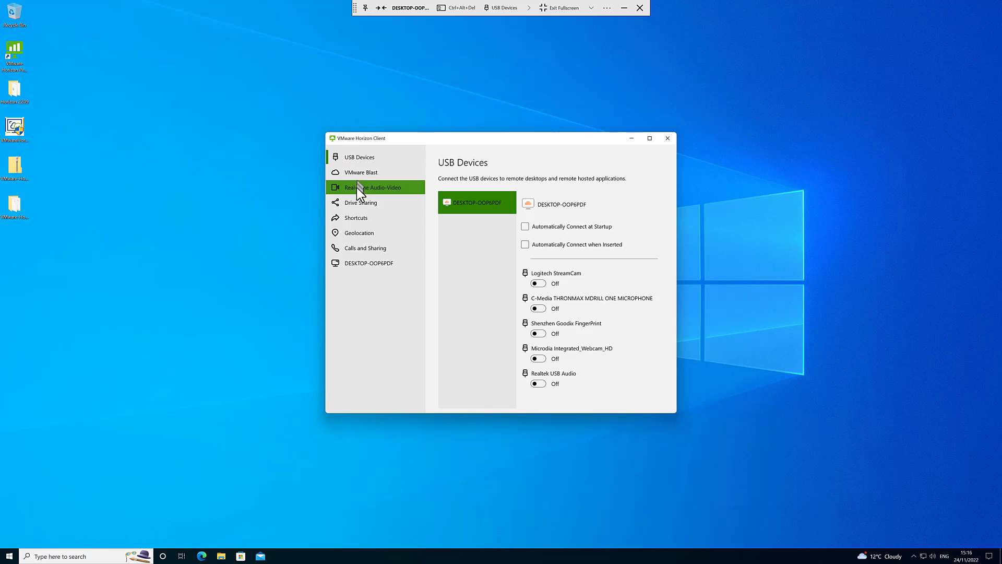
- Review the Shortcuts and Drive Sharing settings and close the settings window
{"action": "left_click", "coordinate": [355, 217]}
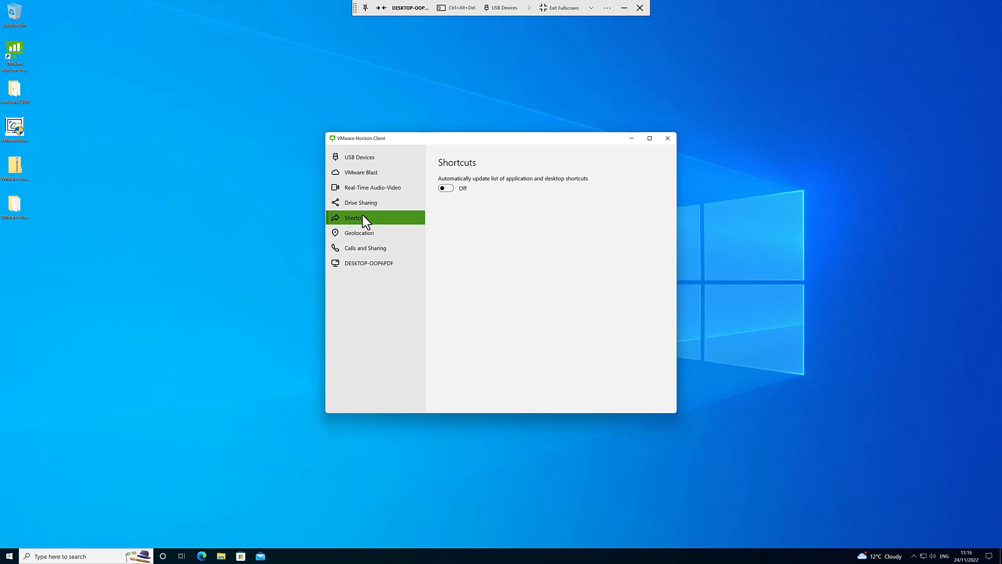
{"action": "left_click", "coordinate": [360, 203]}
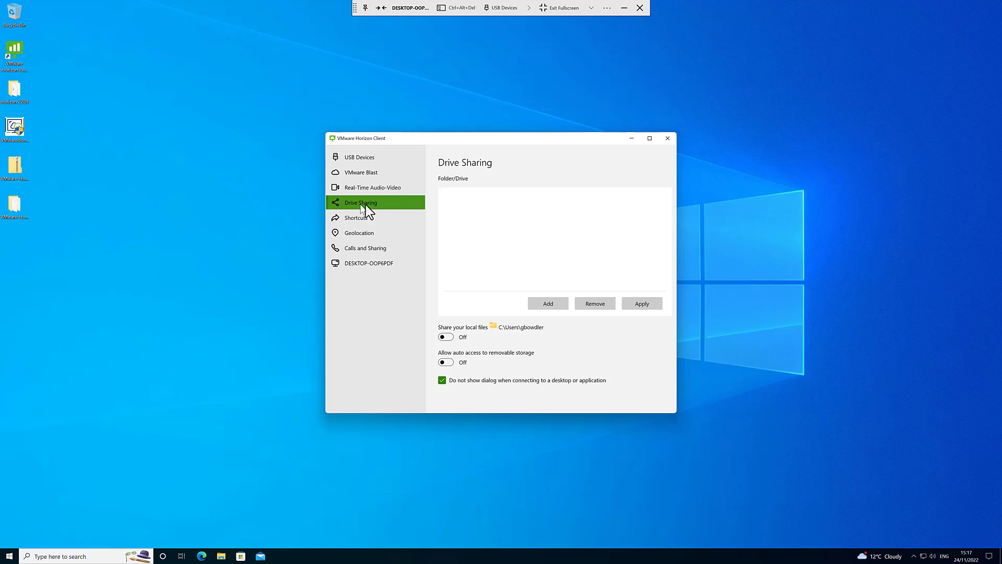
{"action": "mouse_move", "coordinate": [719, 159]}
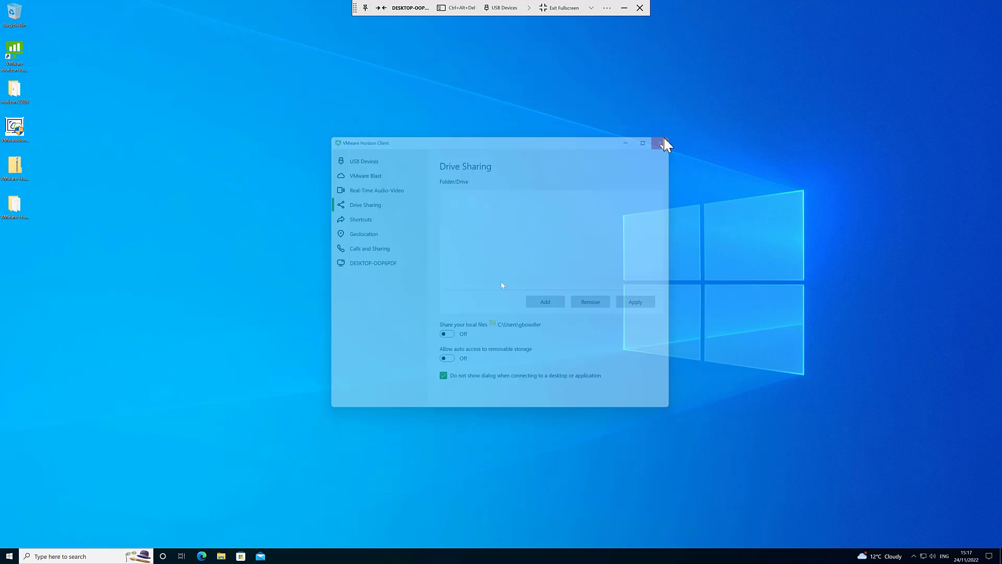
{"action": "left_click", "coordinate": [660, 143]}
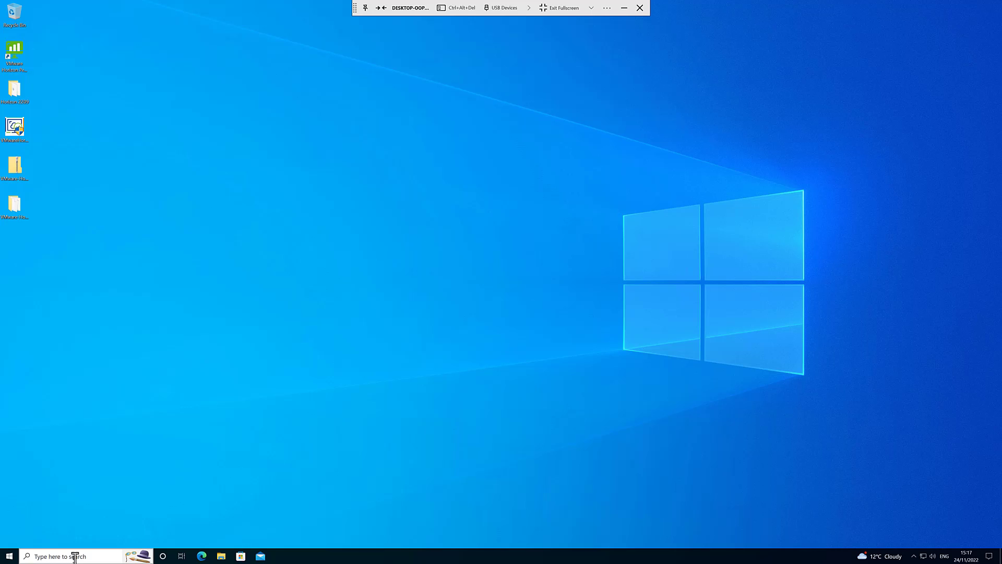
- Run mmc with UAC approval and bring up the Add/Remove Snap-in list
{"action": "type", "text": "mmc"}
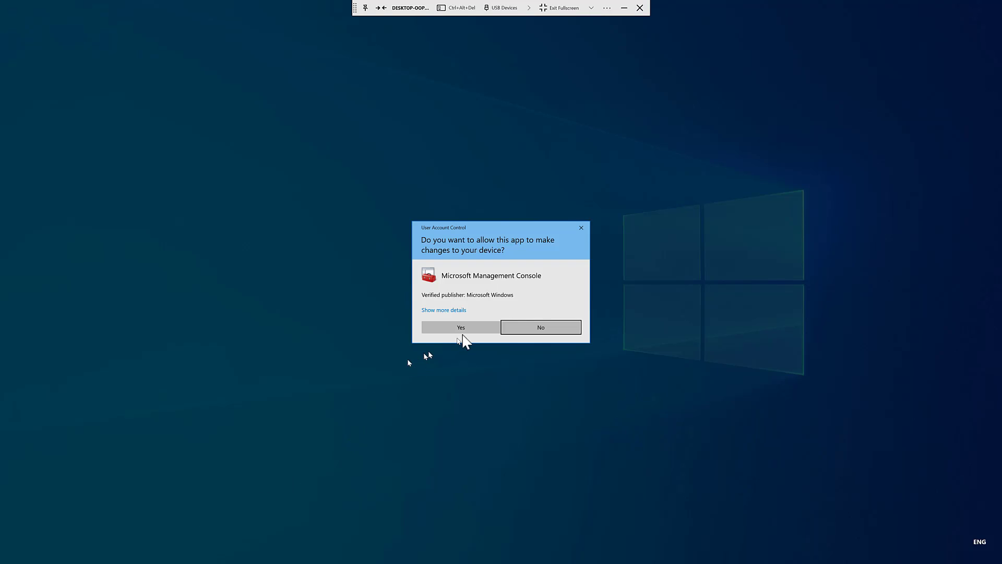
{"action": "left_click", "coordinate": [461, 327]}
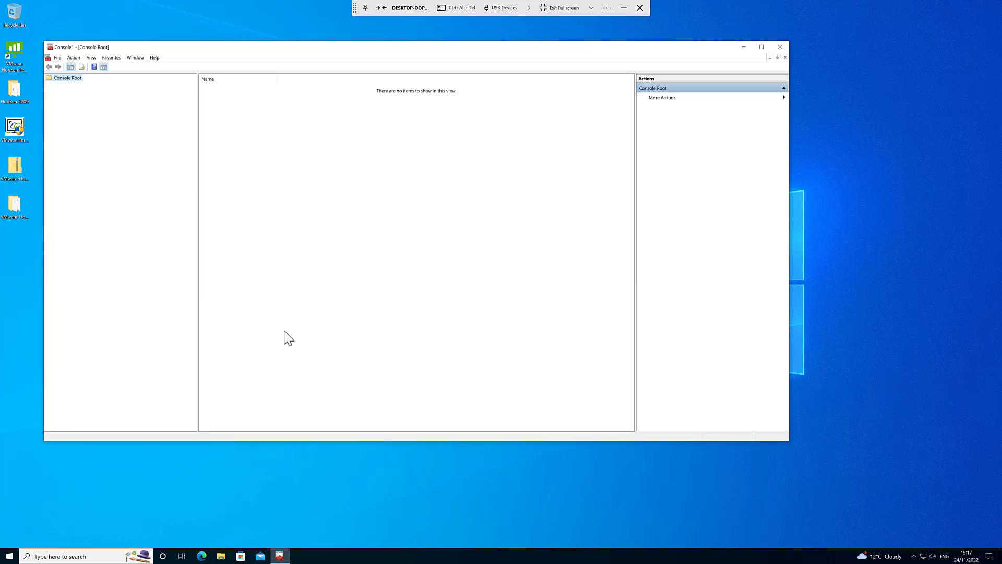
{"action": "left_click", "coordinate": [57, 57]}
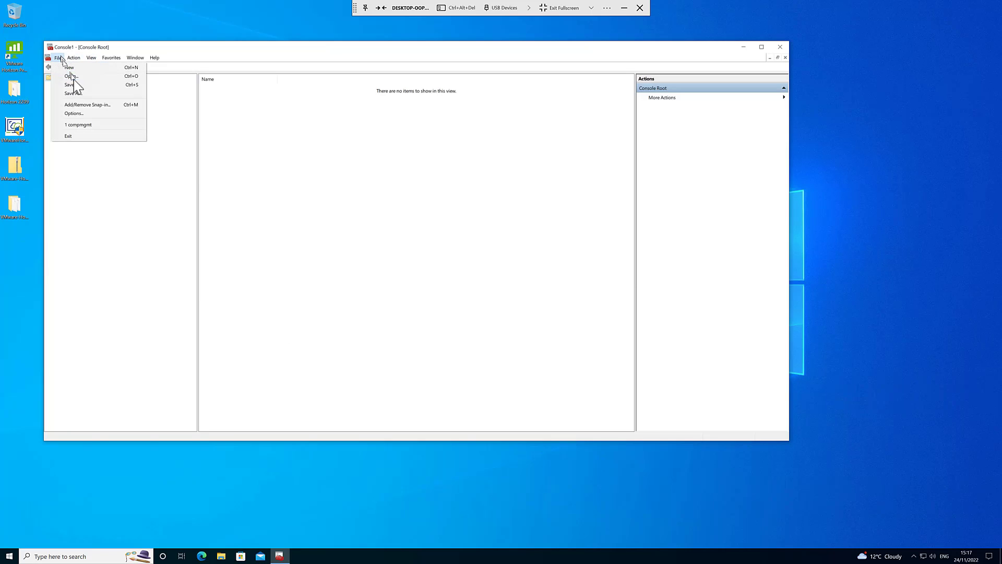
{"action": "left_click", "coordinate": [88, 104]}
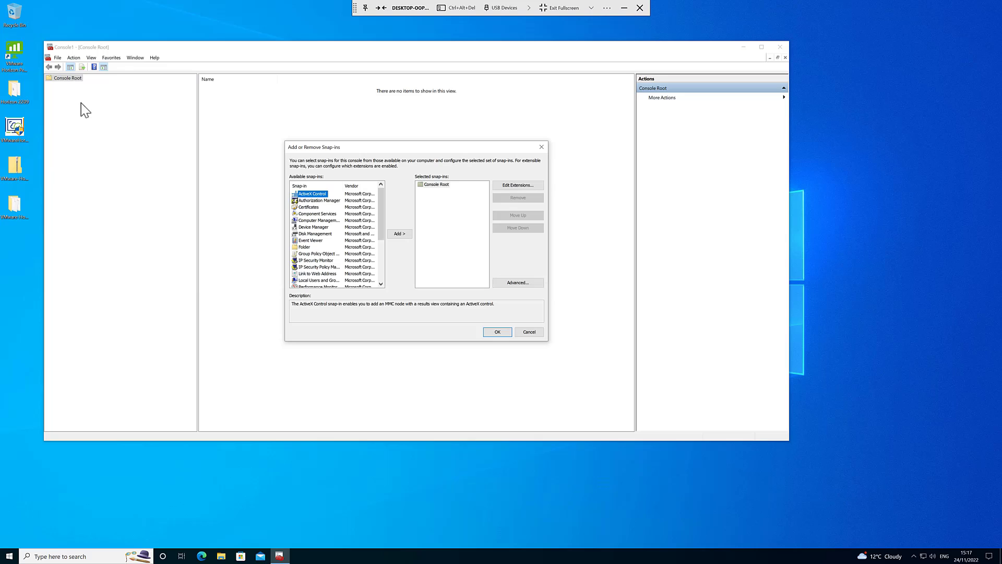
{"action": "mouse_move", "coordinate": [327, 264]}
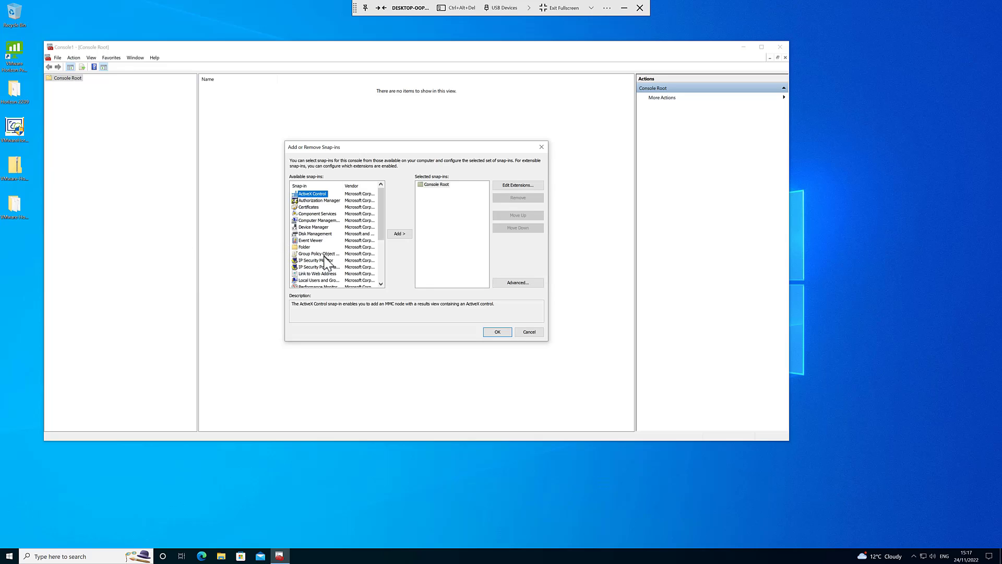
- Add the Group Policy Object snap-in for the local computer
{"action": "left_click", "coordinate": [314, 254]}
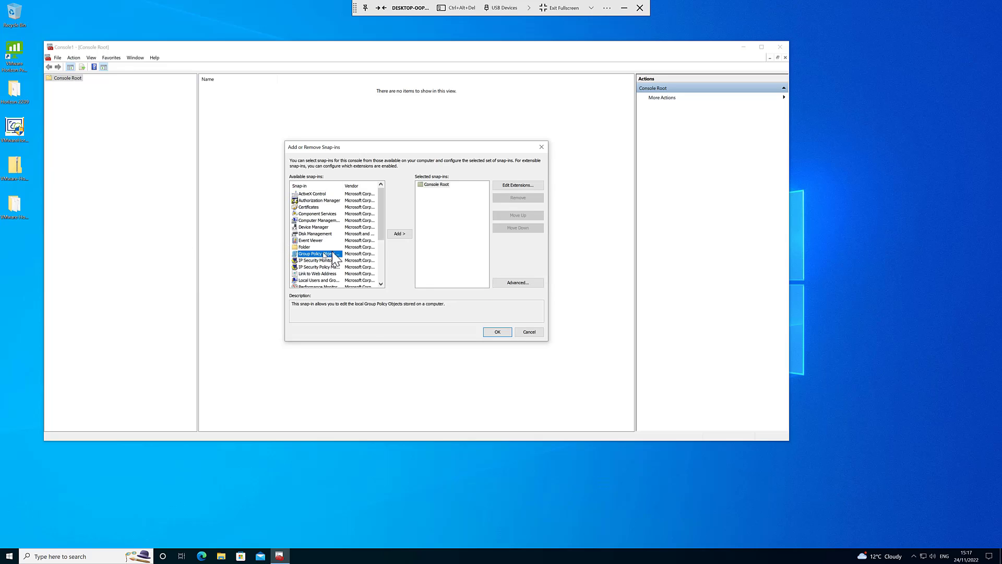
{"action": "left_click", "coordinate": [398, 233]}
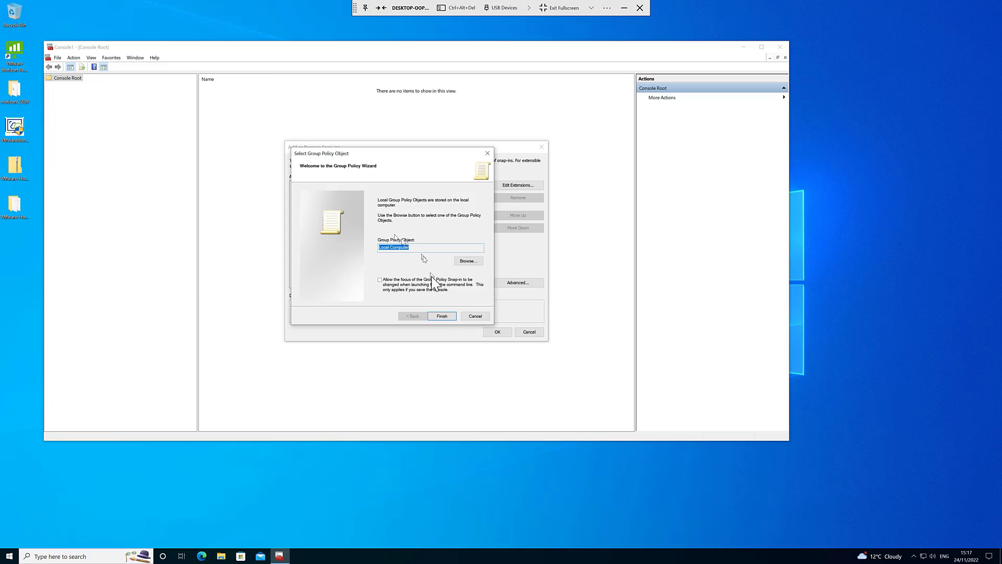
{"action": "left_click", "coordinate": [440, 315]}
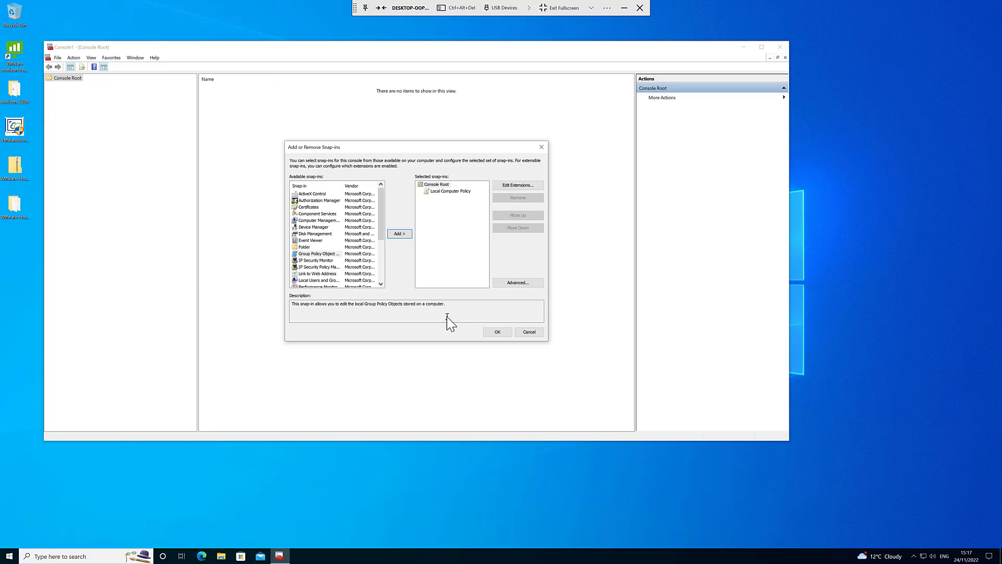
{"action": "mouse_move", "coordinate": [329, 280]}
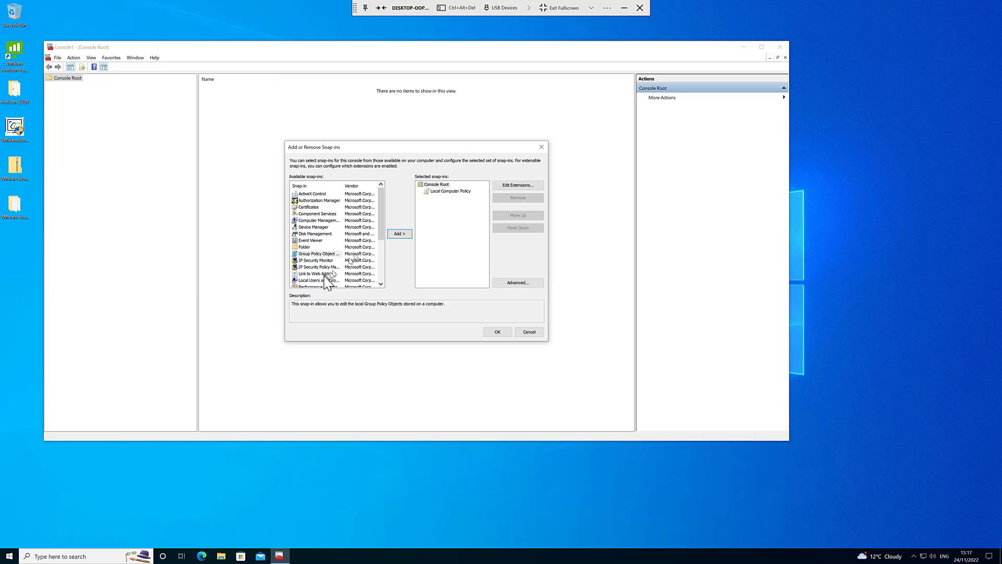
- Add the Local Users and Groups snap-in for the local computer and apply both to the console
{"action": "left_click", "coordinate": [315, 279]}
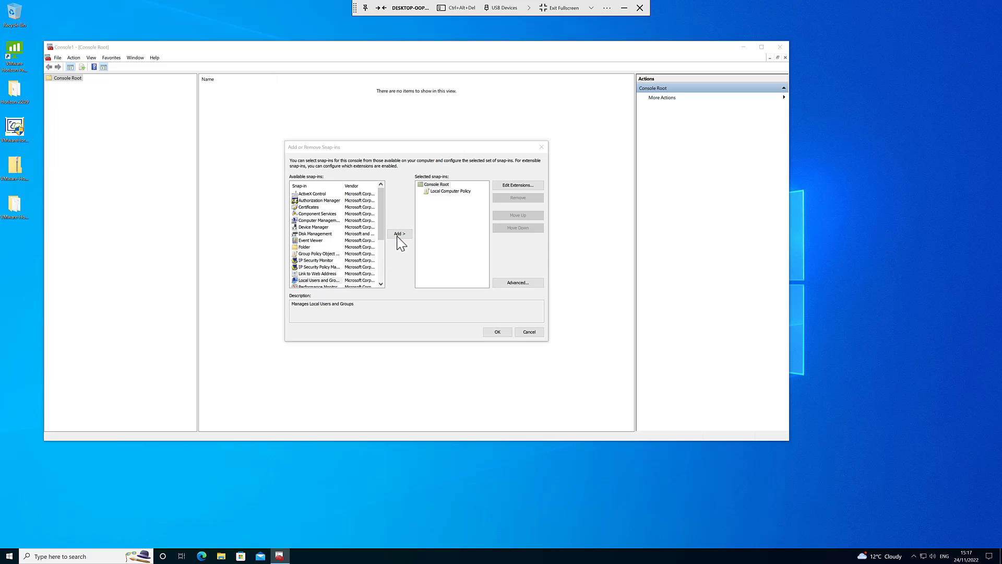
{"action": "left_click", "coordinate": [398, 233]}
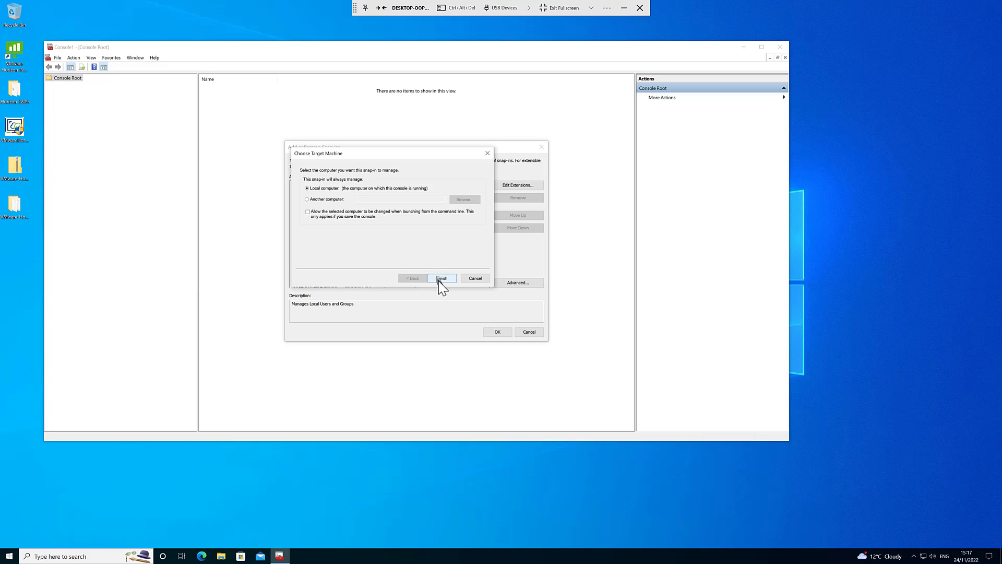
{"action": "left_click", "coordinate": [441, 278]}
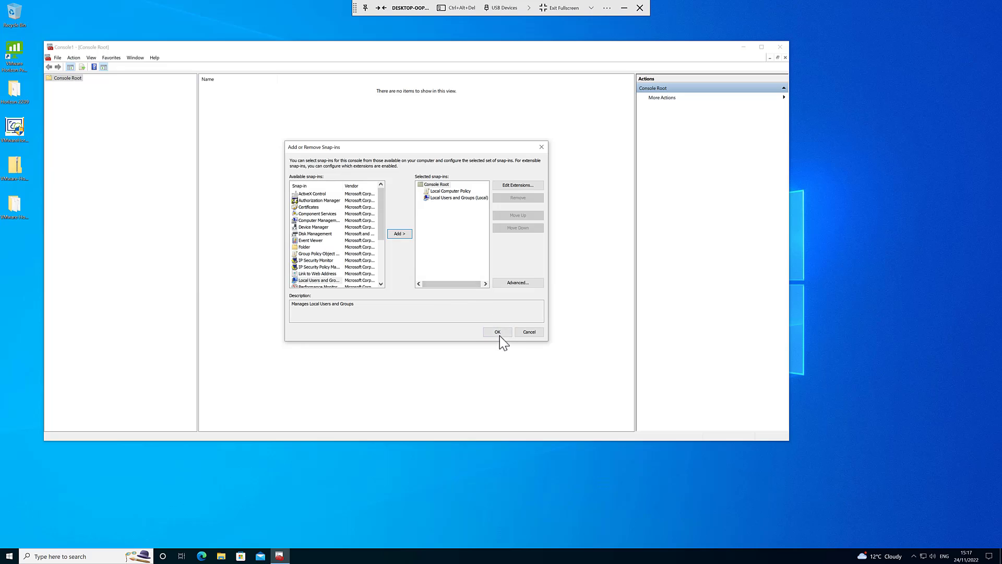
{"action": "left_click", "coordinate": [497, 332]}
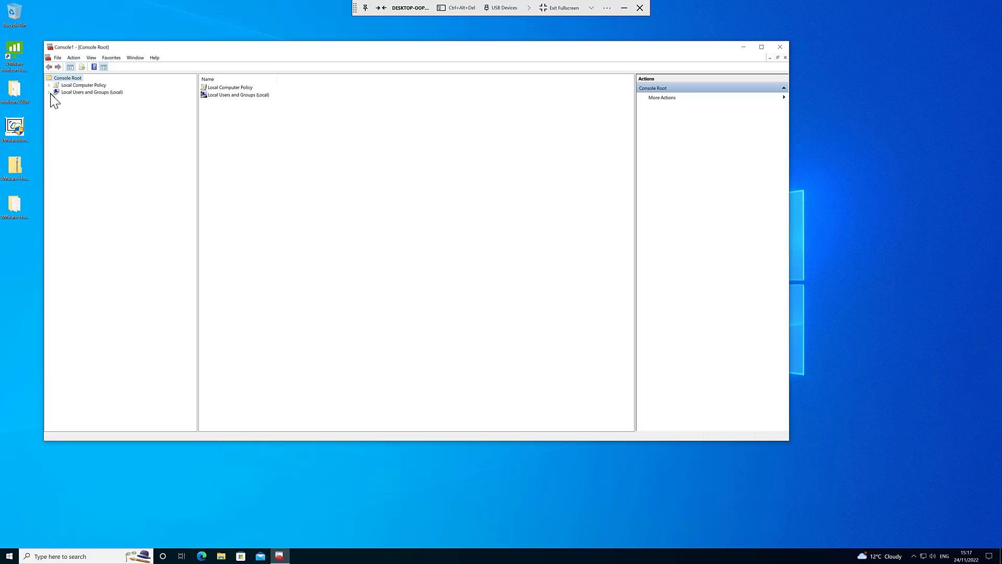
- Show the local Groups list with the Name column widened to fit
{"action": "left_click", "coordinate": [76, 107]}
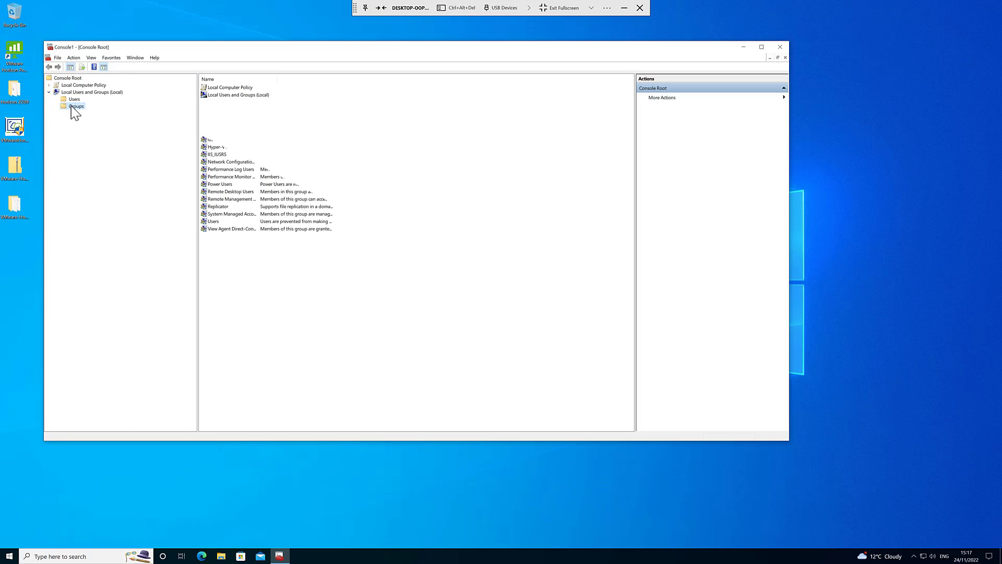
{"action": "left_click", "coordinate": [75, 106]}
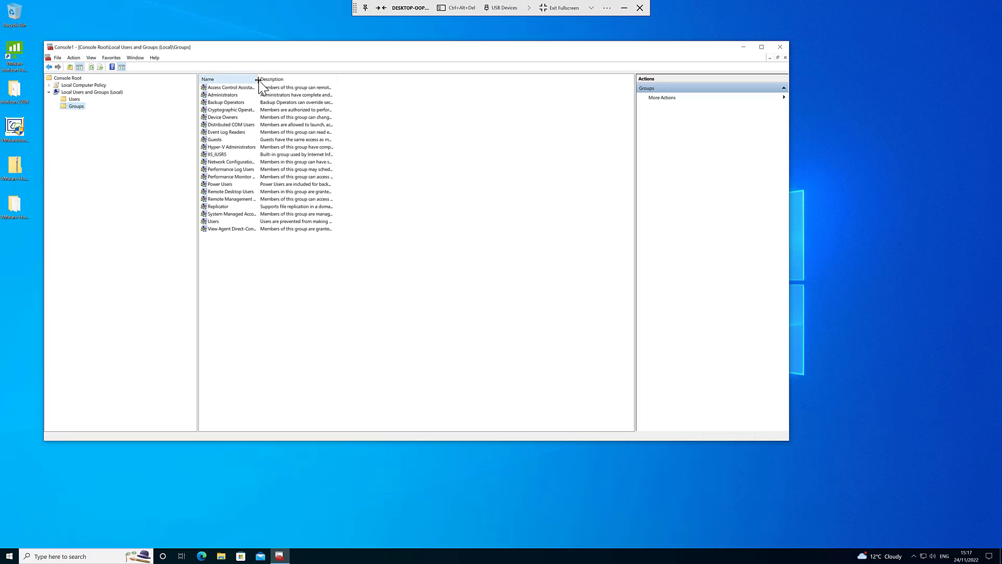
{"action": "left_click_drag", "start_coordinate": [258, 79], "coordinate": [350, 78]}
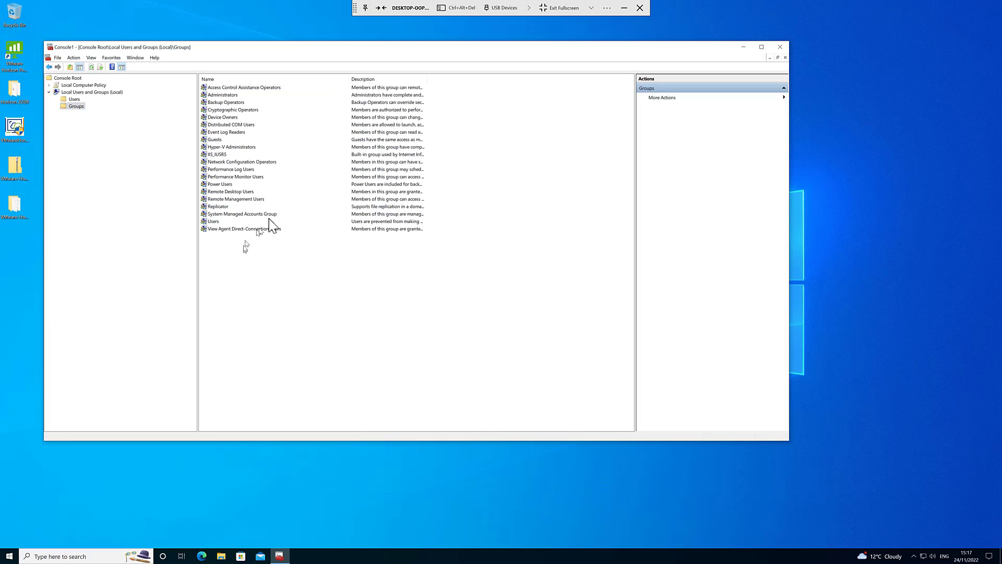
- Review the View Agent Direct-Connection Users group, whose member is NT AUTHORITY\Authenticated Users, then close it
{"action": "left_click", "coordinate": [244, 229]}
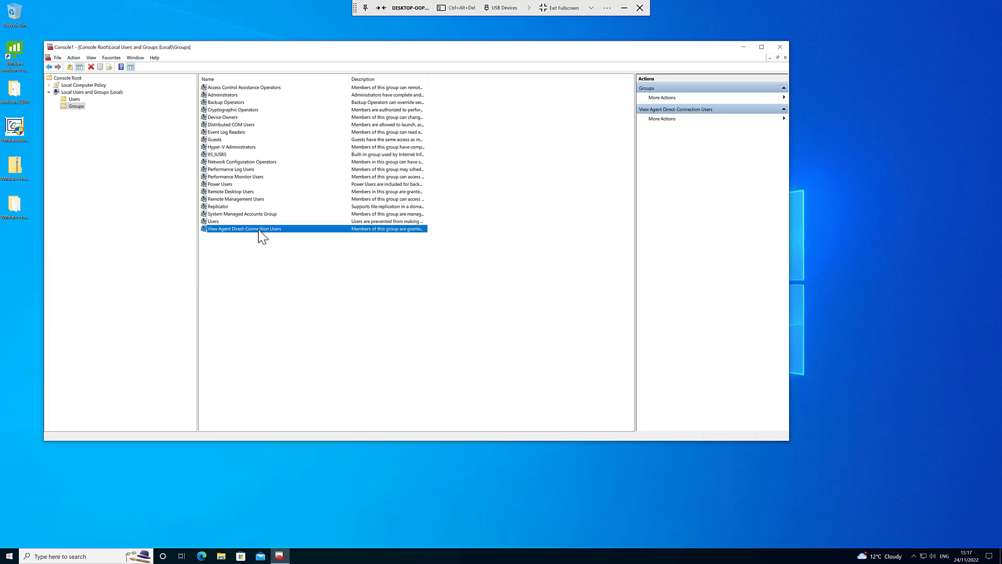
{"action": "double_click", "coordinate": [245, 229]}
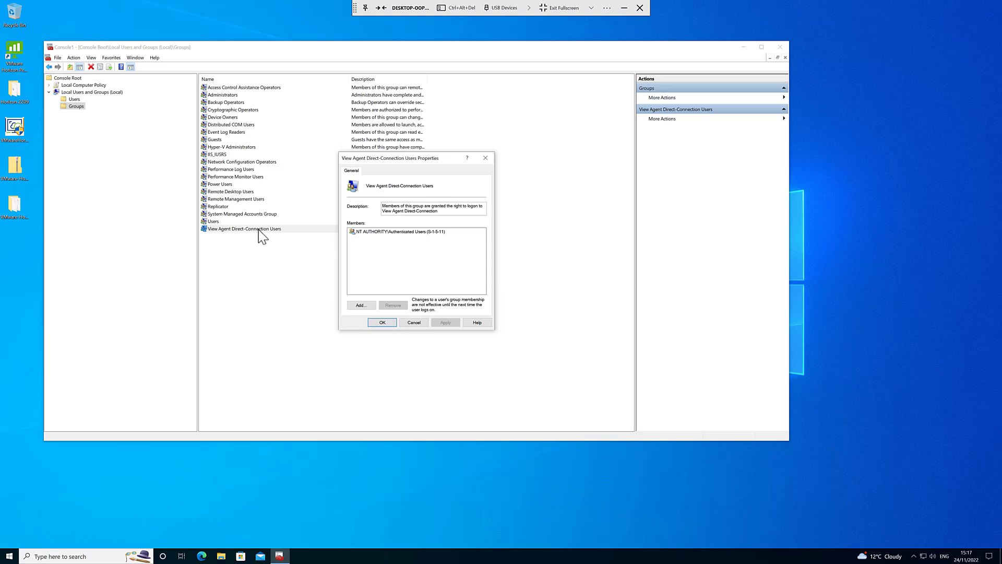
{"action": "left_click", "coordinate": [400, 232]}
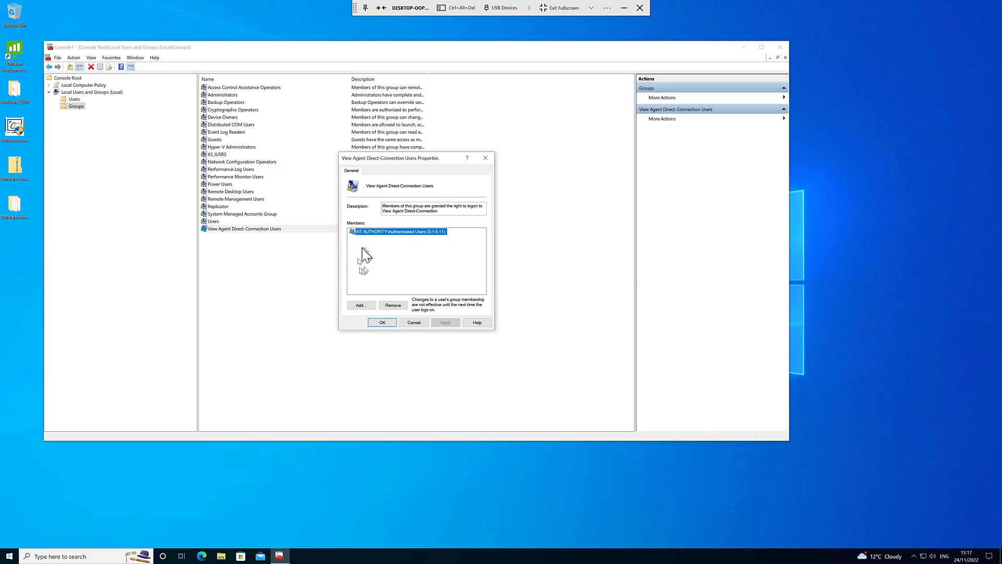
{"action": "mouse_move", "coordinate": [366, 262]}
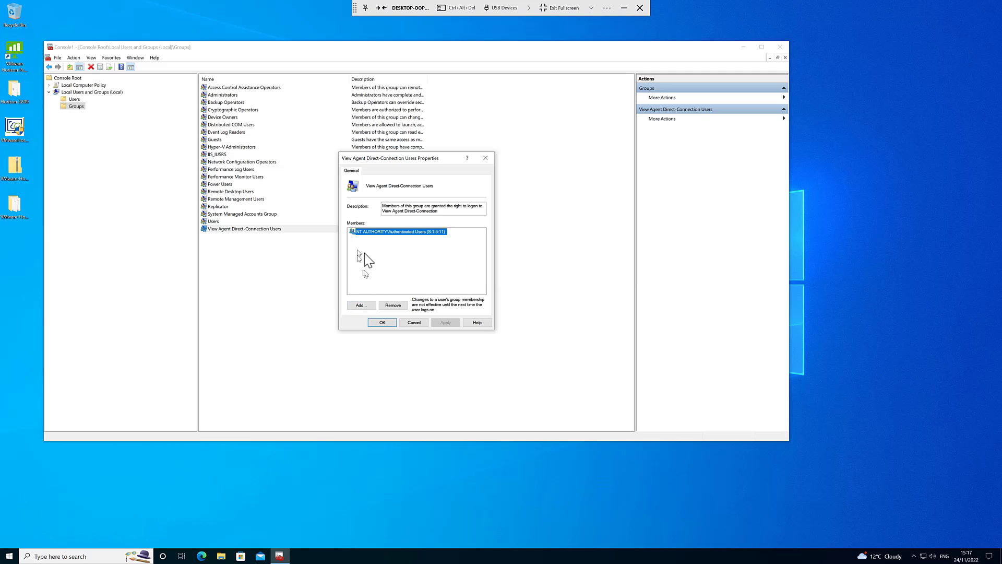
{"action": "mouse_move", "coordinate": [362, 244]}
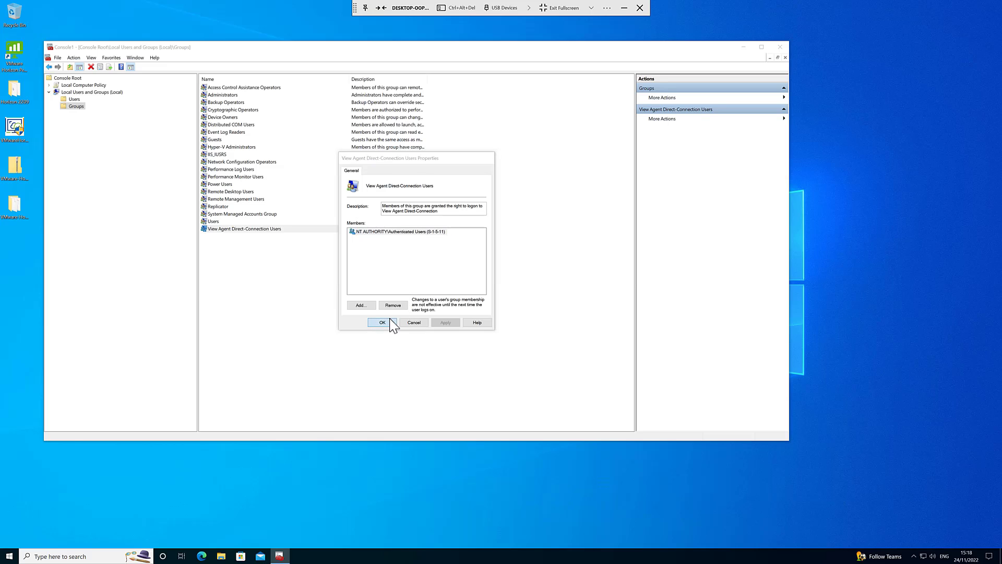
{"action": "left_click", "coordinate": [381, 321]}
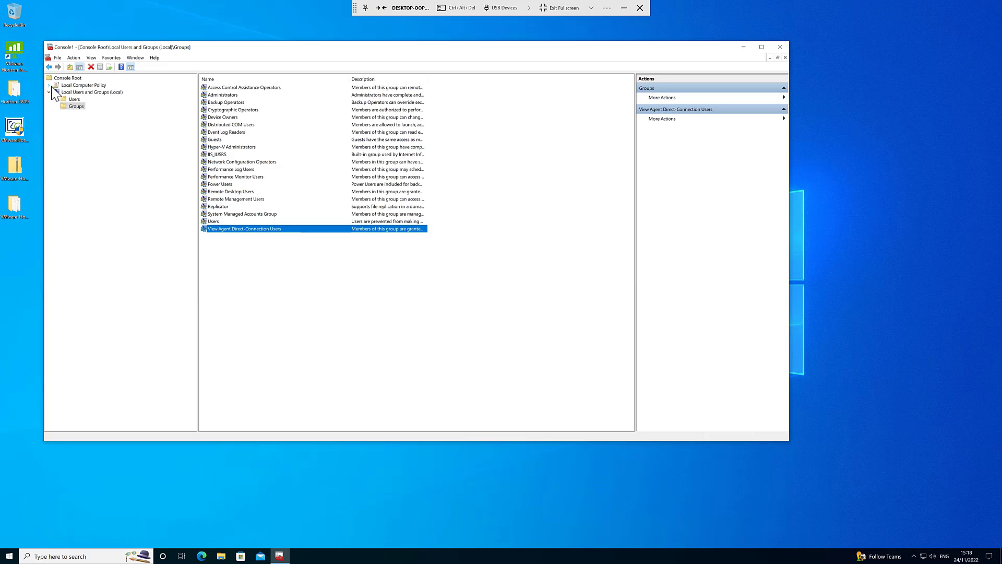
- Expand Local Computer Policy's Administrative Templates and check the empty Add/Remove Templates dialog
{"action": "left_click", "coordinate": [49, 85]}
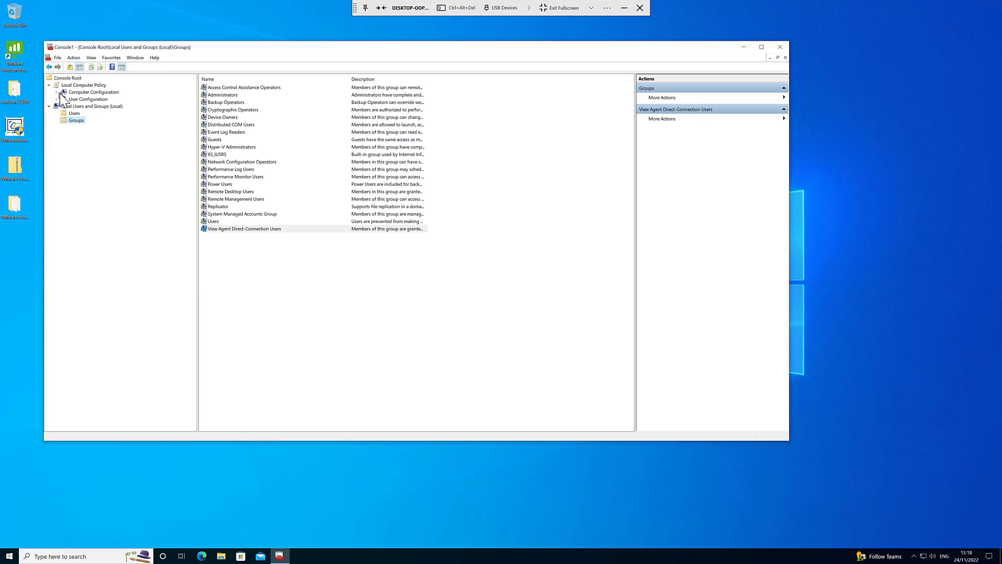
{"action": "left_click", "coordinate": [56, 92]}
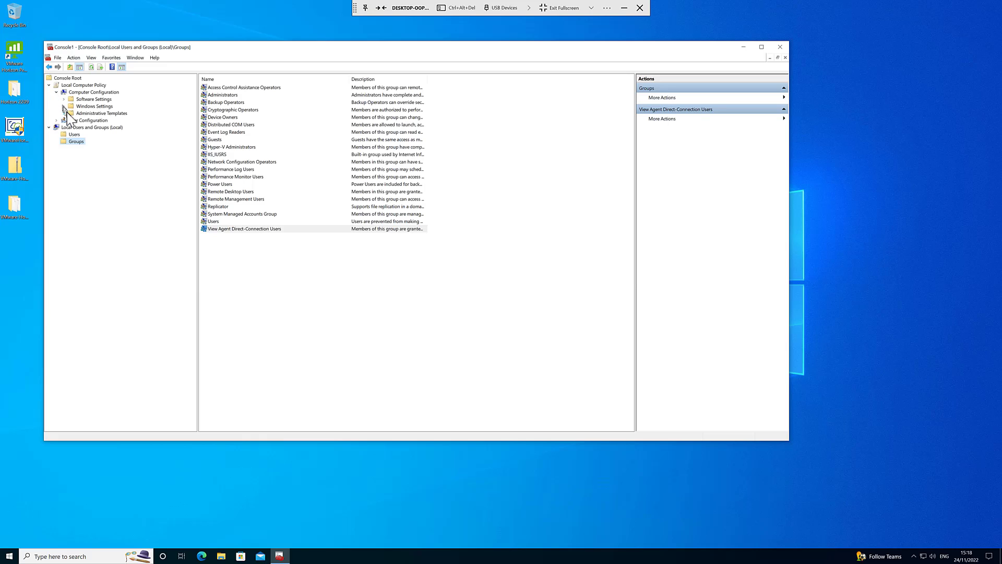
{"action": "left_click", "coordinate": [64, 113]}
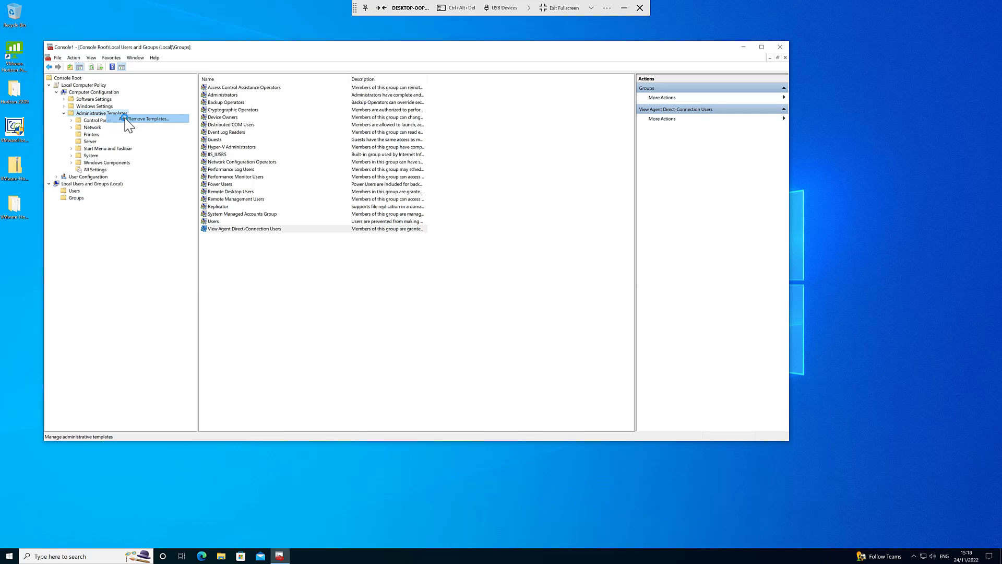
{"action": "left_click", "coordinate": [147, 118]}
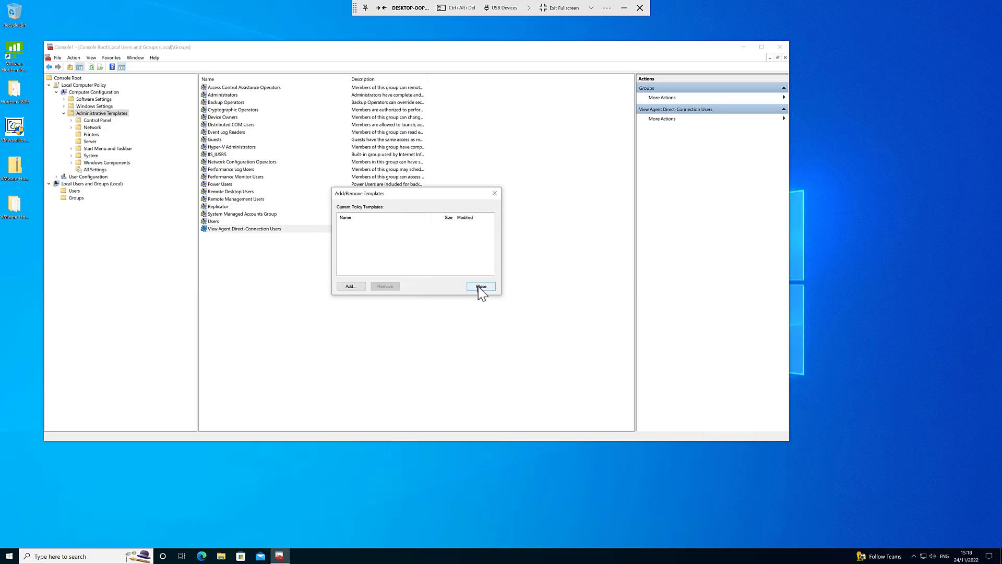
{"action": "left_click", "coordinate": [480, 286]}
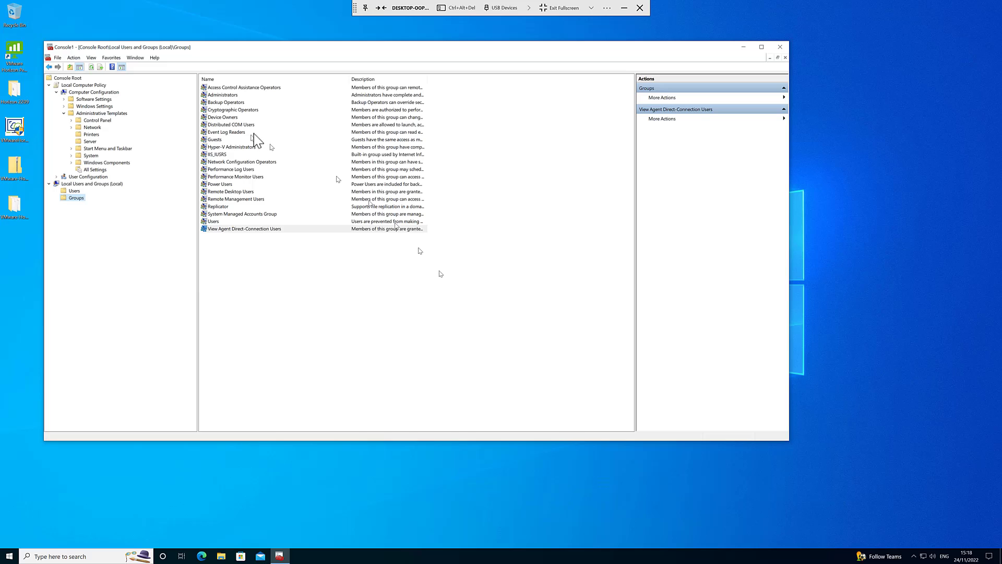
{"action": "mouse_move", "coordinate": [730, 53]}
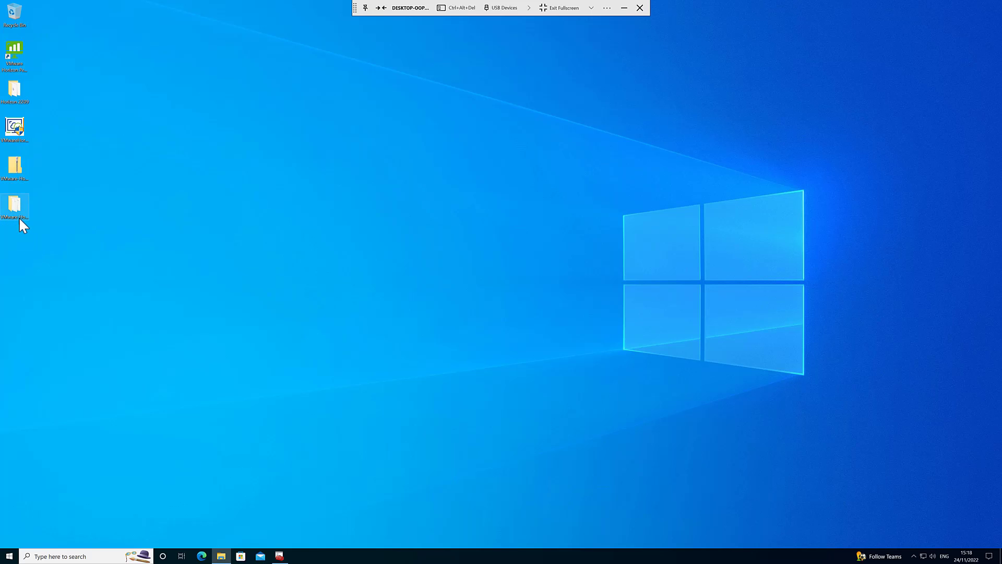
- Browse the Horizon Extras Bundle 2209 folder's view_agent_direct_connection.admx and its en-US folder
{"action": "double_click", "coordinate": [14, 208]}
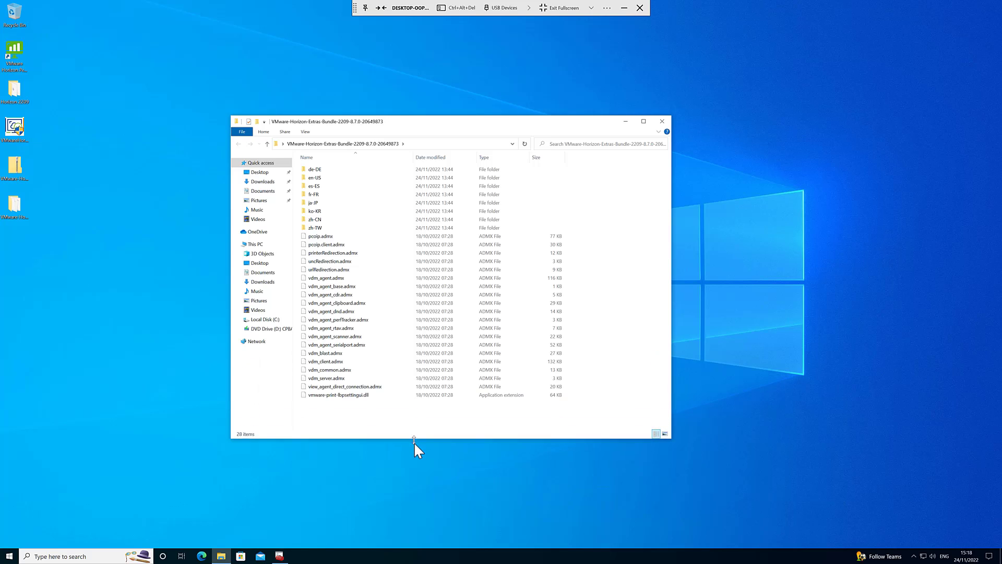
{"action": "left_click", "coordinate": [343, 387]}
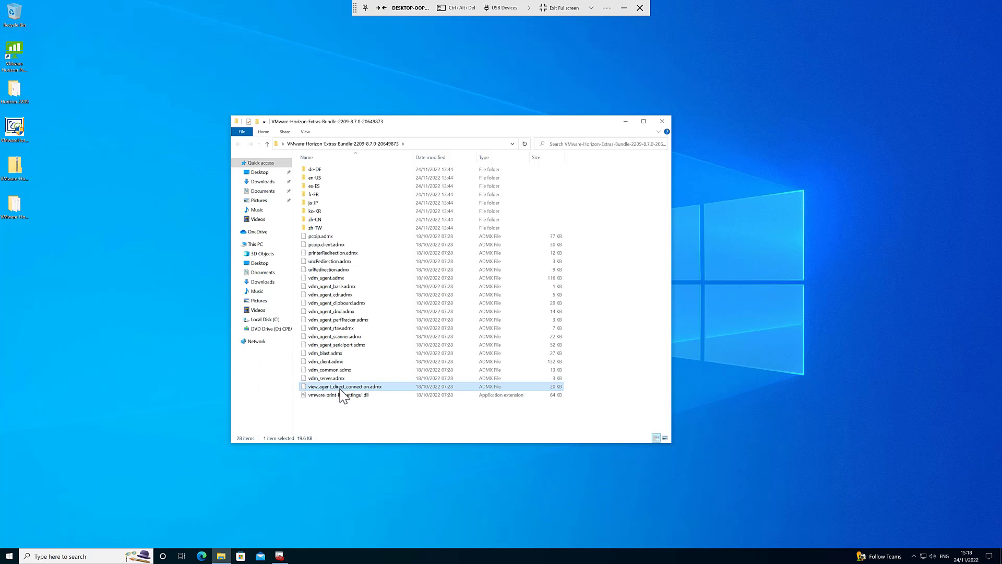
{"action": "mouse_move", "coordinate": [369, 395]}
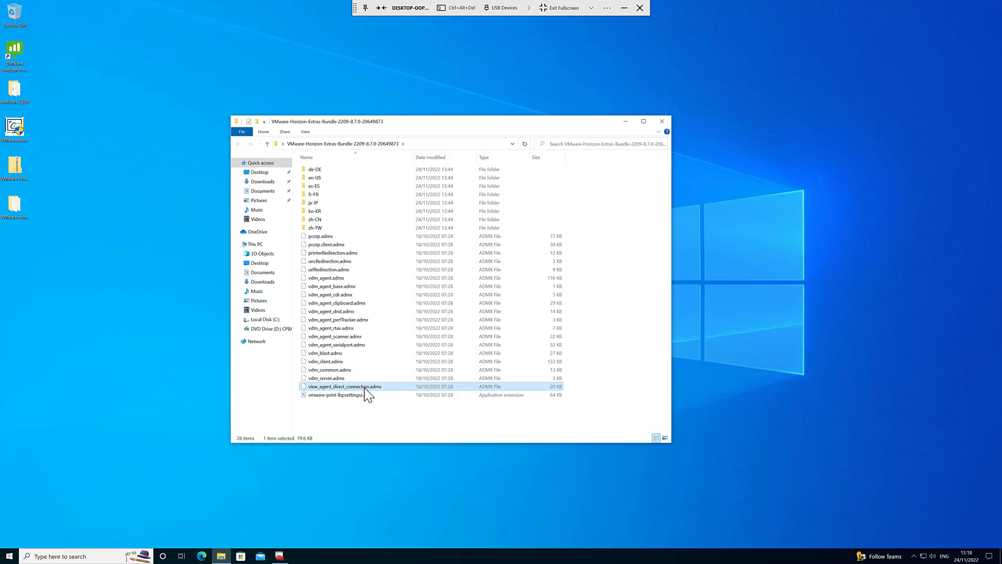
{"action": "mouse_move", "coordinate": [313, 186]}
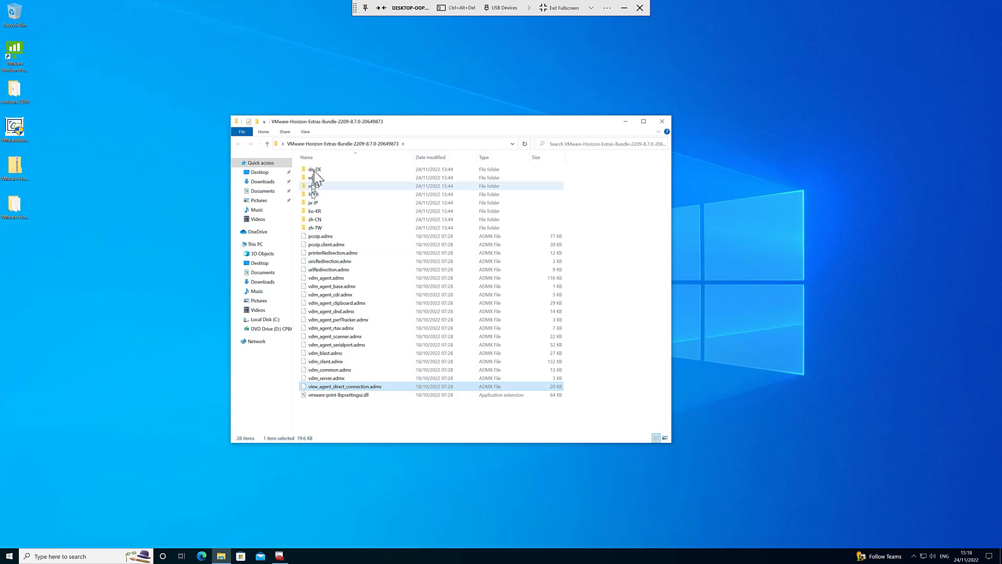
{"action": "mouse_move", "coordinate": [314, 178]}
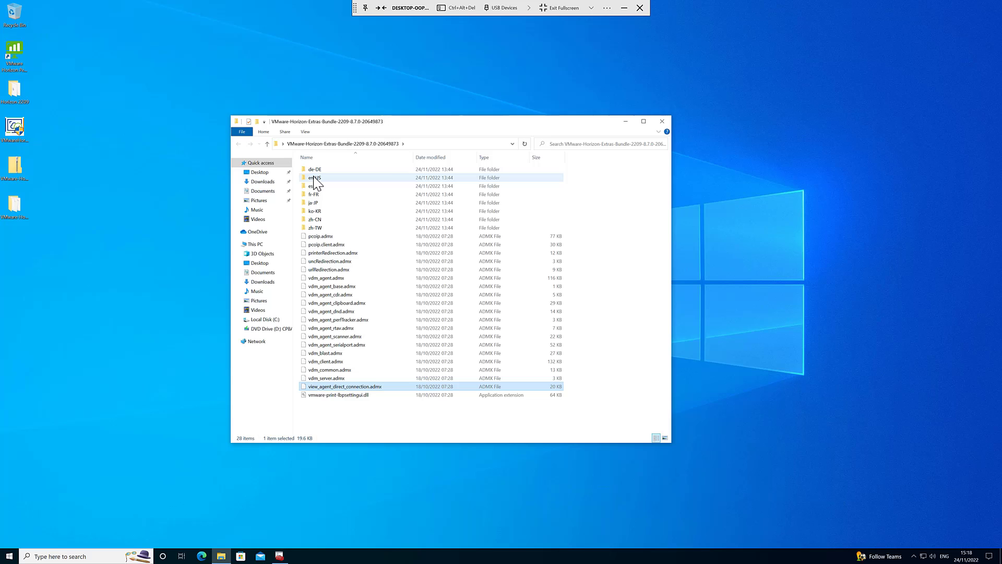
{"action": "double_click", "coordinate": [314, 178]}
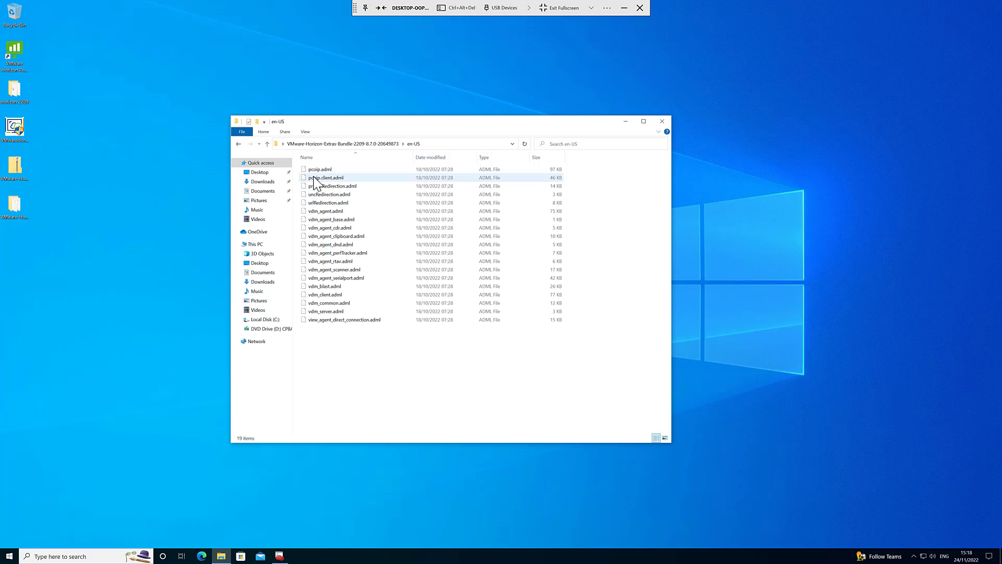
{"action": "left_click", "coordinate": [344, 319]}
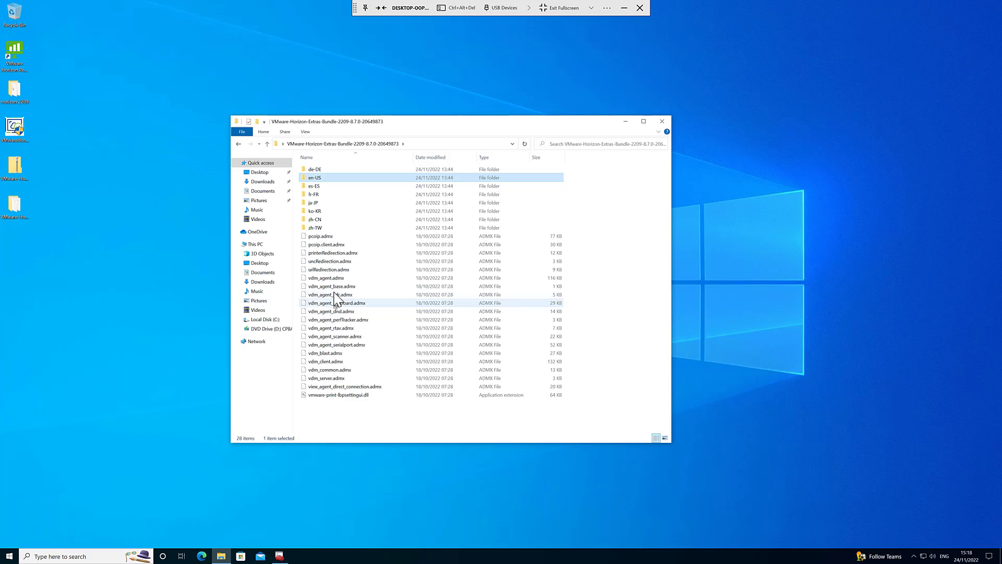
{"action": "mouse_move", "coordinate": [334, 320]}
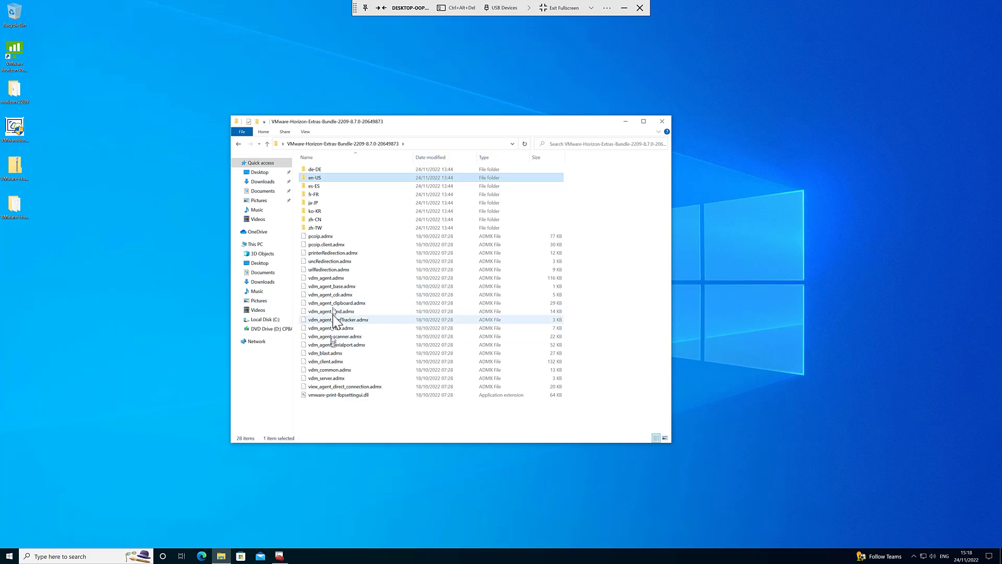
{"action": "mouse_move", "coordinate": [440, 157]}
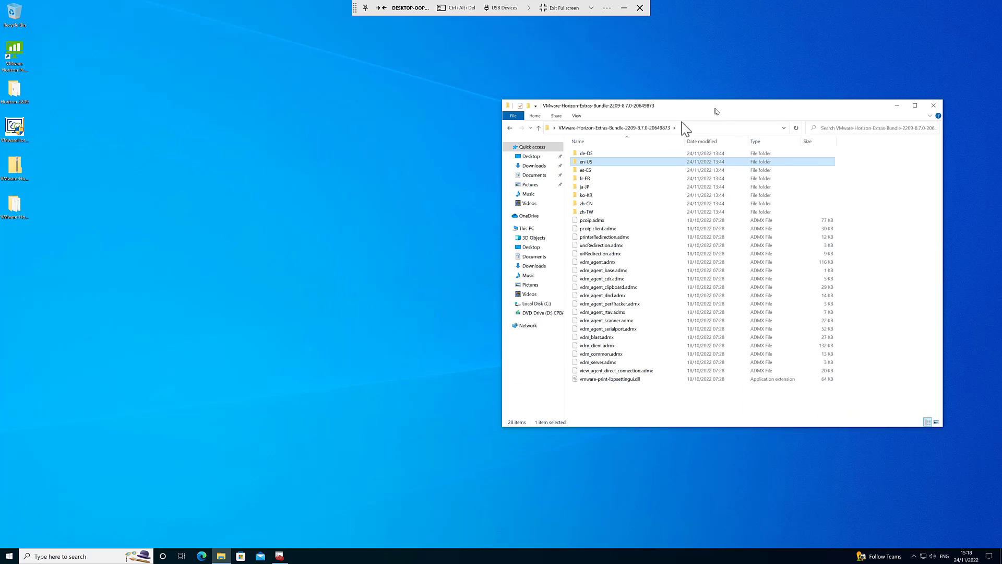
{"action": "mouse_move", "coordinate": [222, 555]}
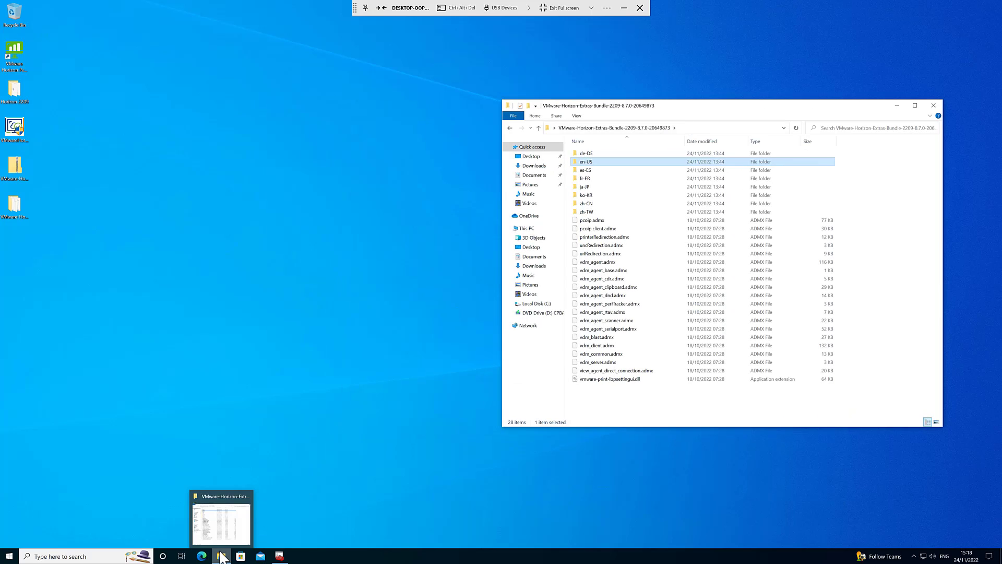
- Browse a second Explorer window to C:\Windows\PolicyDefinitions
{"action": "left_click", "coordinate": [221, 556]}
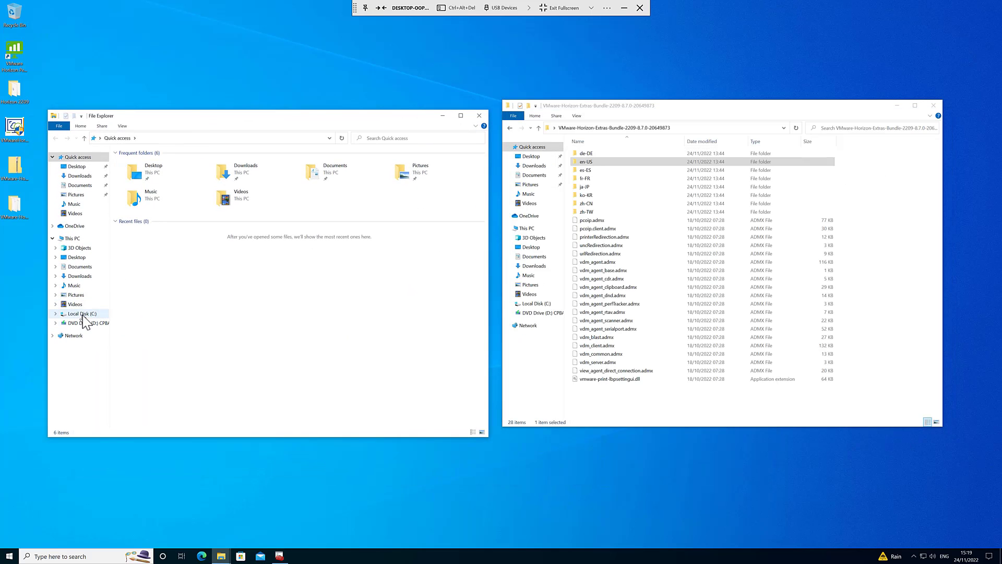
{"action": "left_click", "coordinate": [80, 313]}
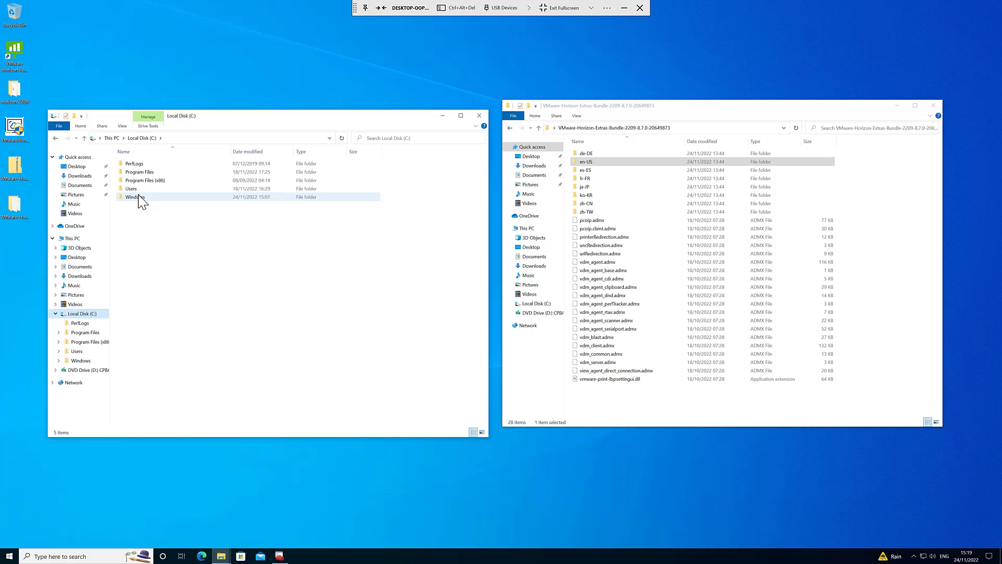
{"action": "double_click", "coordinate": [133, 197]}
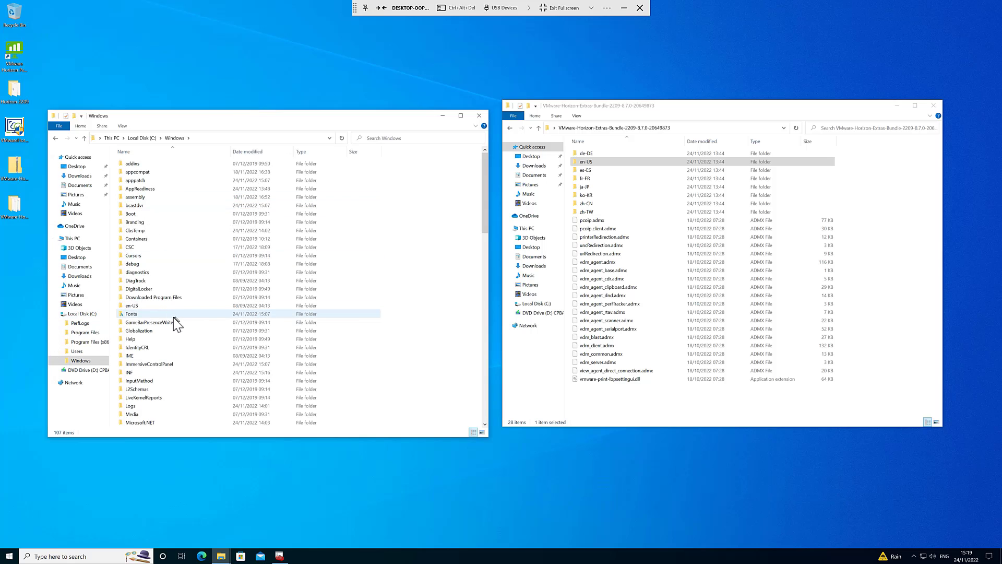
{"action": "scroll", "scroll_direction": "down", "scroll_amount": 3}
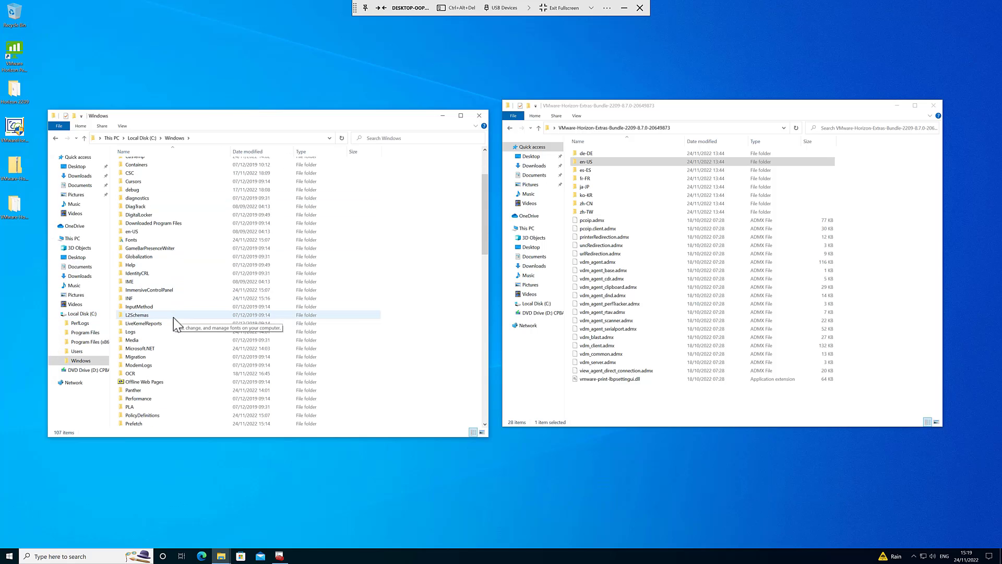
{"action": "double_click", "coordinate": [137, 415]}
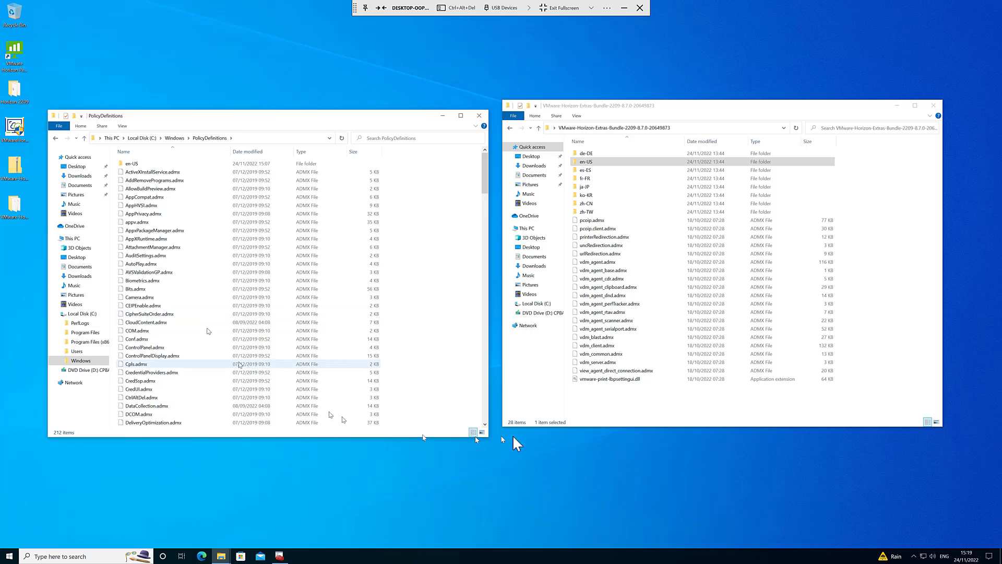
- Copy view_agent_direct_connection.admx into PolicyDefinitions with administrator permission
{"action": "left_click", "coordinate": [615, 371]}
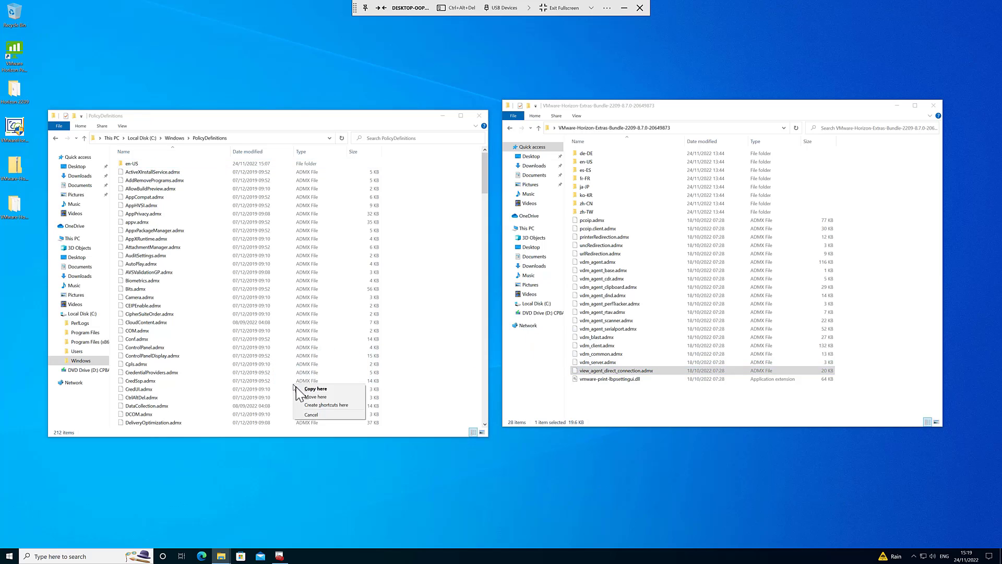
{"action": "left_click", "coordinate": [315, 388]}
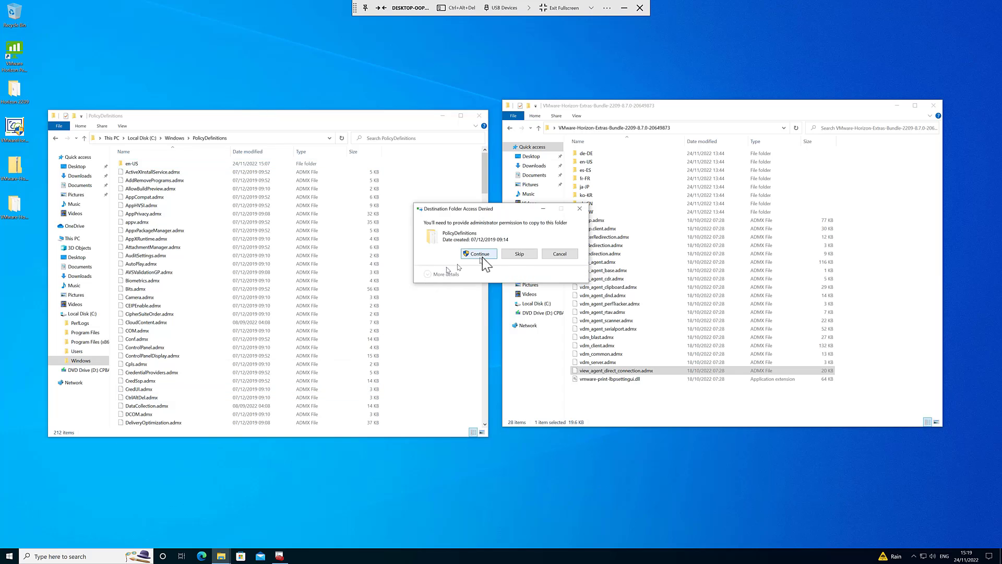
{"action": "left_click", "coordinate": [479, 254]}
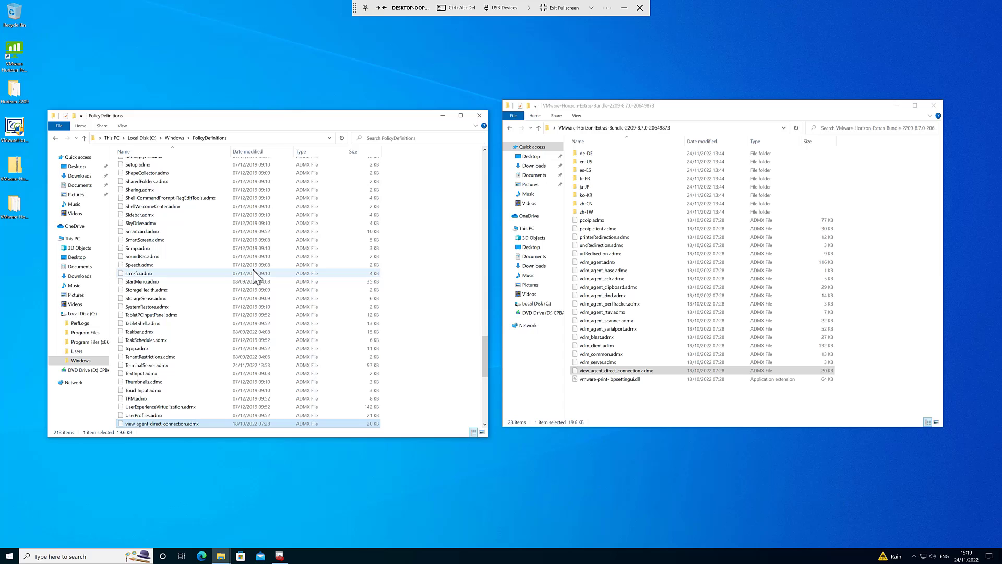
{"action": "scroll", "scroll_direction": "up", "scroll_amount": 3}
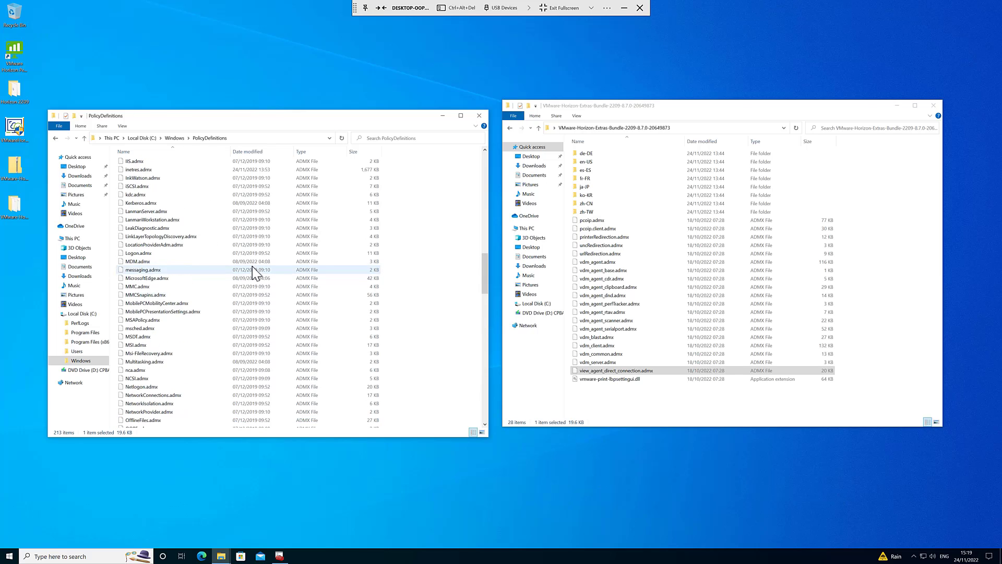
{"action": "scroll", "scroll_direction": "up", "scroll_amount": 3}
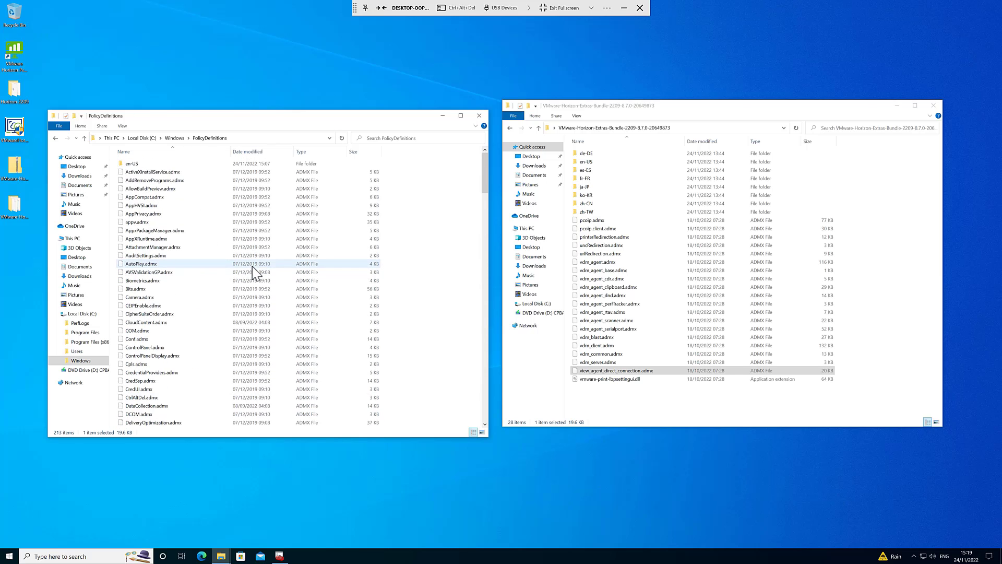
{"action": "left_click", "coordinate": [132, 163]}
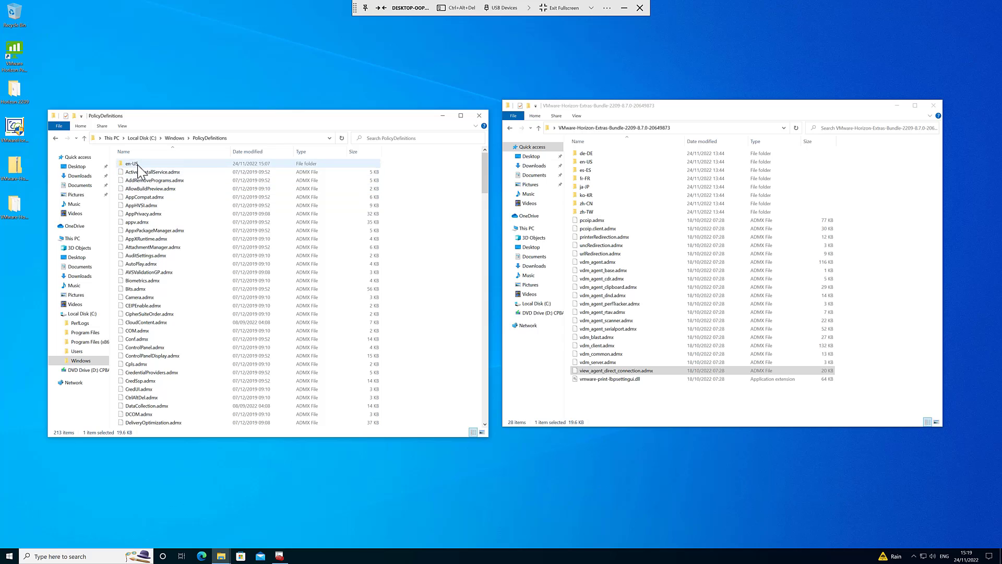
- Copy view_agent_direct_connection.adml from the bundle's en-US folder into PolicyDefinitions\en-US with administrator permission
{"action": "double_click", "coordinate": [131, 162]}
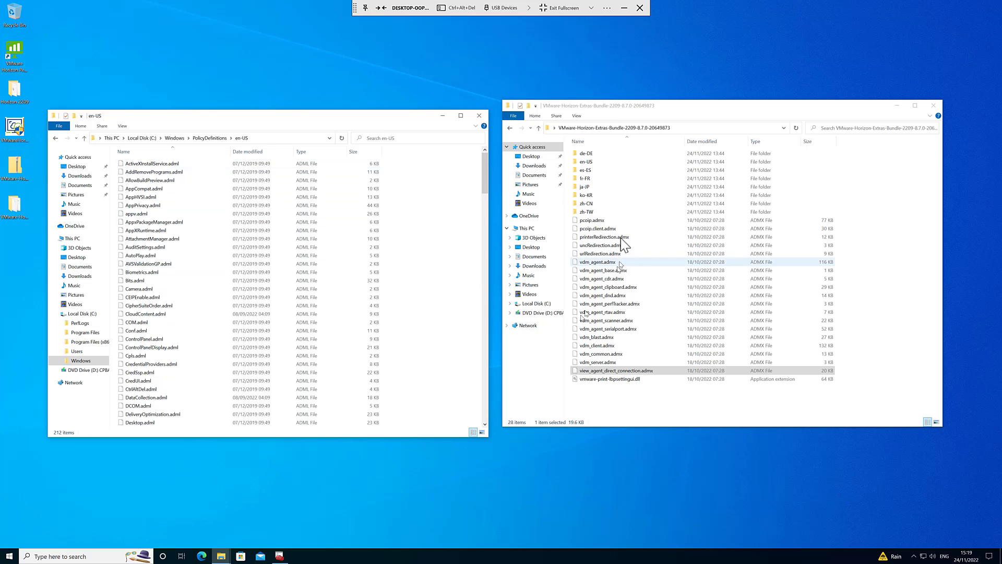
{"action": "double_click", "coordinate": [584, 160]}
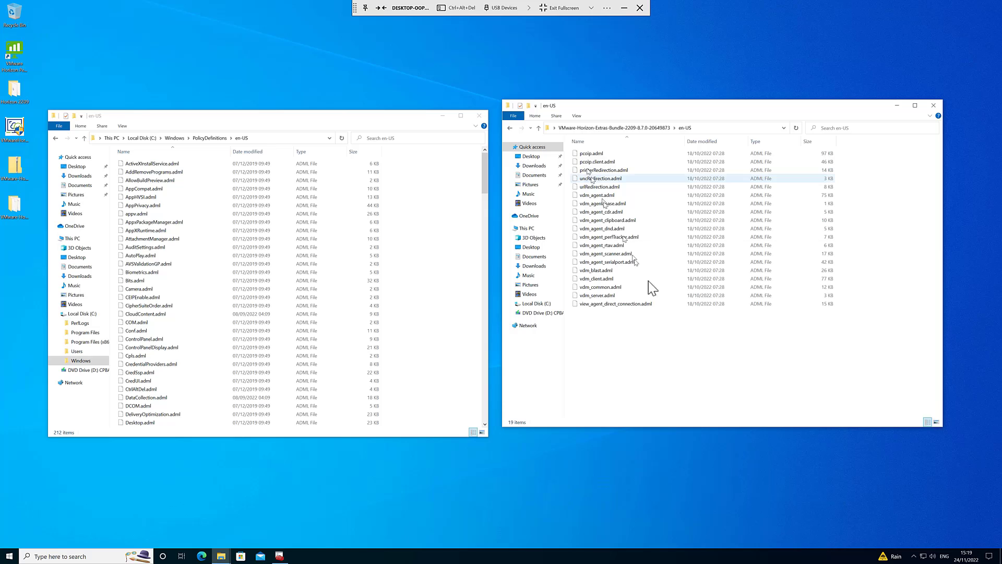
{"action": "left_click", "coordinate": [616, 304]}
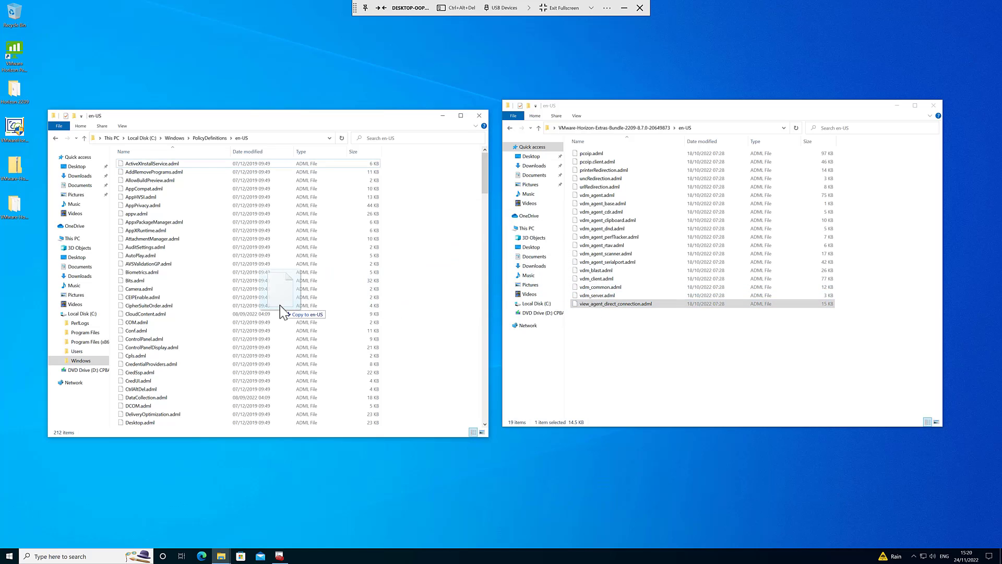
{"action": "left_click", "coordinate": [307, 314]}
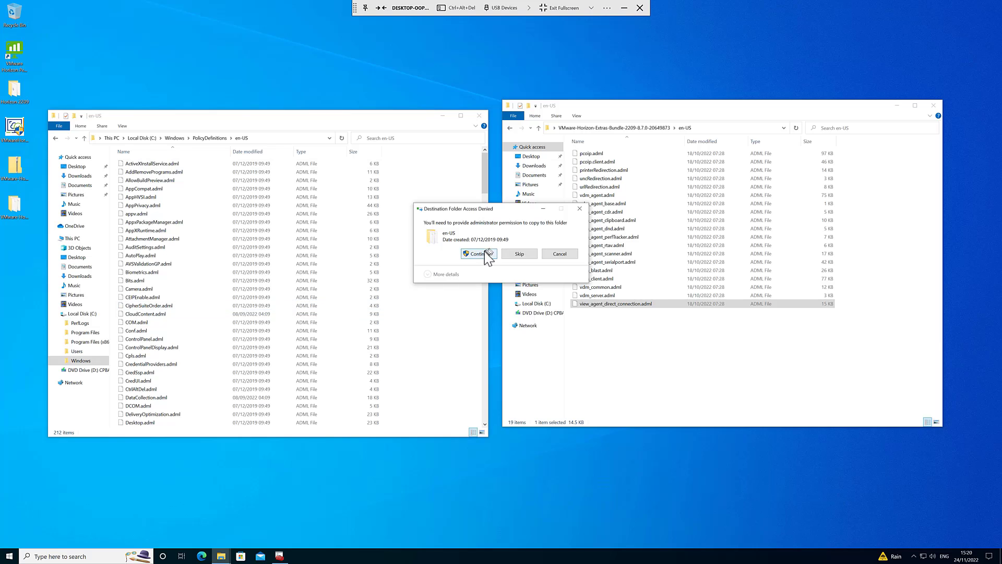
{"action": "left_click", "coordinate": [476, 254]}
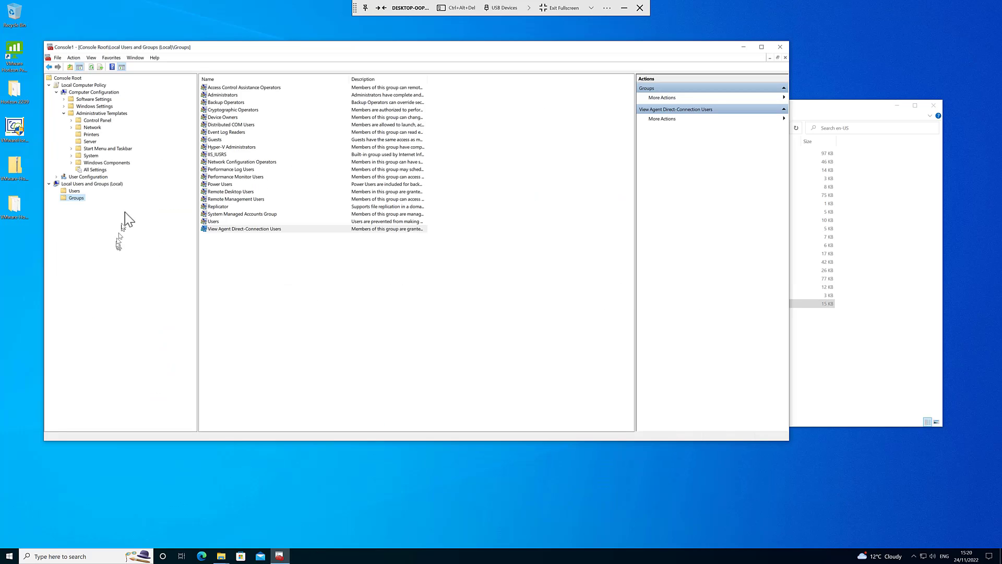
- Expand the Computer Configuration branch and dismiss the view options unchanged
{"action": "left_click", "coordinate": [92, 92]}
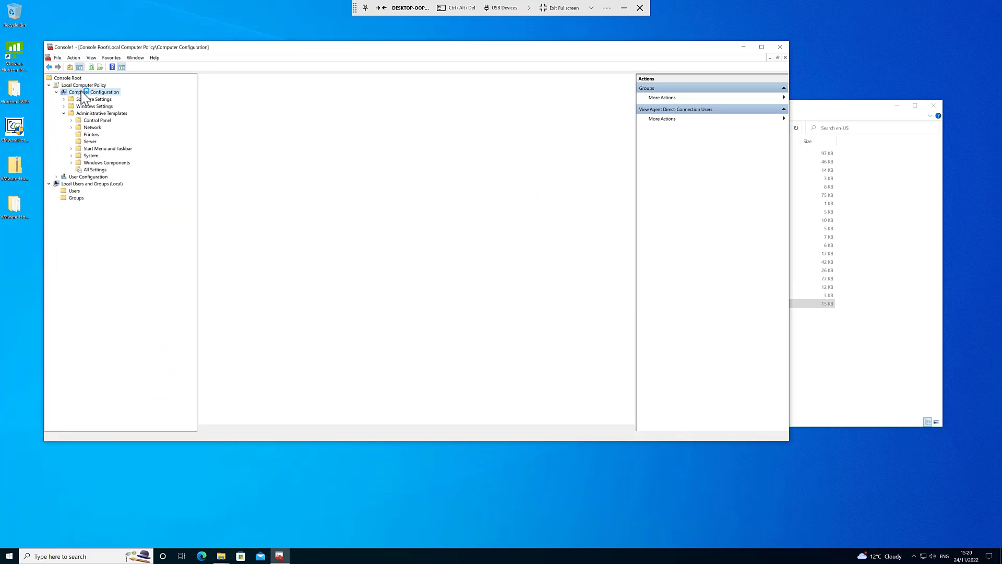
{"action": "left_click", "coordinate": [99, 92]}
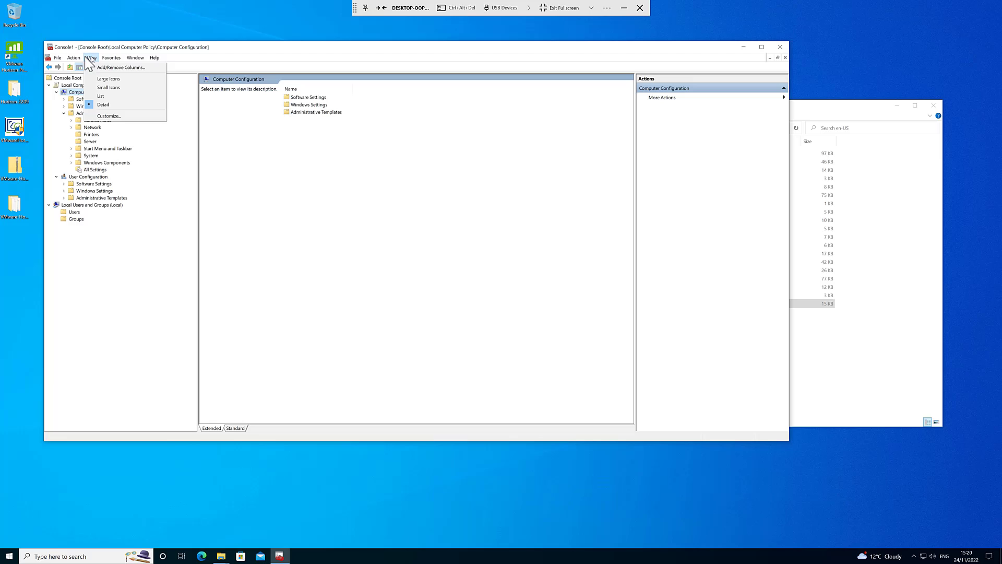
{"action": "left_click", "coordinate": [59, 58]}
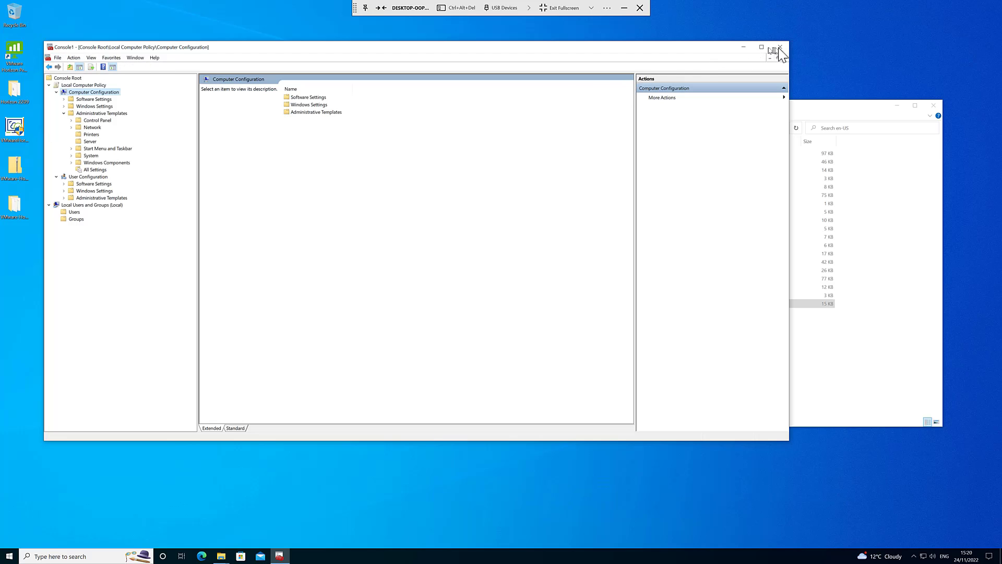
- Close the console, discarding its settings rather than saving them
{"action": "left_click", "coordinate": [780, 47]}
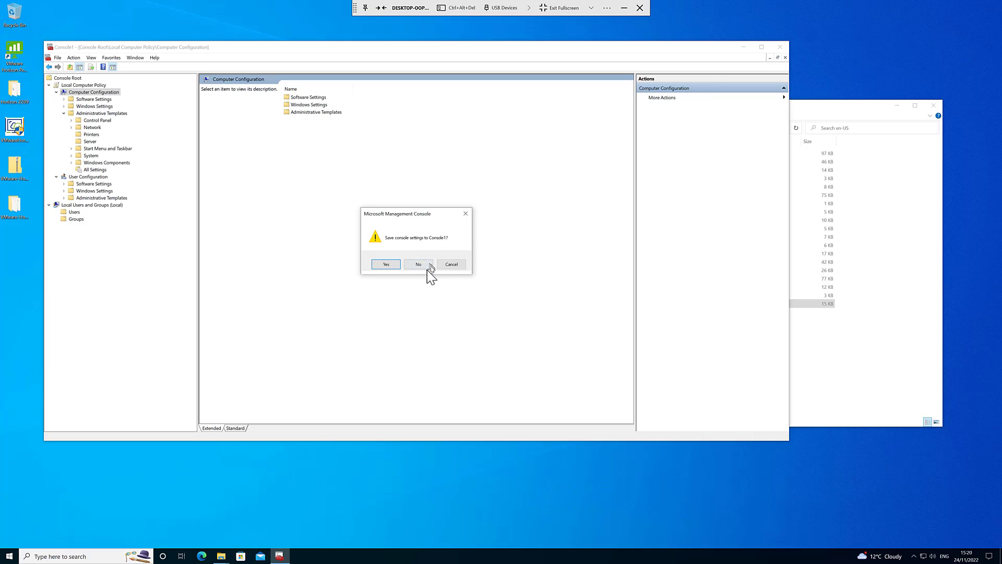
{"action": "left_click", "coordinate": [418, 265]}
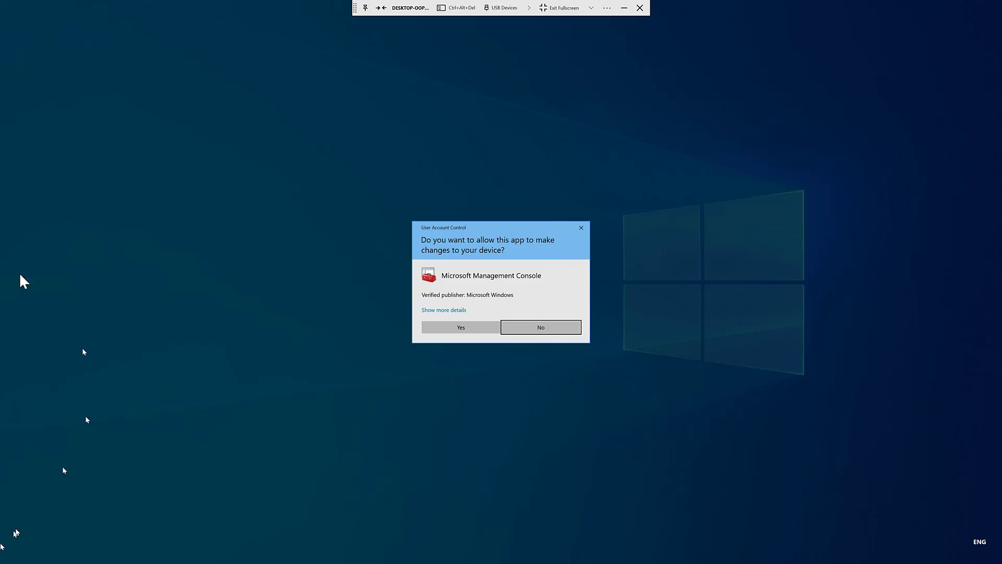
- Allow MMC to run and add the Group Policy Object Editor snap-in for the Local Computer
{"action": "left_click", "coordinate": [460, 327]}
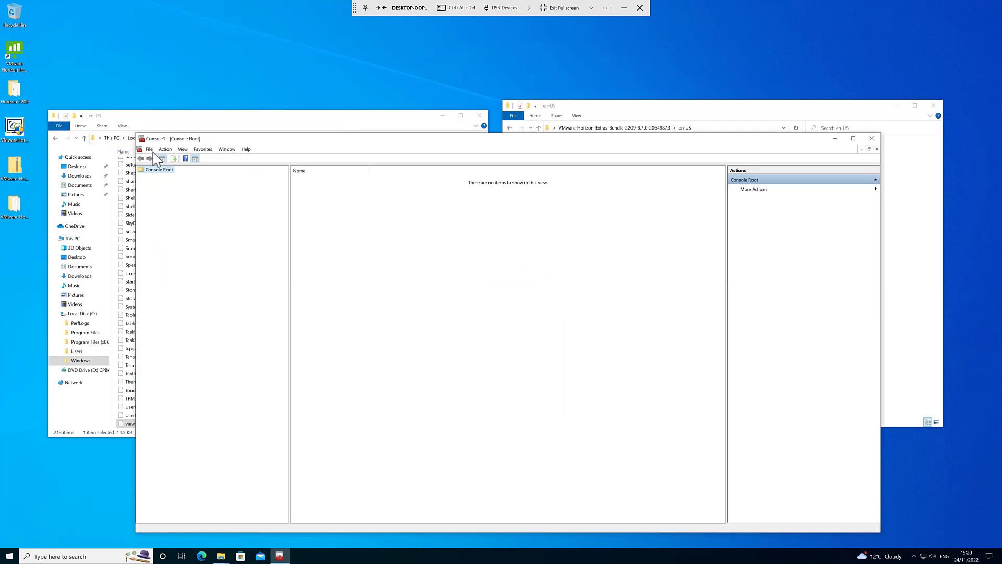
{"action": "left_click", "coordinate": [149, 150]}
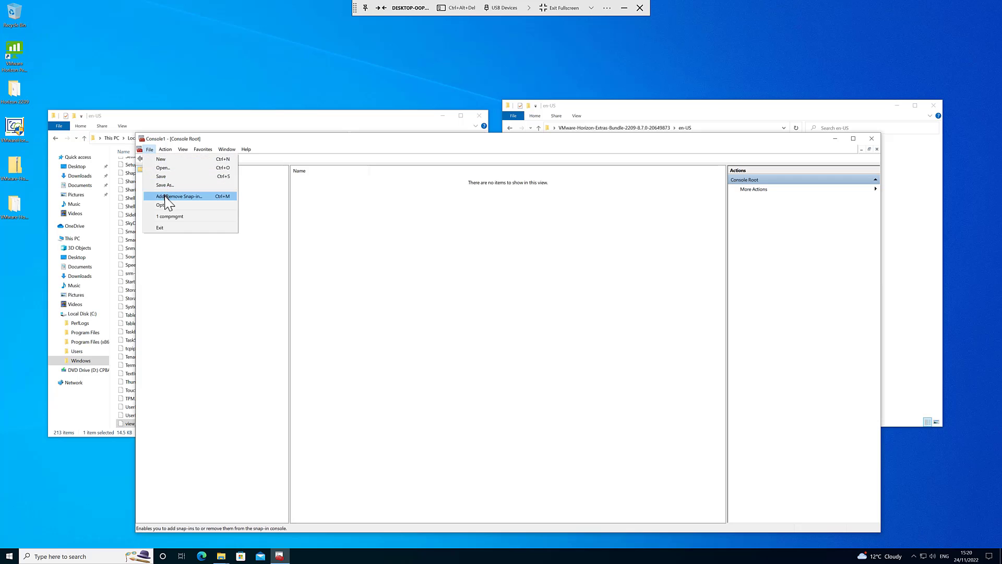
{"action": "left_click", "coordinate": [178, 196]}
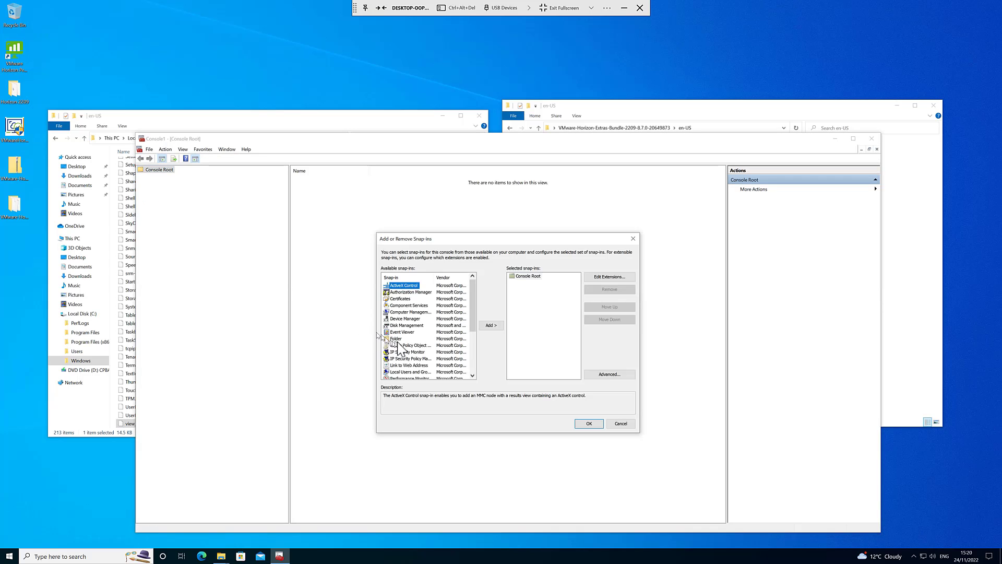
{"action": "left_click", "coordinate": [491, 325]}
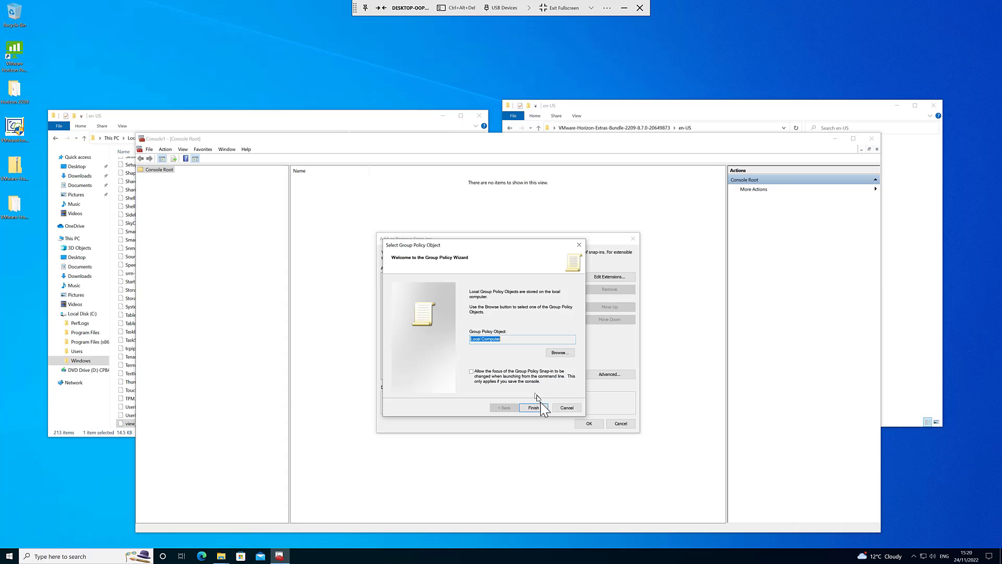
{"action": "left_click", "coordinate": [533, 409]}
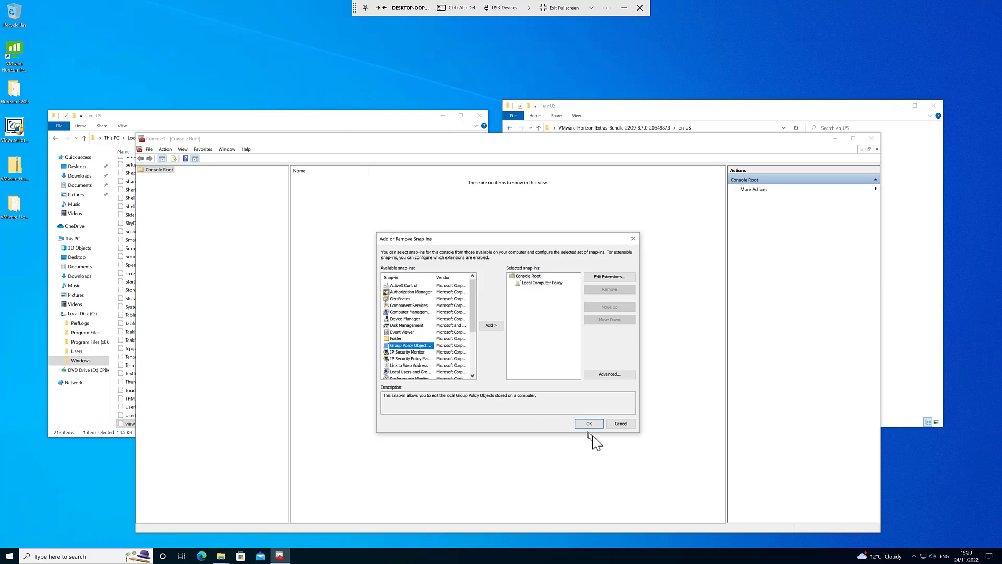
{"action": "left_click", "coordinate": [588, 423]}
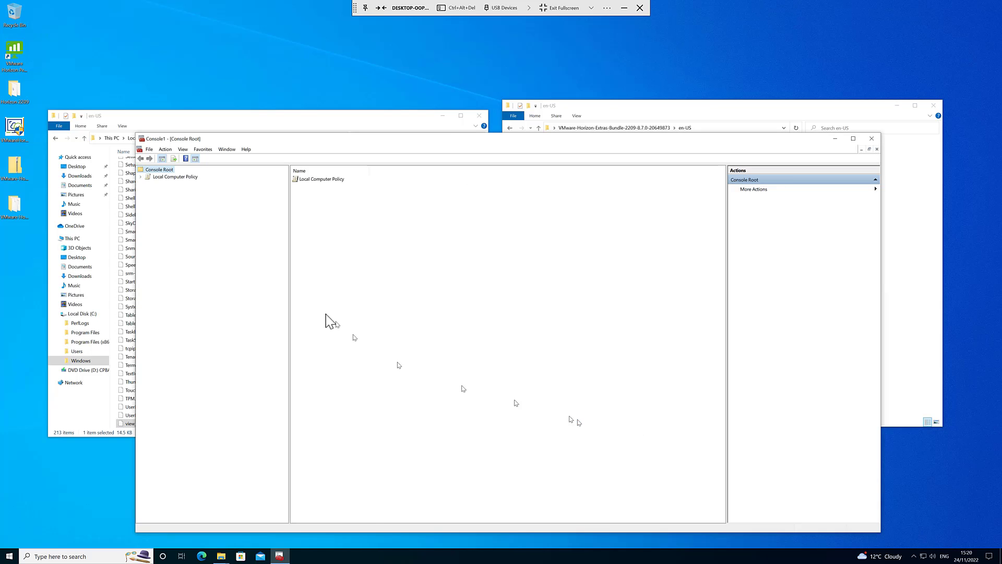
- Expand Administrative Templates to View Agent Direct-Connection Configuration > Authentication and select Disclaimer Text
{"action": "left_click", "coordinate": [143, 176]}
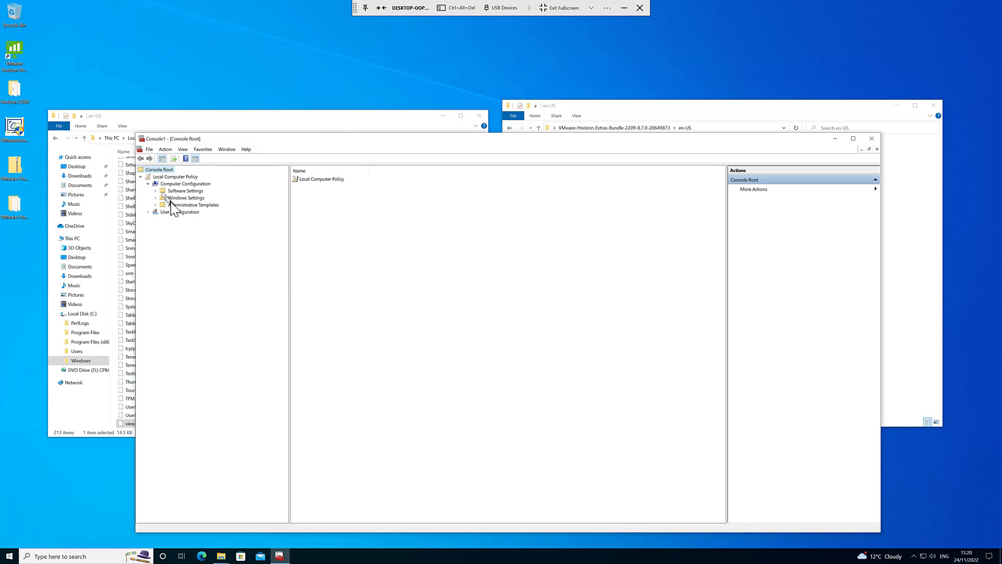
{"action": "left_click", "coordinate": [155, 205]}
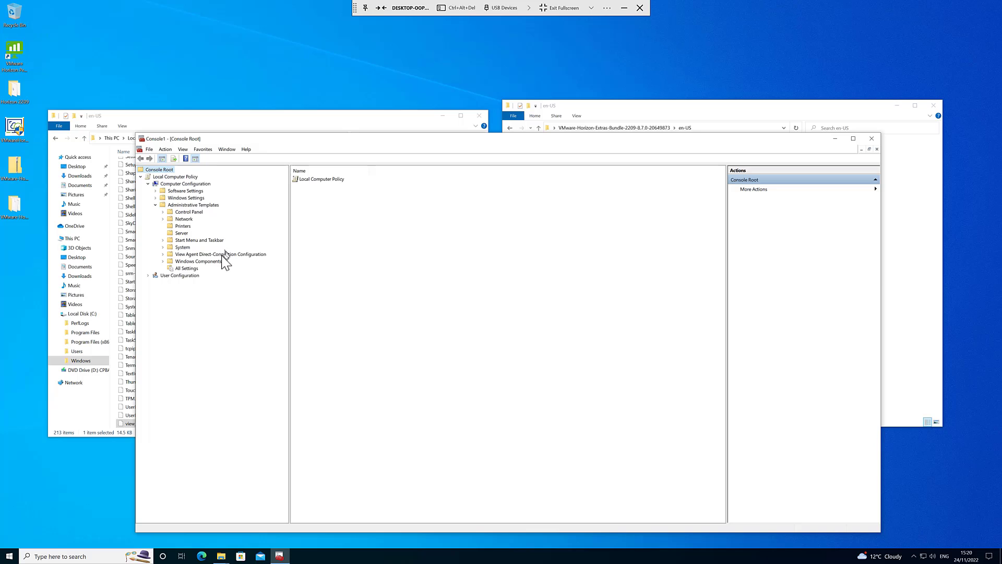
{"action": "left_click", "coordinate": [197, 261]}
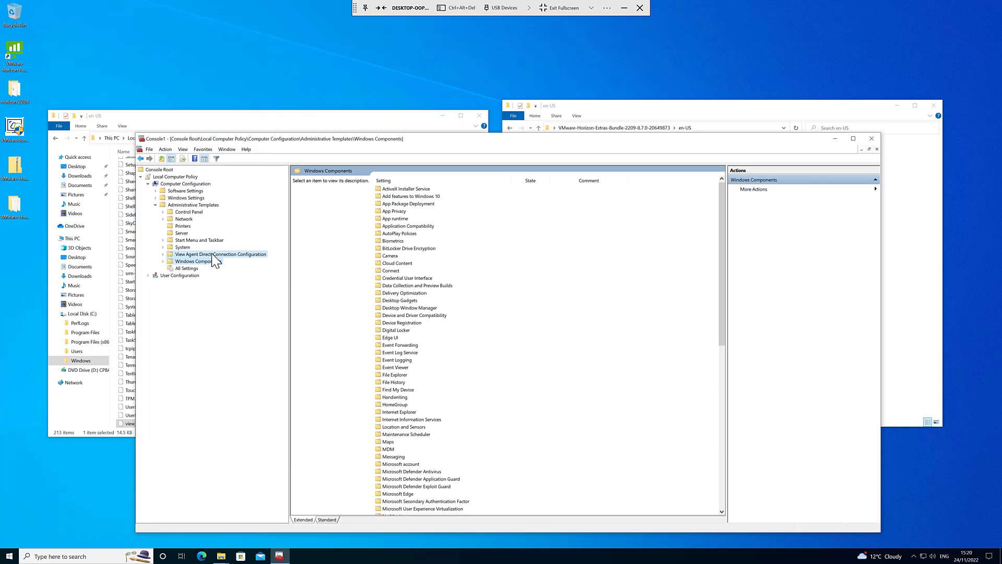
{"action": "left_click", "coordinate": [220, 254]}
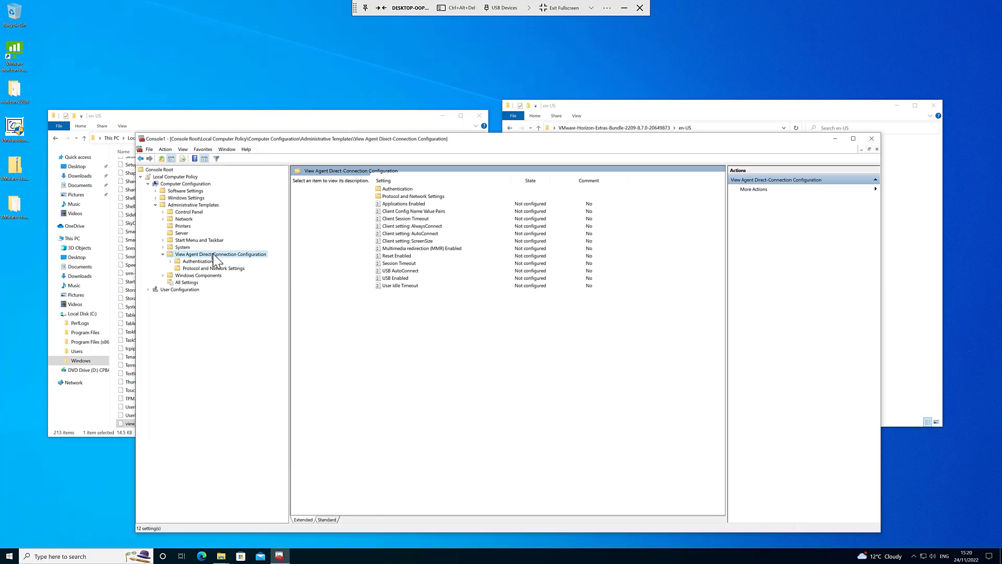
{"action": "mouse_move", "coordinate": [448, 220]}
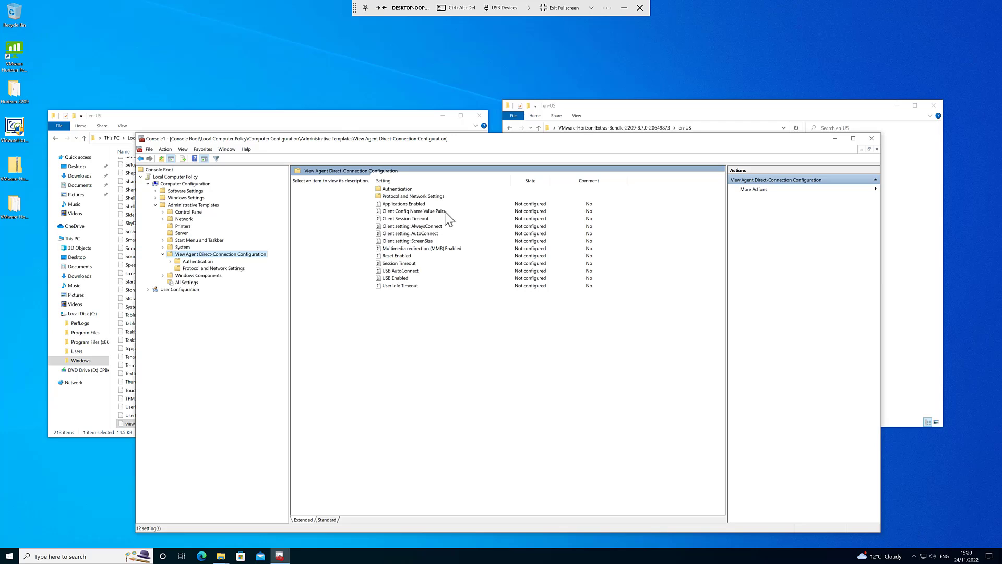
{"action": "mouse_move", "coordinate": [421, 255]}
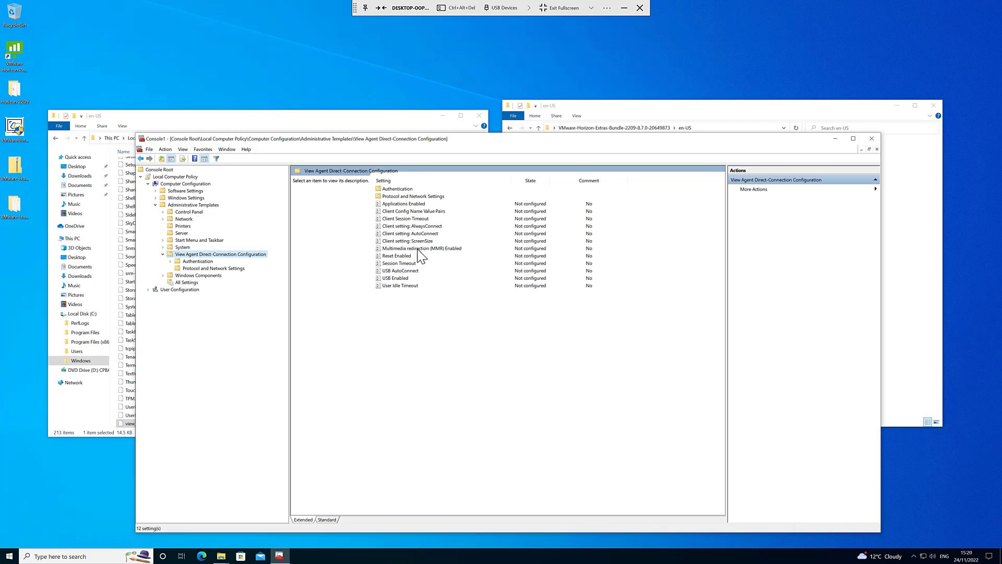
{"action": "mouse_move", "coordinate": [412, 281]}
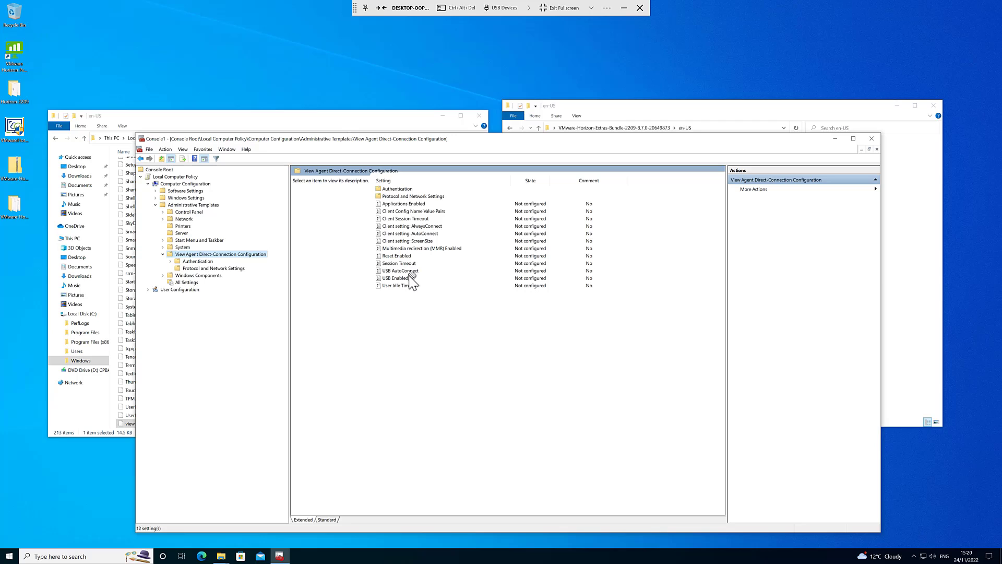
{"action": "mouse_move", "coordinate": [397, 281]}
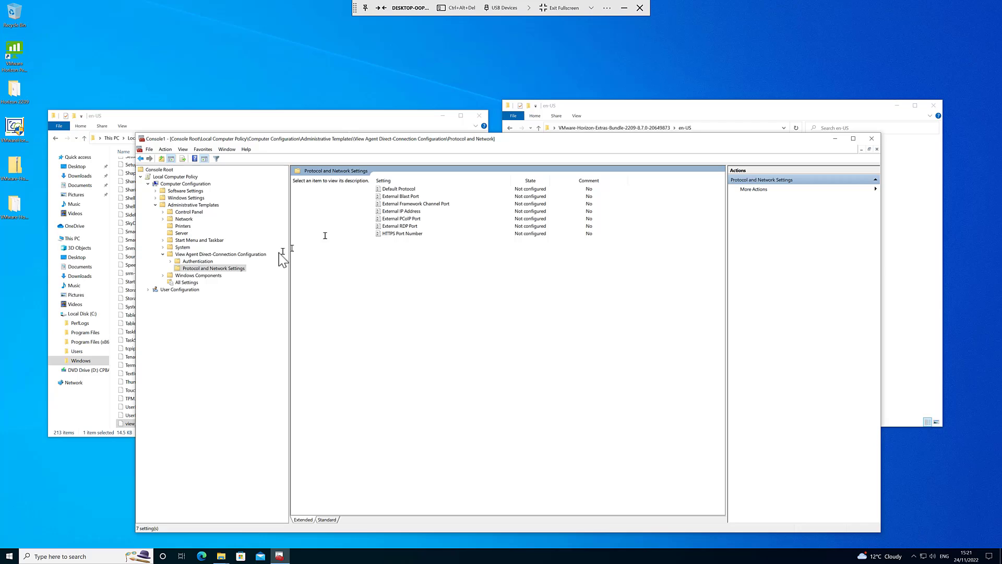
{"action": "left_click", "coordinate": [197, 261]}
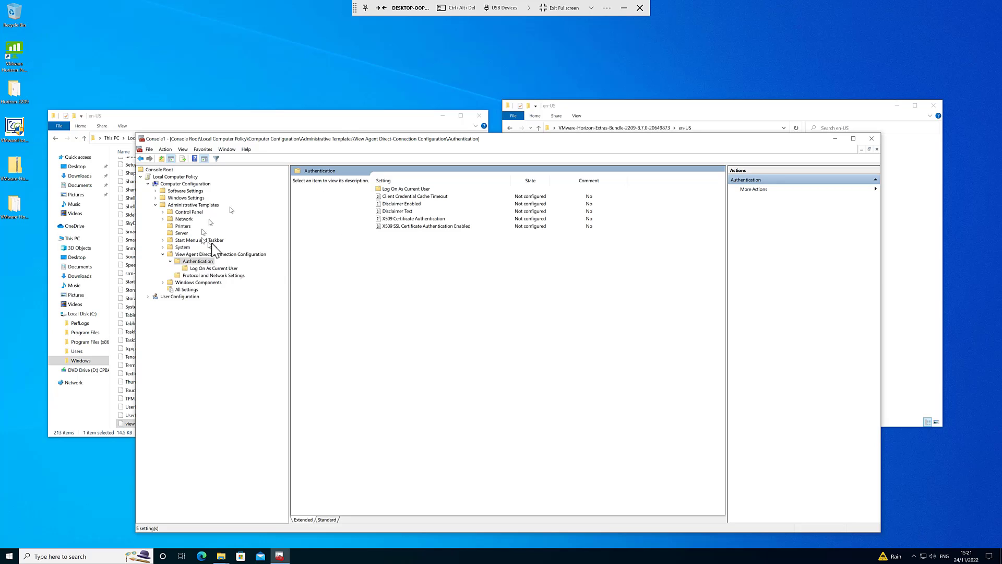
{"action": "left_click", "coordinate": [398, 210]}
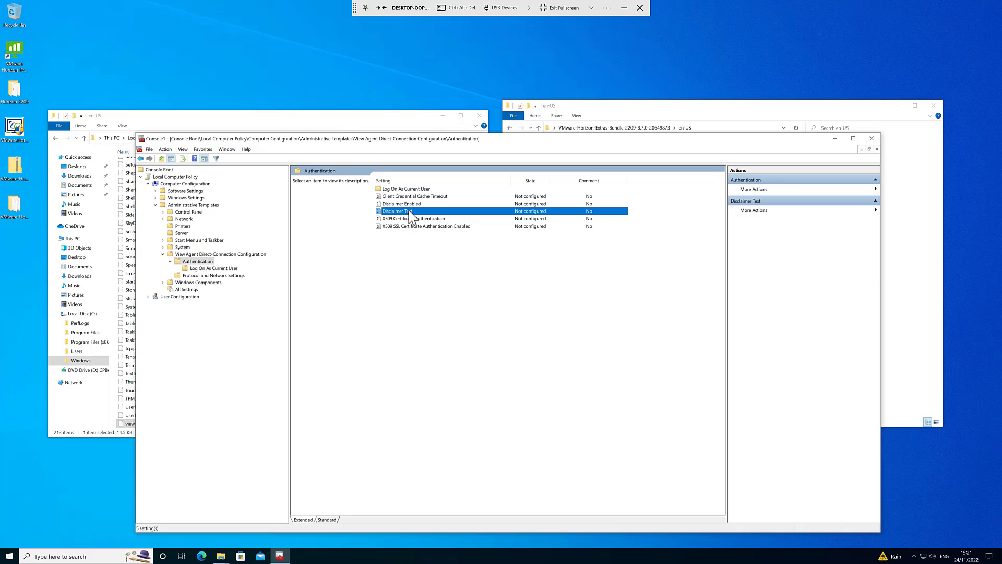
- View the Disclaimer Text policy settings and cancel without changes
{"action": "double_click", "coordinate": [395, 211]}
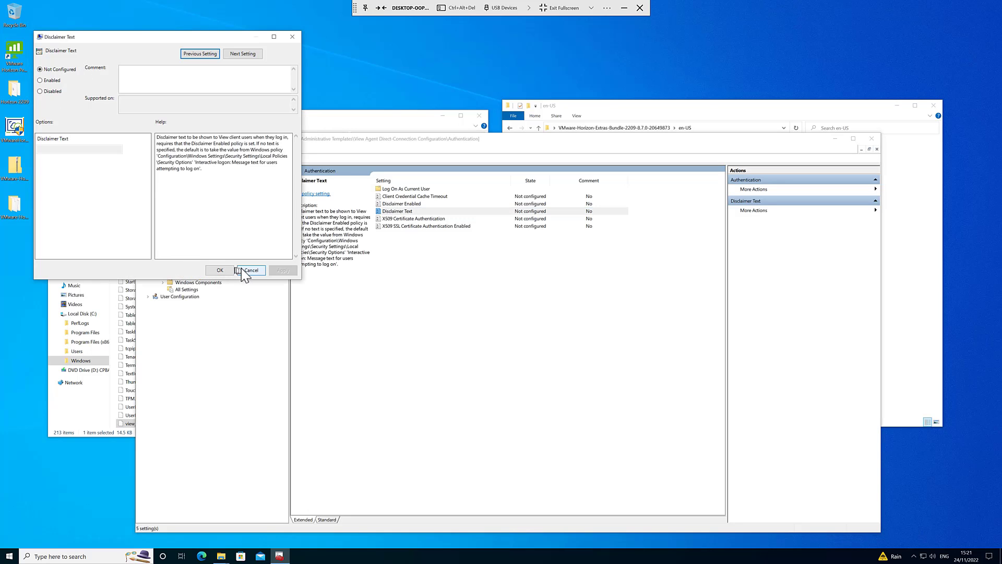
{"action": "left_click", "coordinate": [250, 269]}
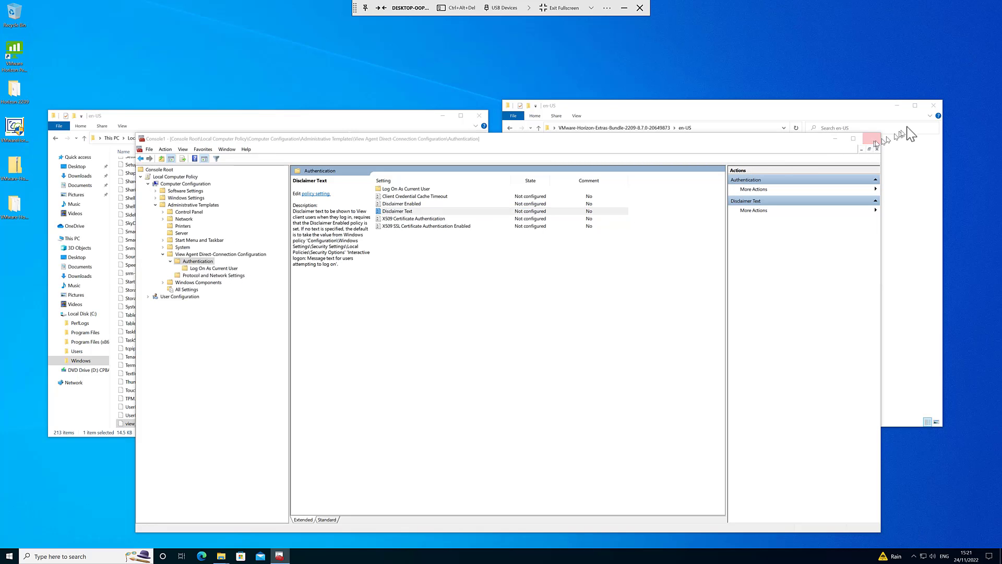
- Close MMC without saving, then close the PolicyDefinitions and Horizon extras en-US folder windows
{"action": "left_click", "coordinate": [871, 138]}
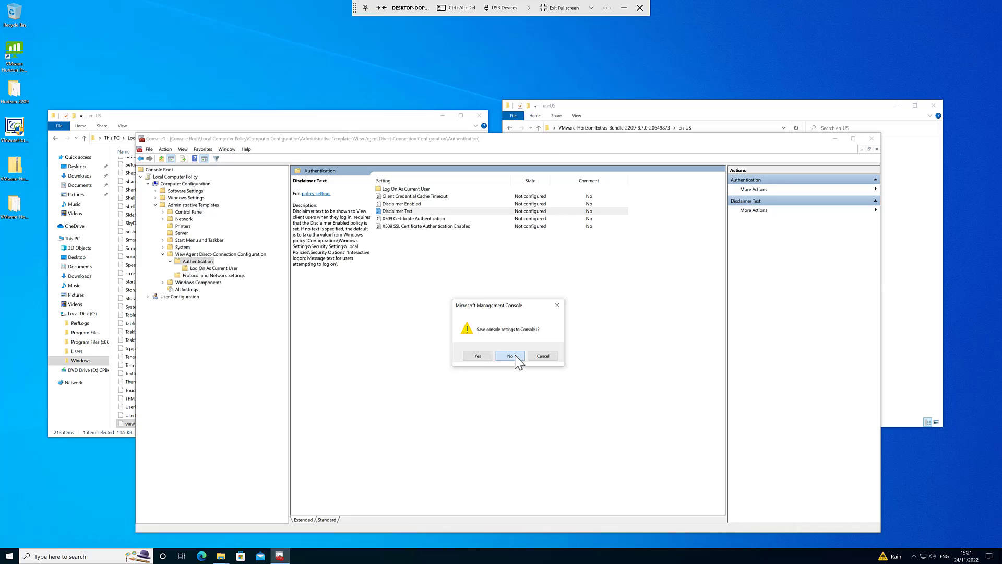
{"action": "left_click", "coordinate": [509, 355]}
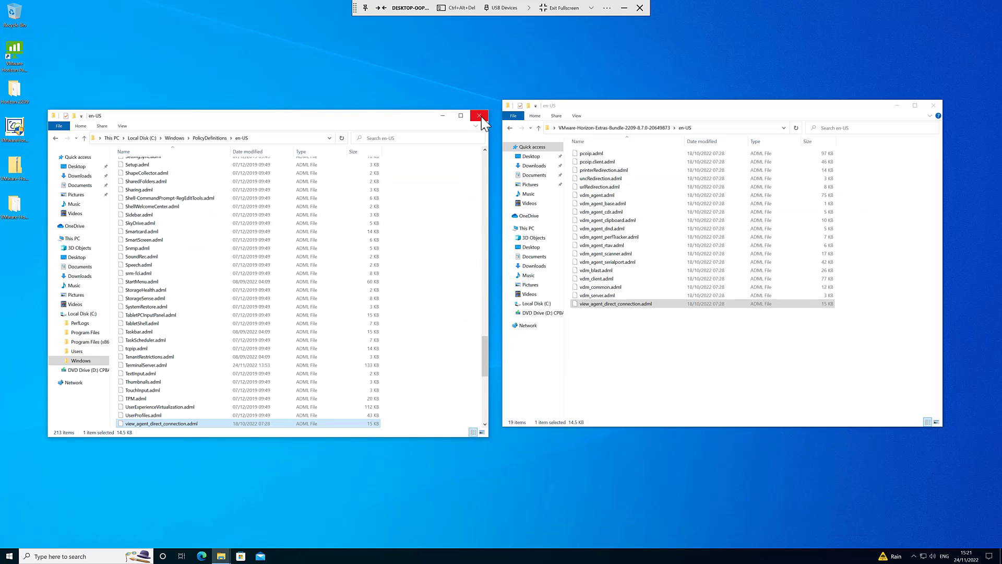
{"action": "left_click", "coordinate": [480, 116]}
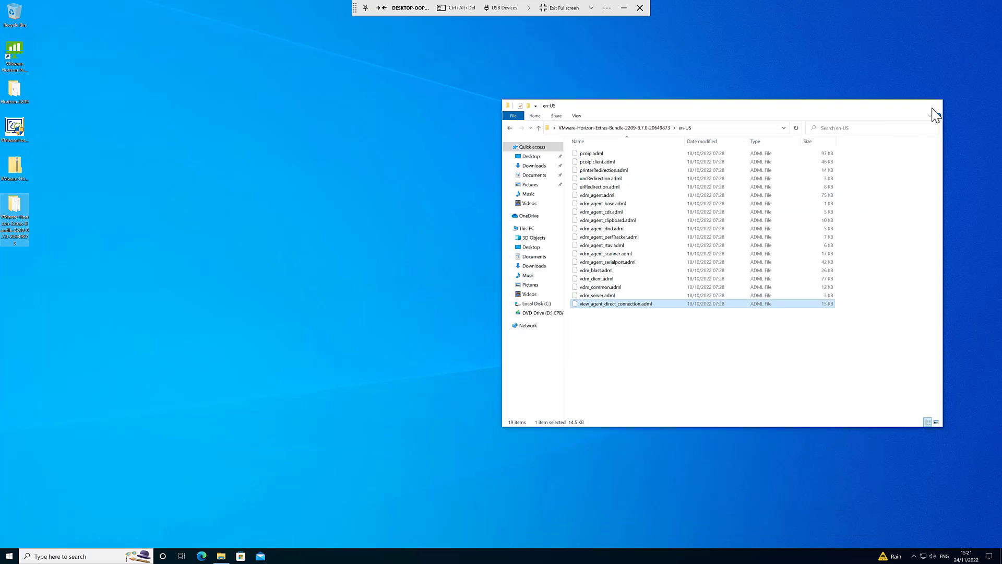
{"action": "left_click", "coordinate": [933, 113]}
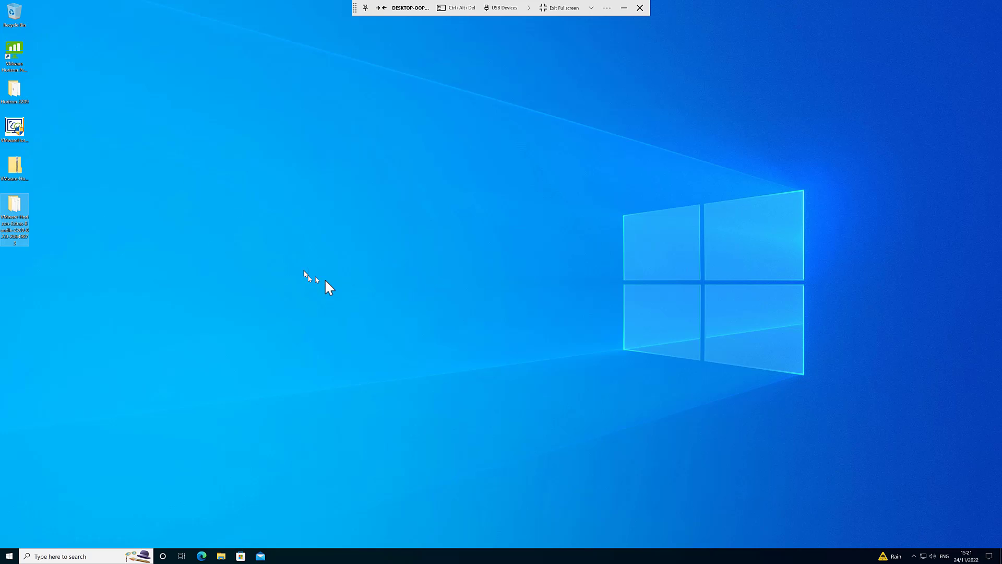
{"action": "mouse_move", "coordinate": [345, 277]}
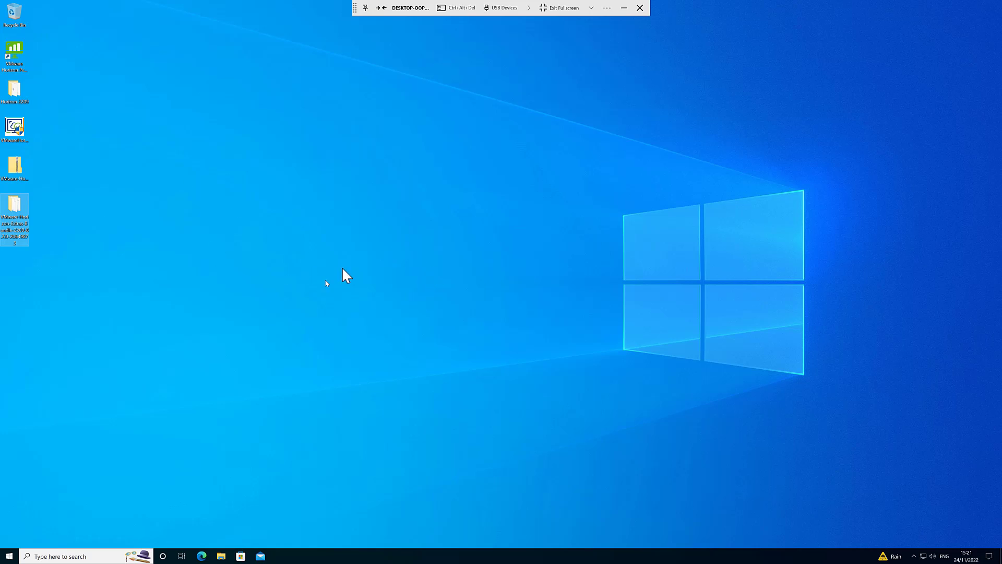
{"action": "mouse_move", "coordinate": [326, 283]}
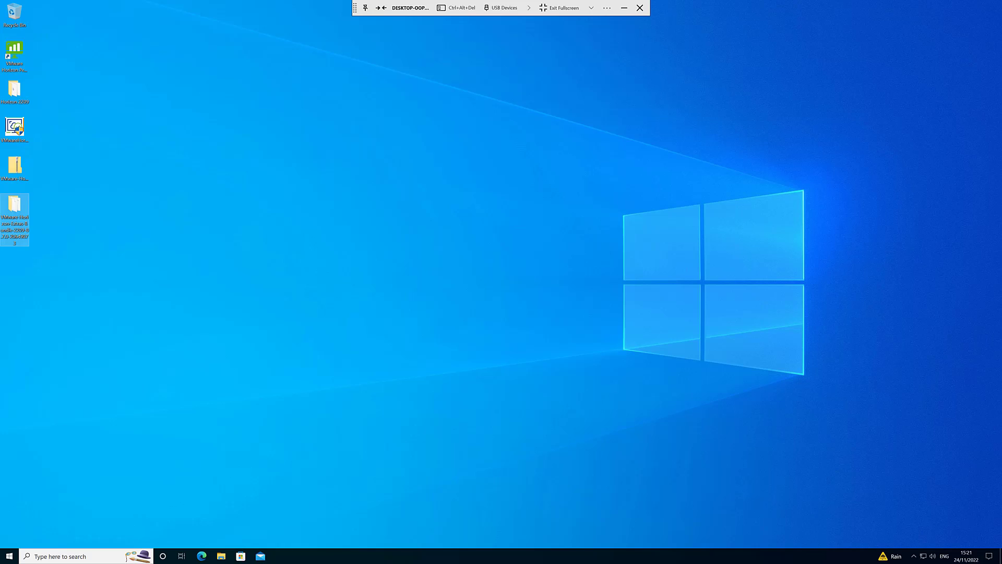
{"action": "mouse_move", "coordinate": [346, 126]}
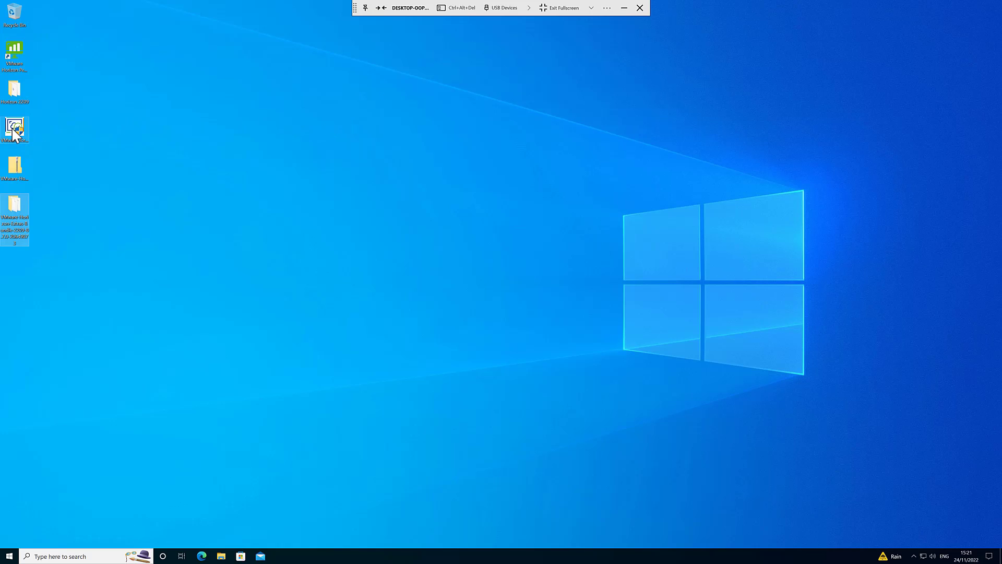
- Launch the OS Optimization Tool from the desktop, accept the licence terms and continue to the main screen
{"action": "double_click", "coordinate": [14, 130]}
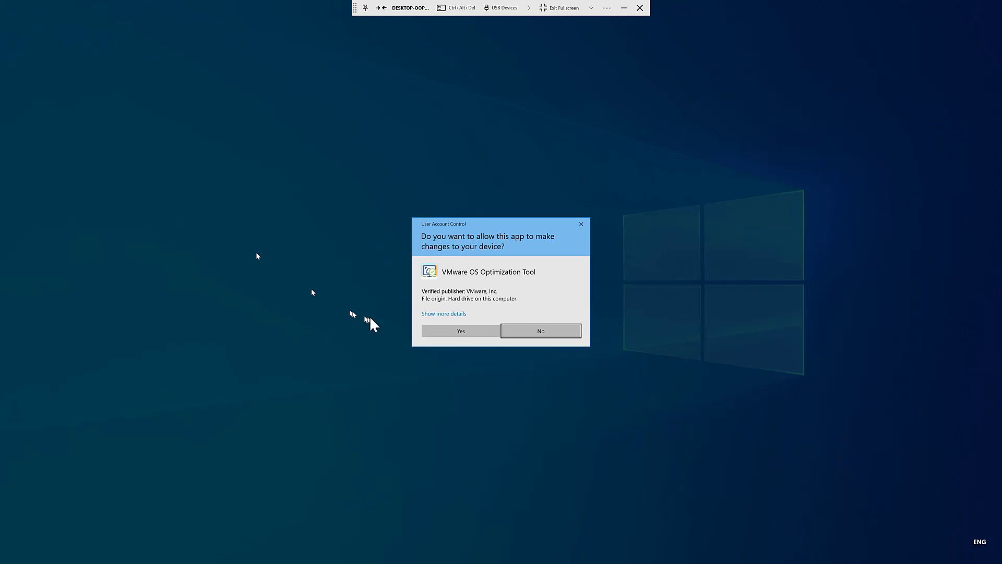
{"action": "left_click", "coordinate": [461, 331]}
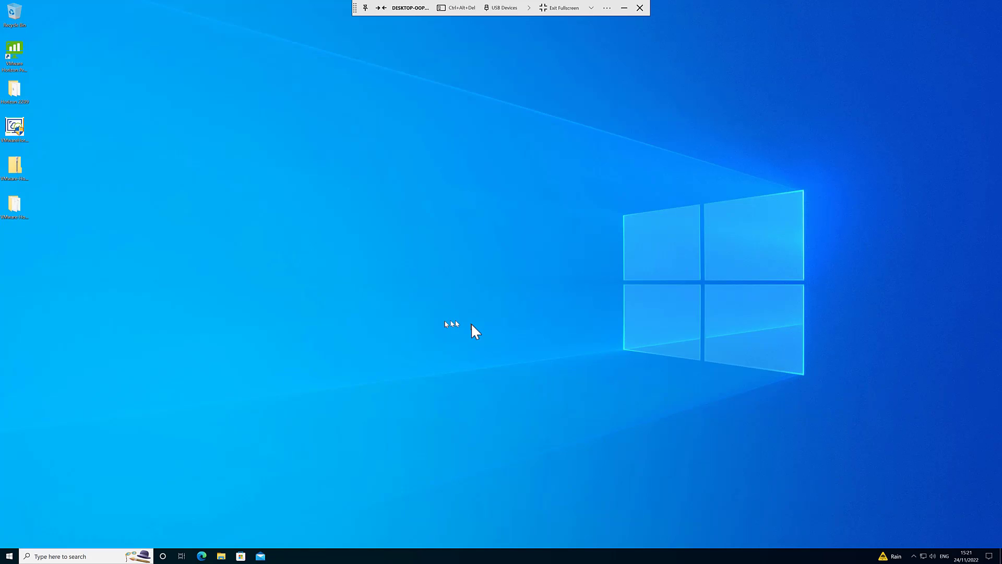
{"action": "double_click", "coordinate": [14, 127]}
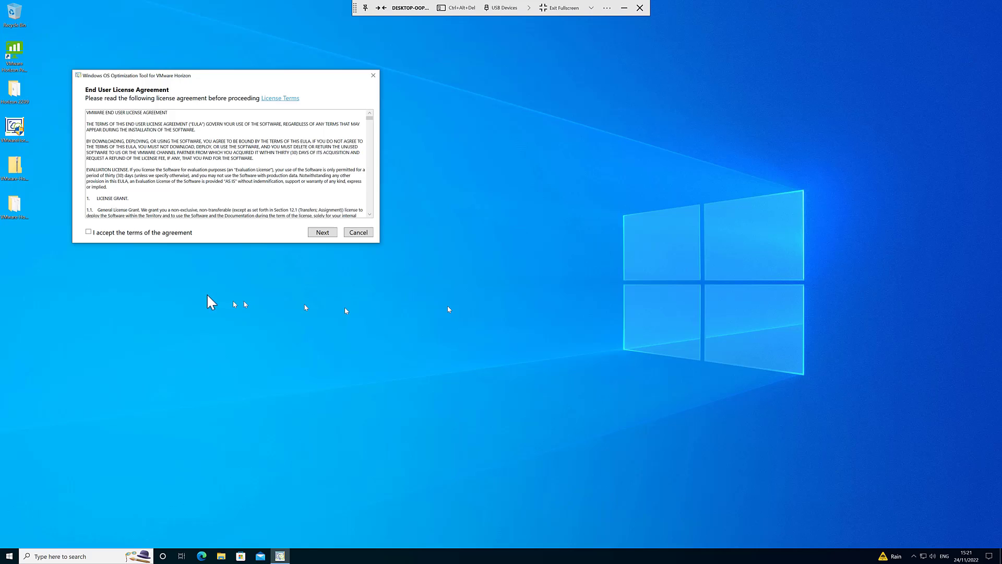
{"action": "left_click", "coordinate": [87, 232]}
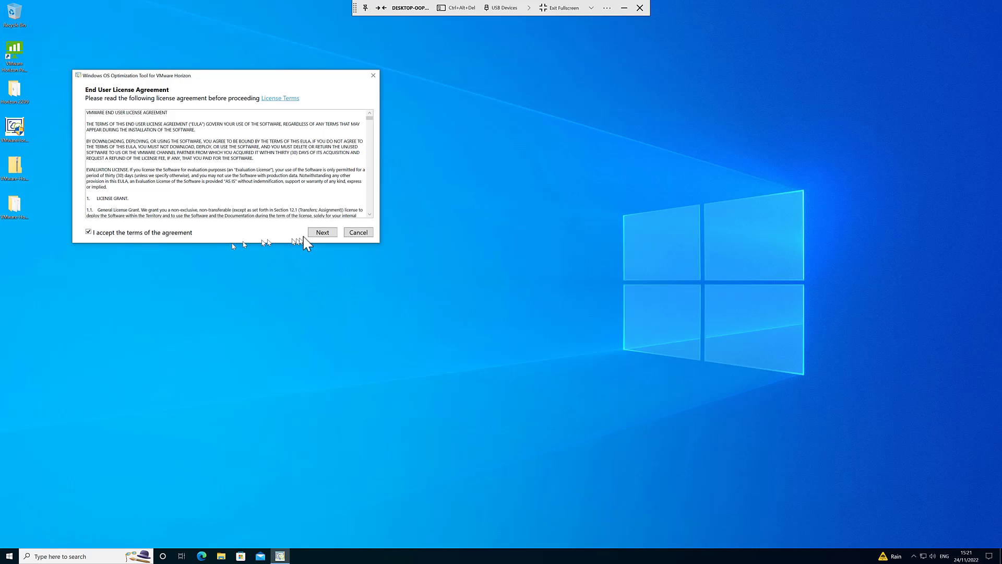
{"action": "left_click", "coordinate": [322, 232]}
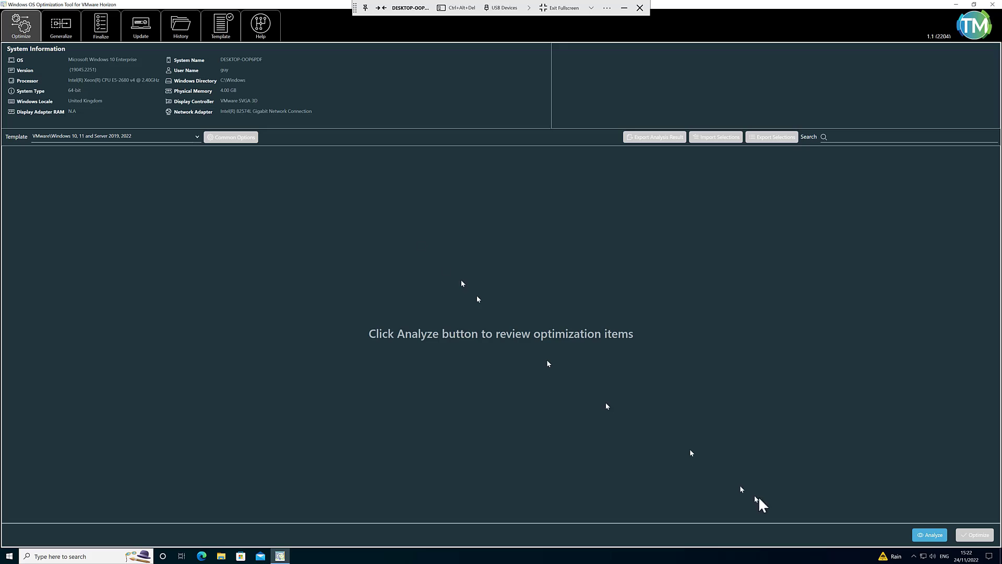
{"action": "mouse_move", "coordinate": [929, 534]}
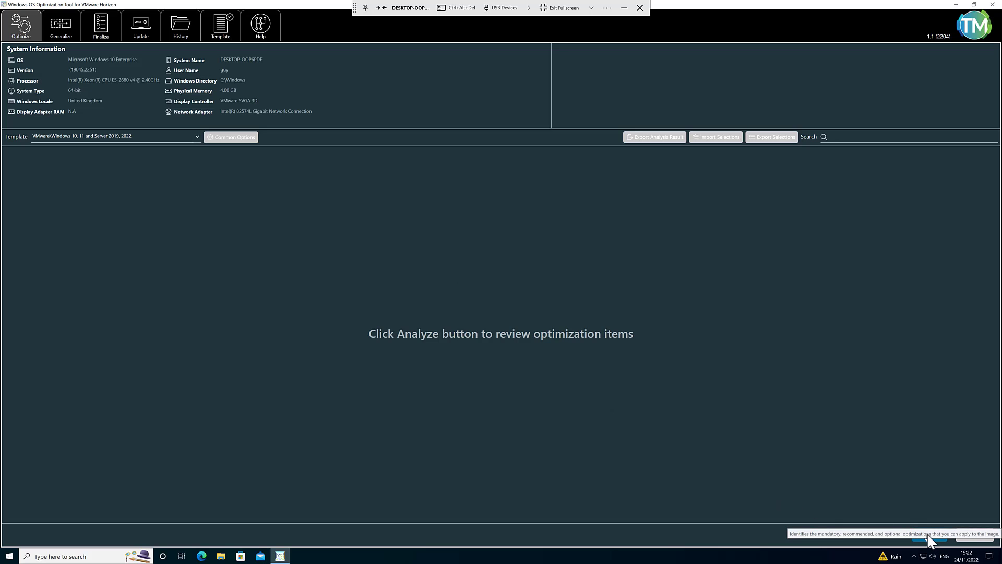
- Run Analyze, scroll the results and expand then collapse the SmartScreen group (434 not applied, 104 applied)
{"action": "left_click", "coordinate": [929, 534]}
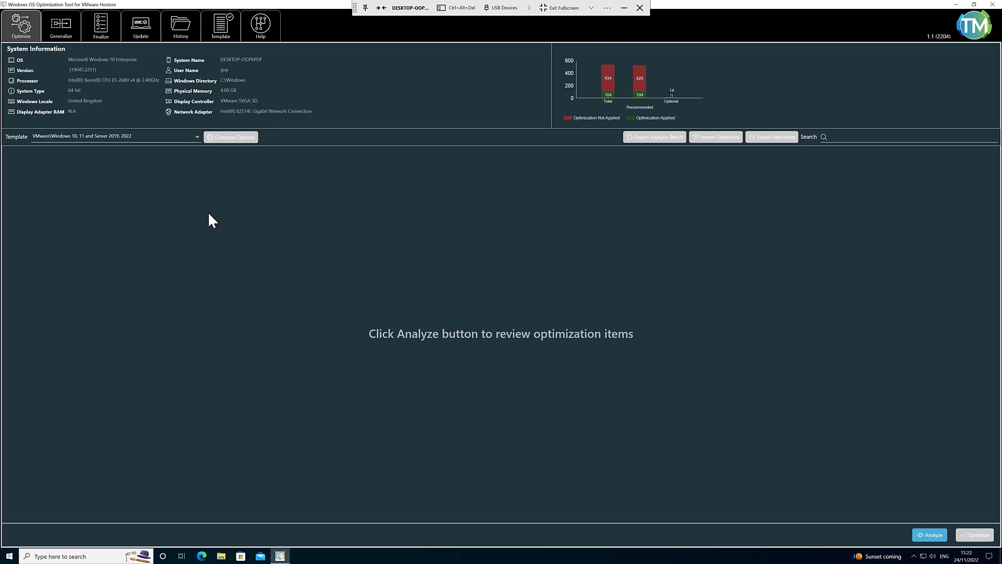
{"action": "left_click", "coordinate": [929, 535]}
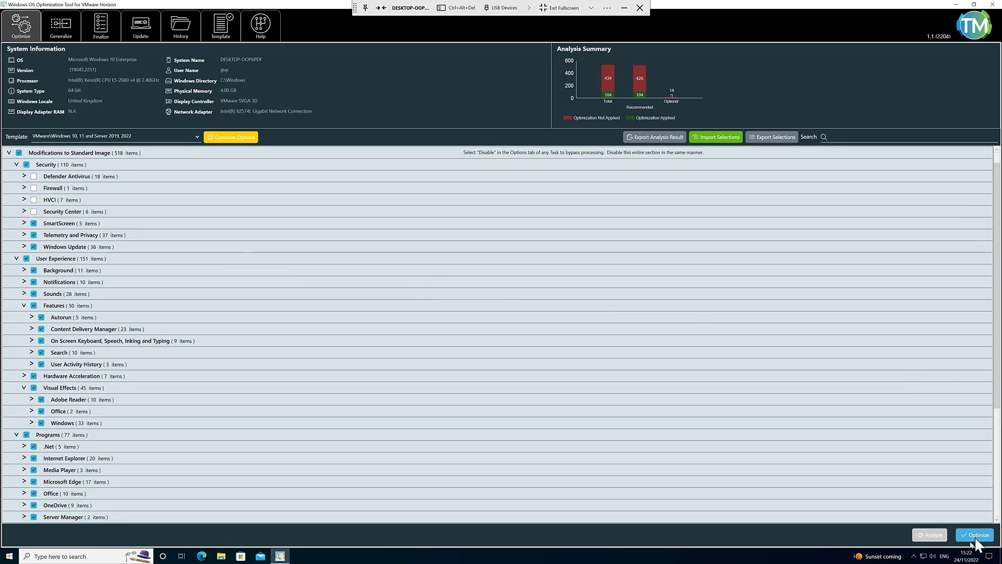
{"action": "mouse_move", "coordinate": [976, 534]}
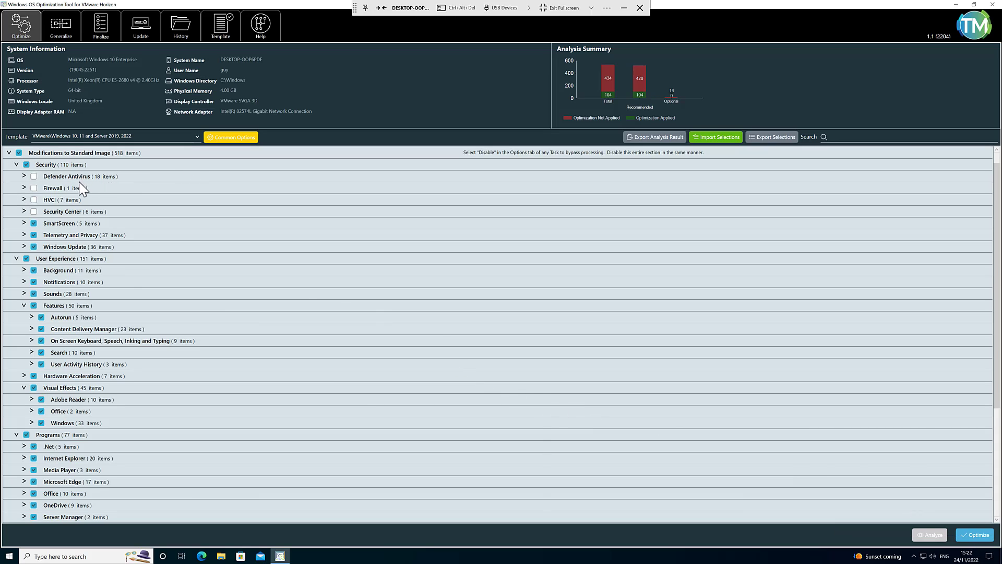
{"action": "scroll", "scroll_direction": "down", "scroll_amount": 3}
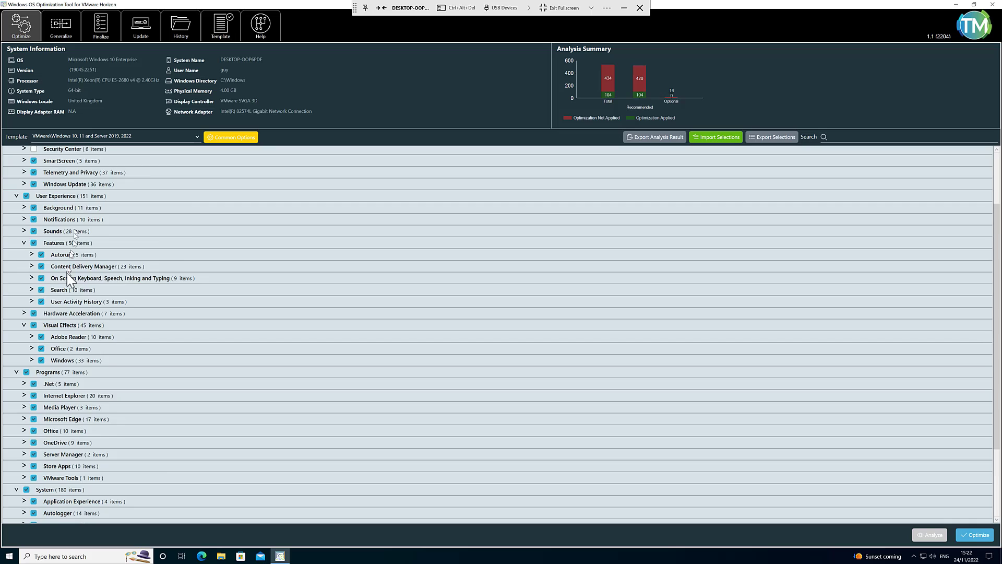
{"action": "scroll", "scroll_direction": "down", "scroll_amount": 3}
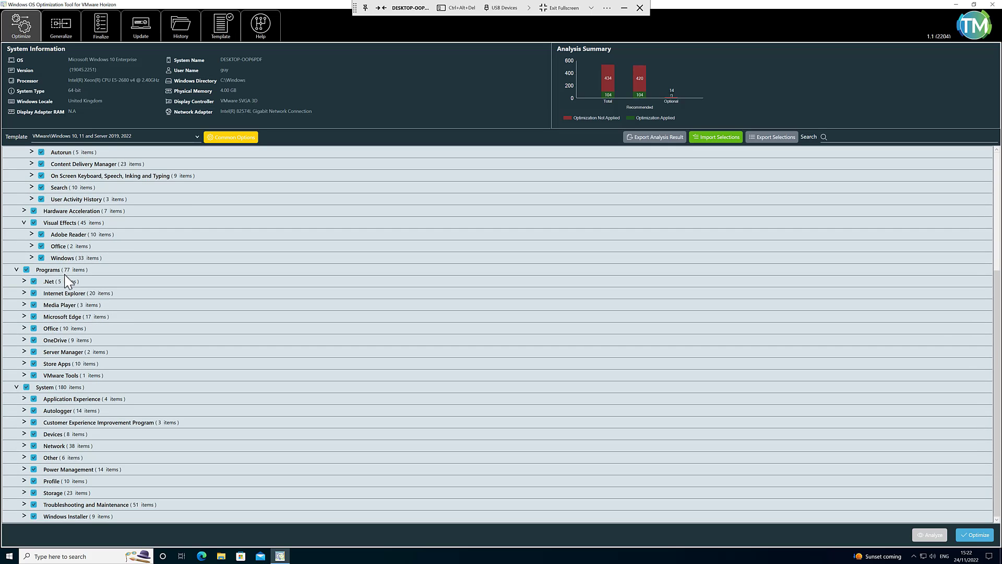
{"action": "scroll", "scroll_direction": "up", "scroll_amount": 3}
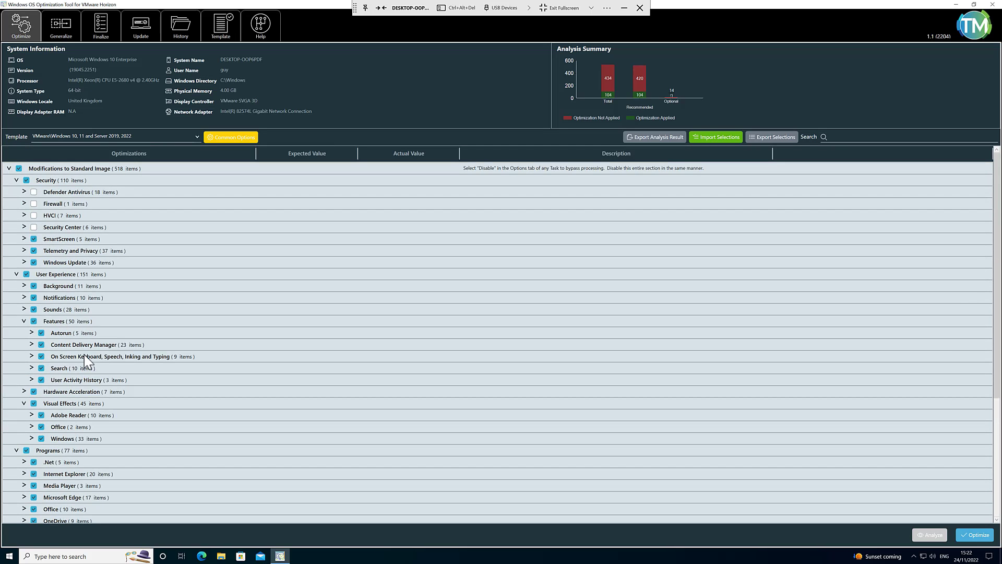
{"action": "mouse_move", "coordinate": [157, 429]}
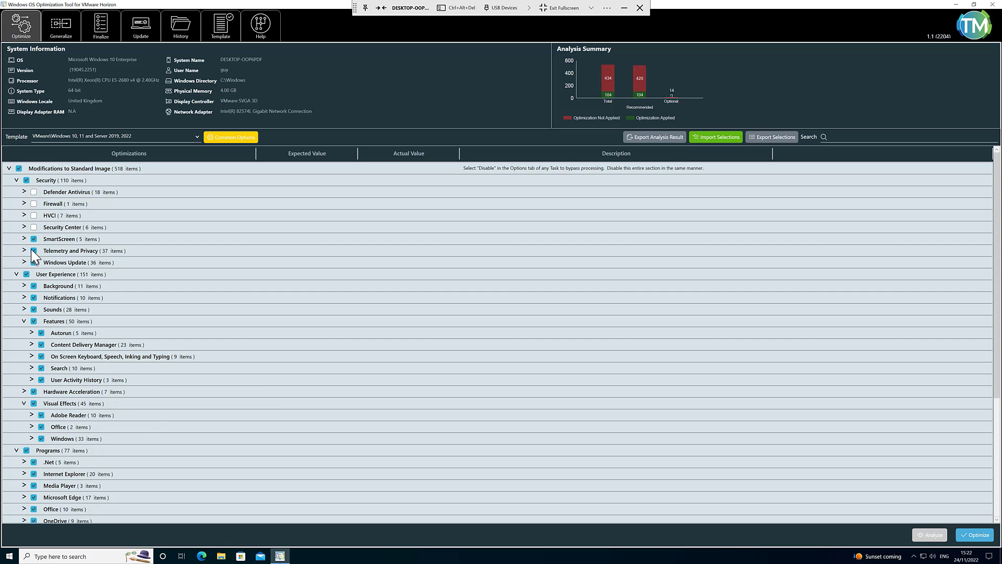
{"action": "left_click", "coordinate": [23, 239]}
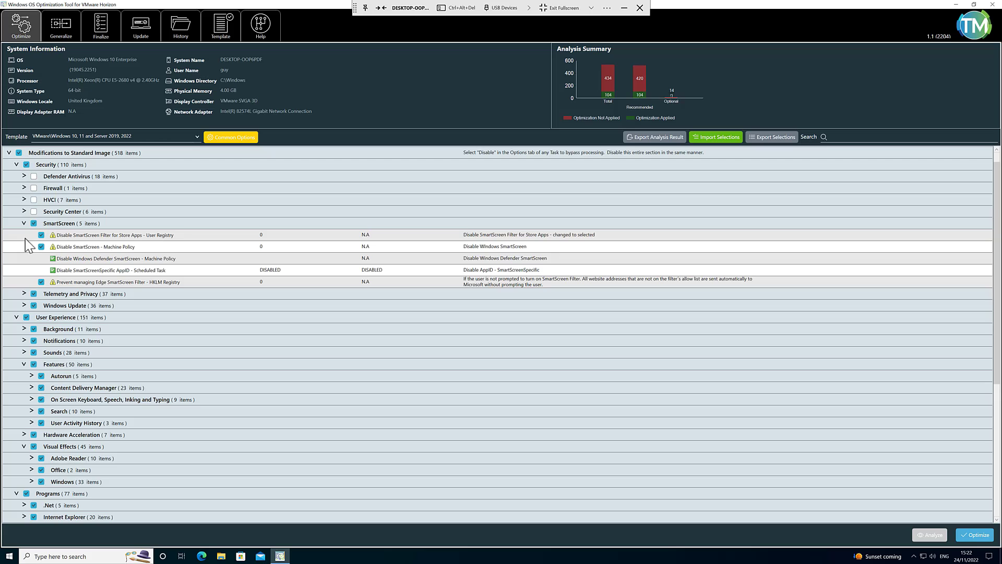
{"action": "mouse_move", "coordinate": [151, 255]}
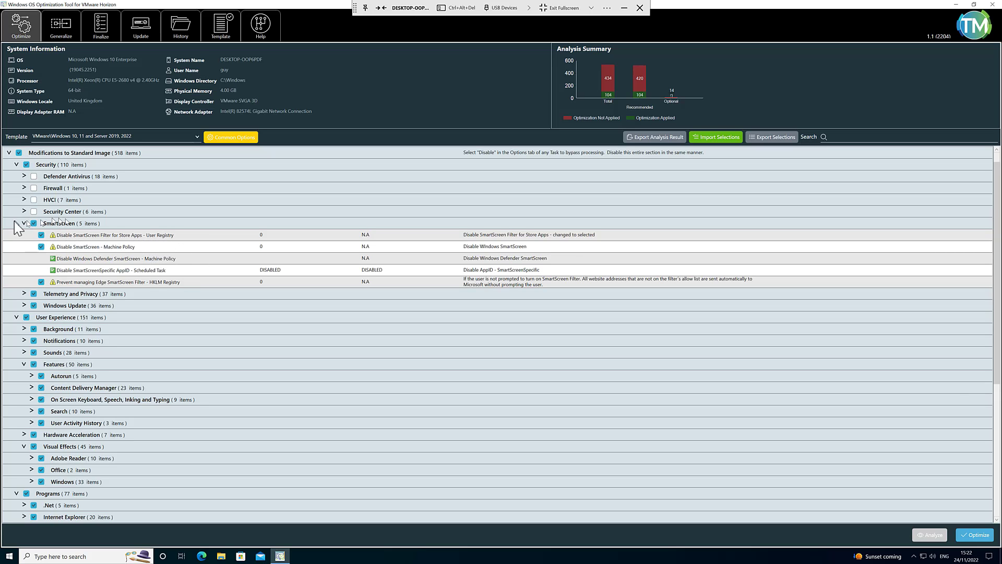
{"action": "left_click", "coordinate": [16, 224]}
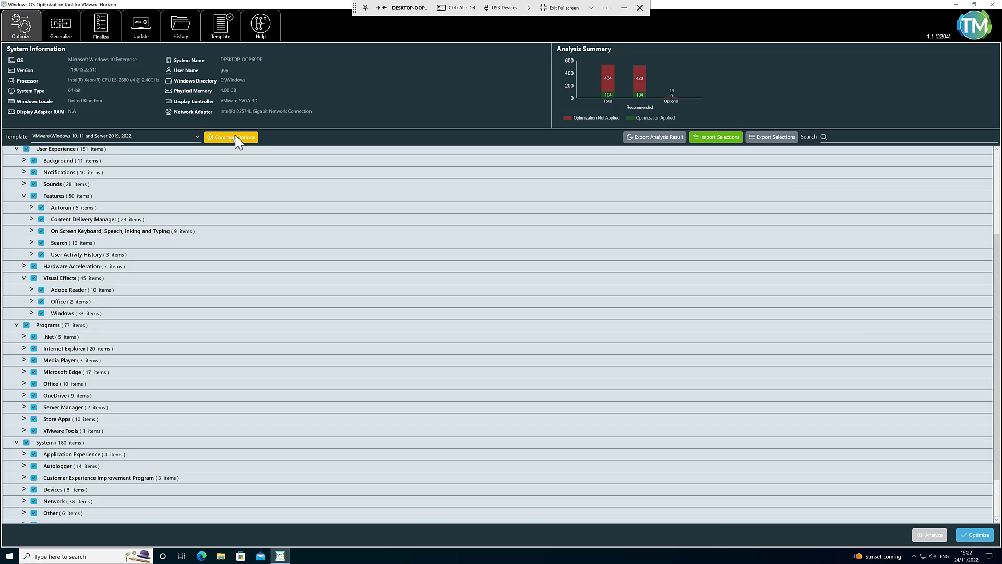
- Review the Visual Effect and Update tabs in Common Options, close it and switch to the Generalize page
{"action": "left_click", "coordinate": [229, 137]}
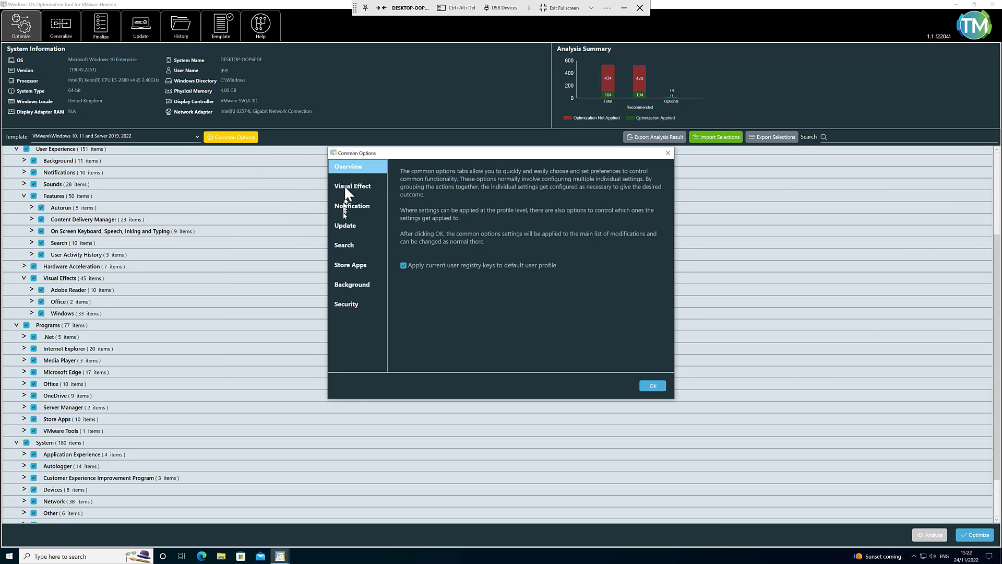
{"action": "left_click", "coordinate": [352, 186]}
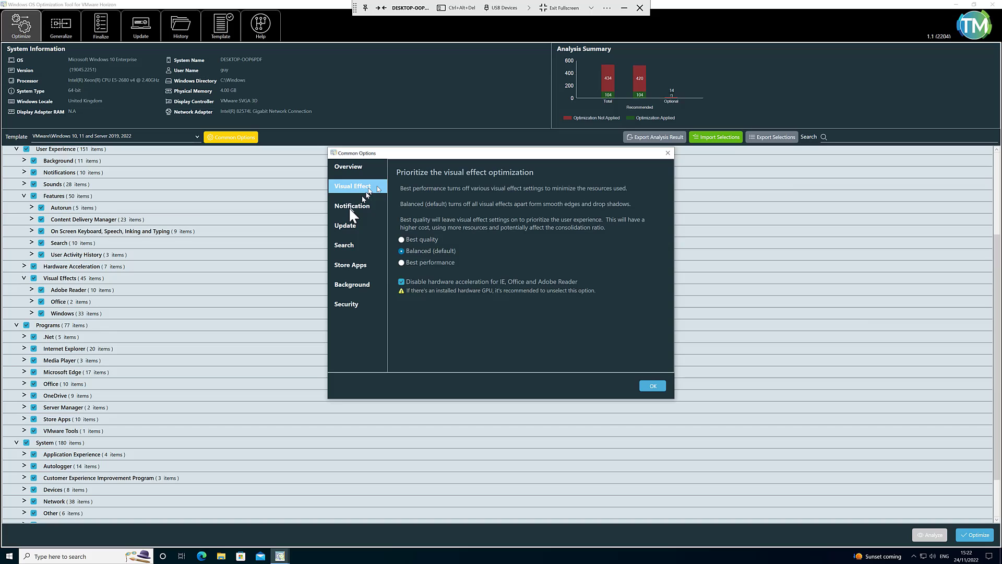
{"action": "left_click", "coordinate": [345, 225]}
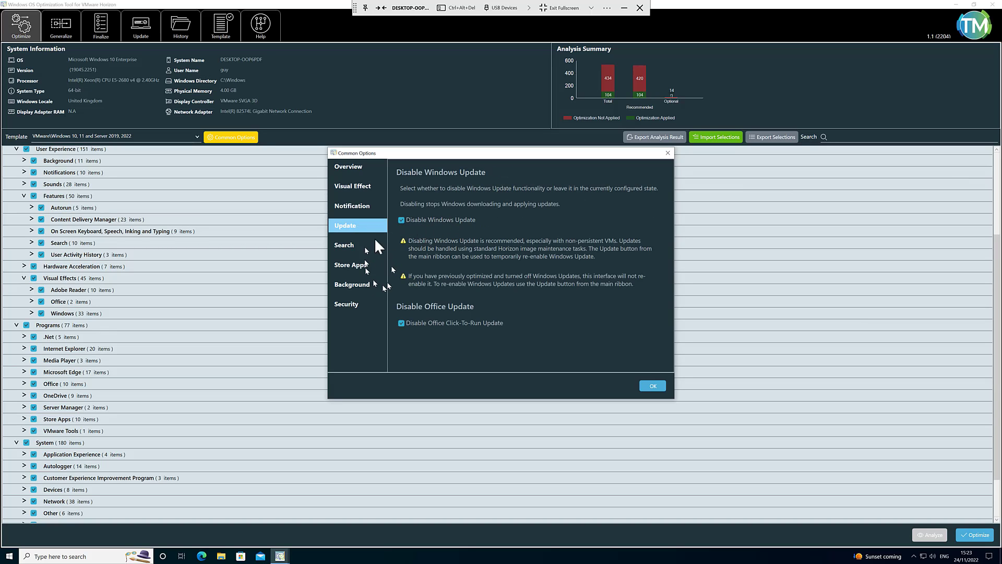
{"action": "mouse_move", "coordinate": [713, 448]}
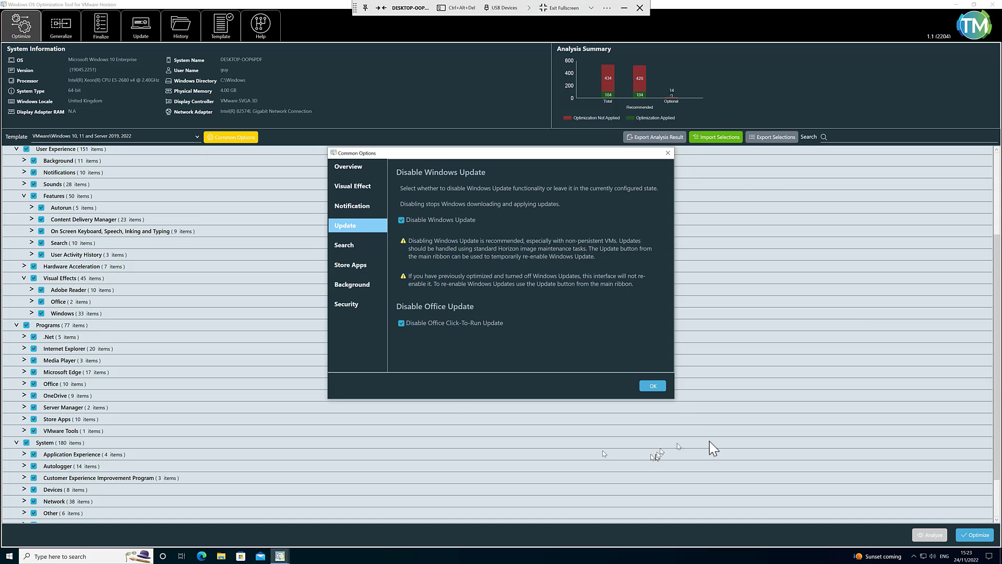
{"action": "left_click", "coordinate": [652, 385]}
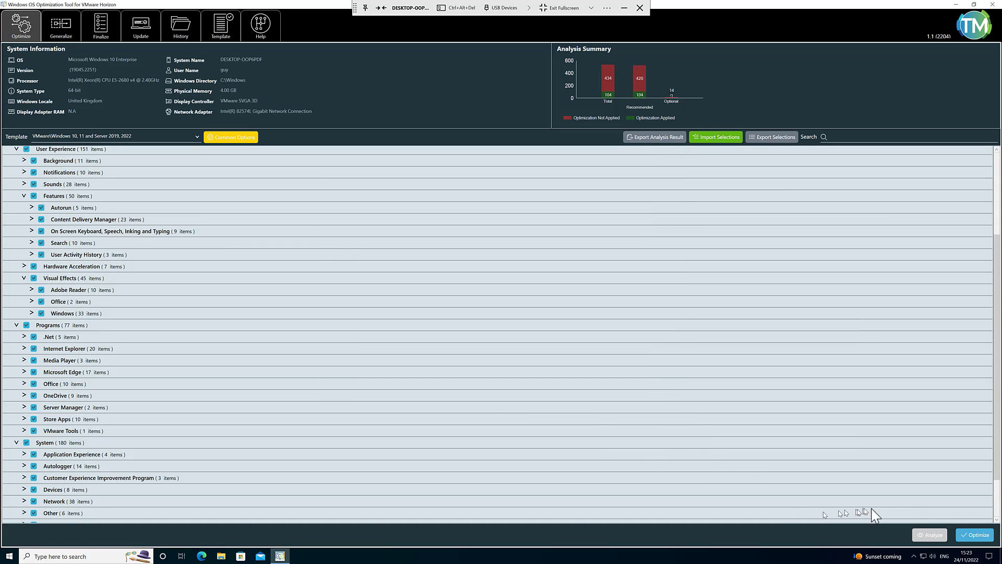
{"action": "mouse_move", "coordinate": [977, 534]}
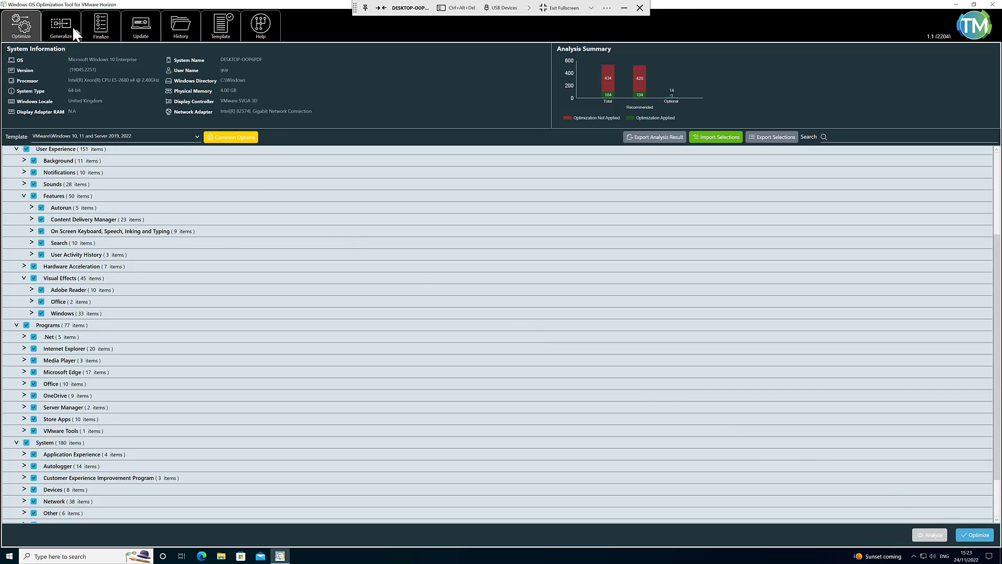
{"action": "left_click", "coordinate": [60, 27]}
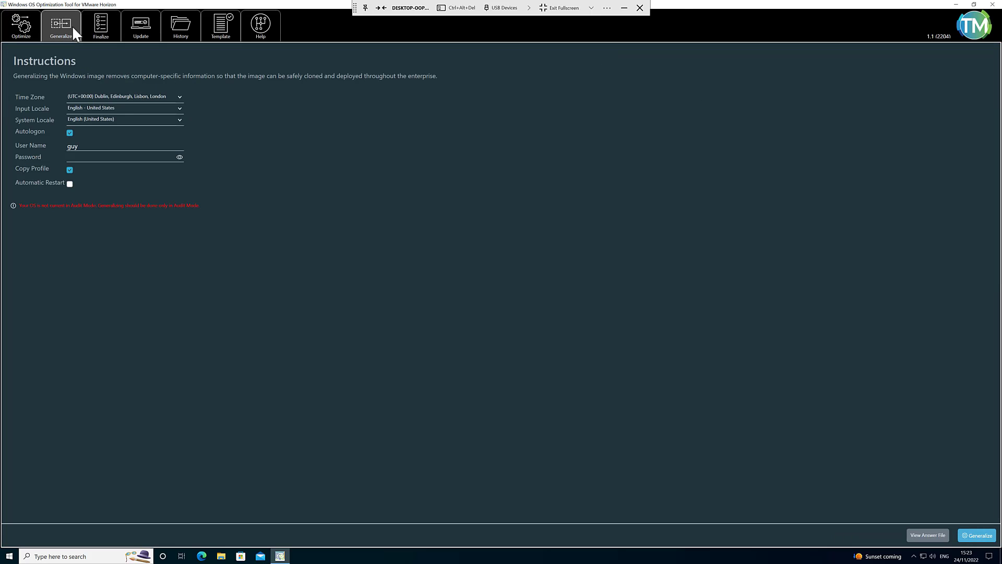
- Set Input Locale and System Locale to English (United Kingdom), then go to the Finalize page
{"action": "left_click", "coordinate": [124, 107]}
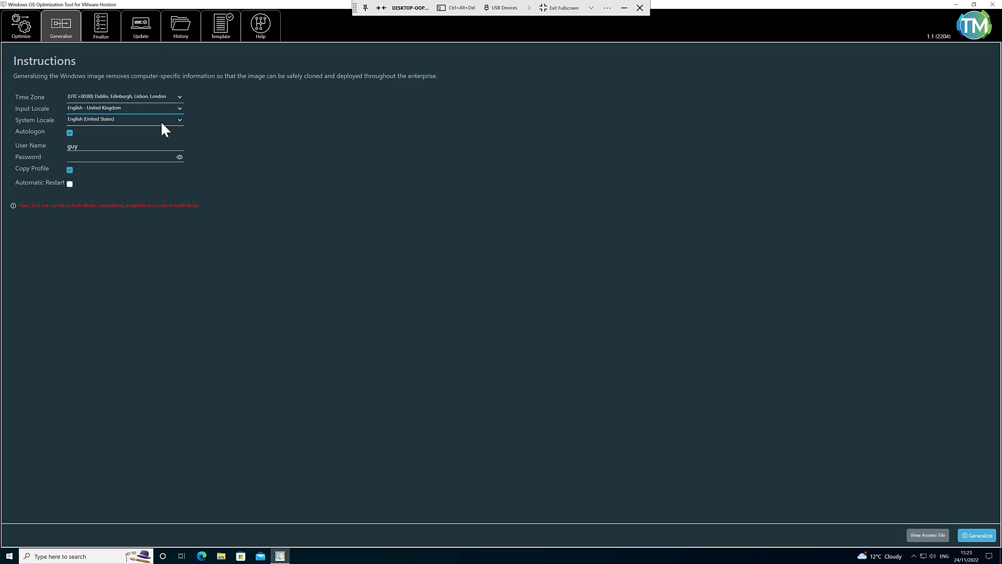
{"action": "left_click", "coordinate": [124, 120]}
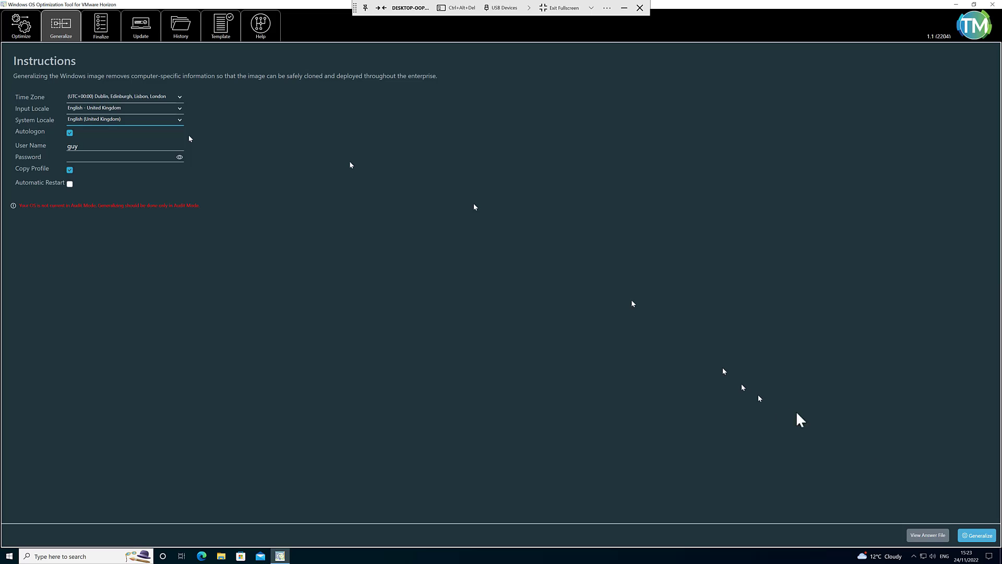
{"action": "mouse_move", "coordinate": [248, 138]}
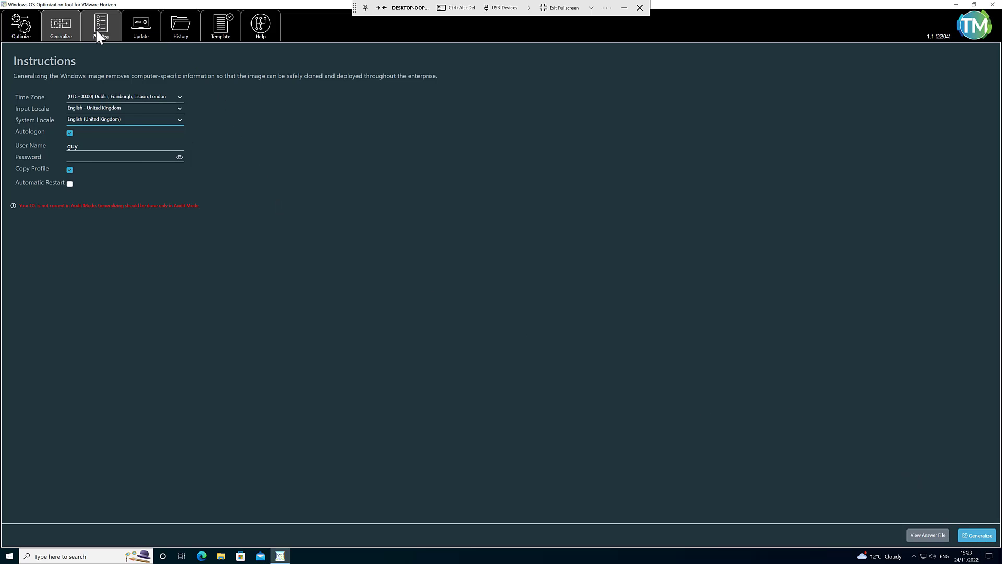
{"action": "left_click", "coordinate": [100, 26]}
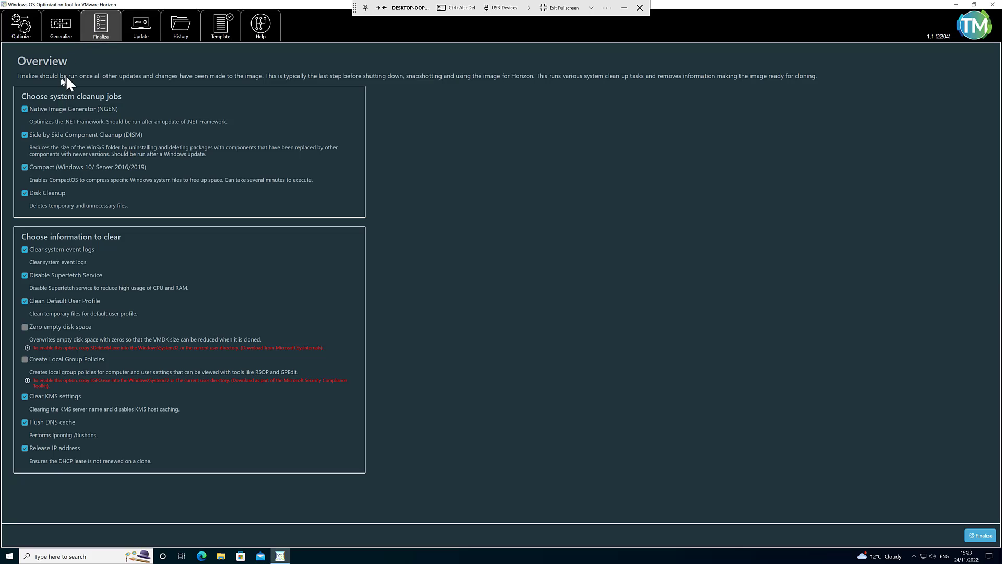
{"action": "mouse_move", "coordinate": [63, 460]}
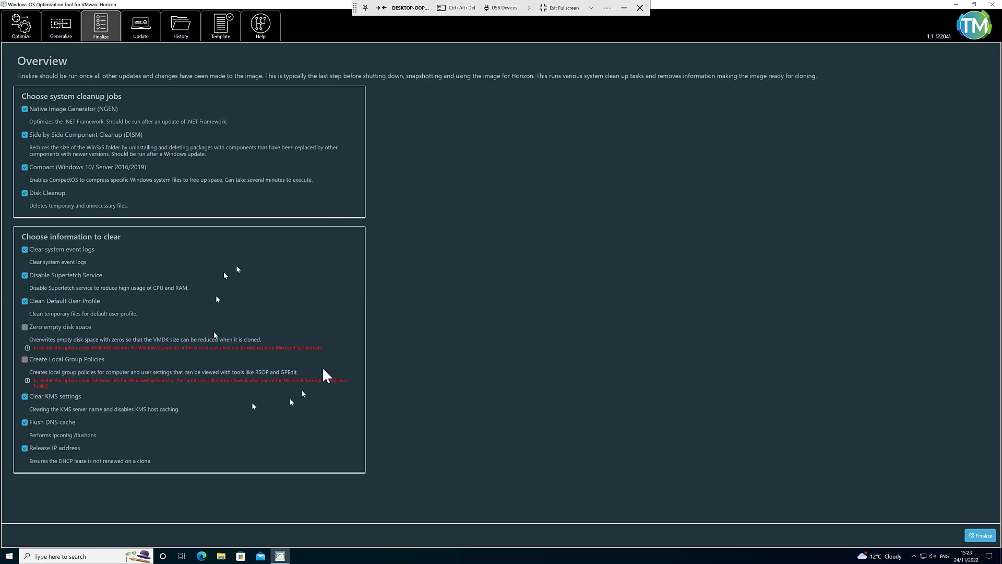
{"action": "mouse_move", "coordinate": [291, 149]}
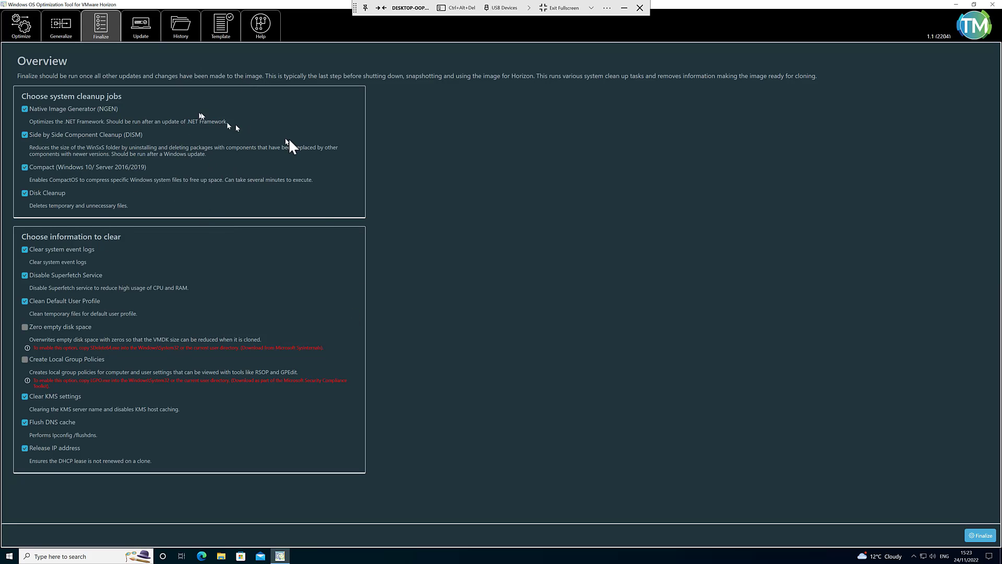
{"action": "mouse_move", "coordinate": [952, 12]}
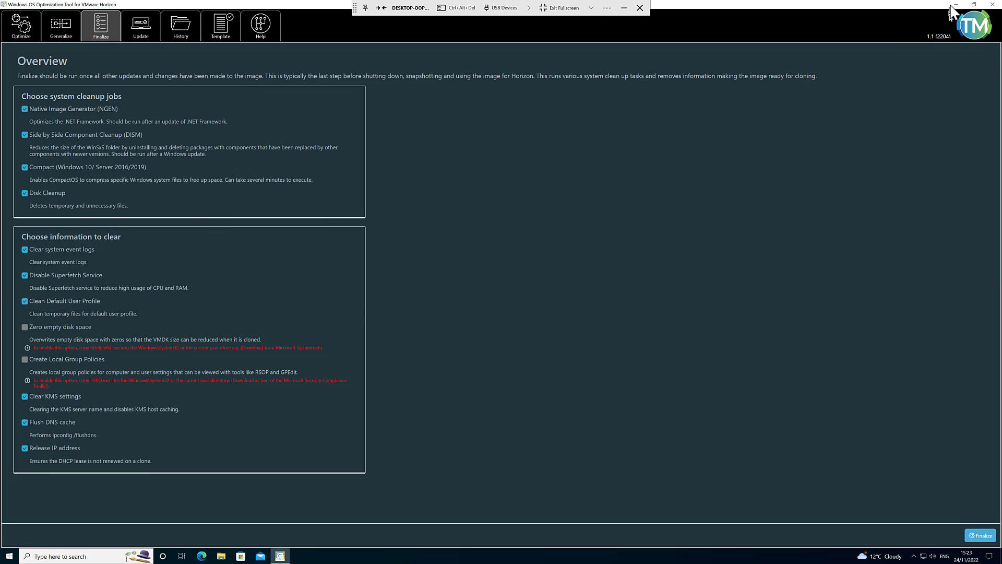
- Minimise the OS Optimization Tool to reveal the desktop
{"action": "left_click", "coordinate": [623, 8]}
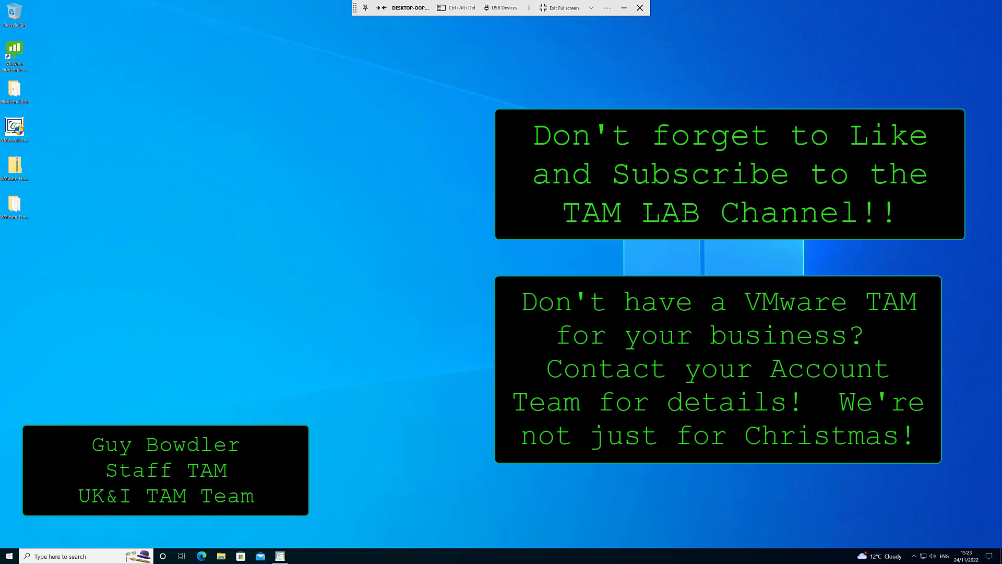